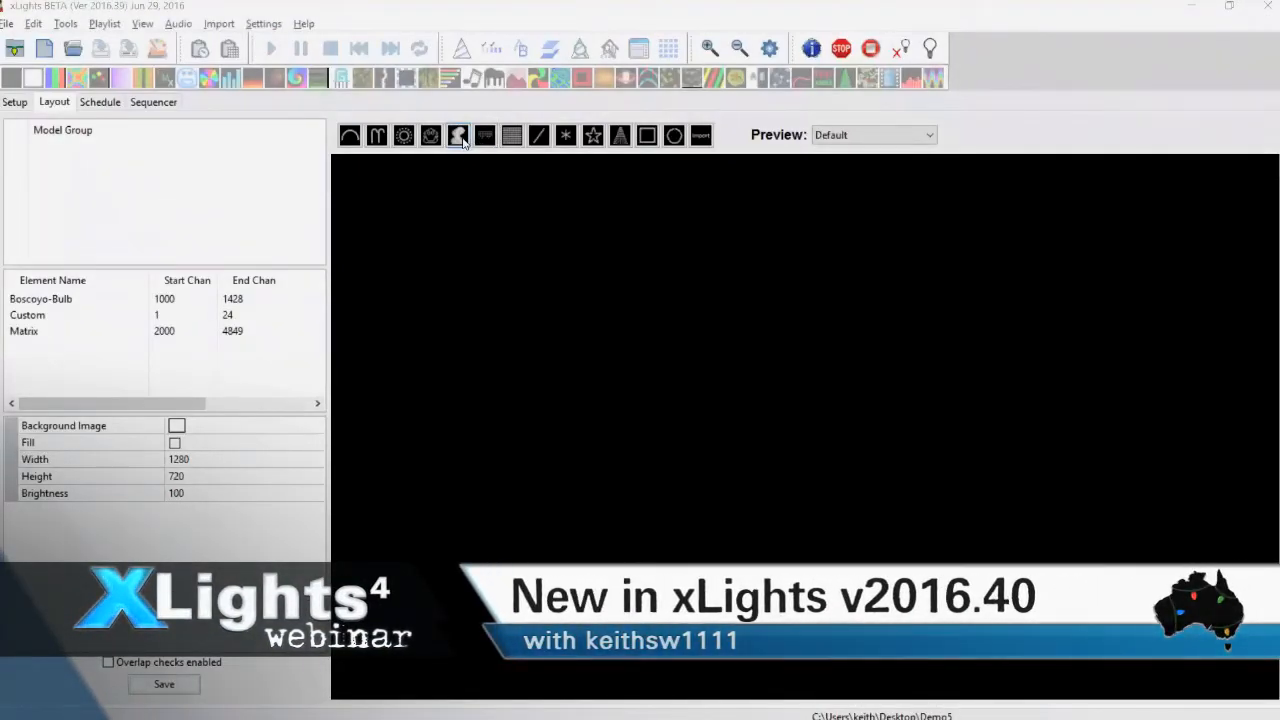
Step: Let the layout preview render the Boscoyo bulb, matrix and custom face models
click(843, 14)
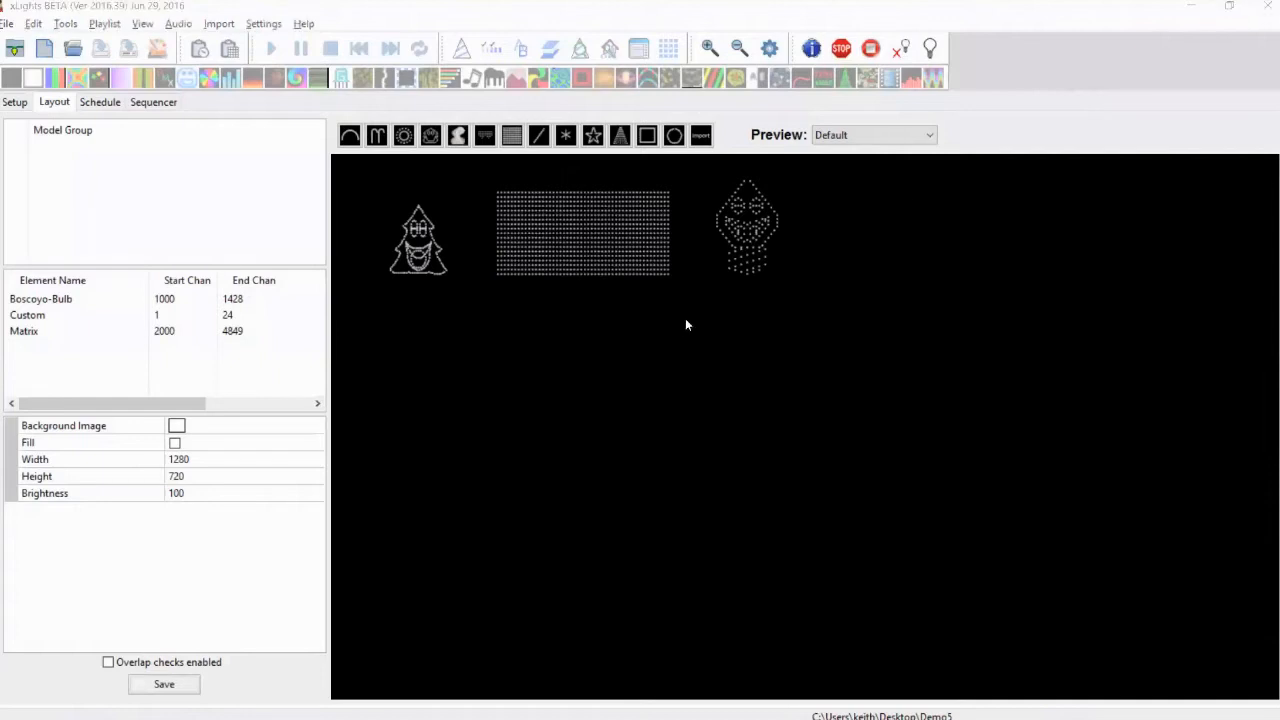
mouse_move(457, 135)
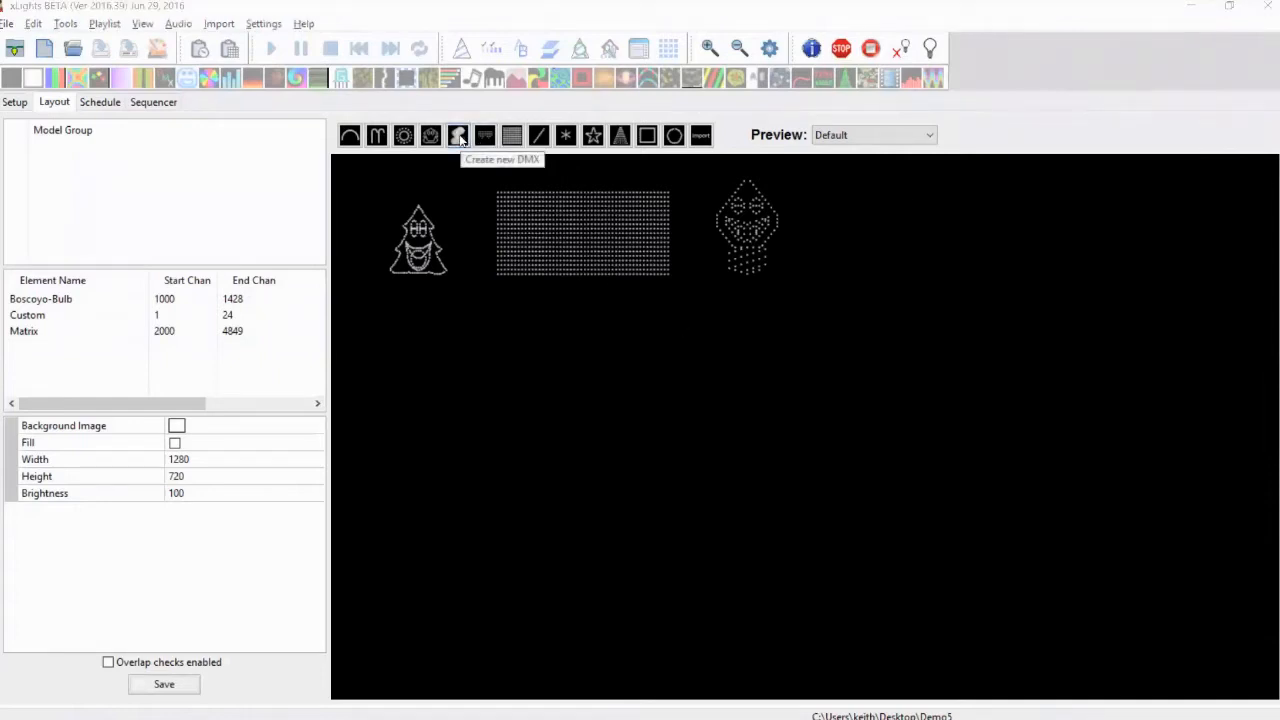
Step: Add the DMX and DMX-1 moving-head models below the existing models
click(457, 135)
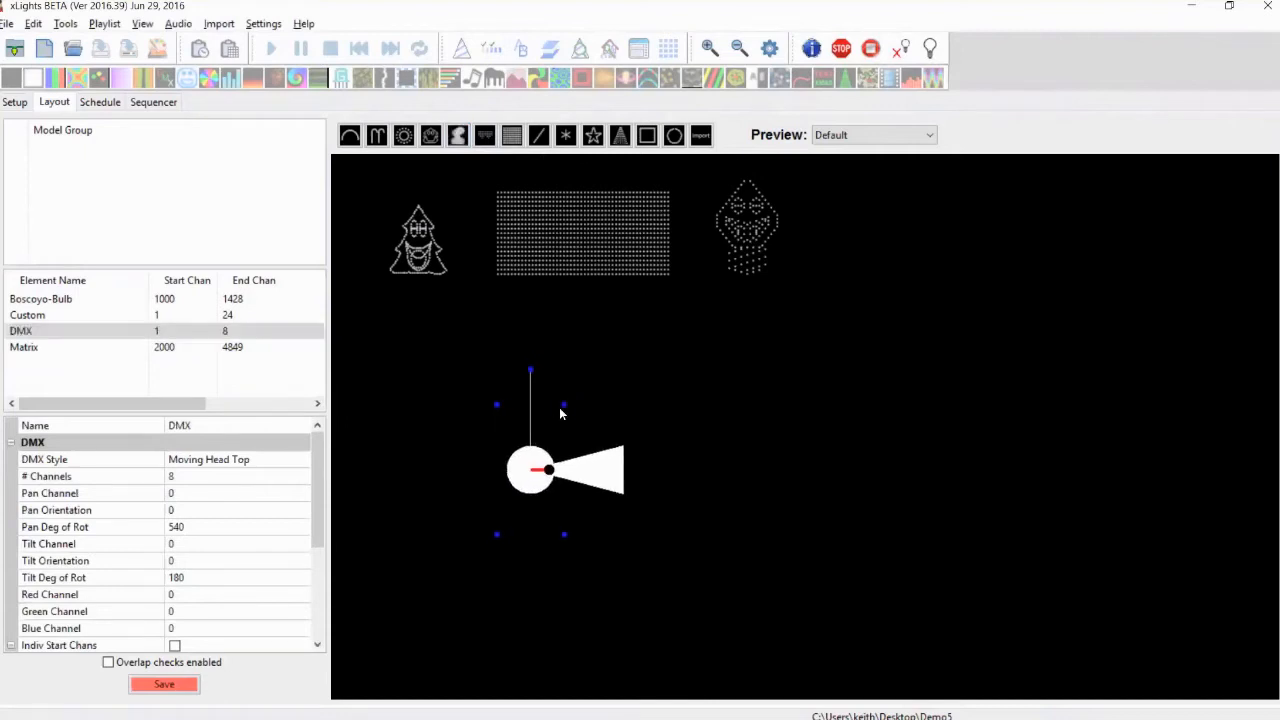
mouse_move(638, 431)
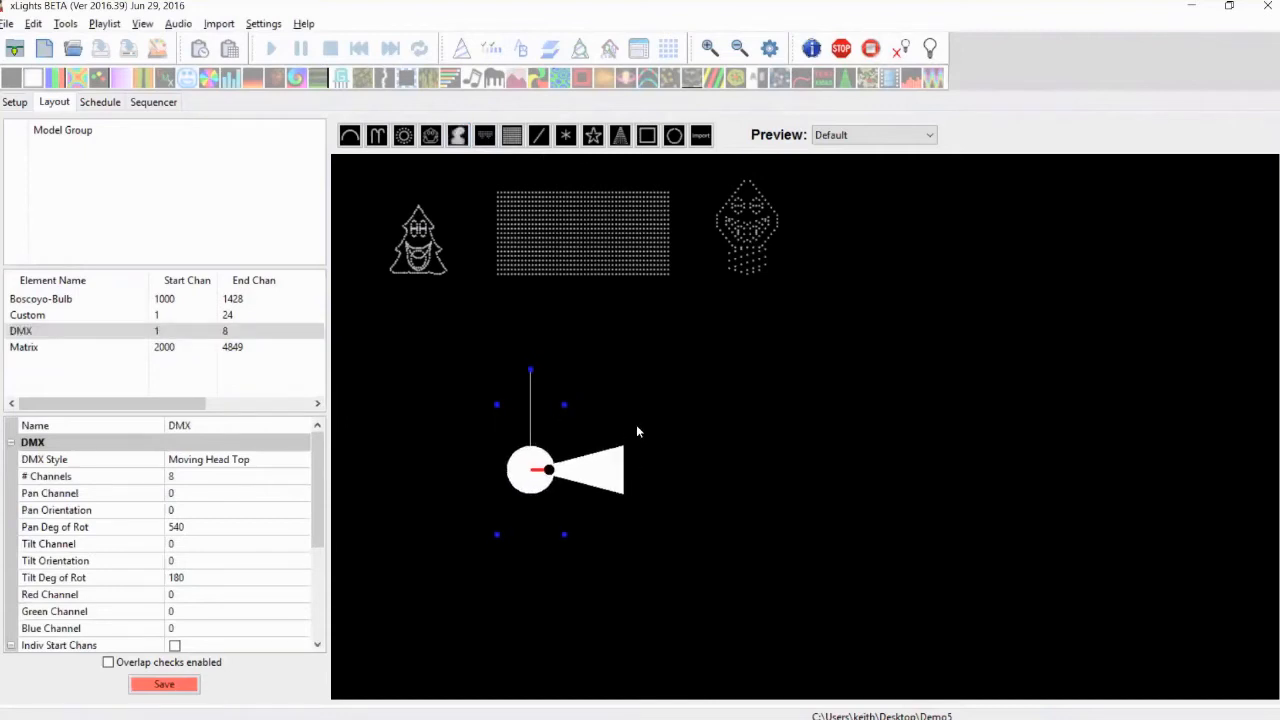
mouse_move(600, 448)
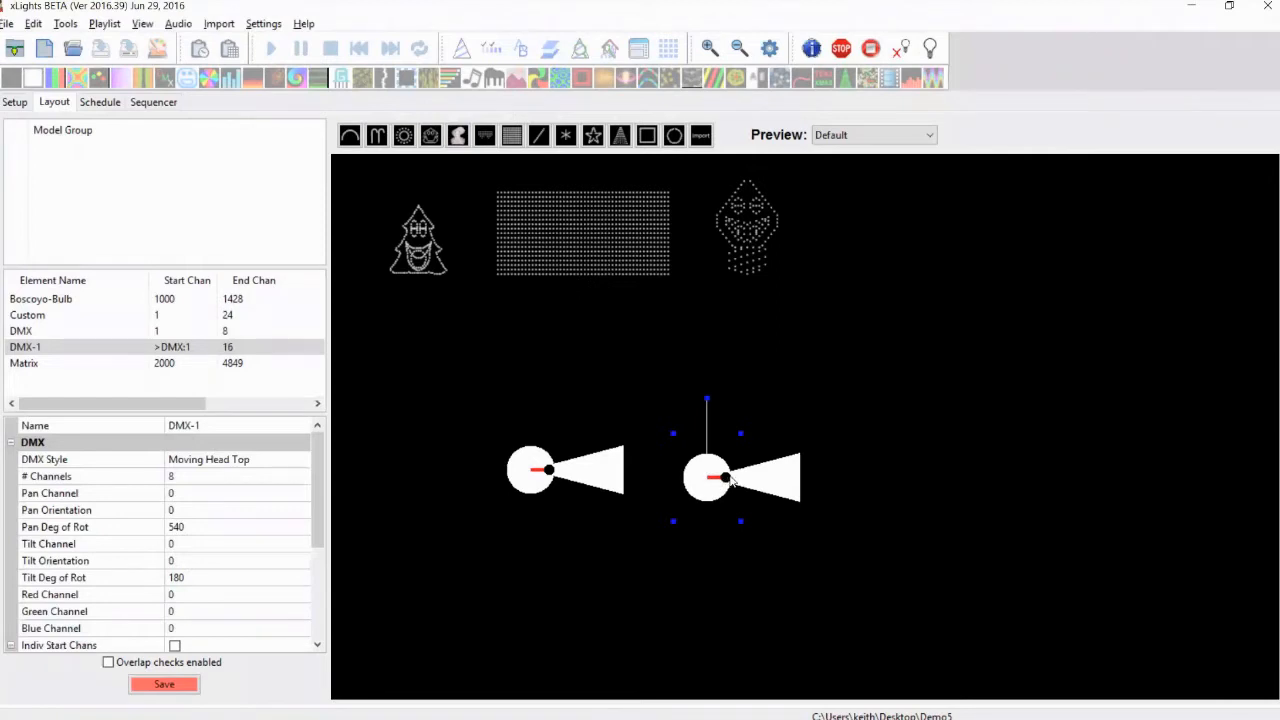
mouse_move(772, 481)
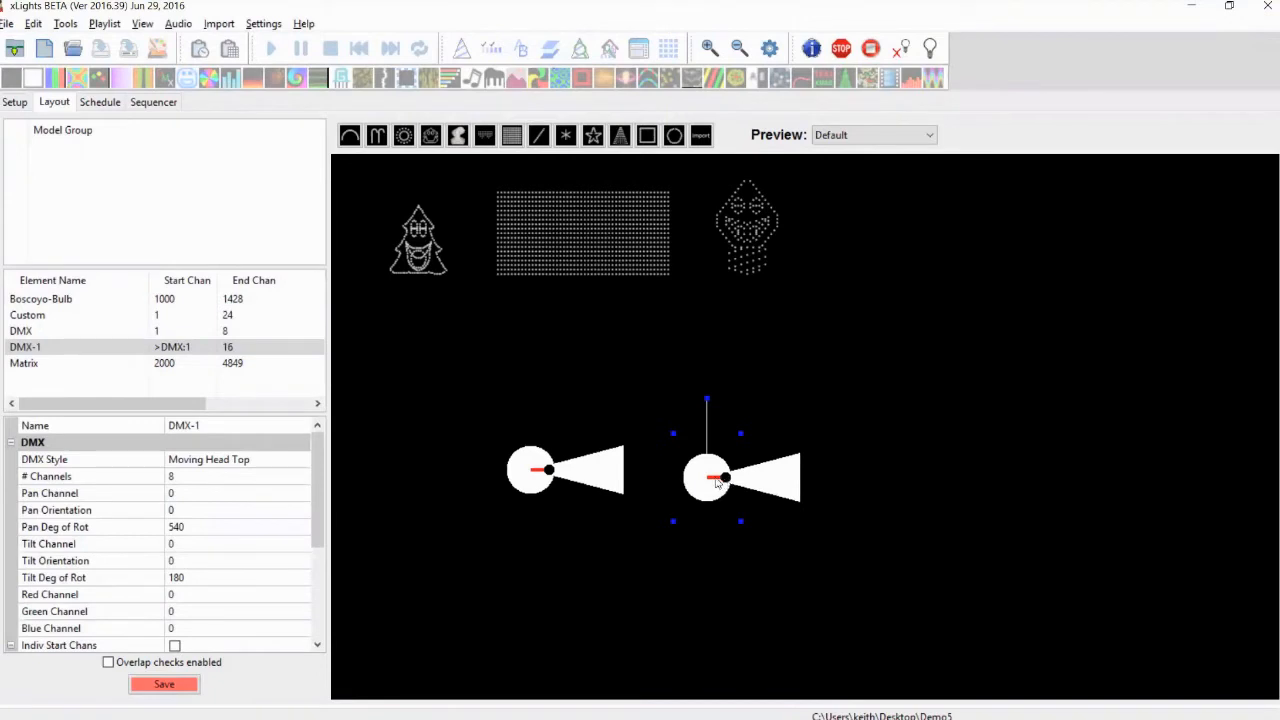
mouse_move(712, 482)
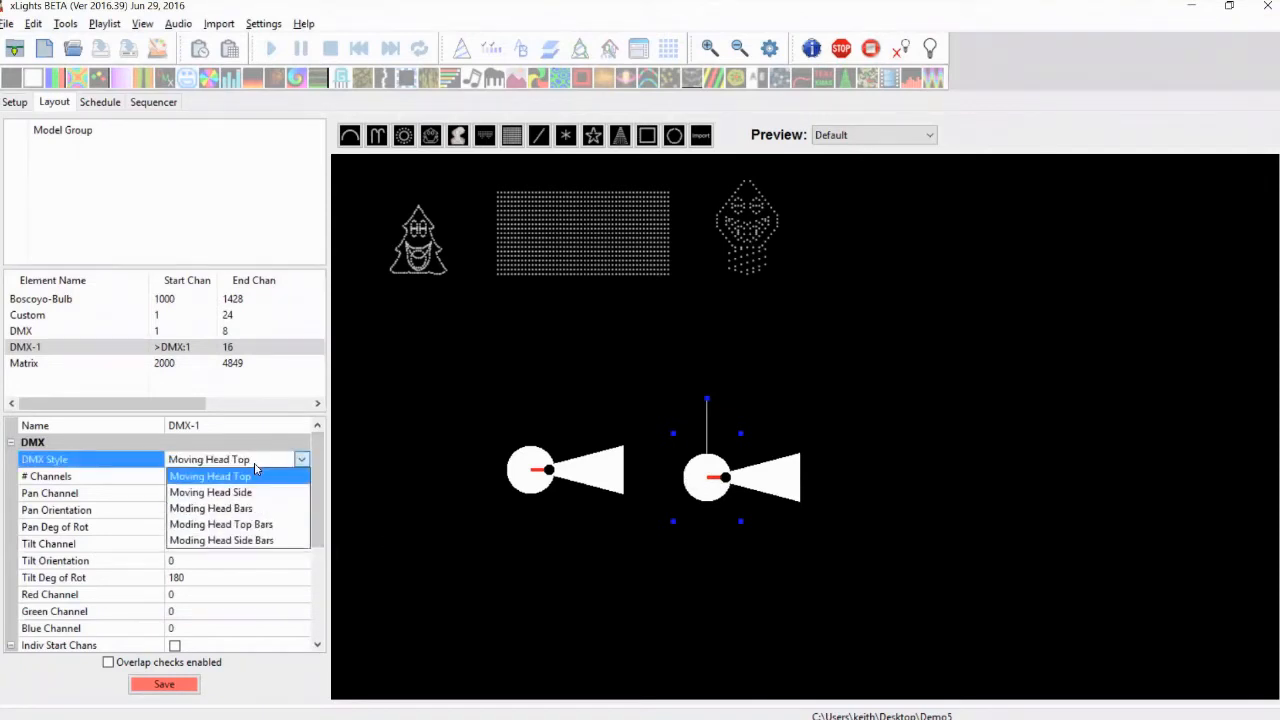
Step: Try the Bars and Top Bars styles on DMX-1, then settle on Moding Head Side Bars
click(210, 492)
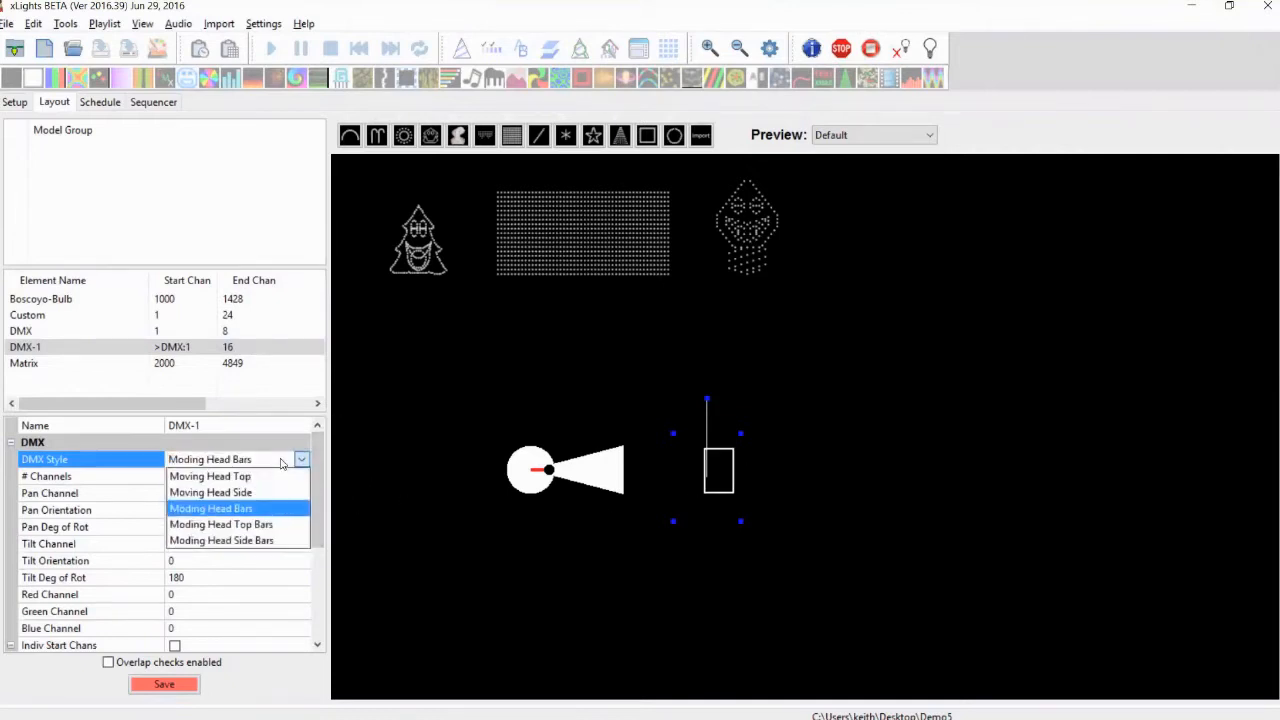
click(220, 524)
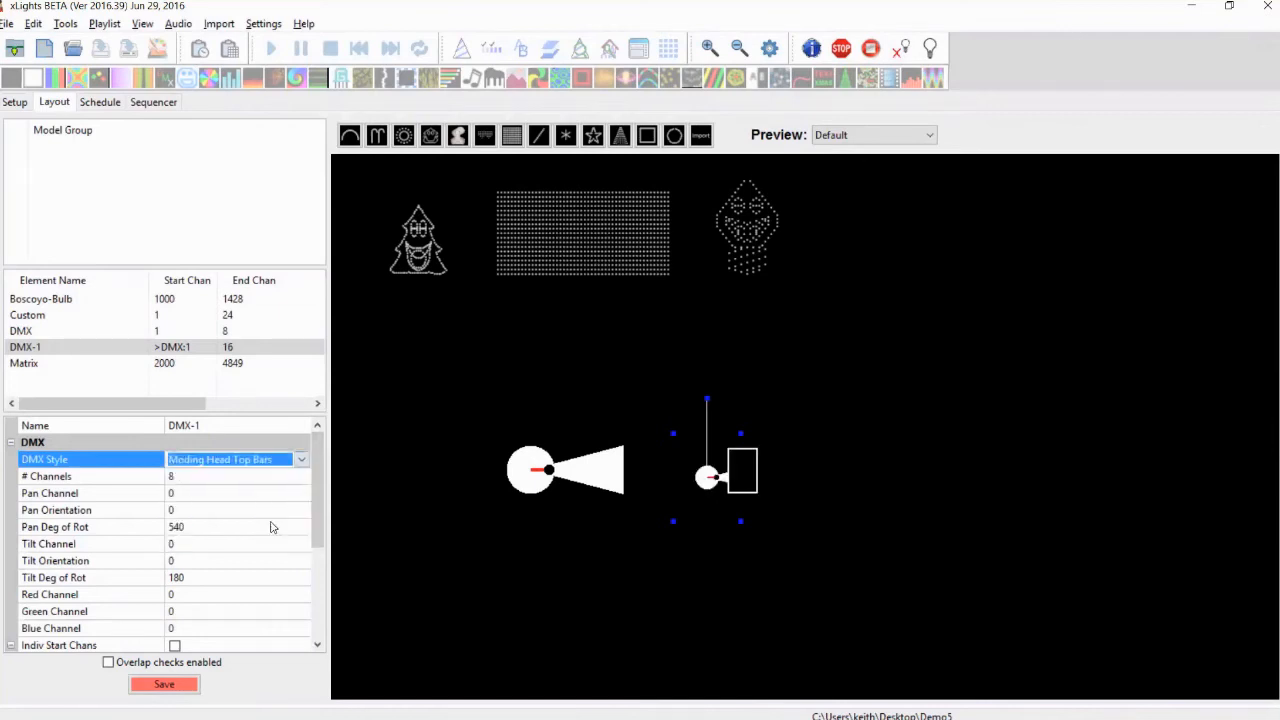
mouse_move(713, 483)
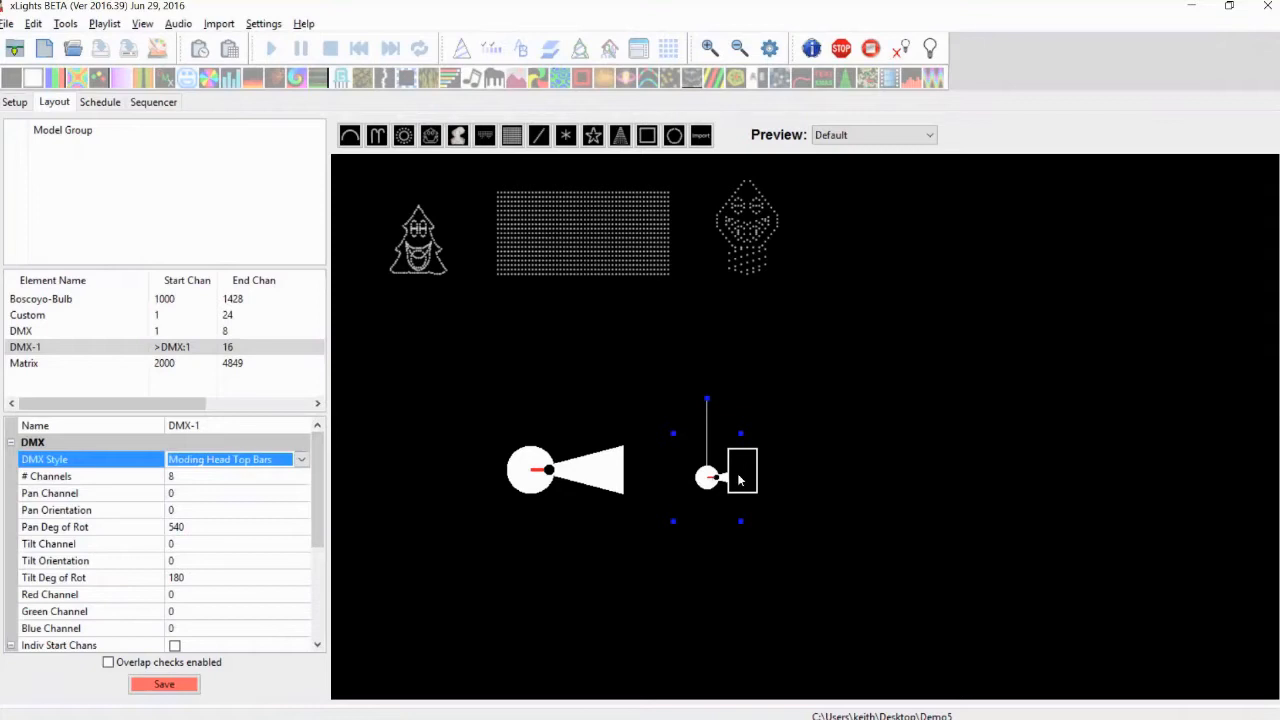
mouse_move(717, 490)
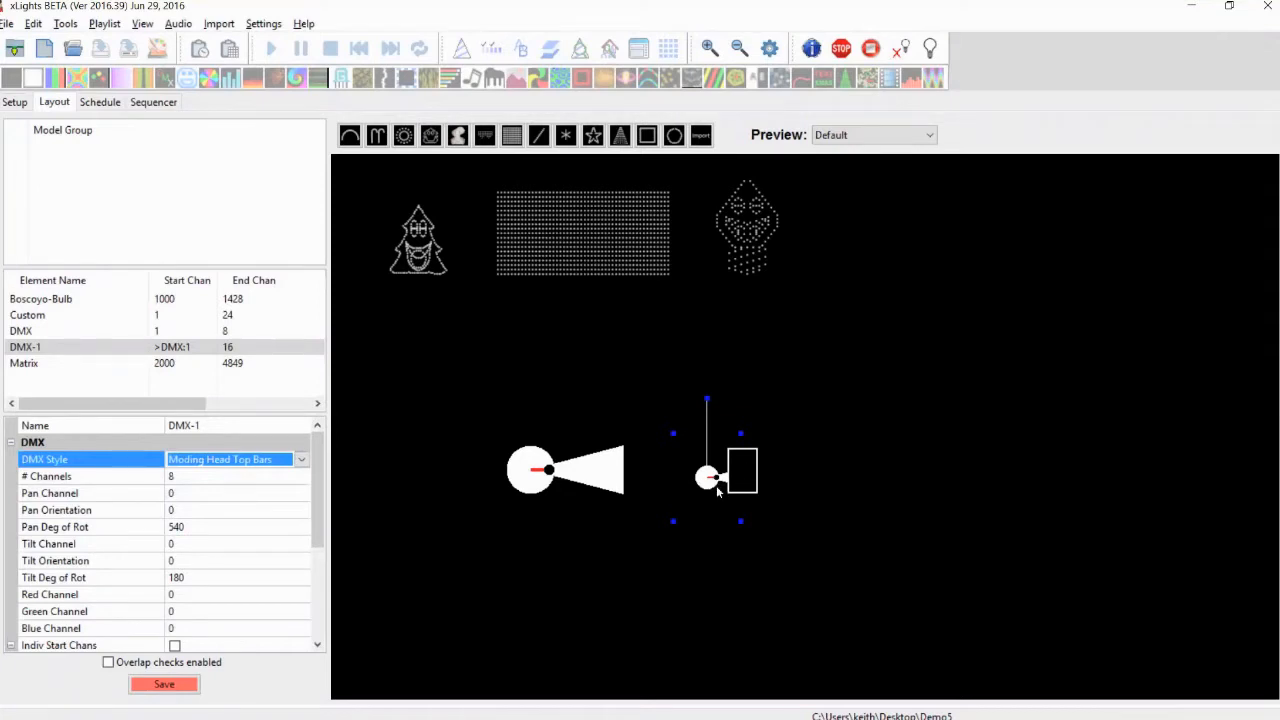
click(301, 459)
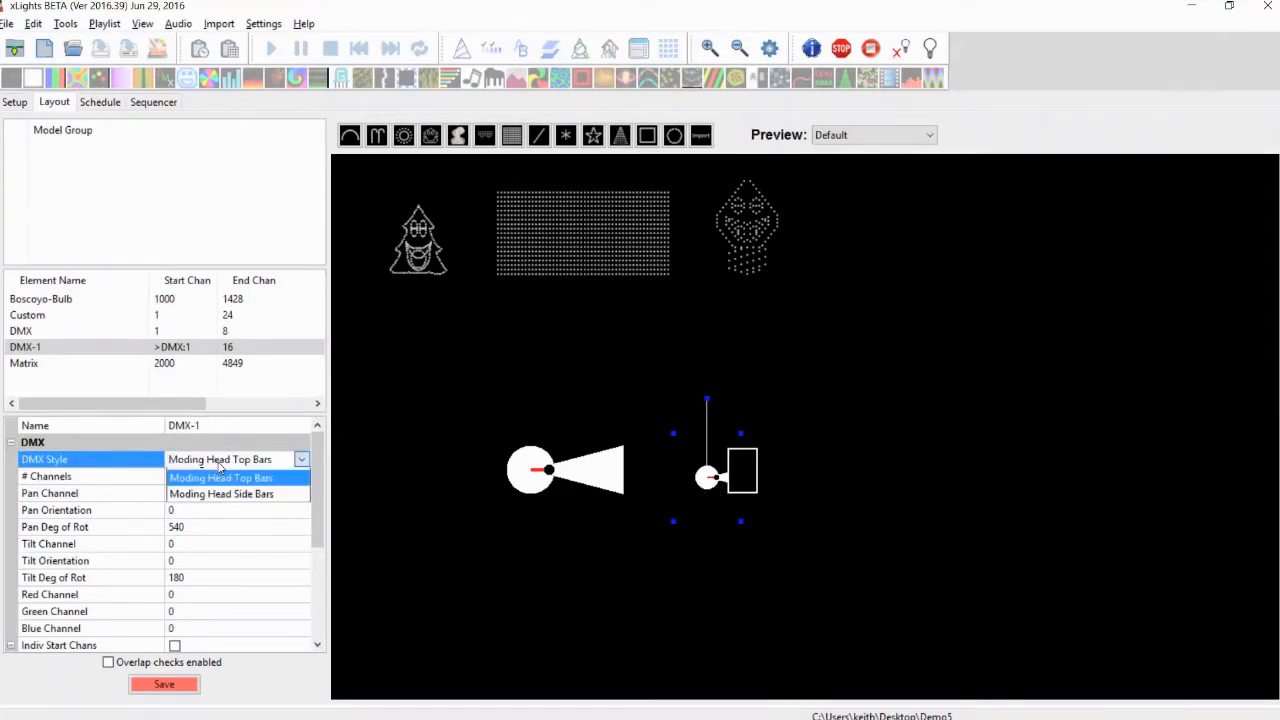
click(221, 493)
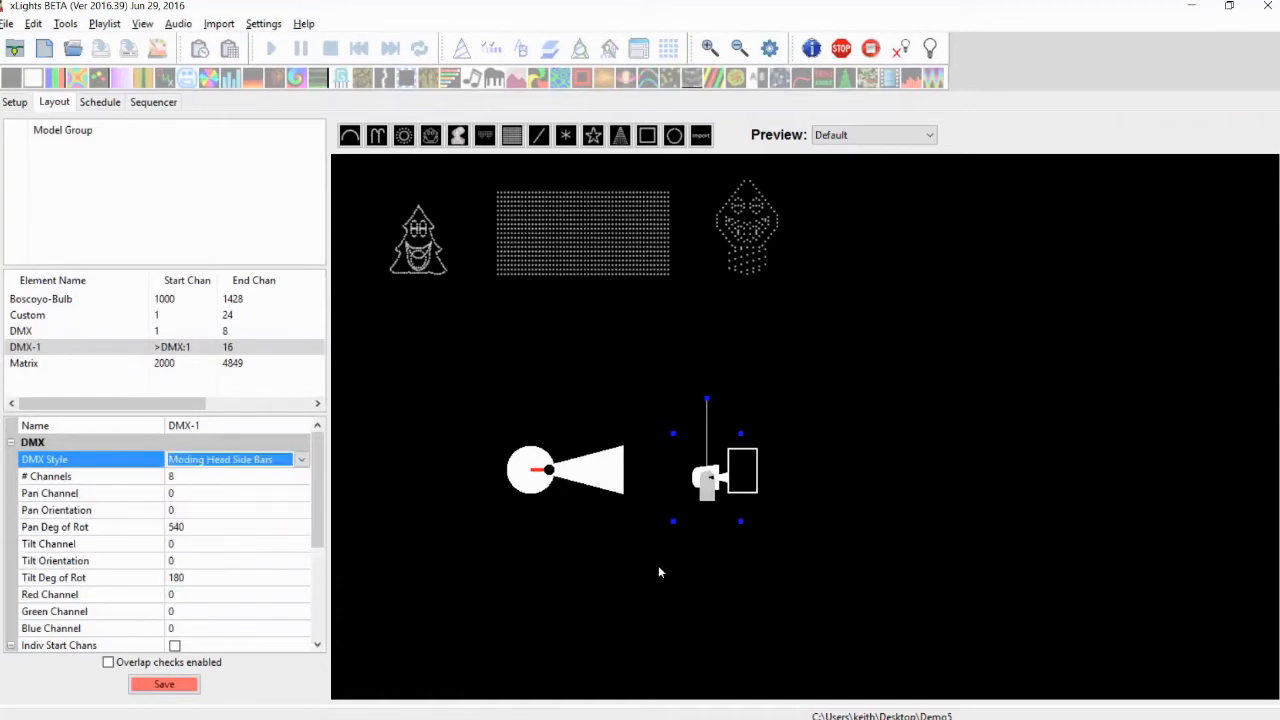
mouse_move(575, 487)
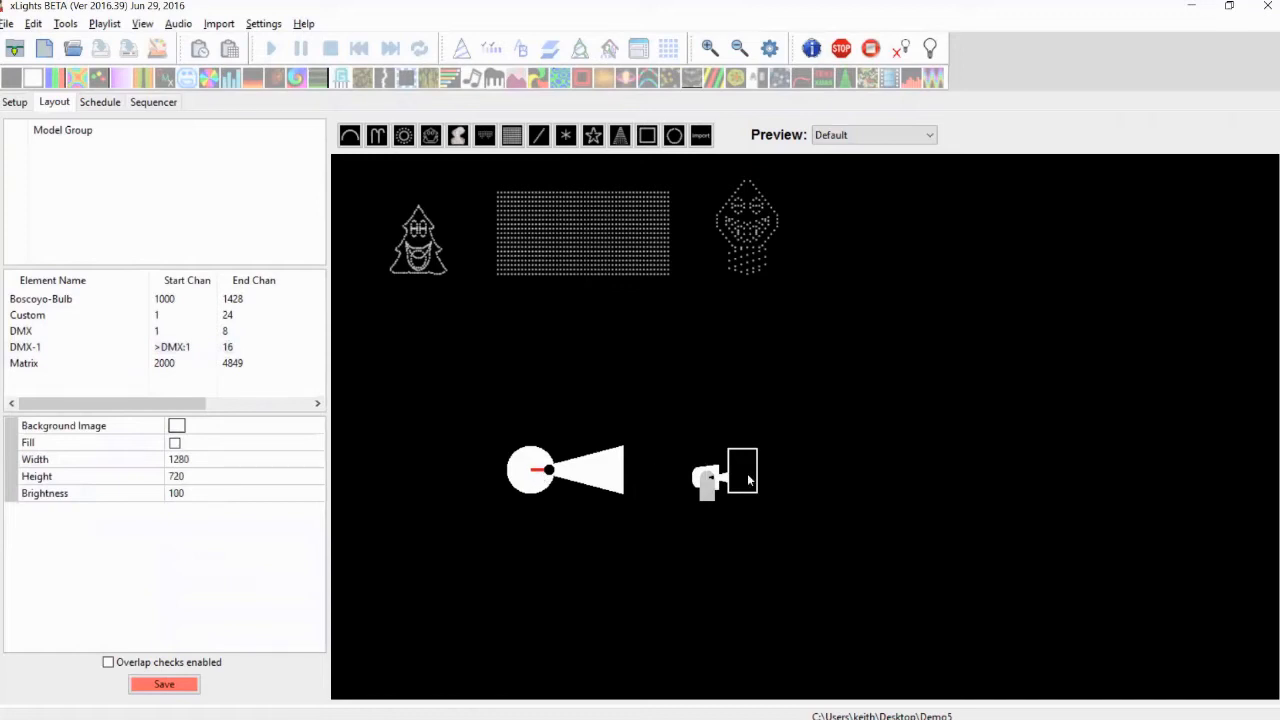
mouse_move(88, 347)
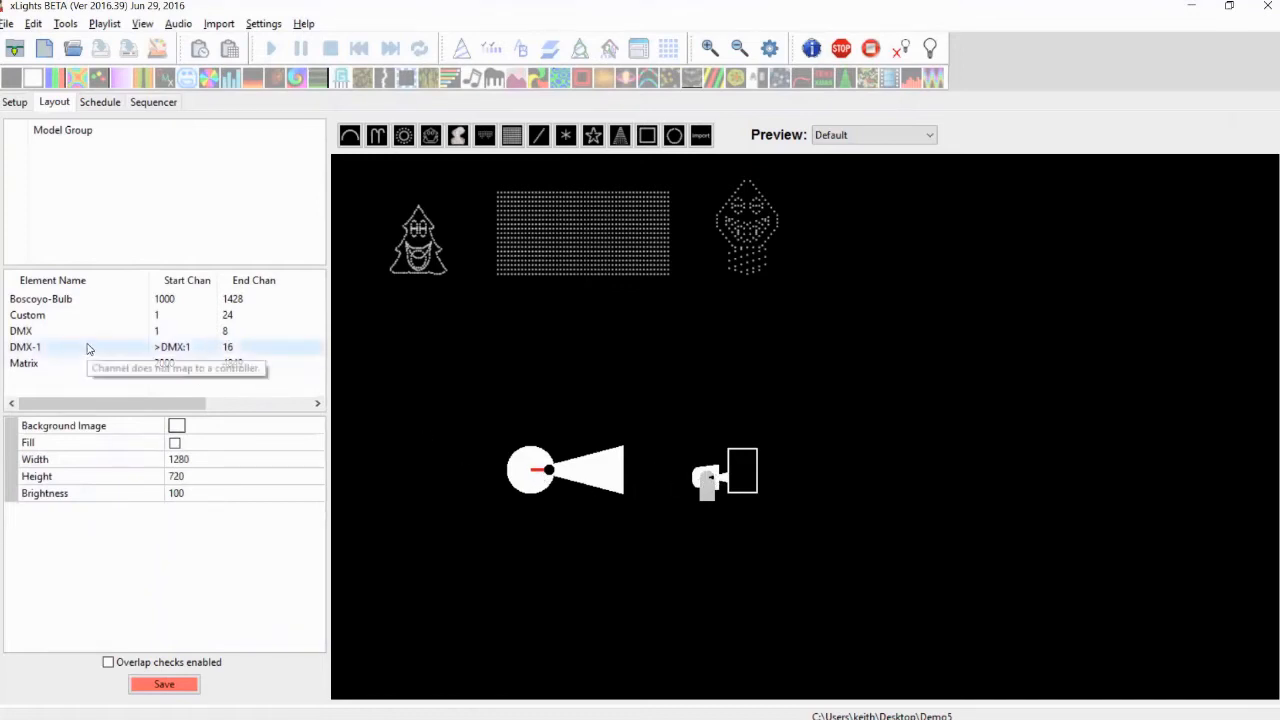
Step: Give DMX pan channel 1, tilt channel 2, 360° pan rotation and red channel 3
click(21, 331)
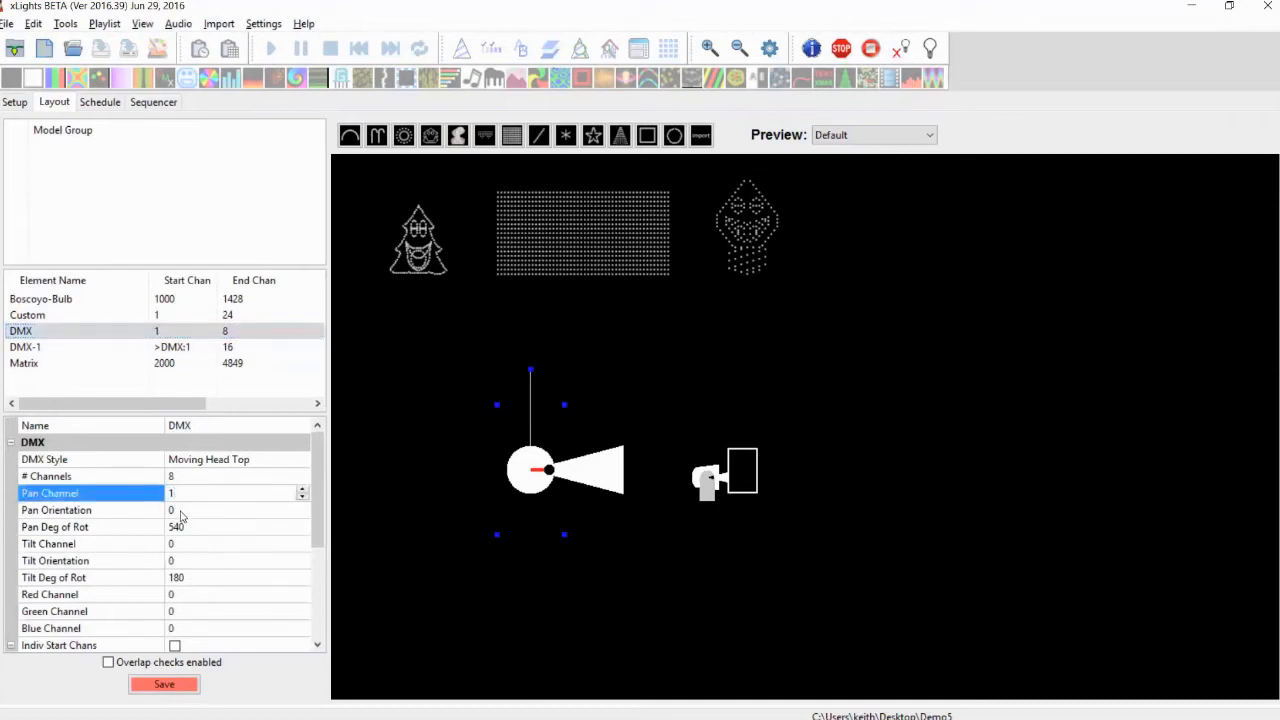
mouse_move(184, 549)
text(2)
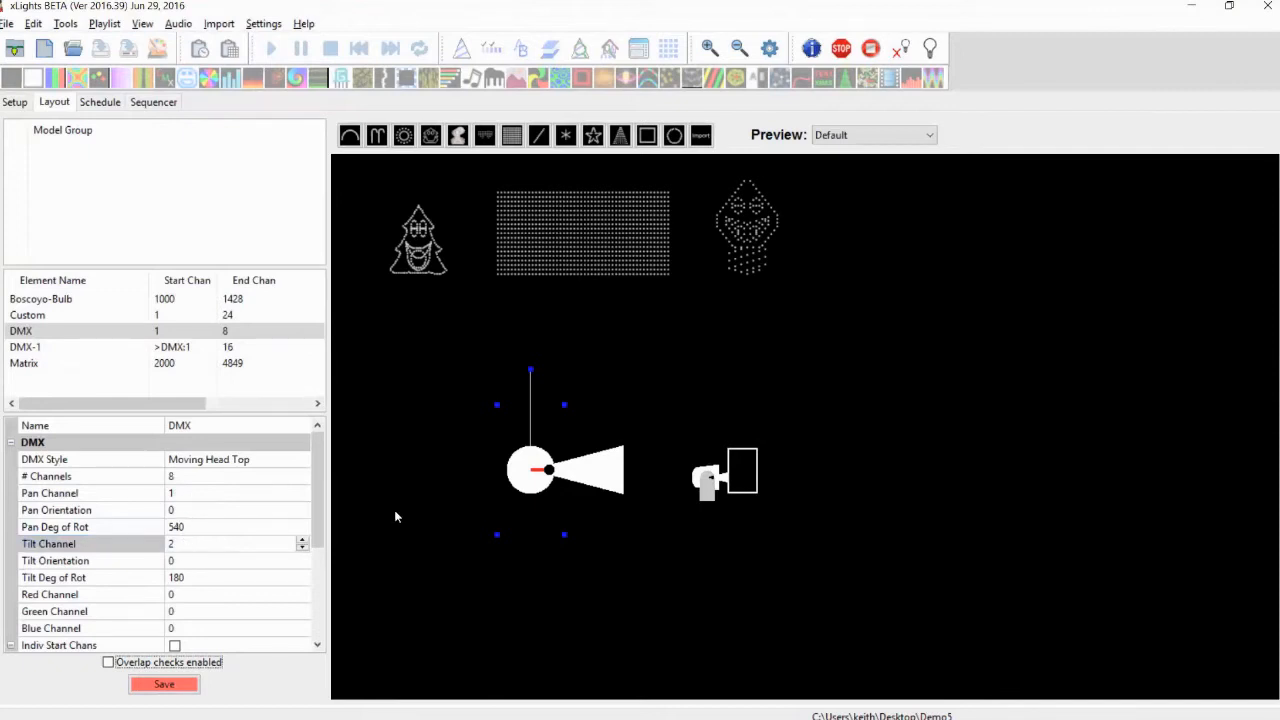
mouse_move(442, 499)
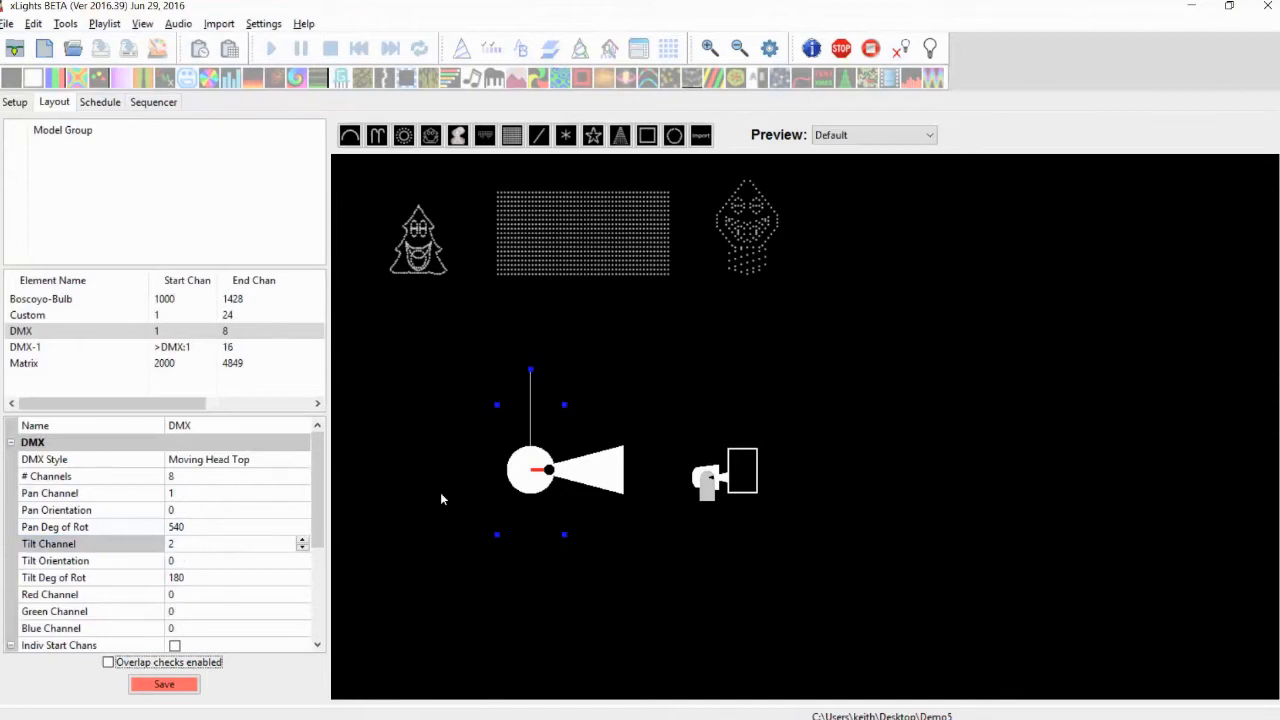
mouse_move(614, 486)
text(360)
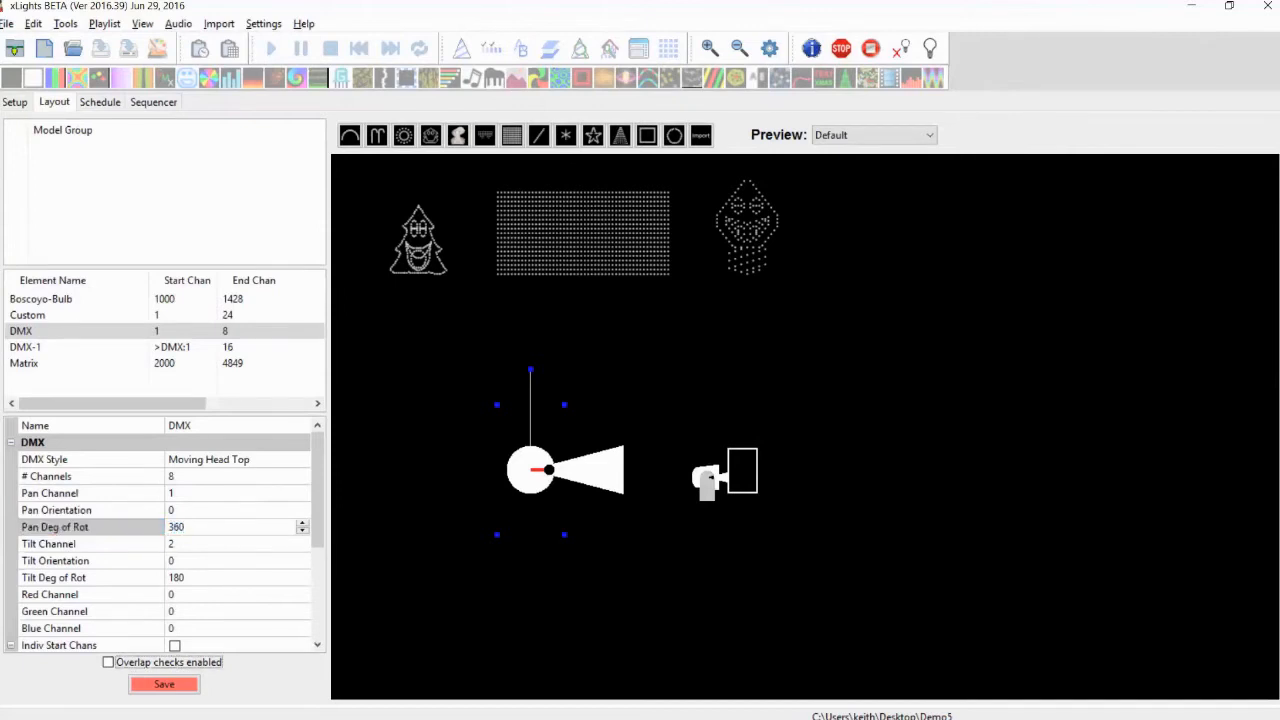
mouse_move(489, 523)
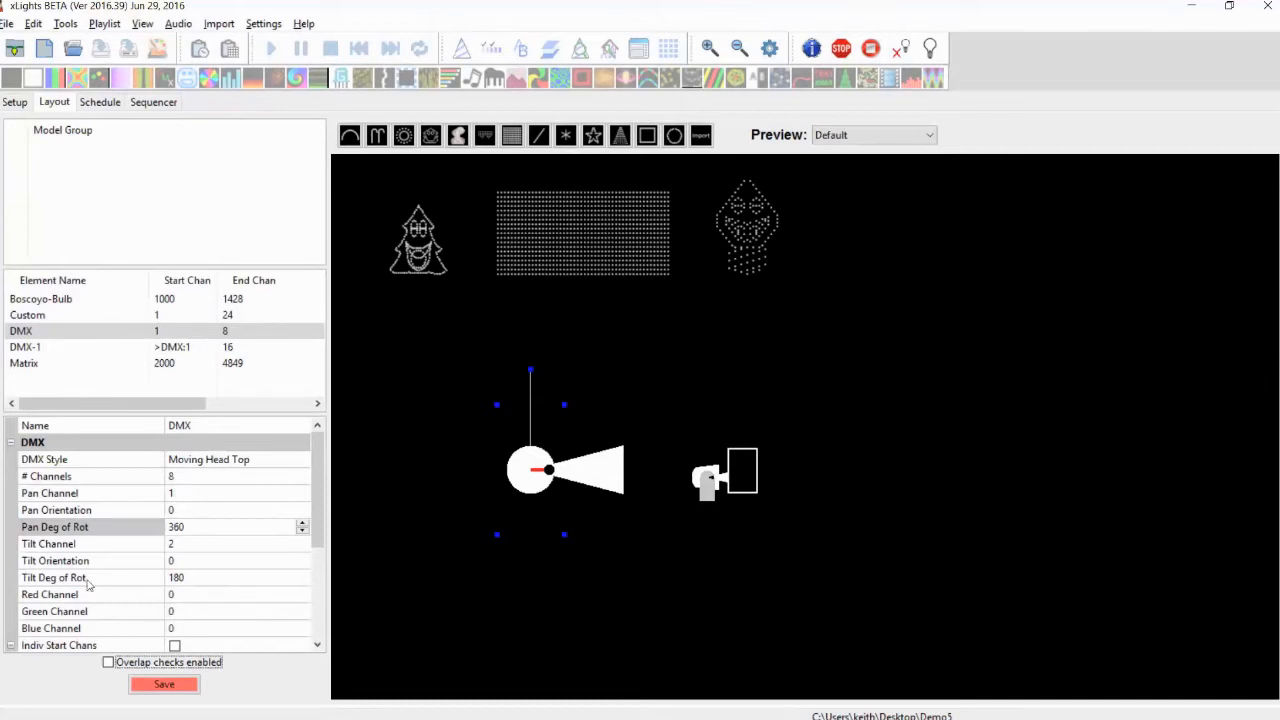
mouse_move(476, 489)
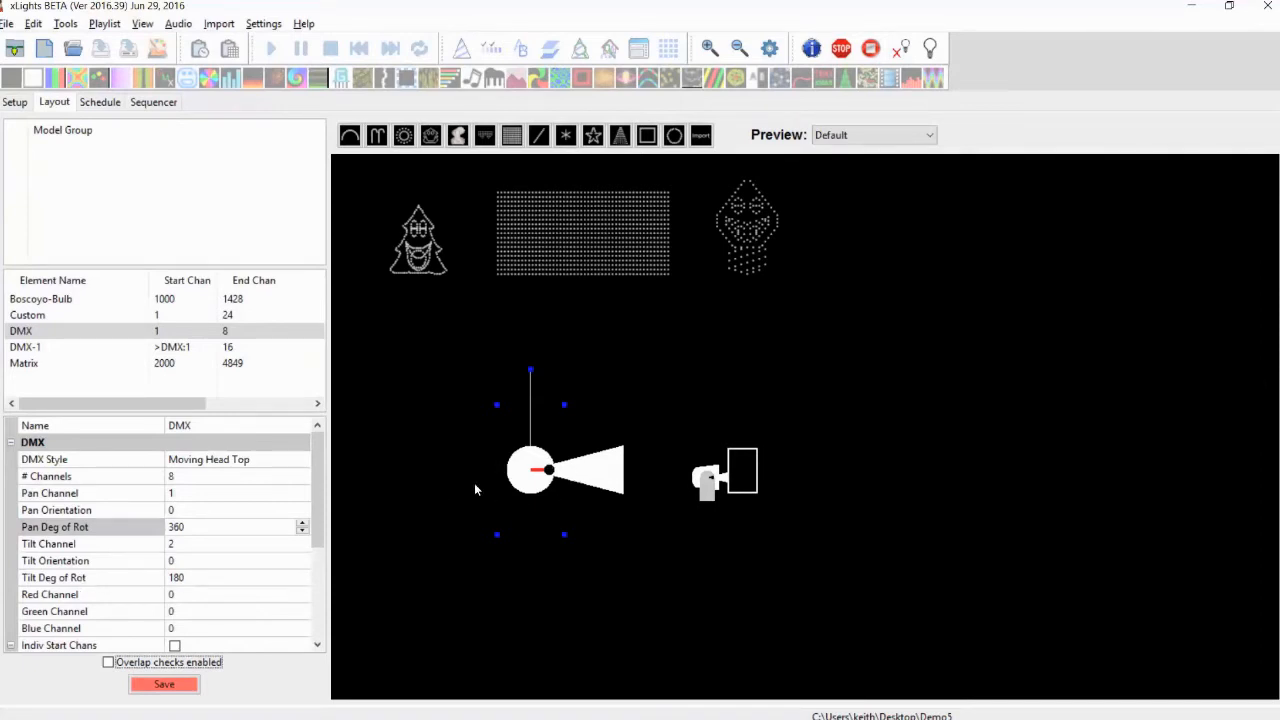
mouse_move(437, 608)
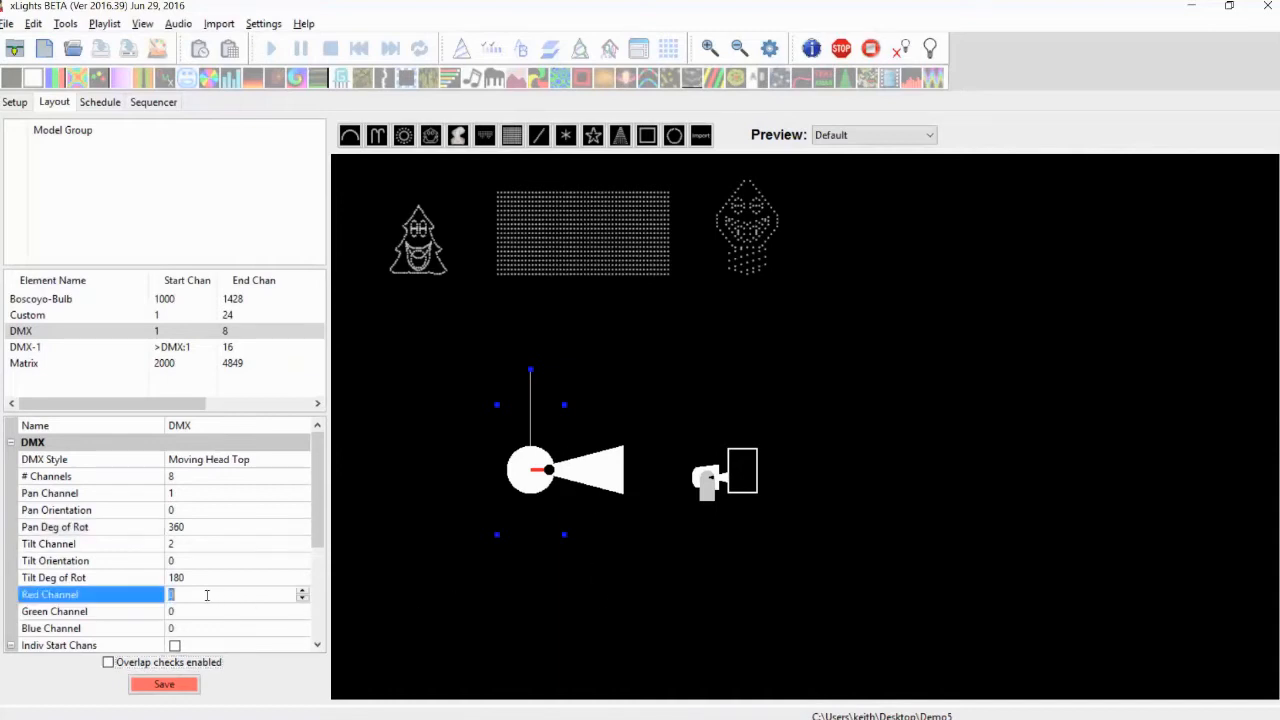
text(3)
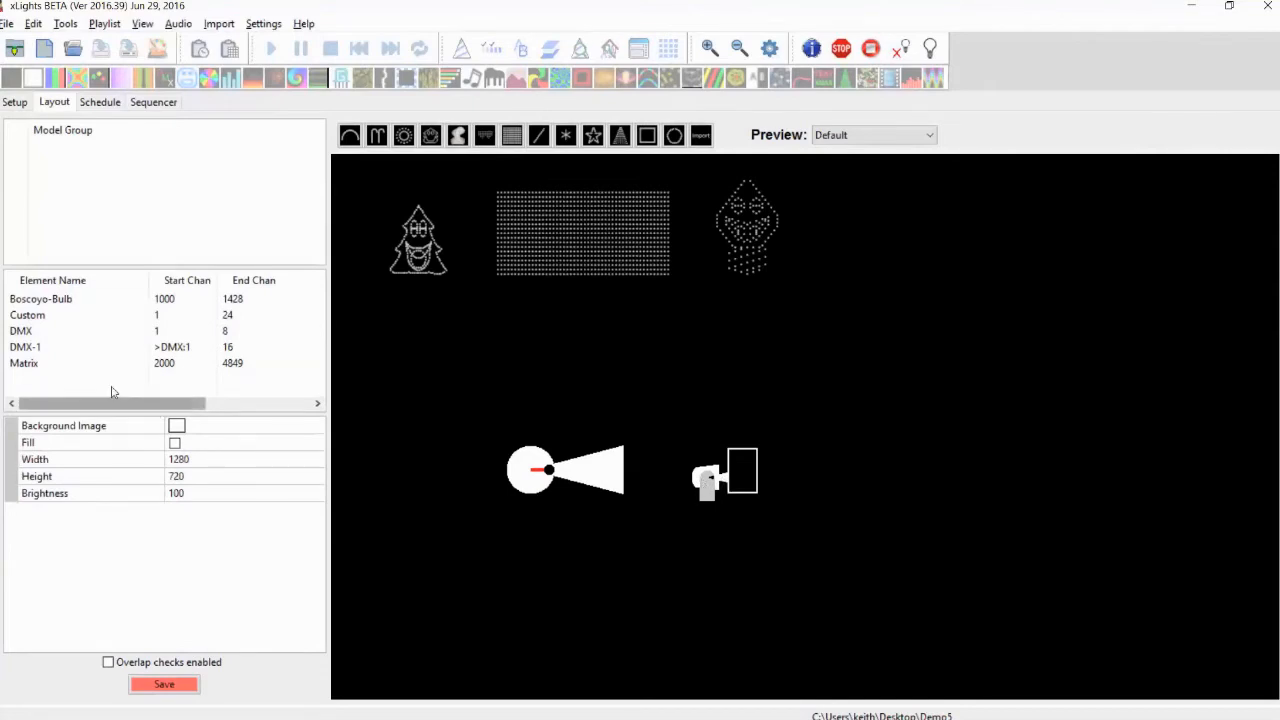
Step: Select DMX-1 and set its pan rotation to 360 degrees
click(25, 347)
text(4)
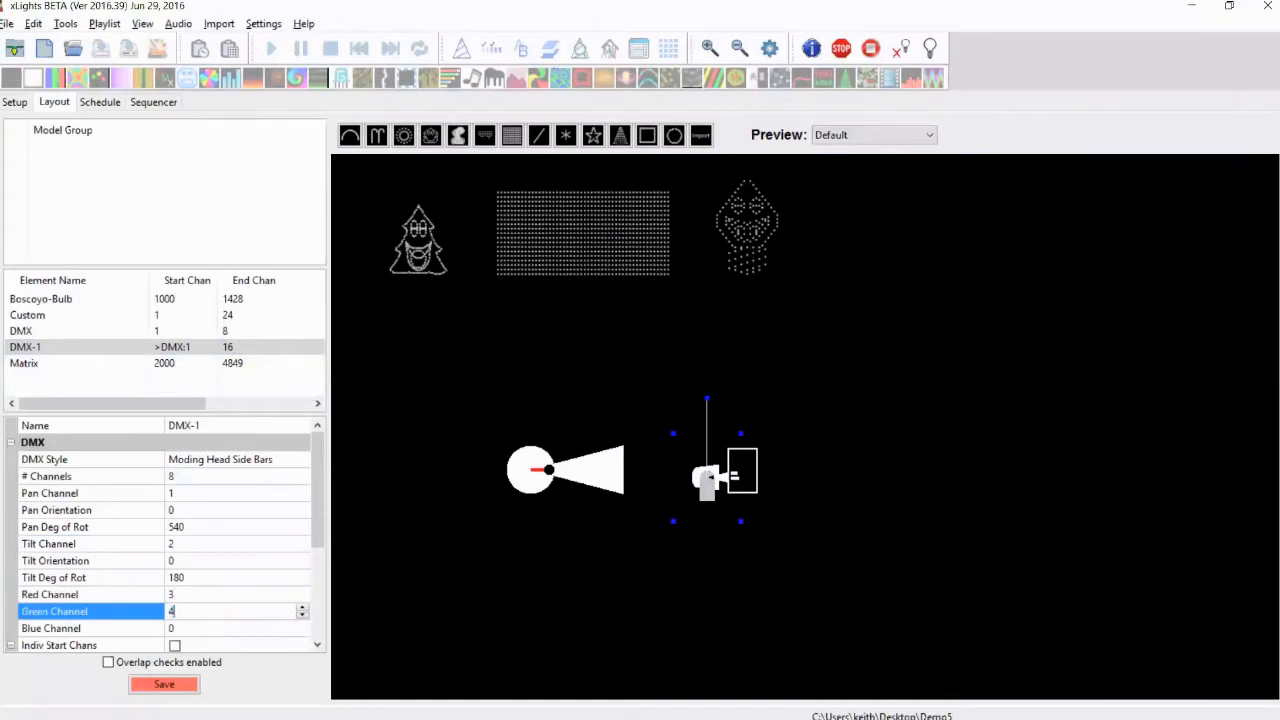
click(91, 628)
text(5)
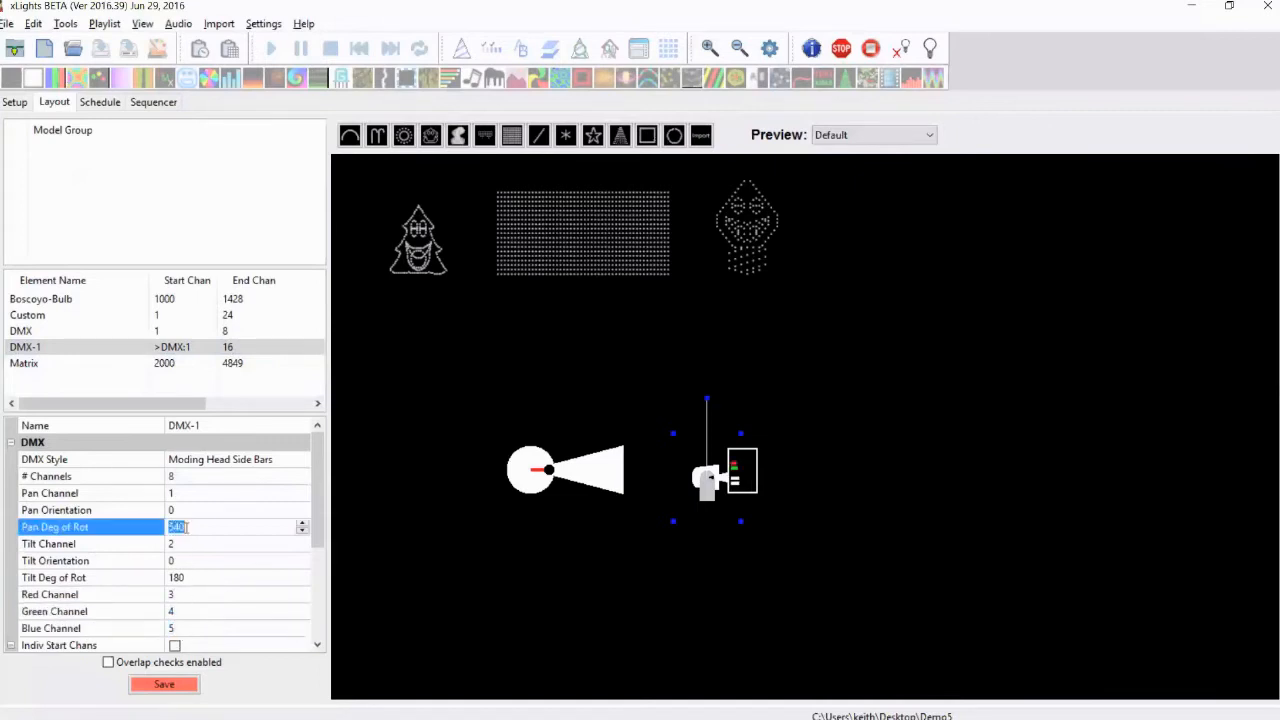
text(360)
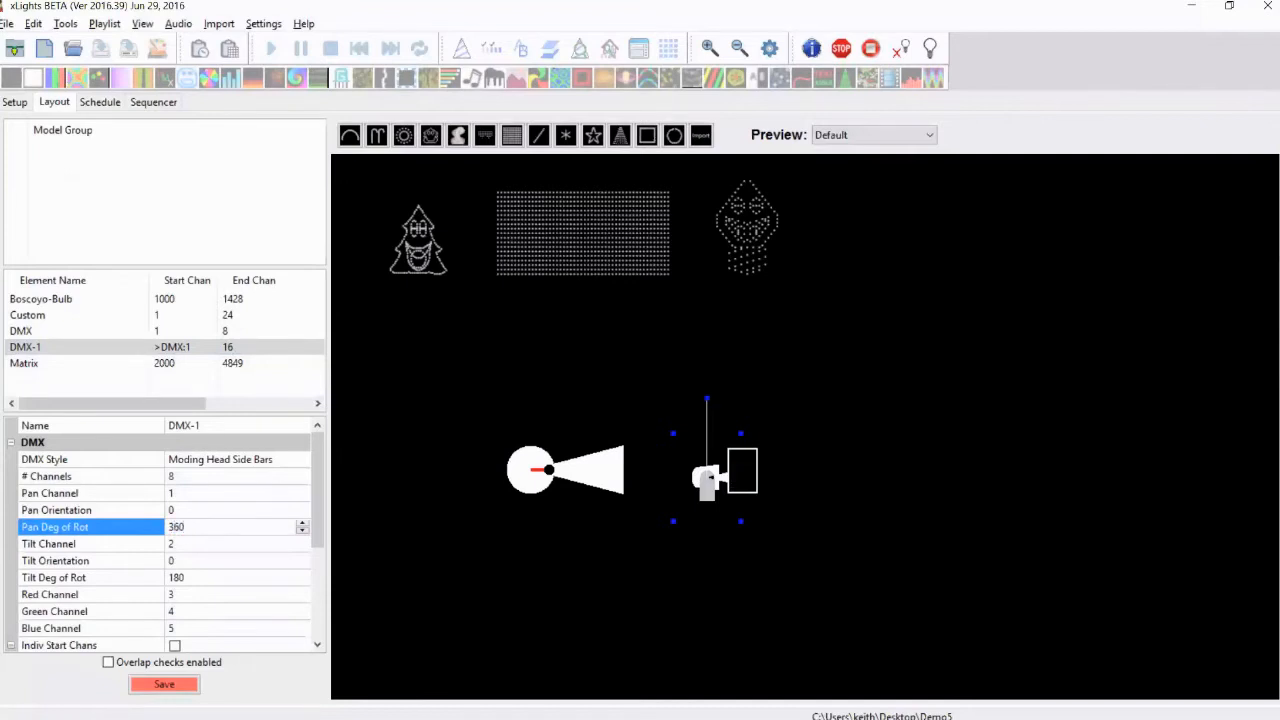
mouse_move(192, 363)
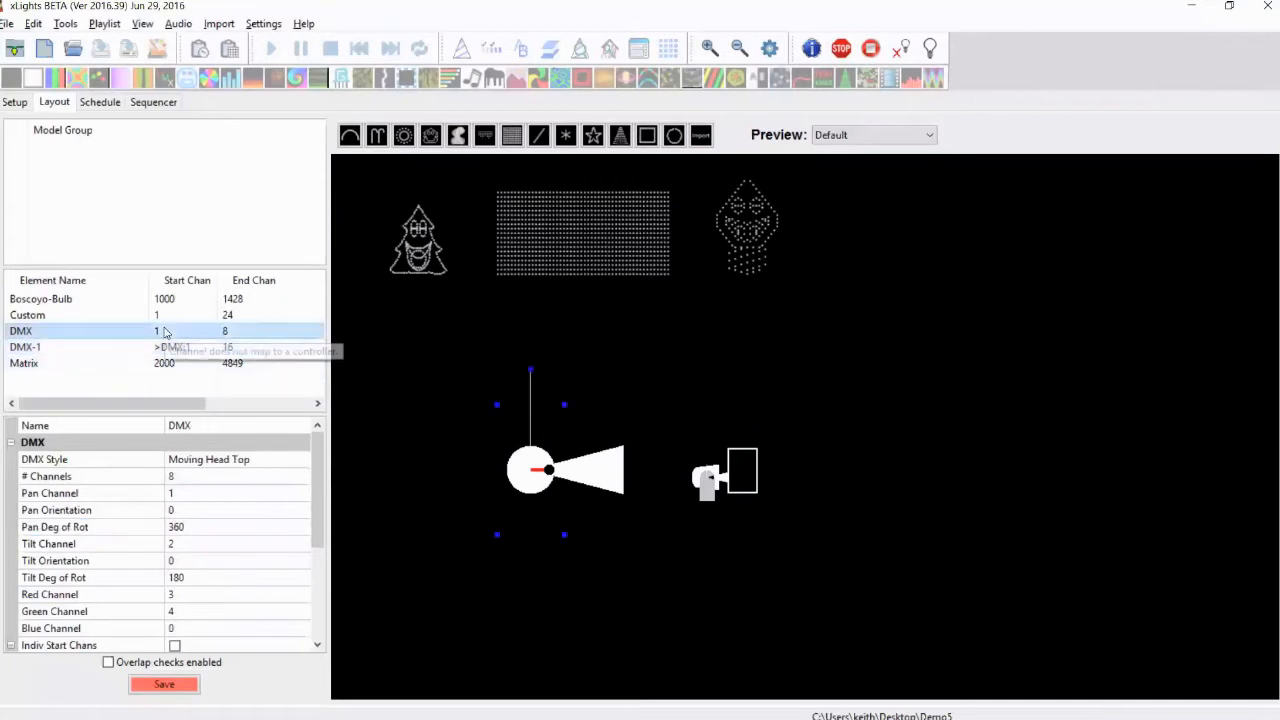
mouse_move(309, 615)
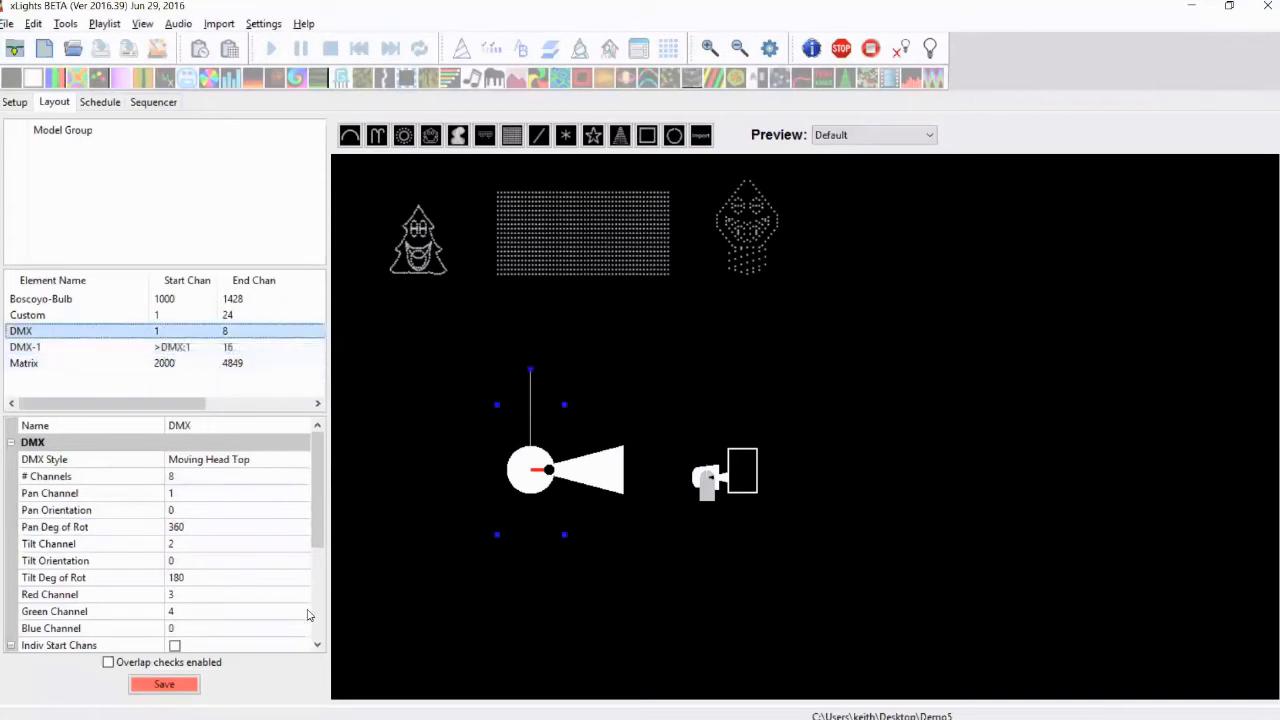
Step: Enter start channel 3000 for both DMX and DMX-1
scroll(down, 3)
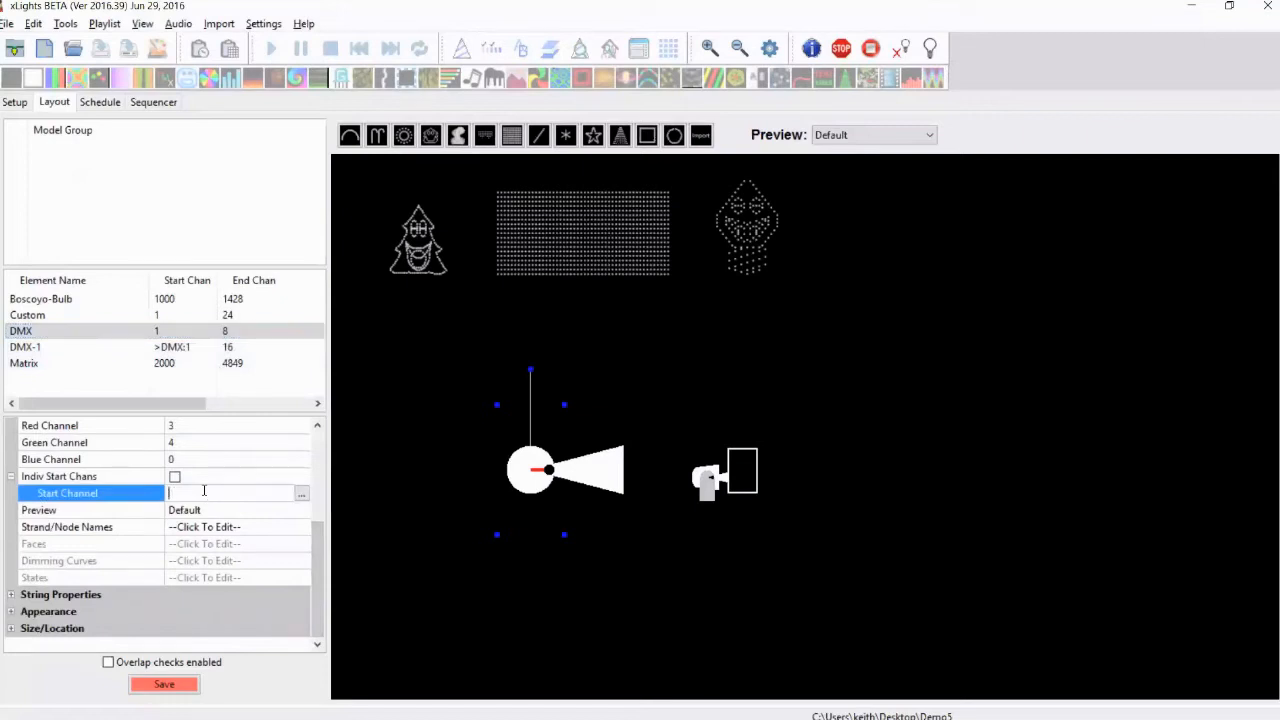
text(3000)
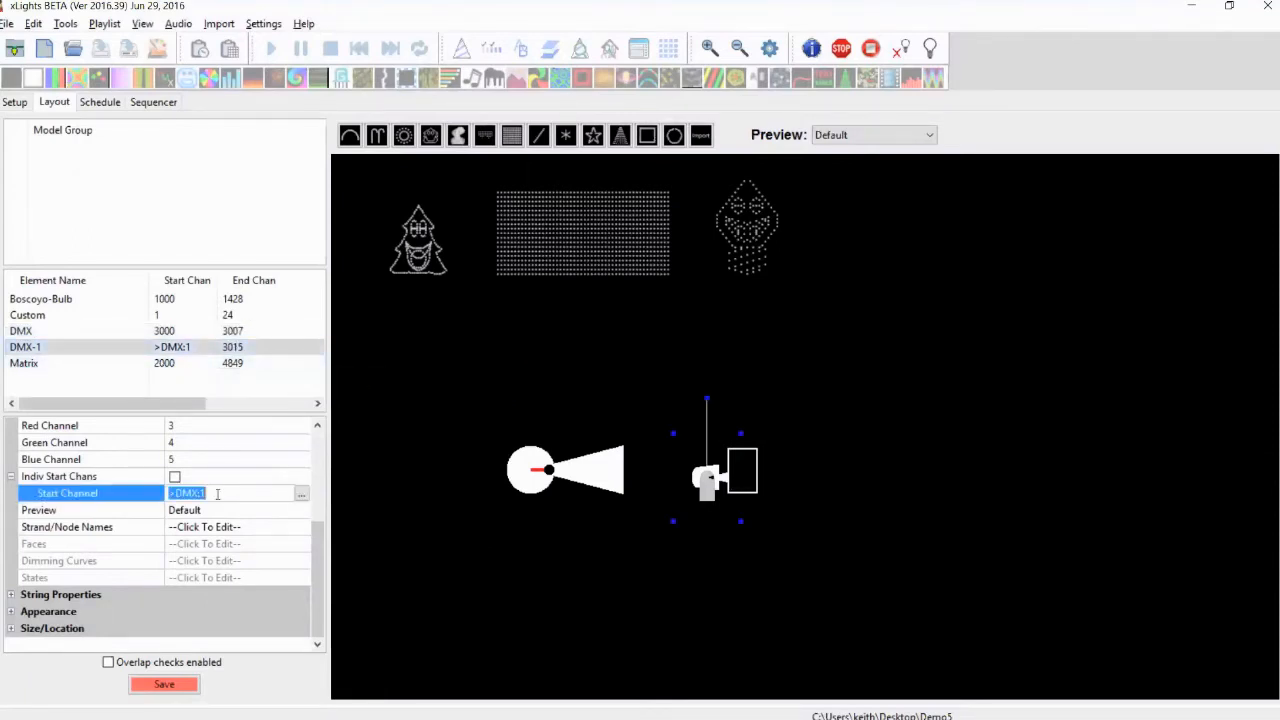
text(300)
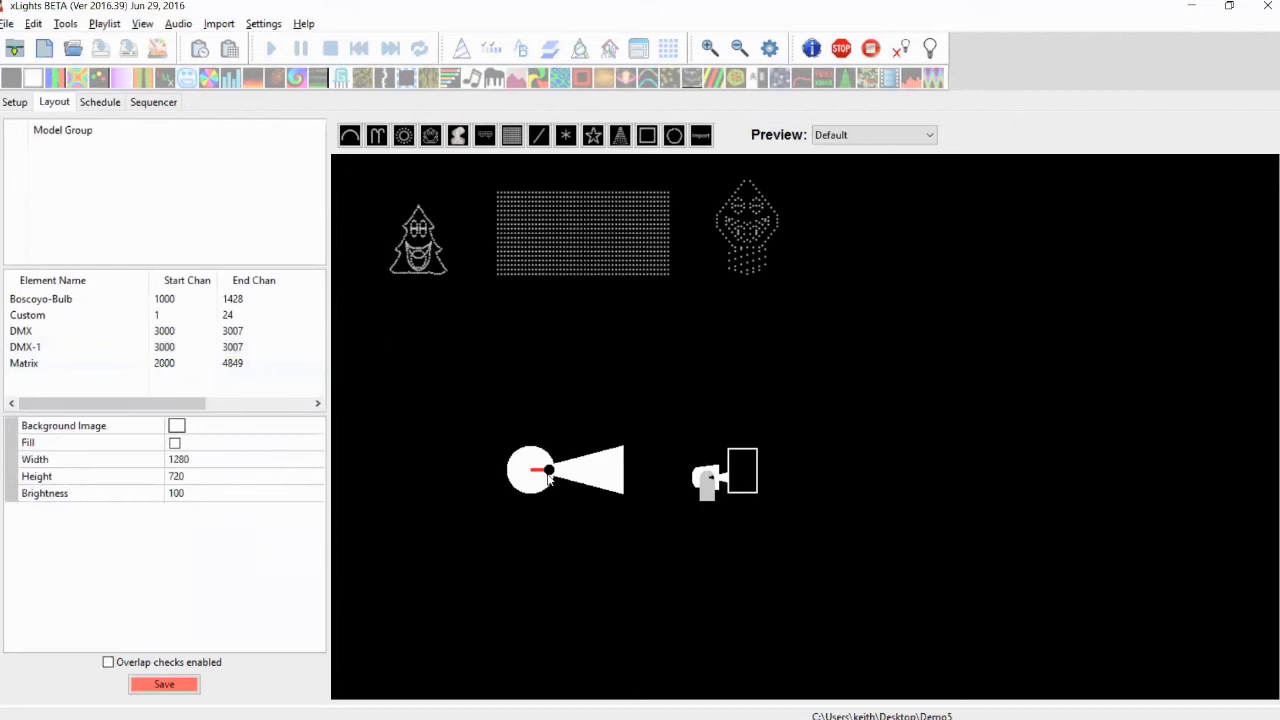
mouse_move(527, 483)
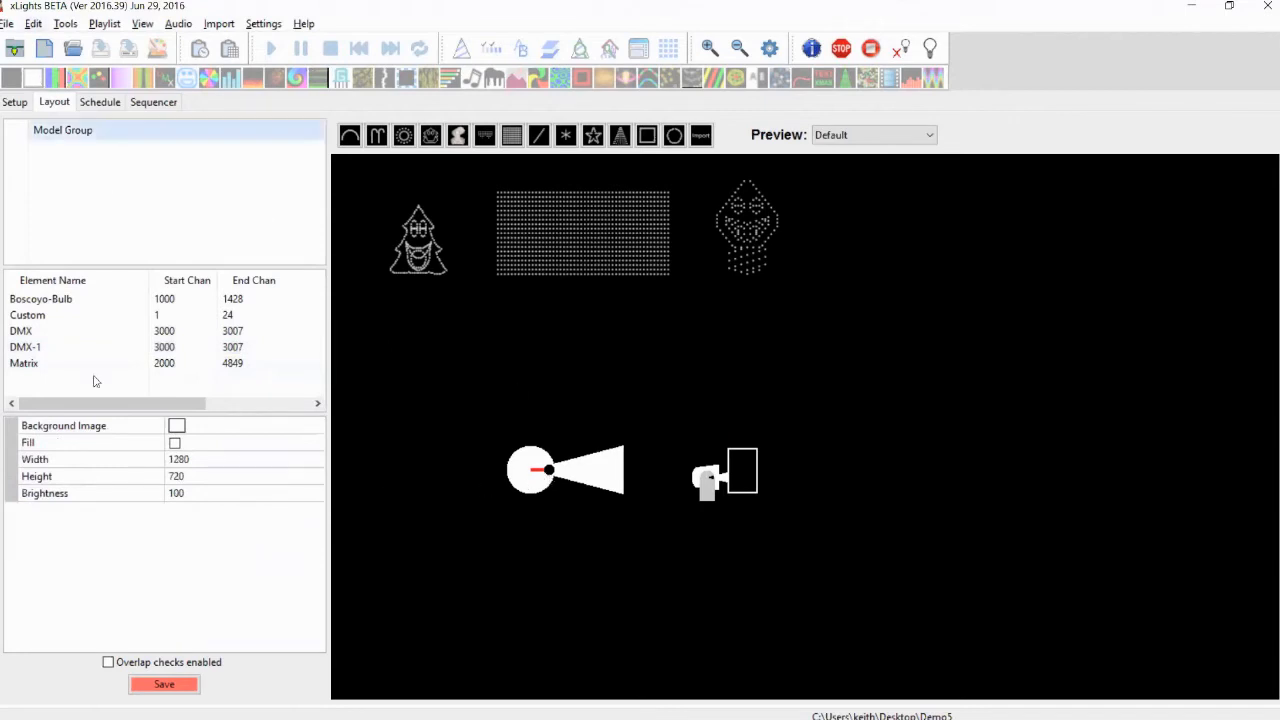
Step: Create a new sequence, accepting the Sequence Settings wizard
click(163, 684)
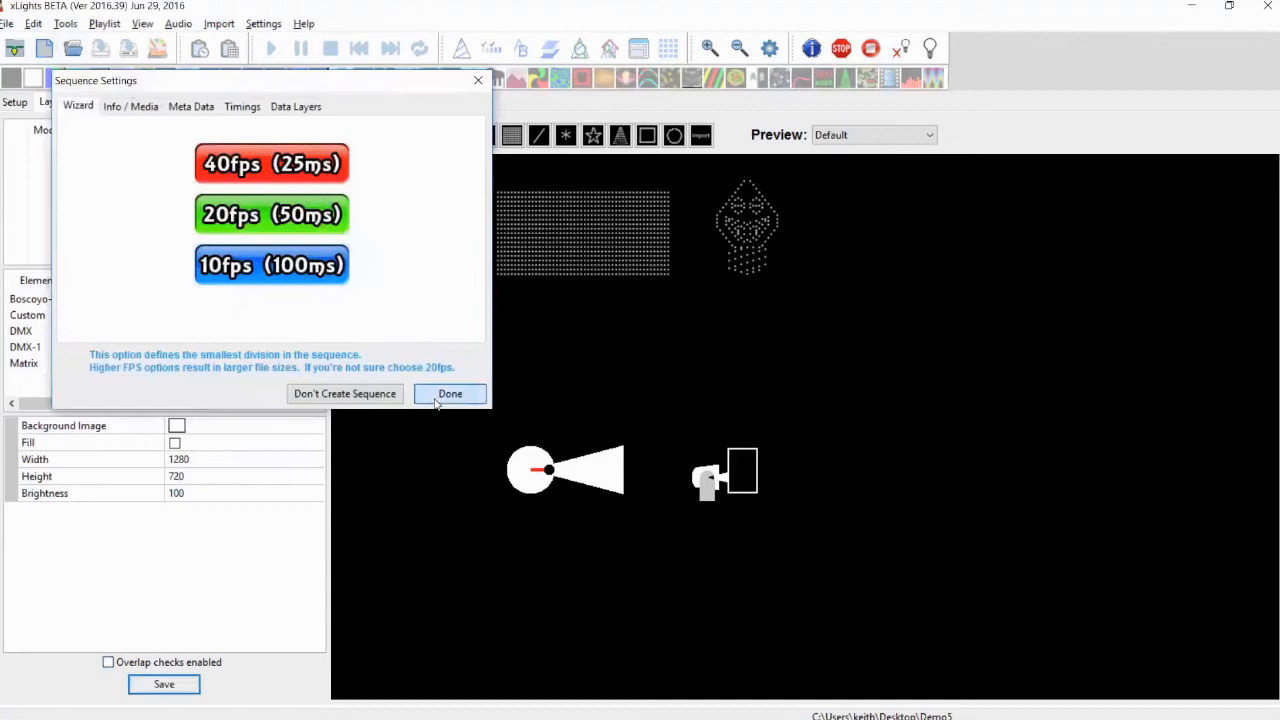
click(450, 393)
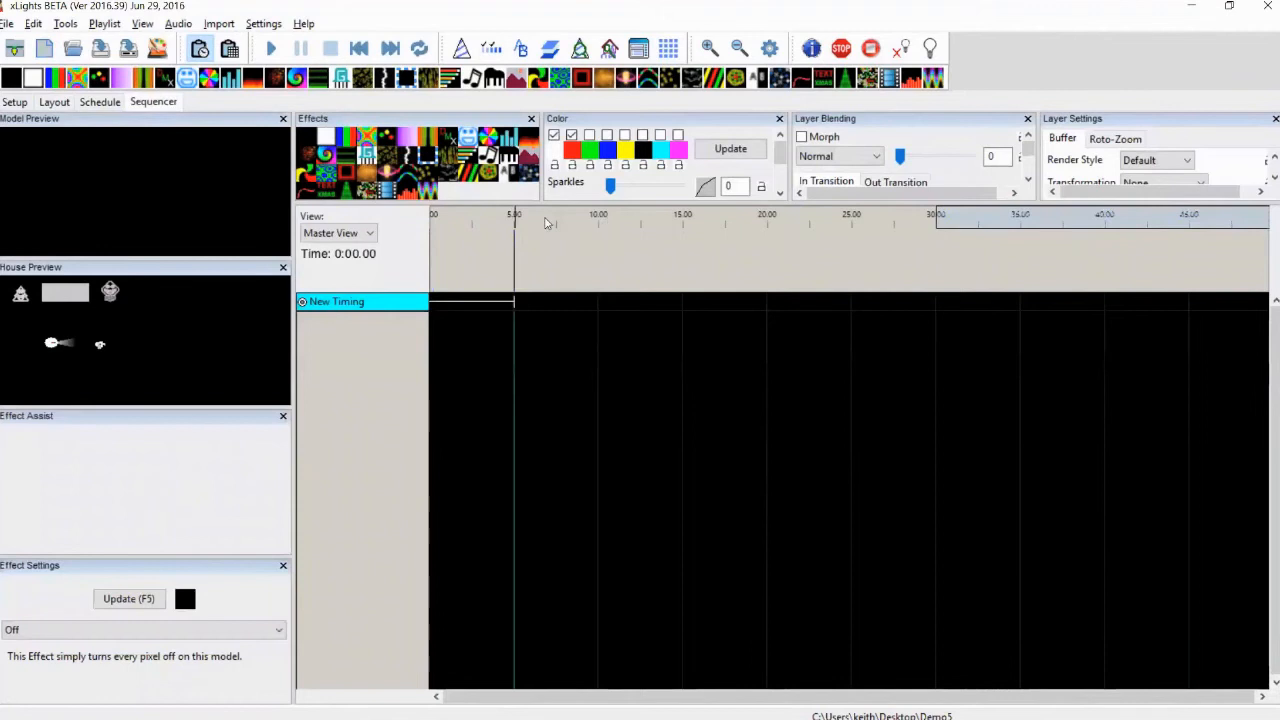
Step: Add DMX and DMX-1 to the sequence through Edit Display Elements
right_click(360, 301)
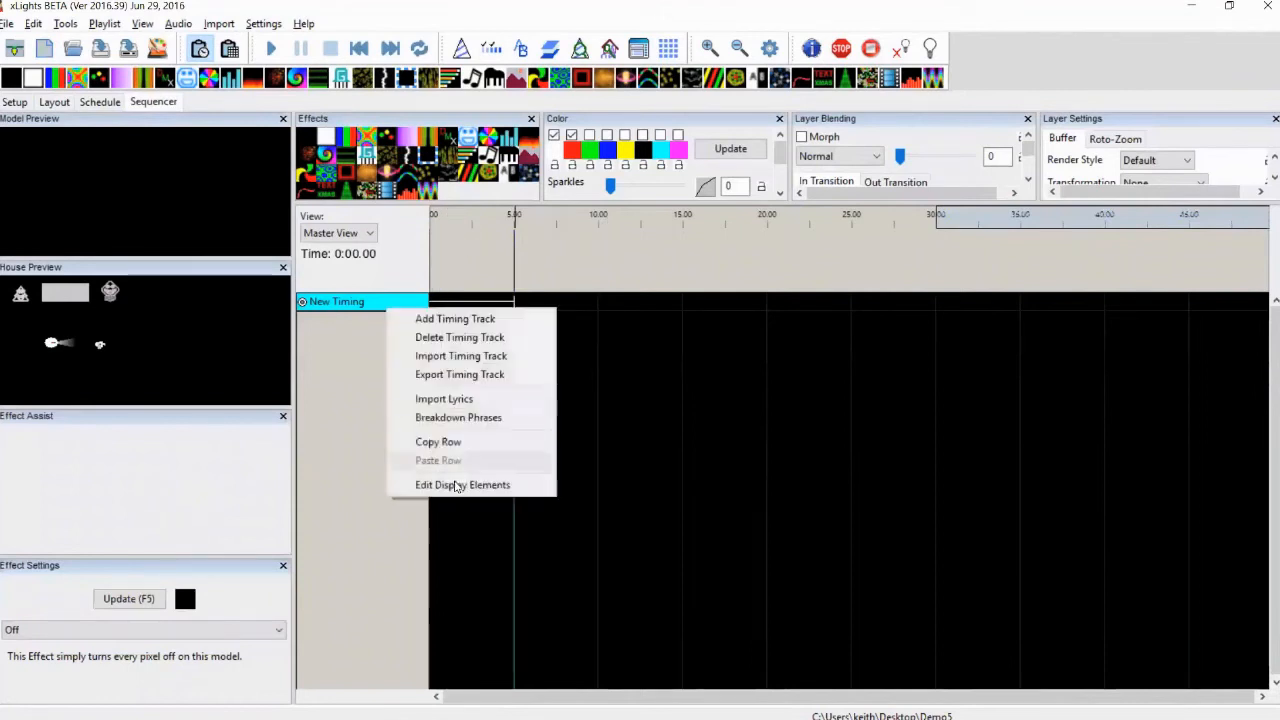
click(462, 484)
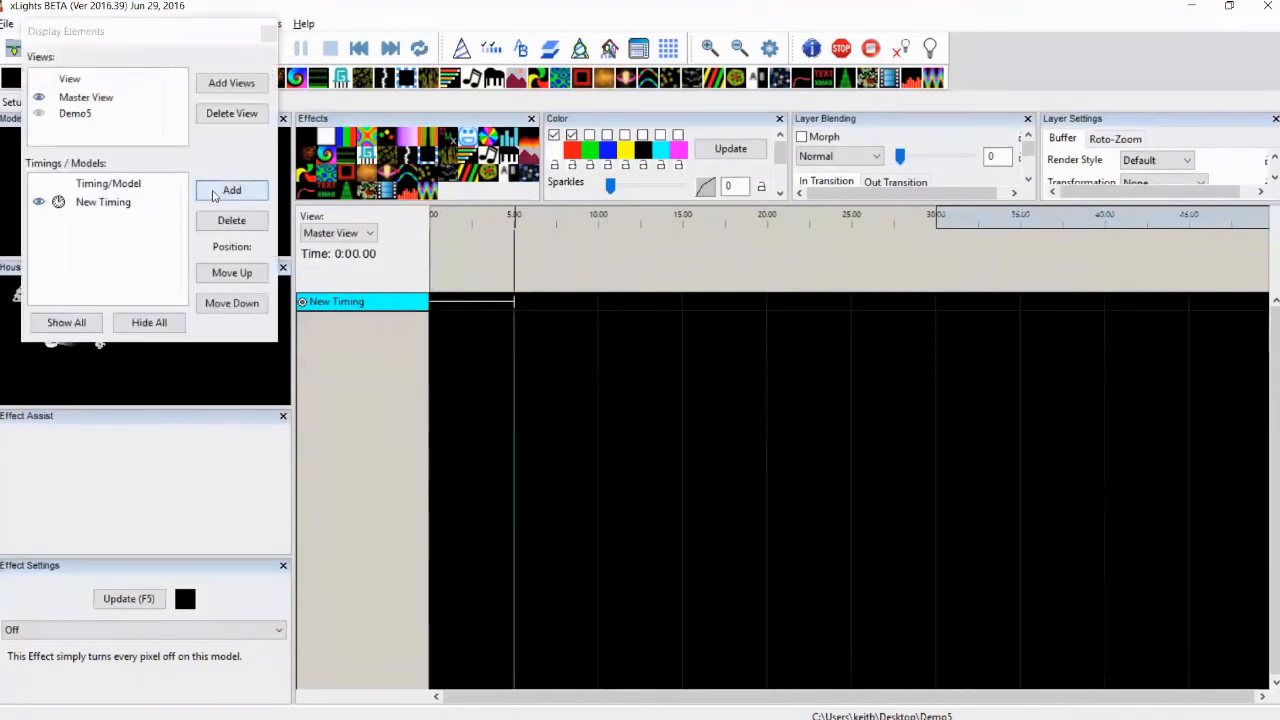
click(231, 190)
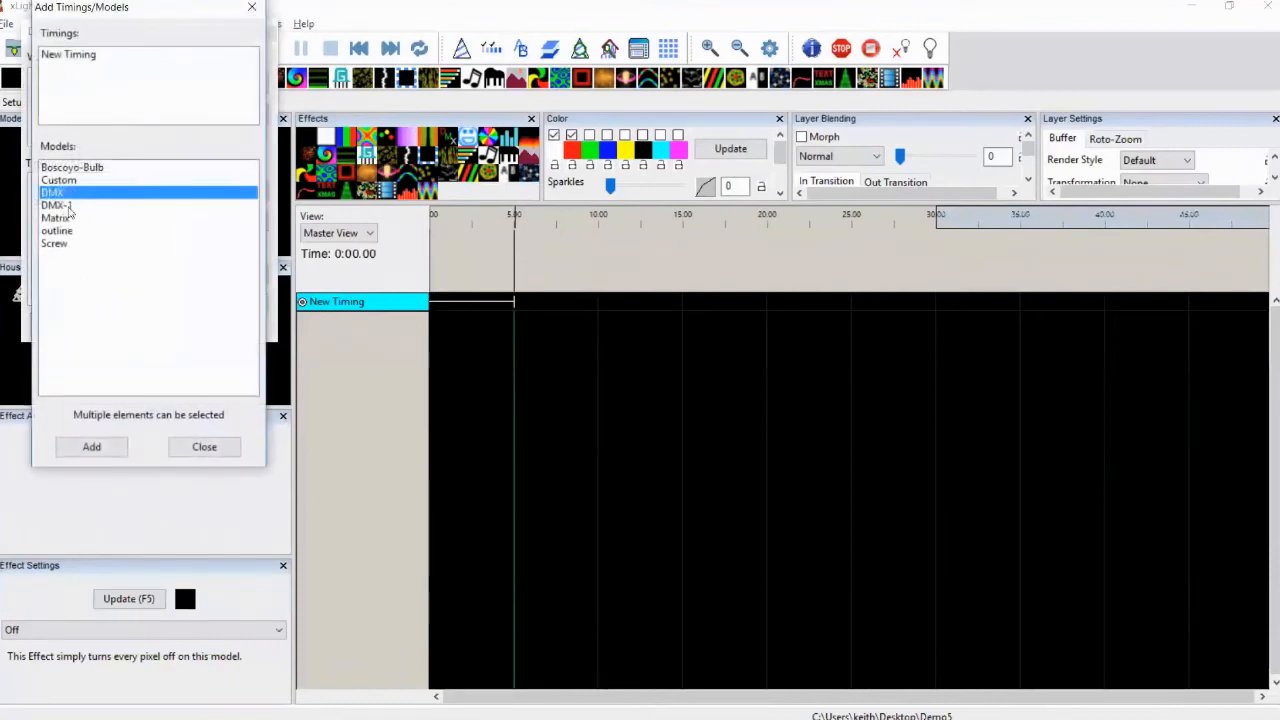
click(91, 444)
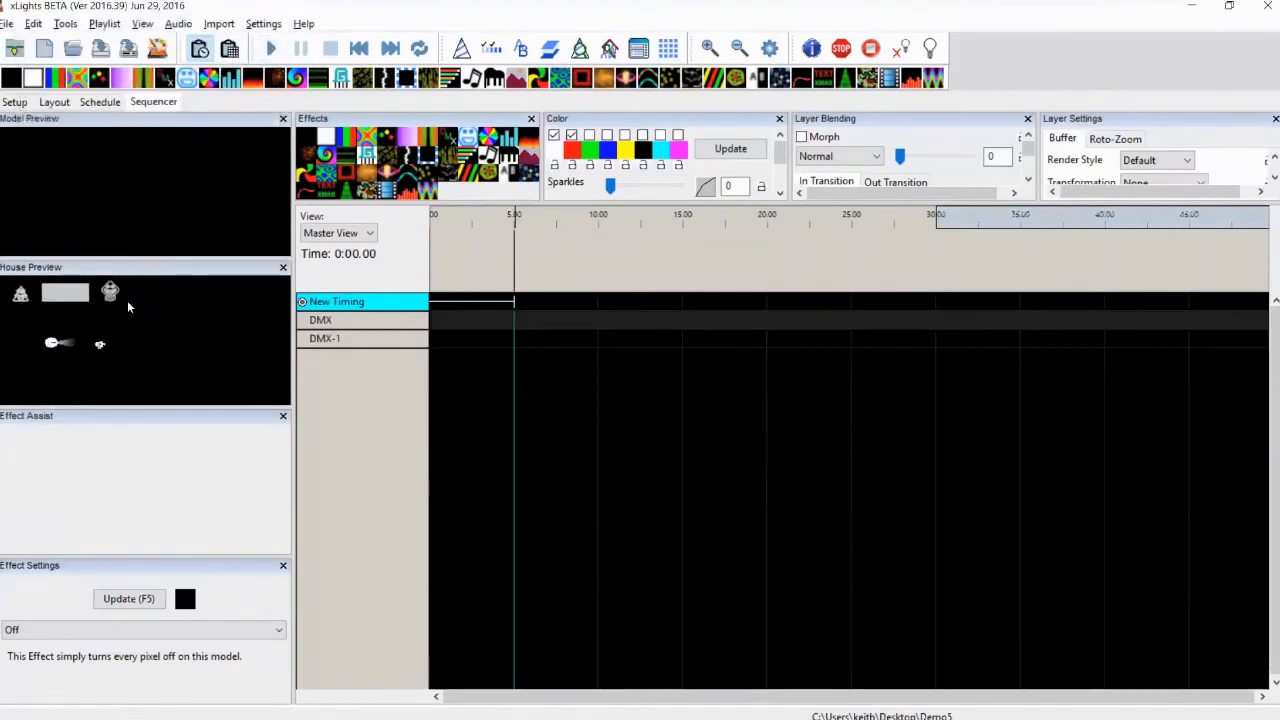
mouse_move(430, 160)
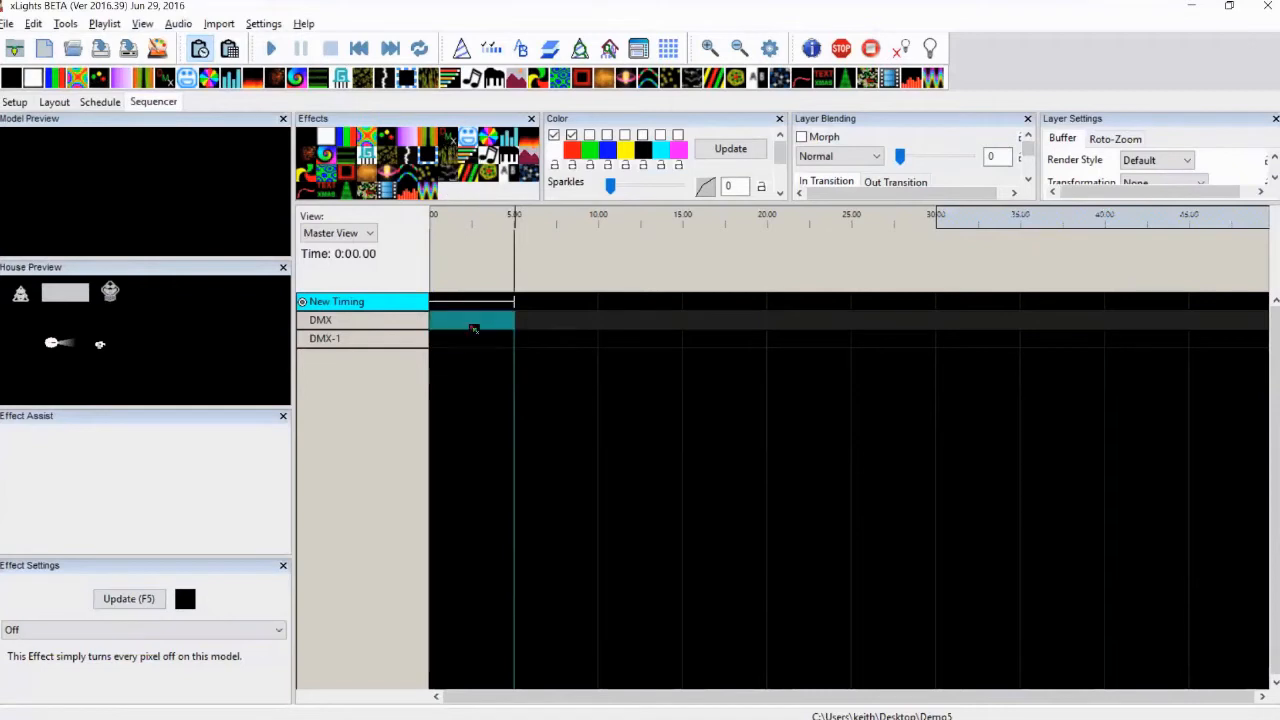
Step: Place a DMX effect on the DMX row and test the pan slider, returning it to zero
click(472, 319)
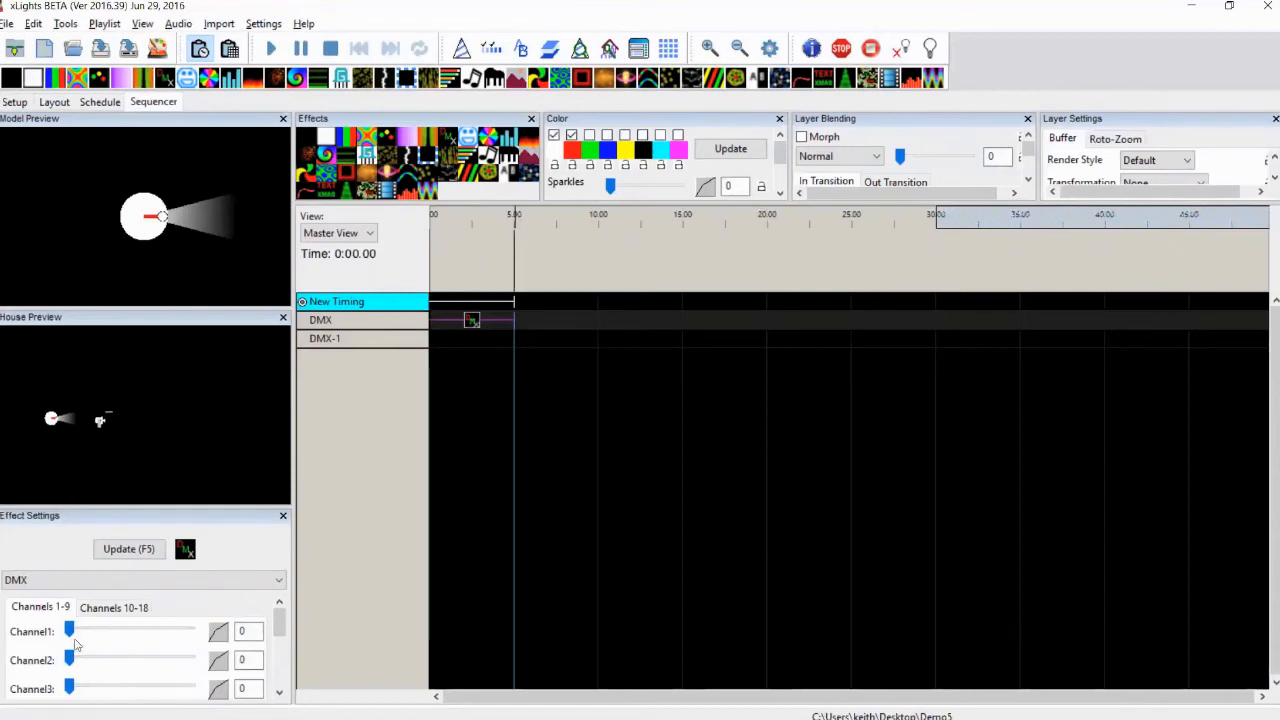
drag(69, 631, 84, 631)
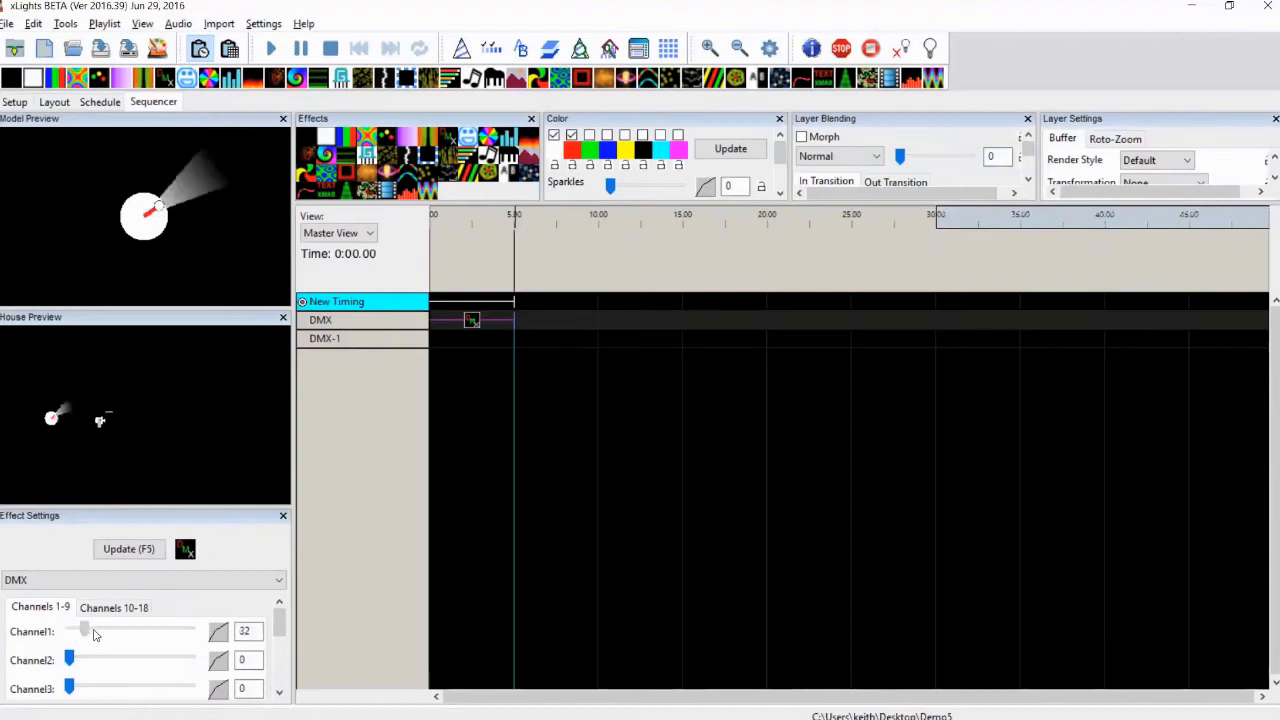
drag(85, 631, 185, 631)
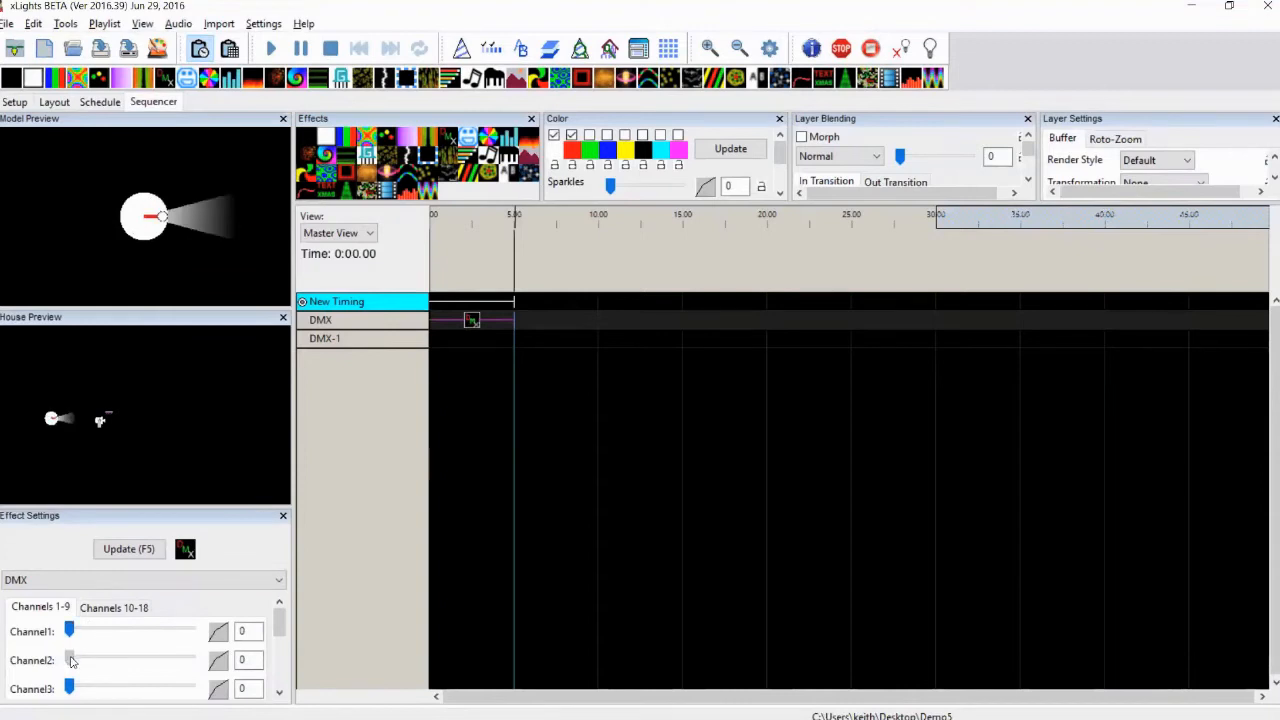
Step: Test tilt on channel 2 and channel 3, resetting both sliders to zero
drag(69, 659, 165, 659)
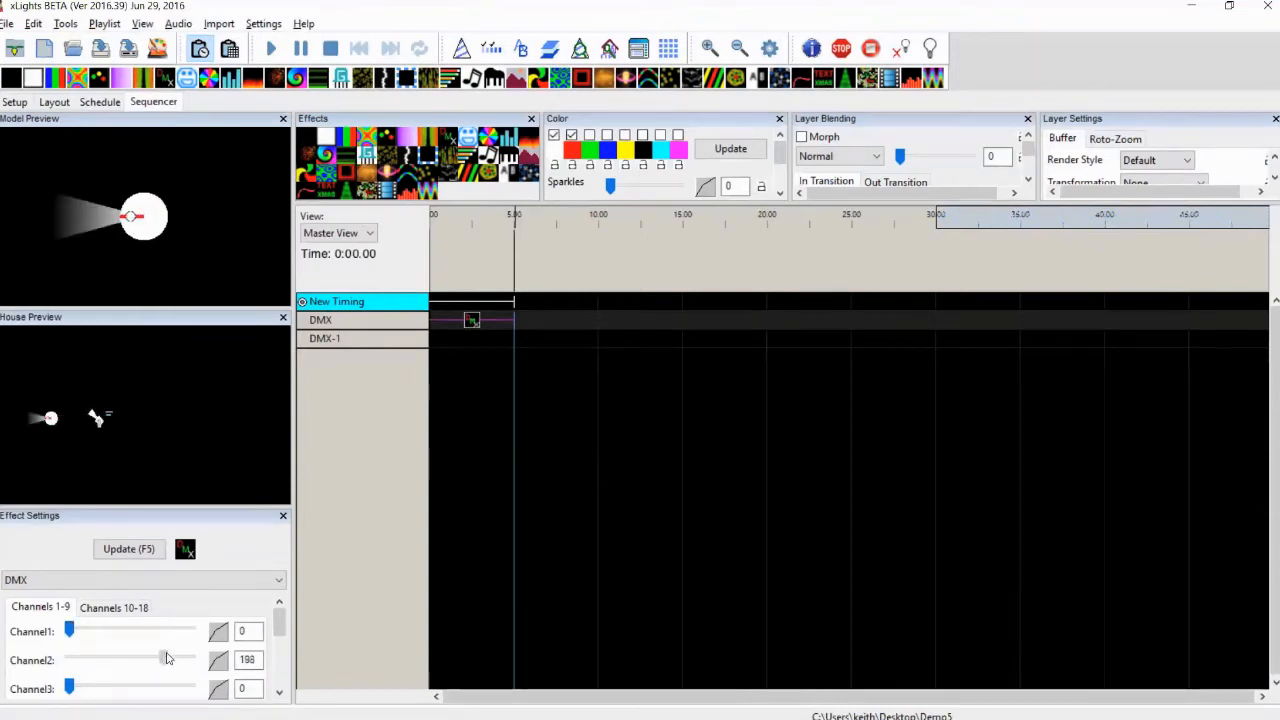
drag(150, 659, 90, 659)
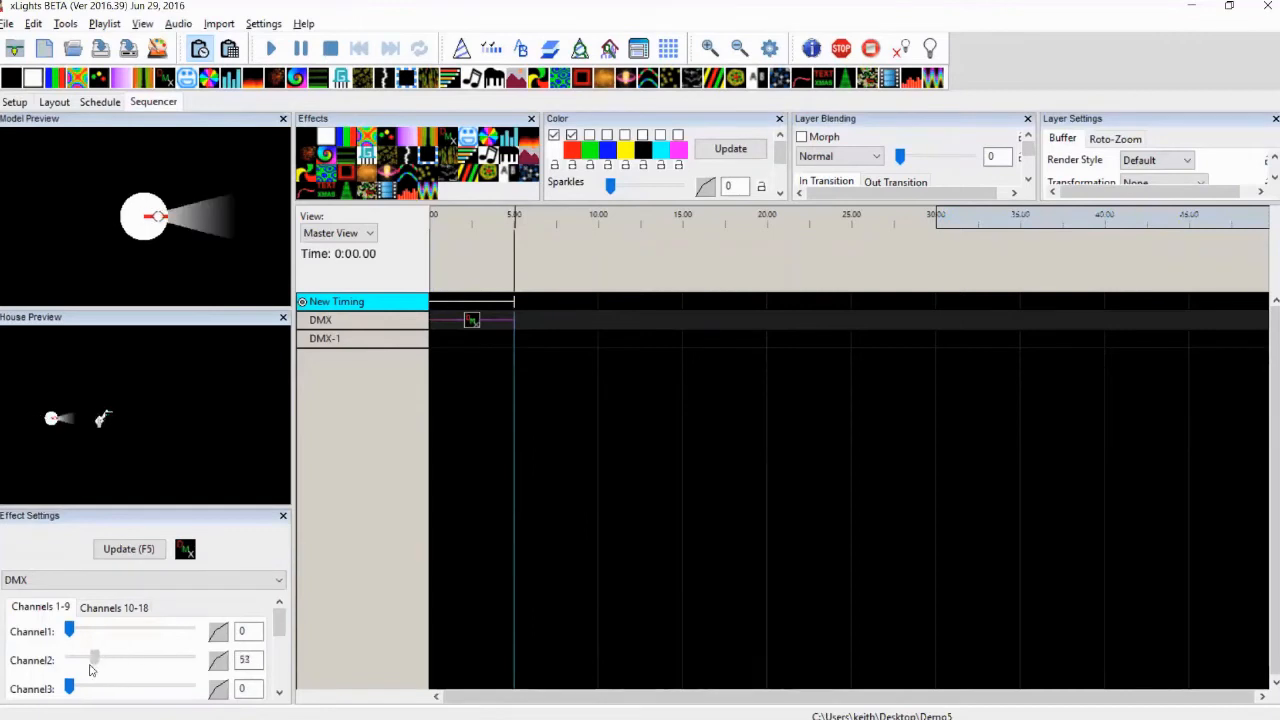
drag(95, 659, 160, 659)
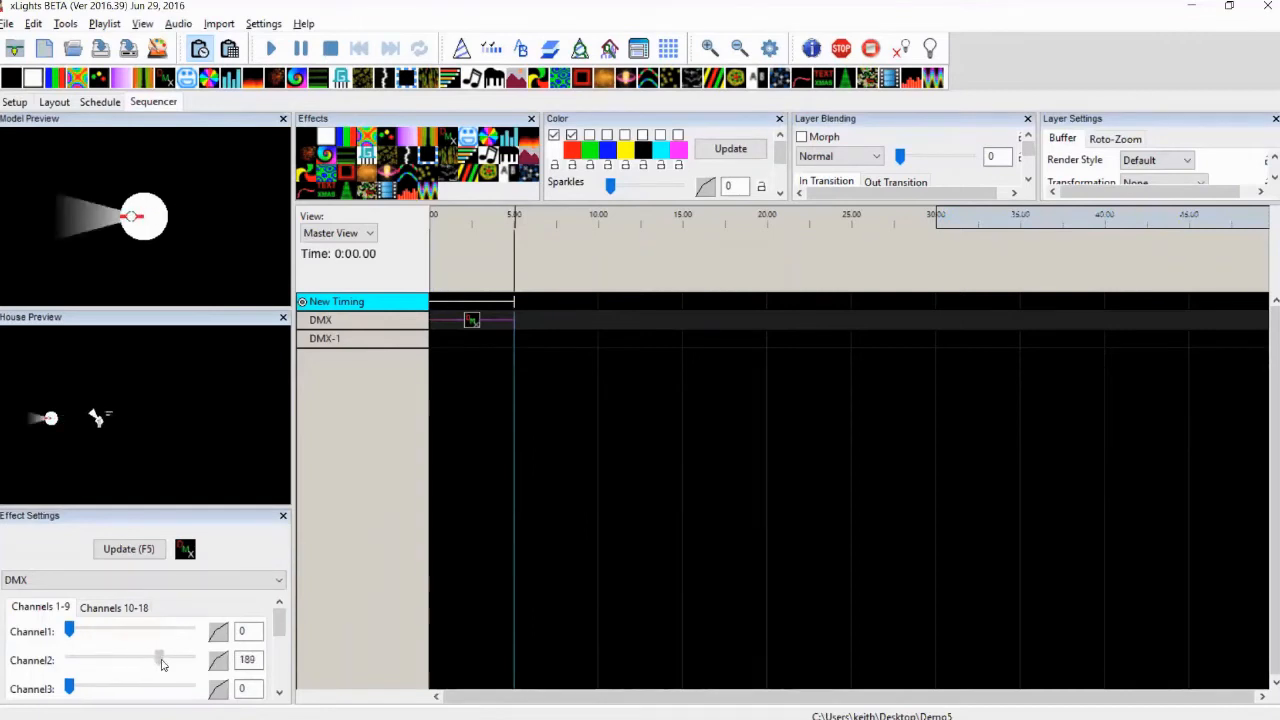
drag(160, 659, 113, 659)
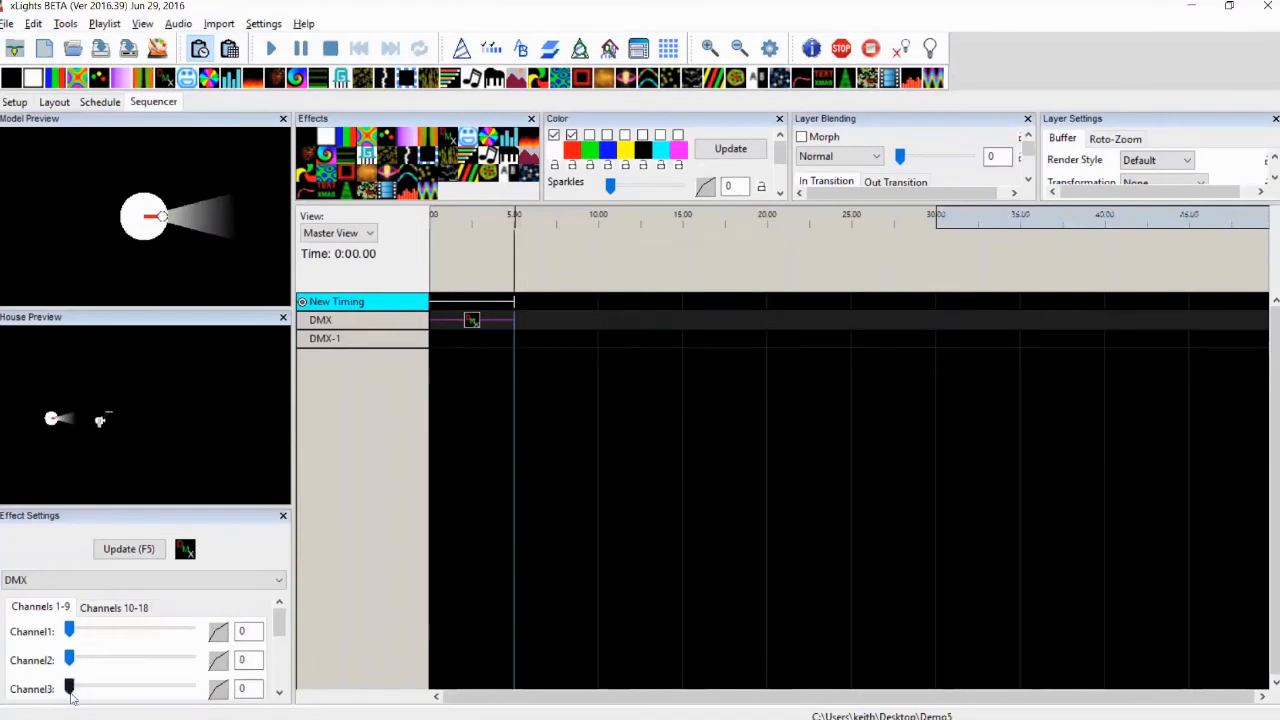
drag(70, 688, 120, 685)
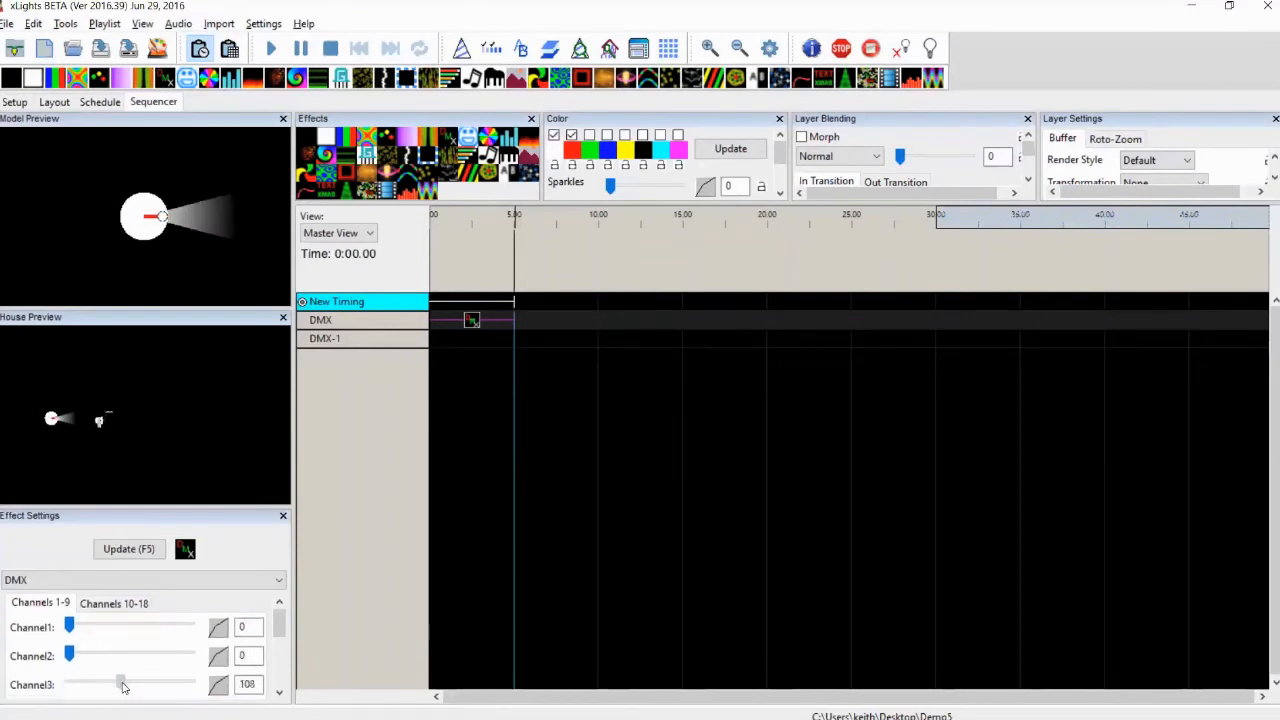
drag(120, 684, 177, 684)
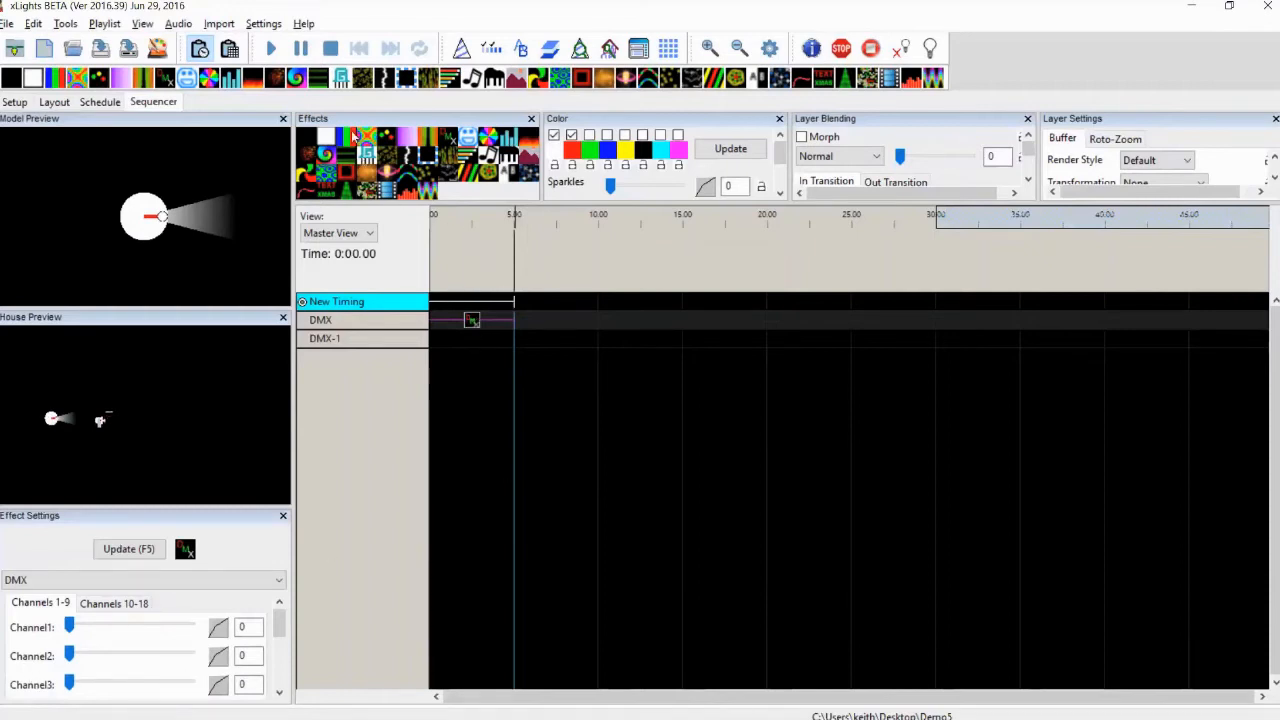
mouse_move(410, 137)
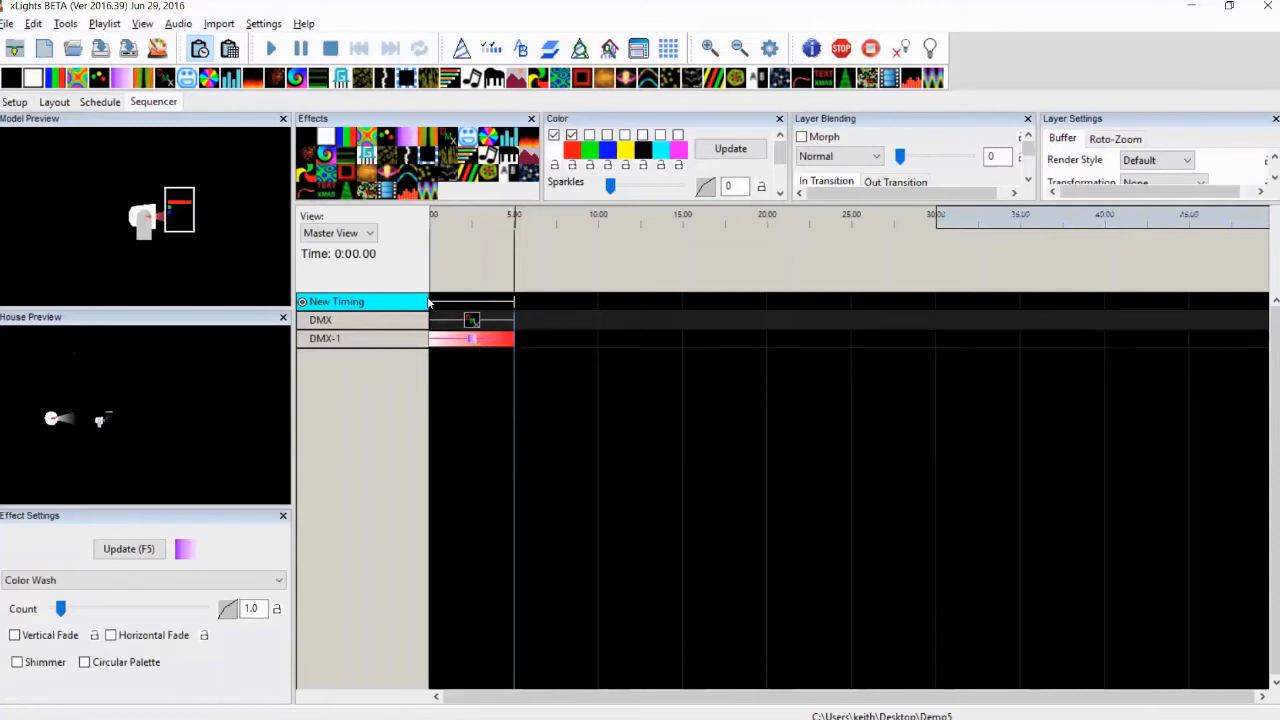
Step: Place a Color Wash effect on the DMX-1 row's first five-second interval
click(471, 320)
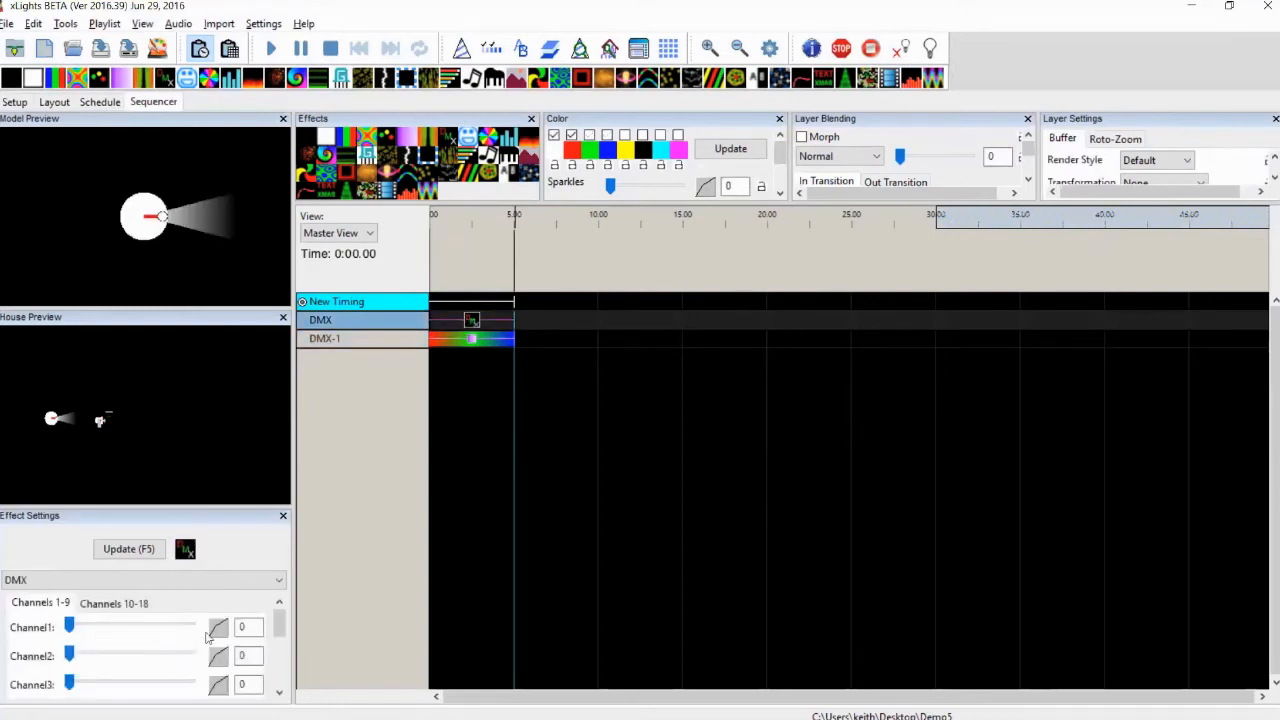
Step: Give DMX Channel1 a Sine value curve with 30 cycles and confirm
click(217, 627)
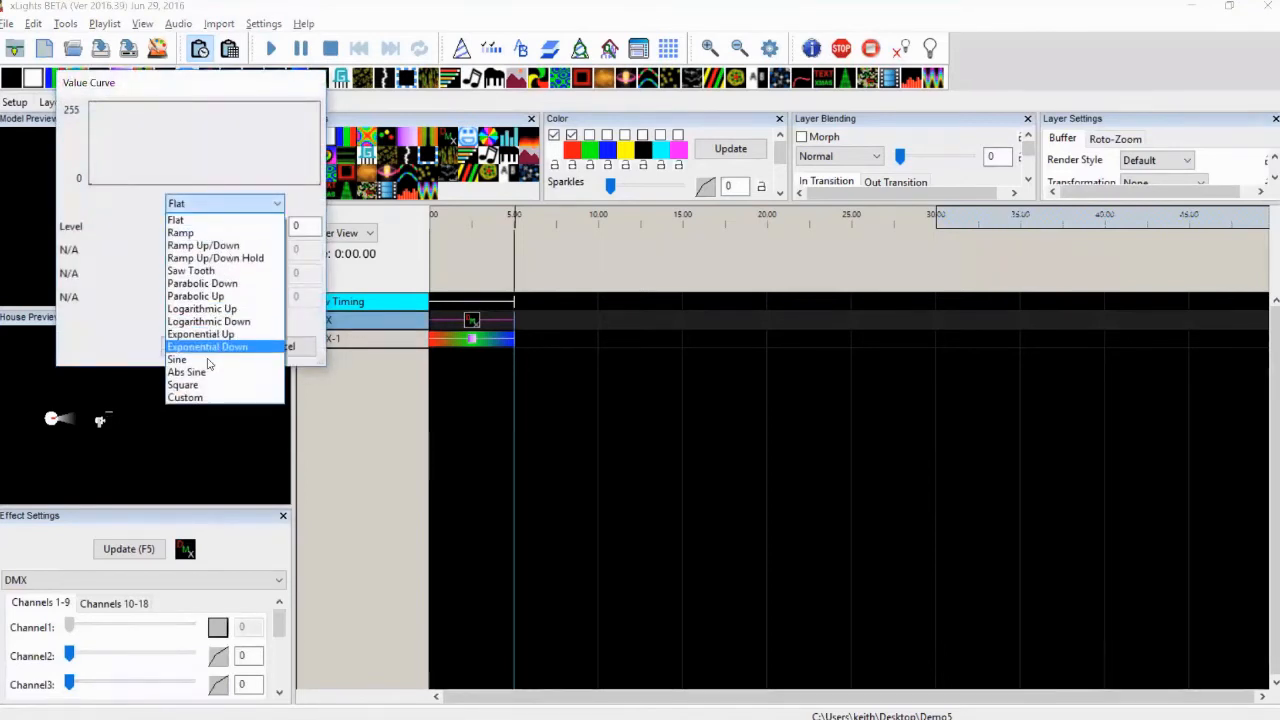
click(176, 359)
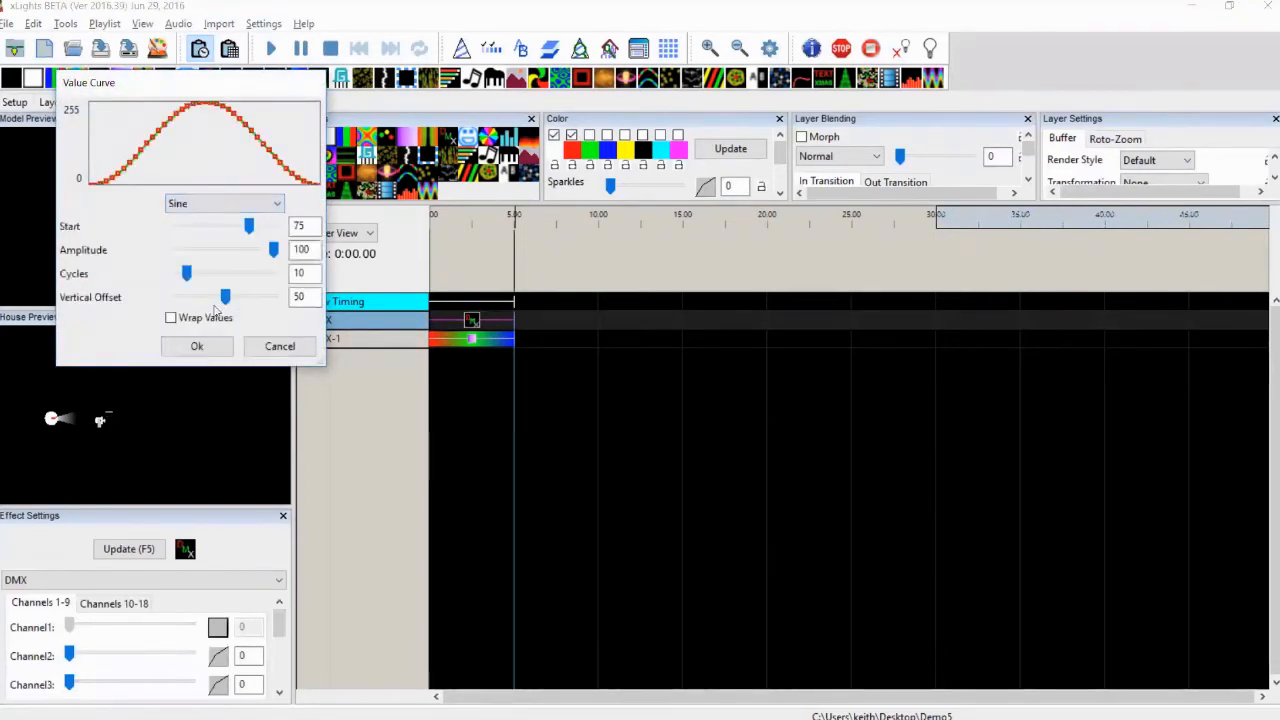
drag(186, 273, 206, 273)
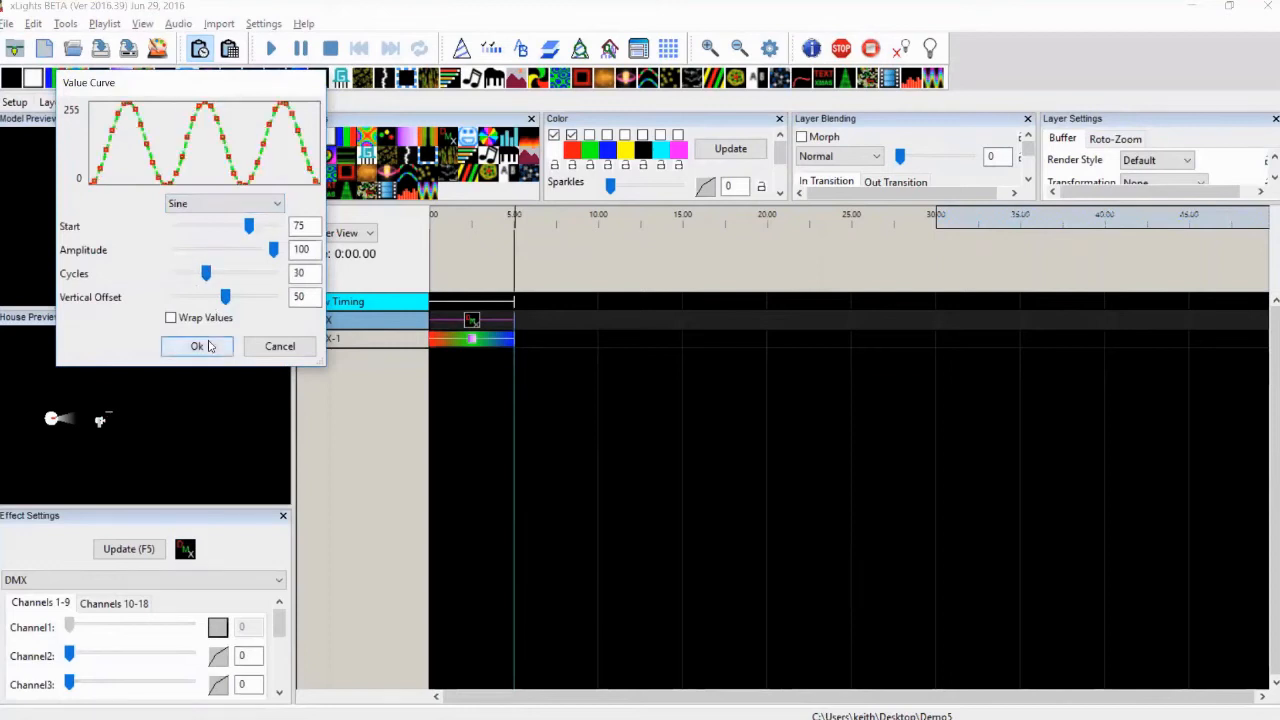
click(197, 346)
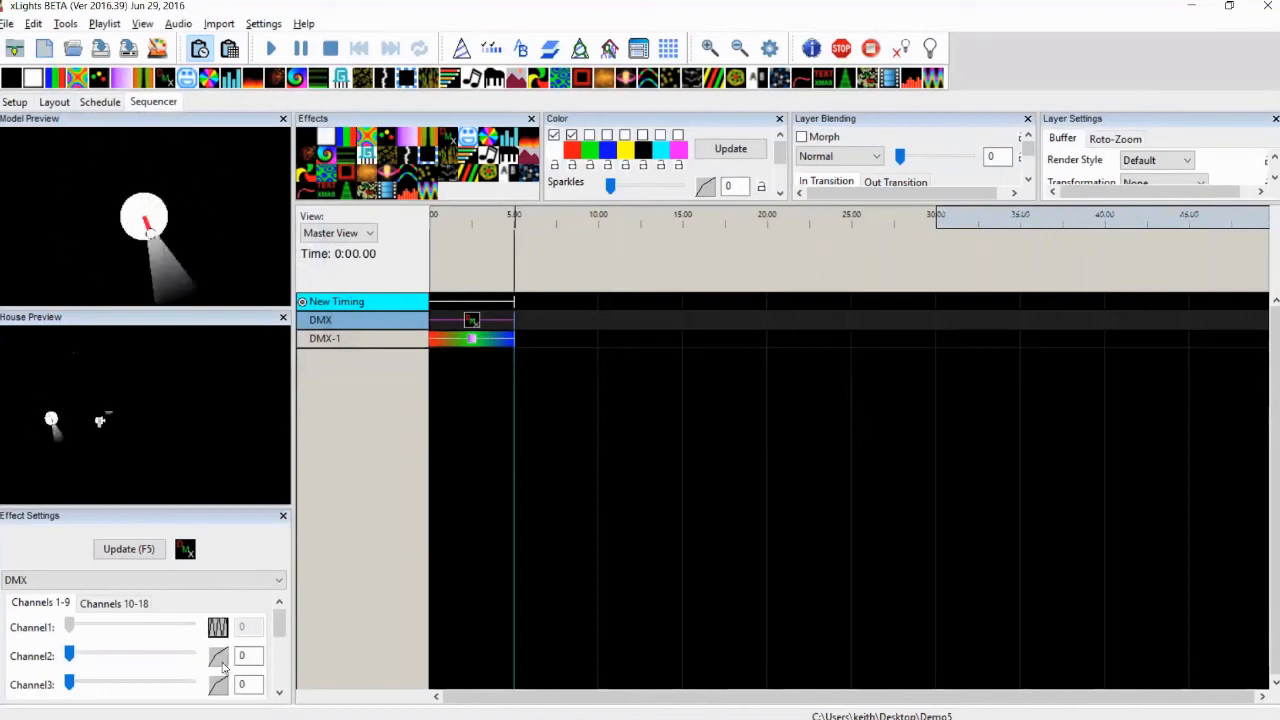
Step: Give DMX Channel 2 a Ramp value curve and close the Value Curve dialog
click(218, 656)
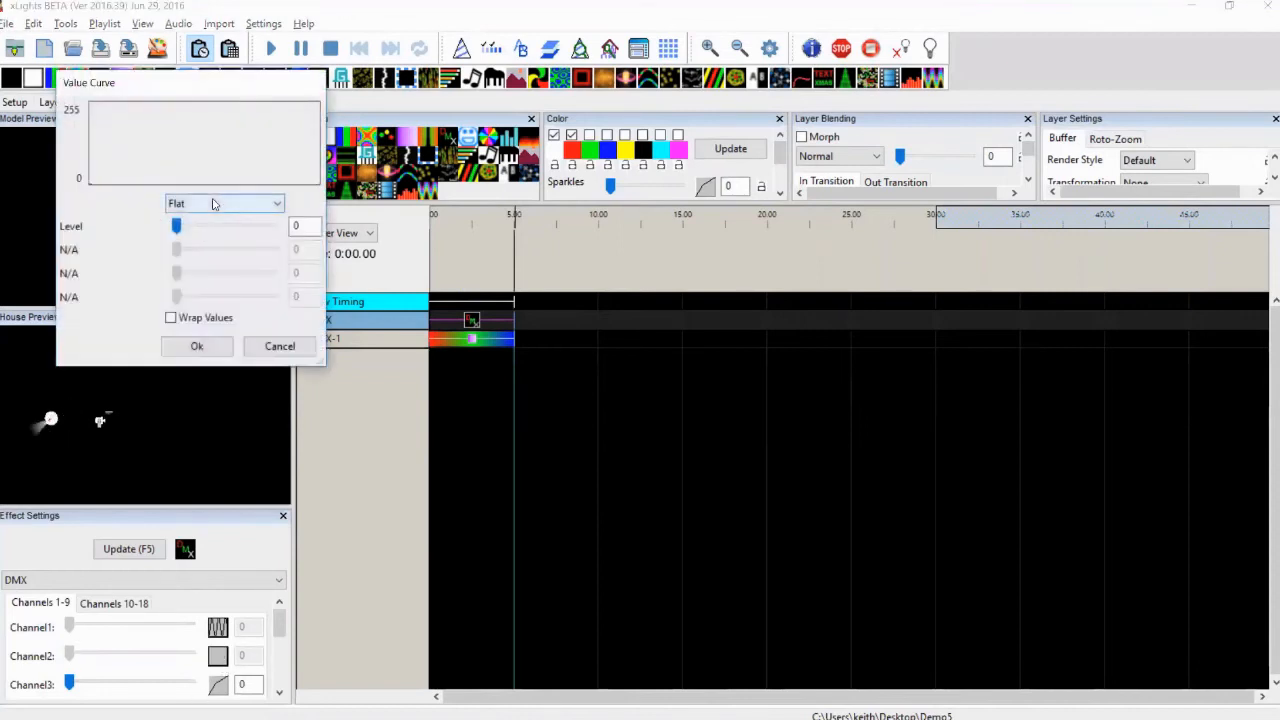
click(223, 203)
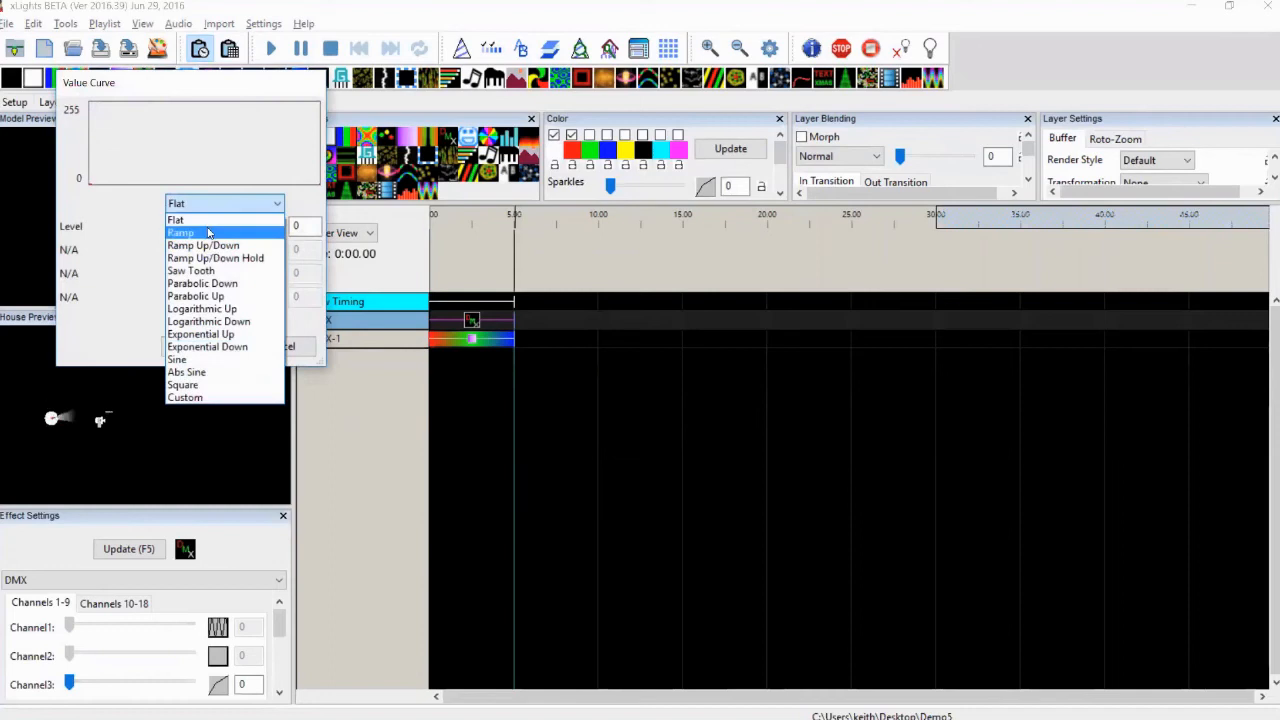
click(175, 219)
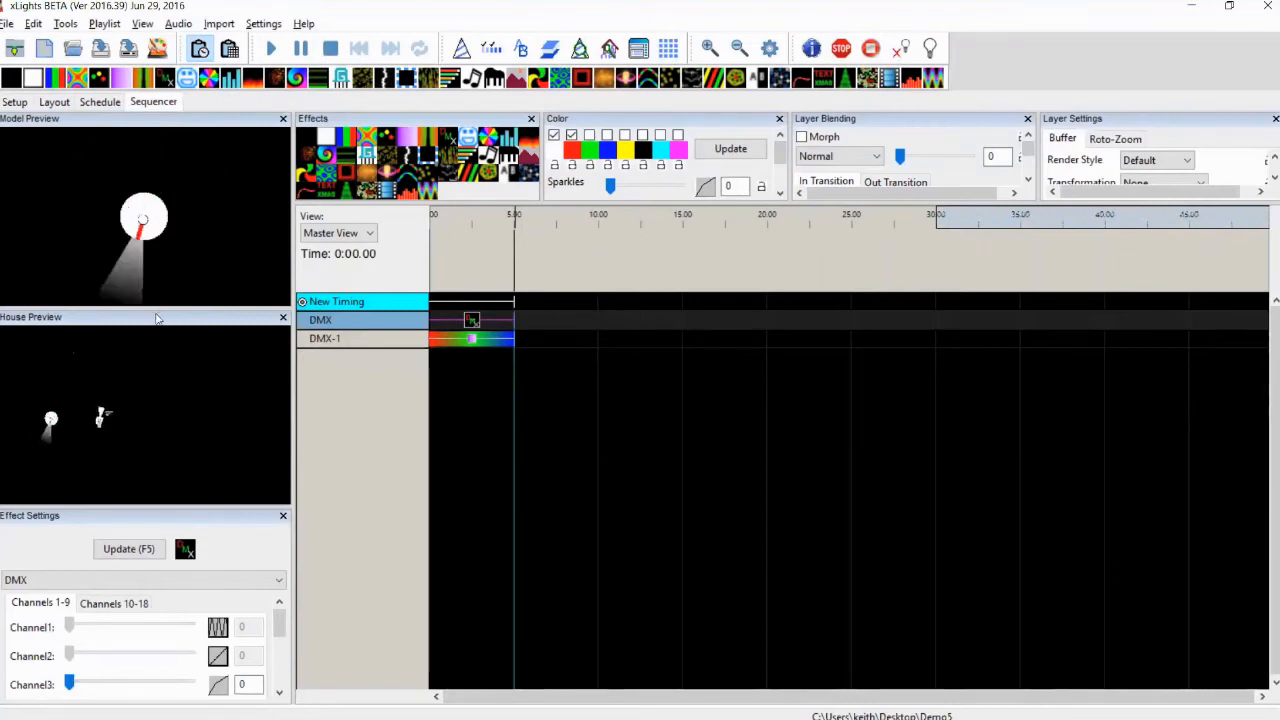
click(283, 317)
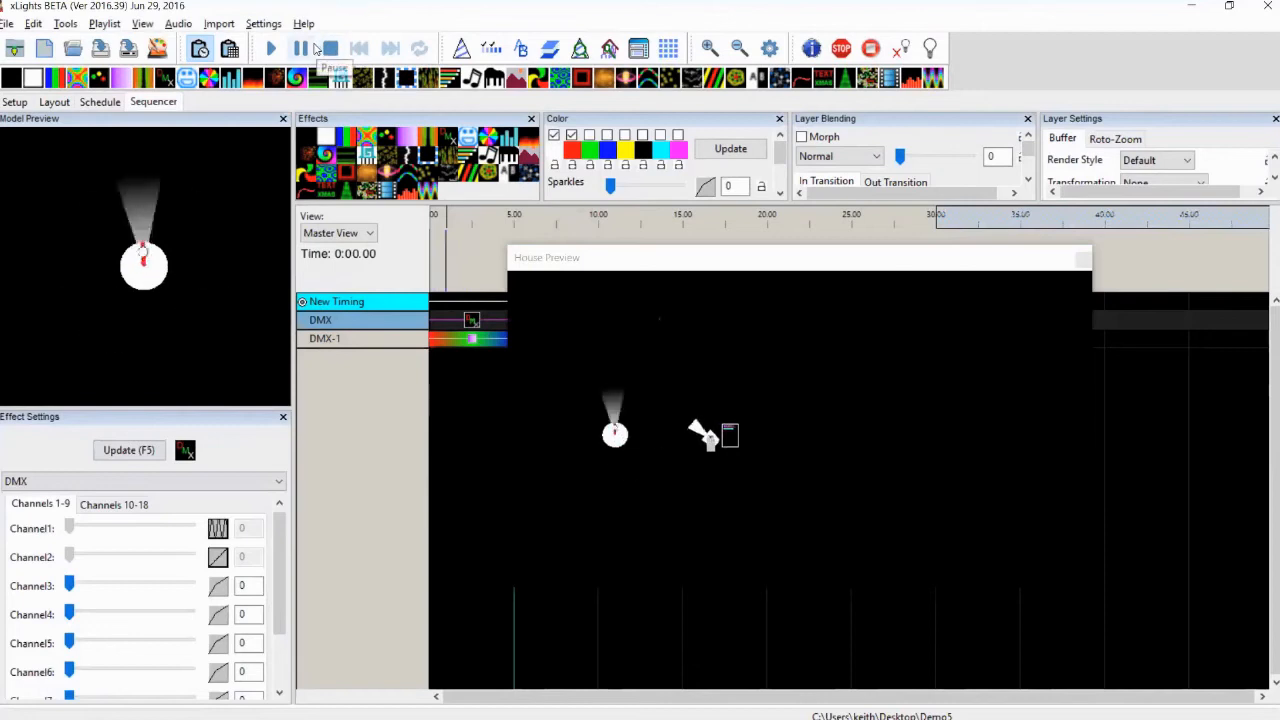
Step: Stop playback and use Toggle Nodes to expand the DMX row's nodes
click(271, 48)
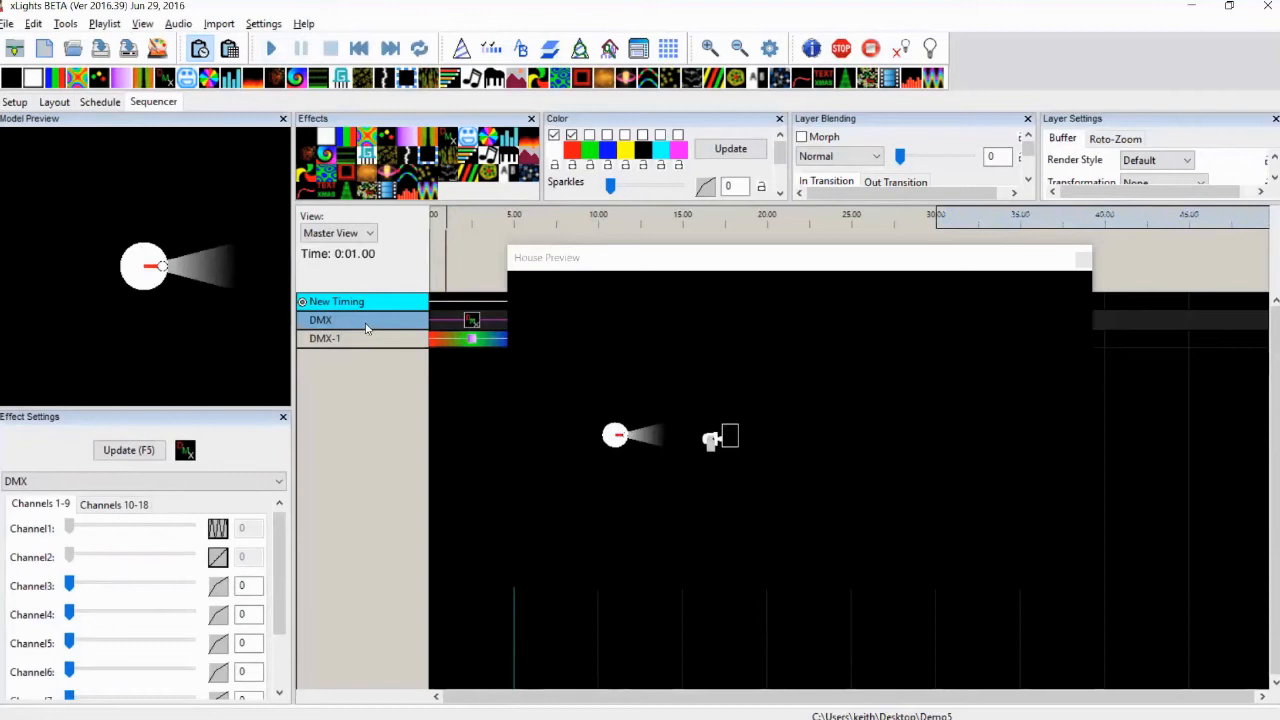
mouse_move(370, 352)
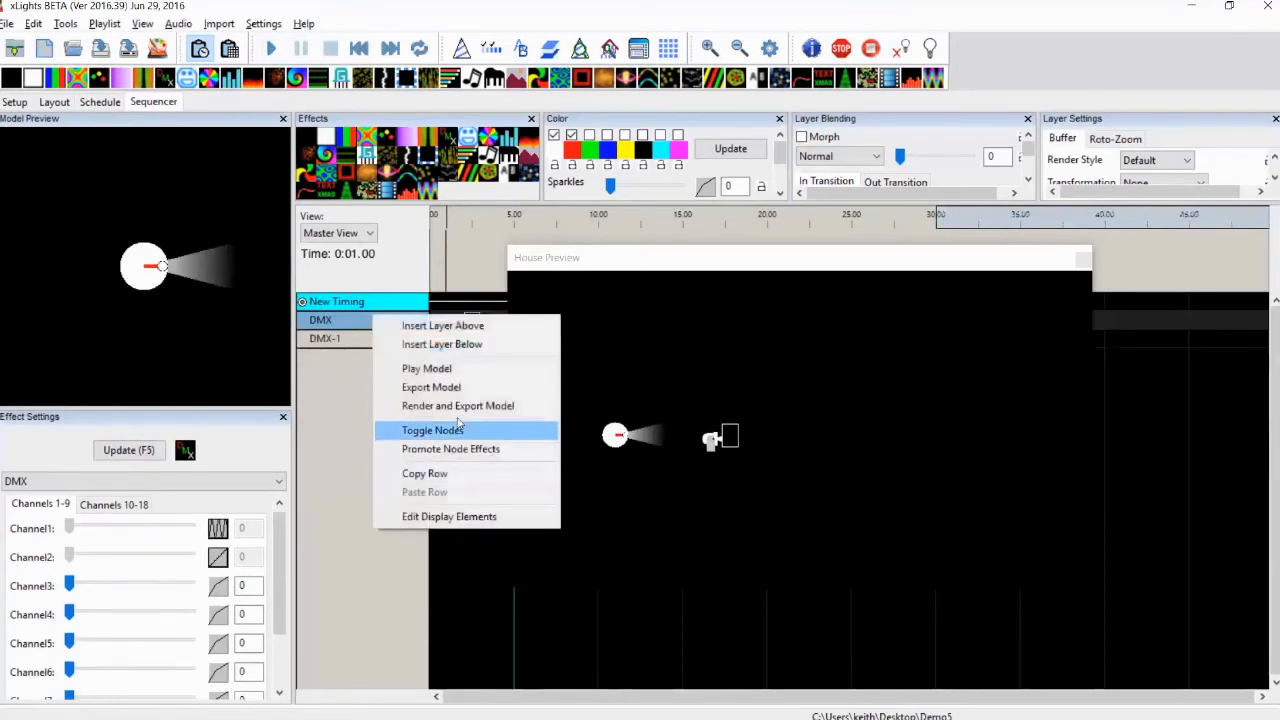
click(432, 429)
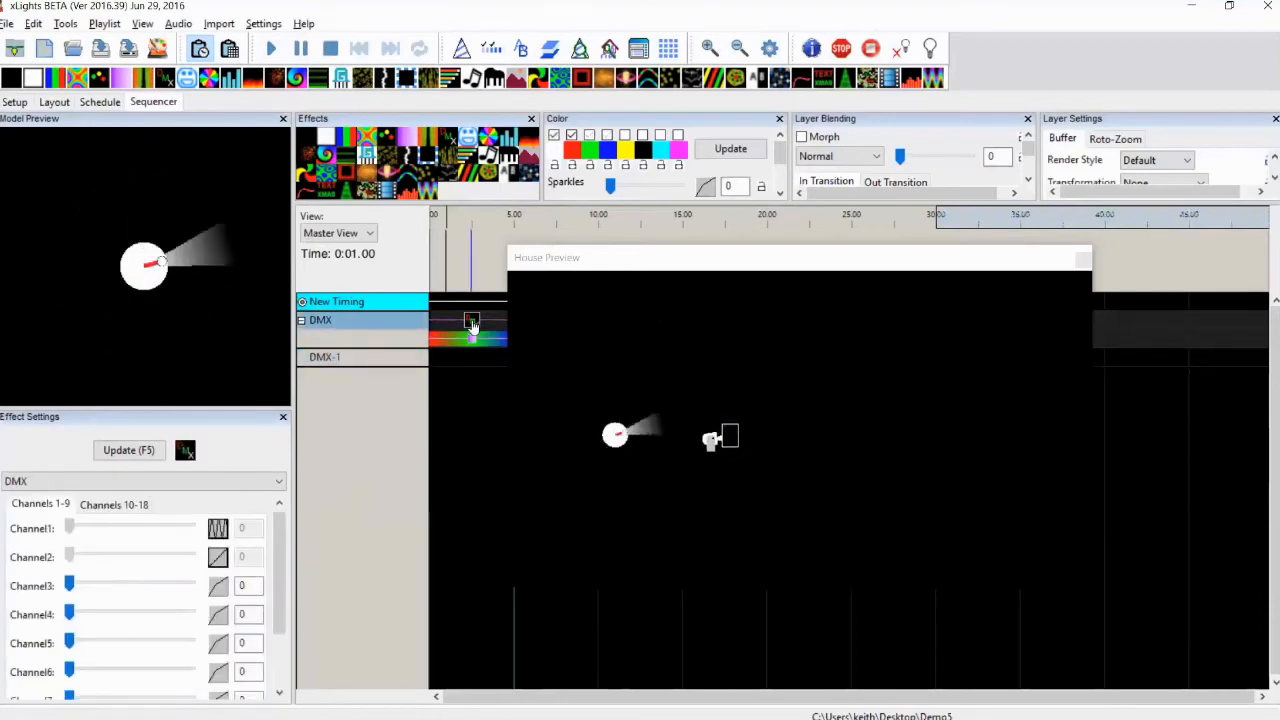
click(471, 320)
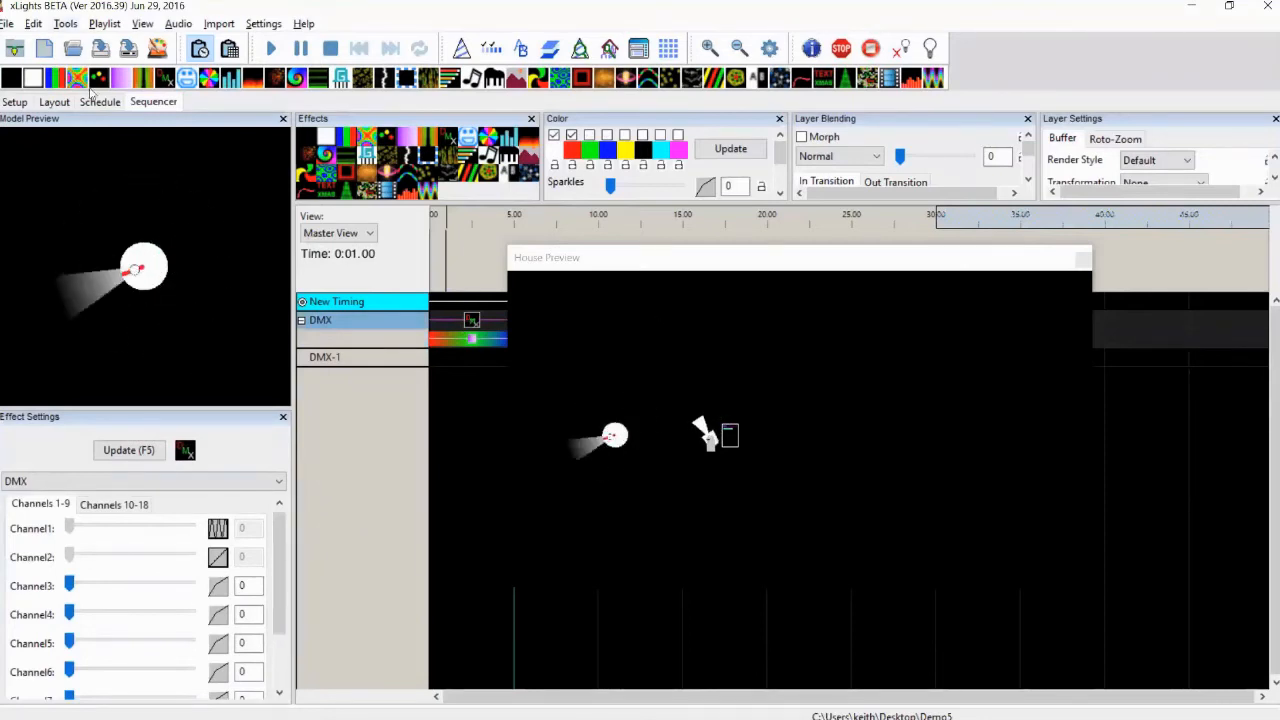
Step: Set the DMX model's Blue Channel to 5, save the layout, and return to the Sequencer
click(54, 101)
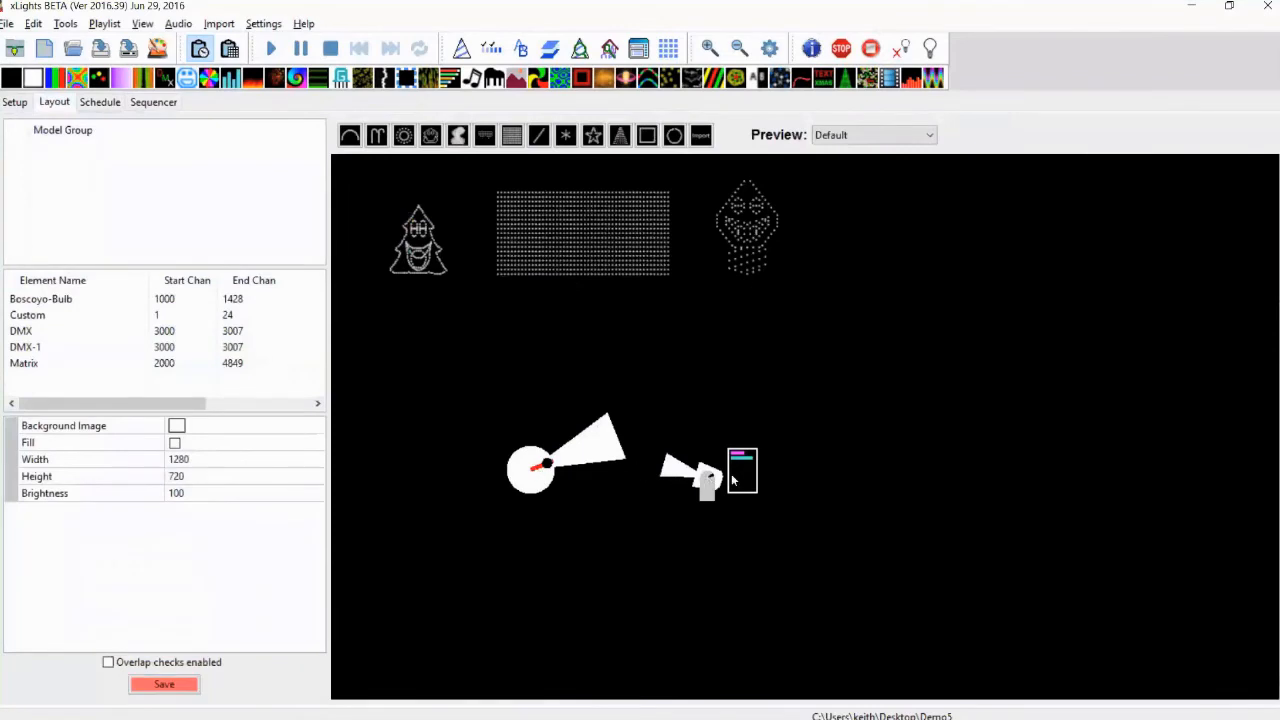
mouse_move(119, 384)
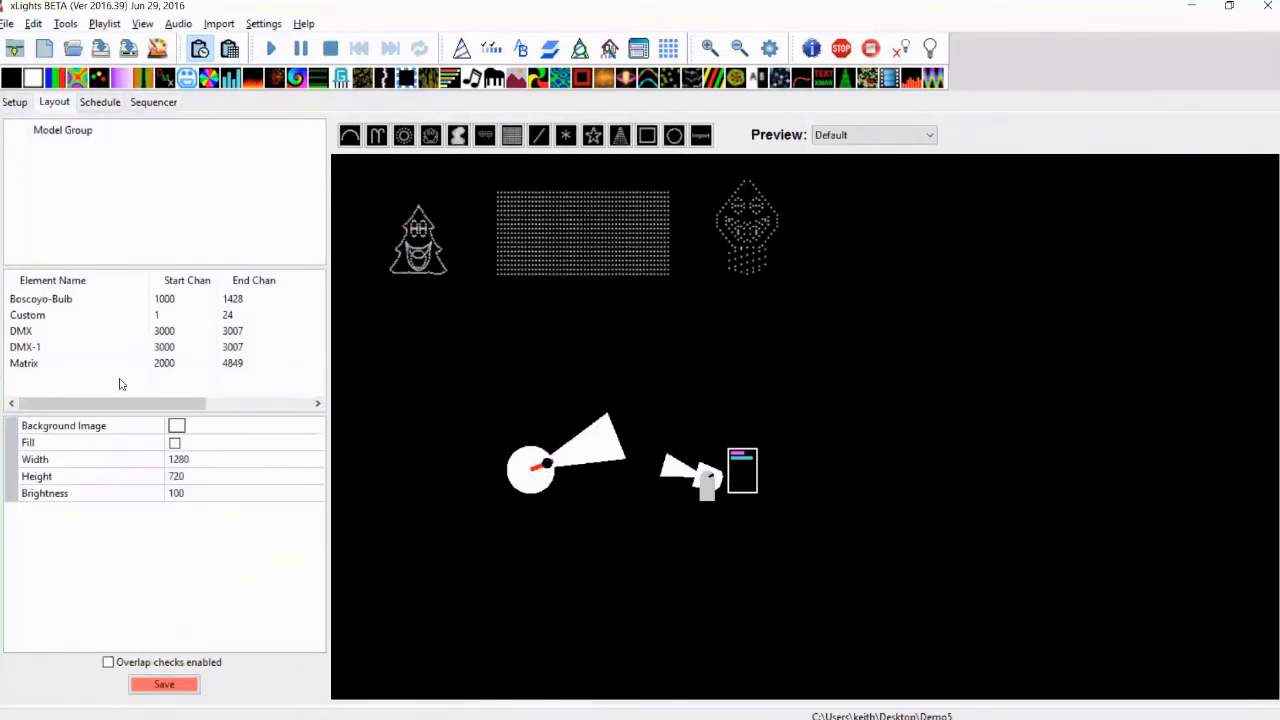
click(21, 331)
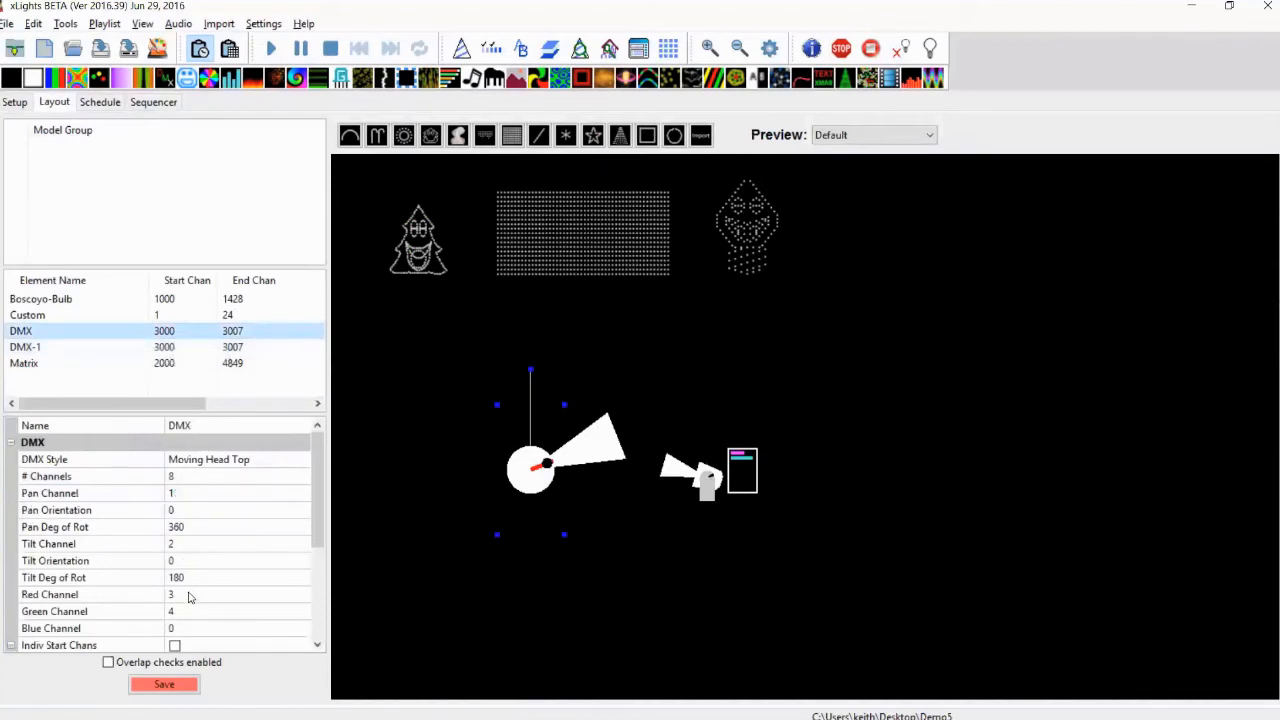
mouse_move(182, 602)
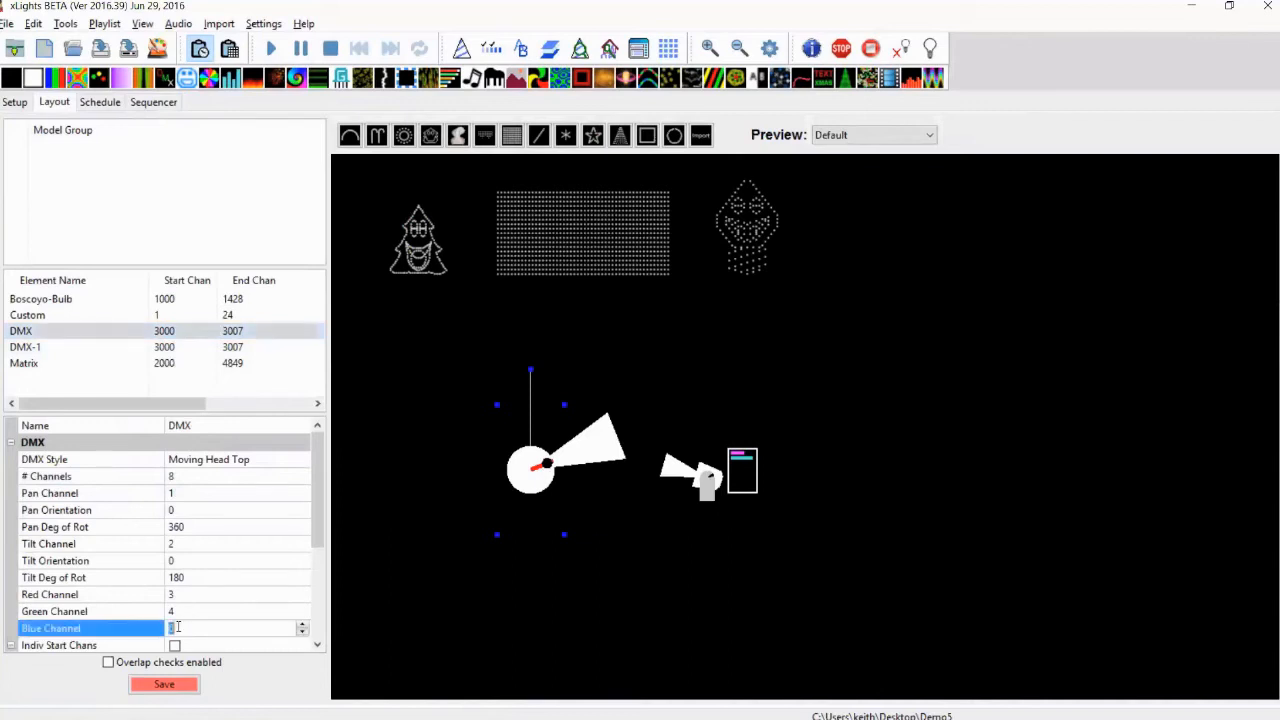
text(5)
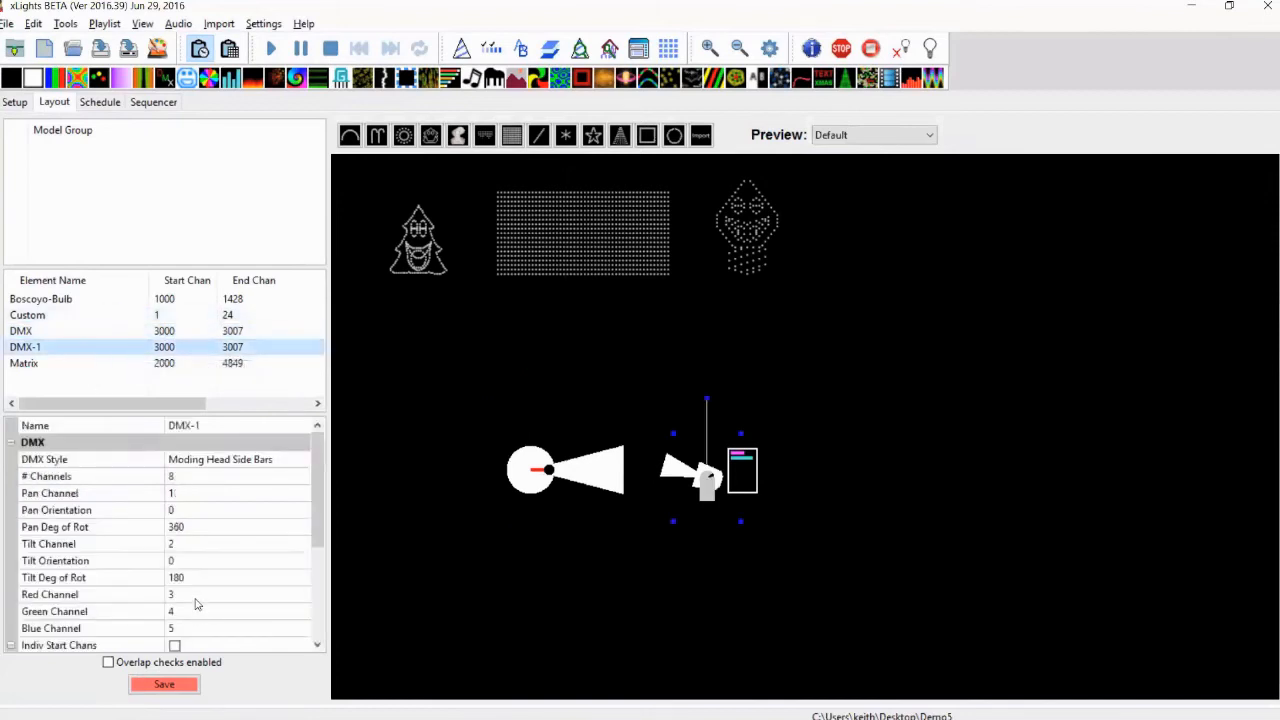
mouse_move(190, 624)
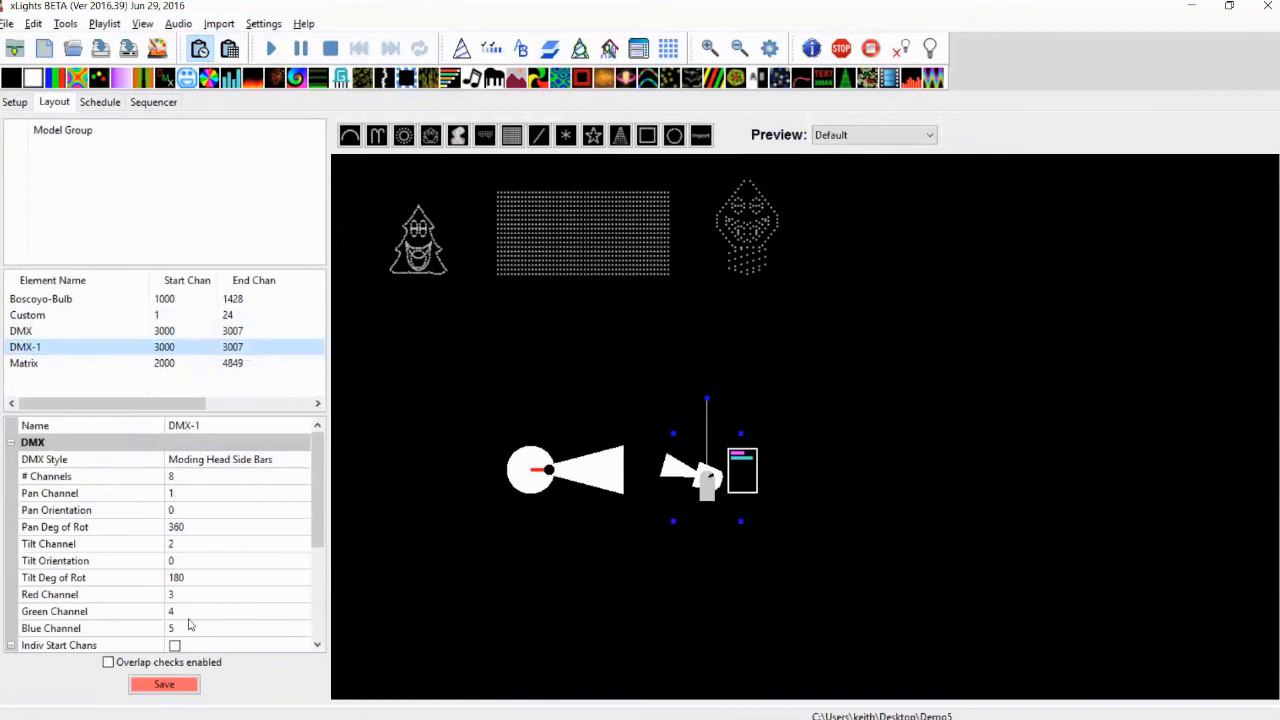
mouse_move(197, 446)
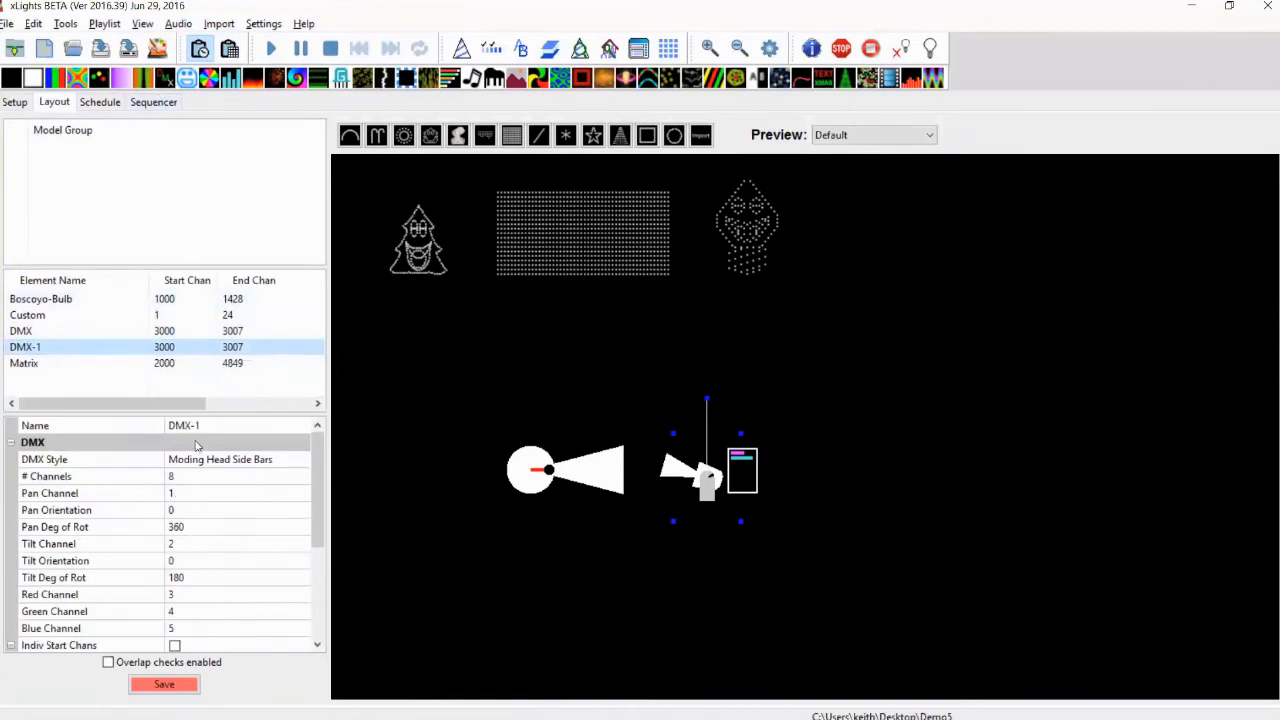
click(163, 684)
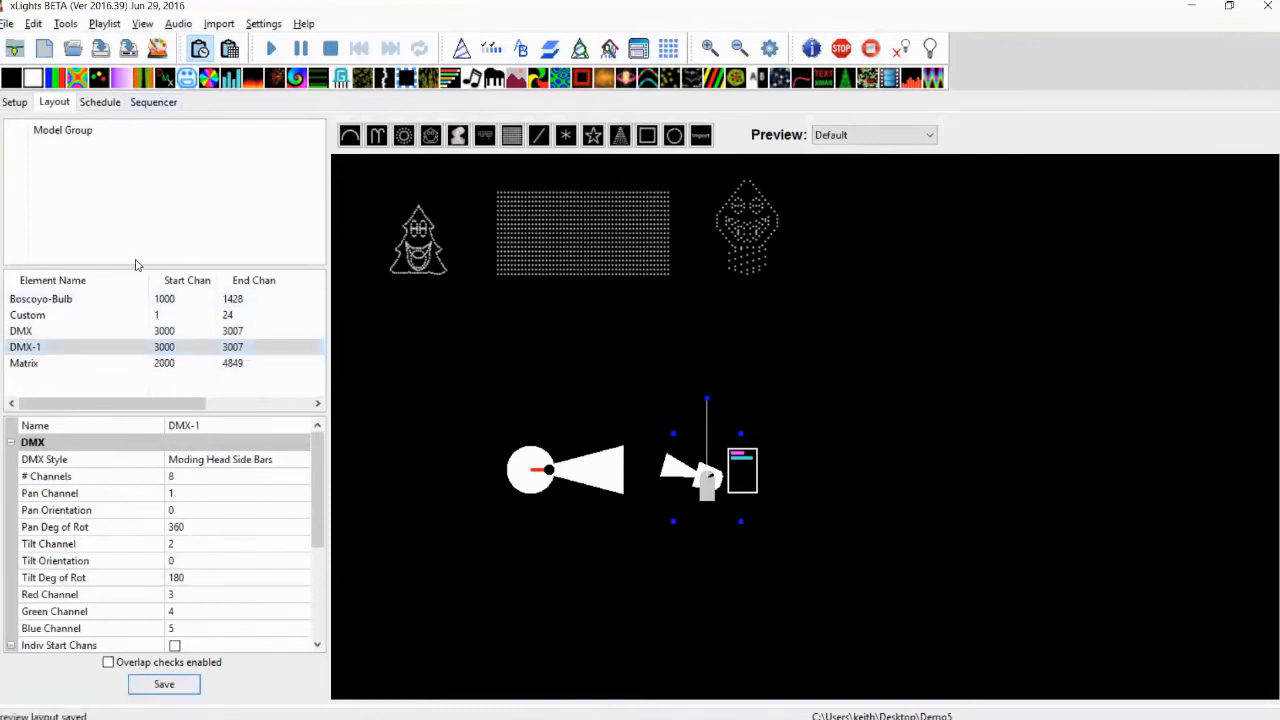
click(99, 102)
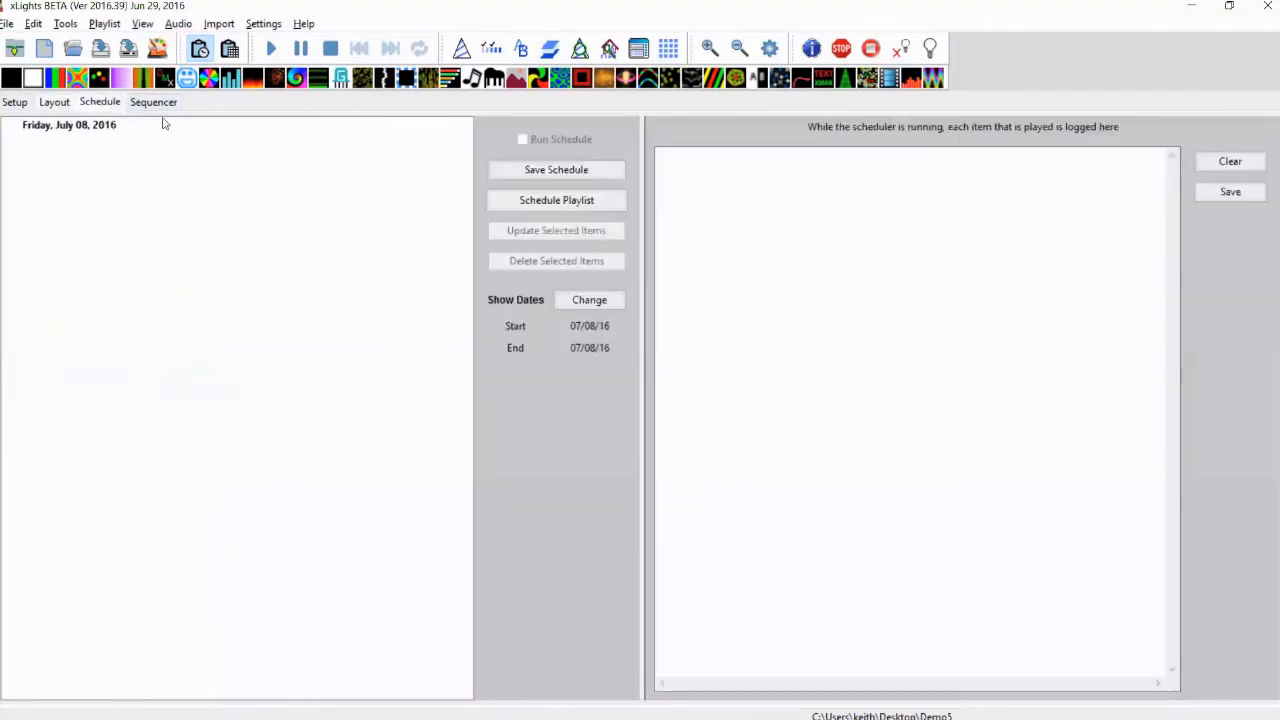
click(153, 101)
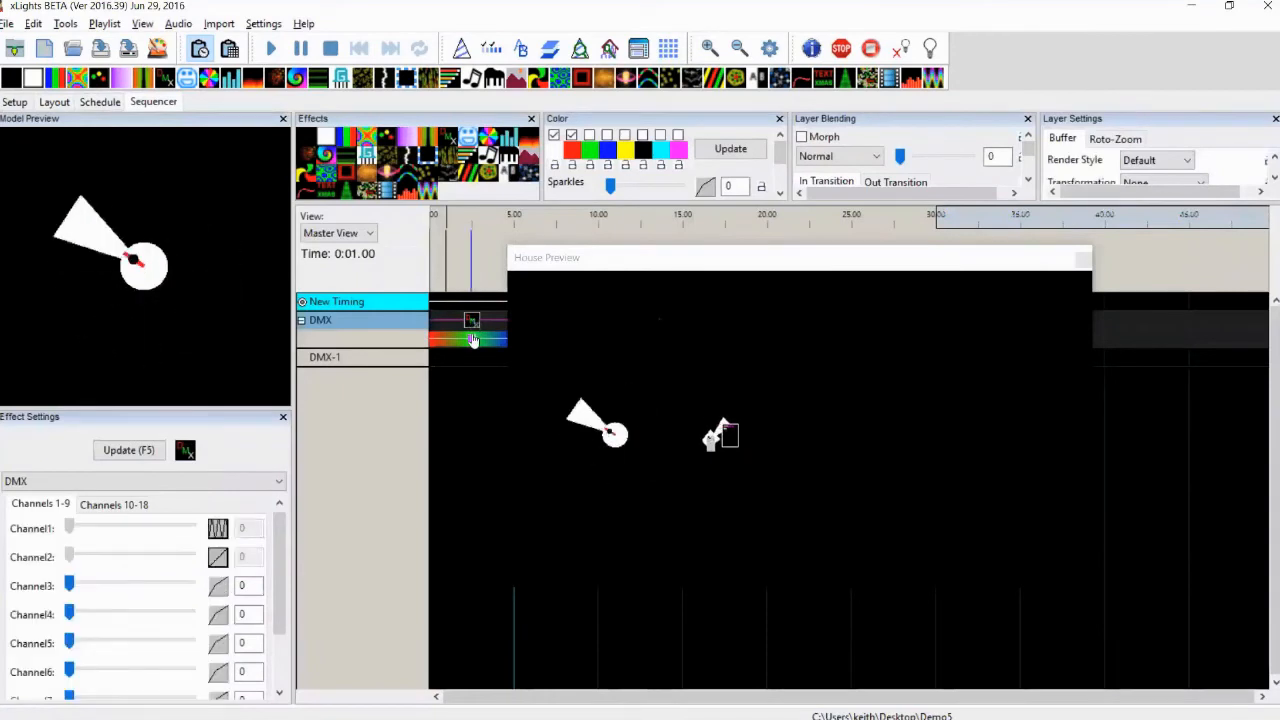
Step: Select the DMX-1 Color Wash effect and close the floating House Preview window
click(471, 320)
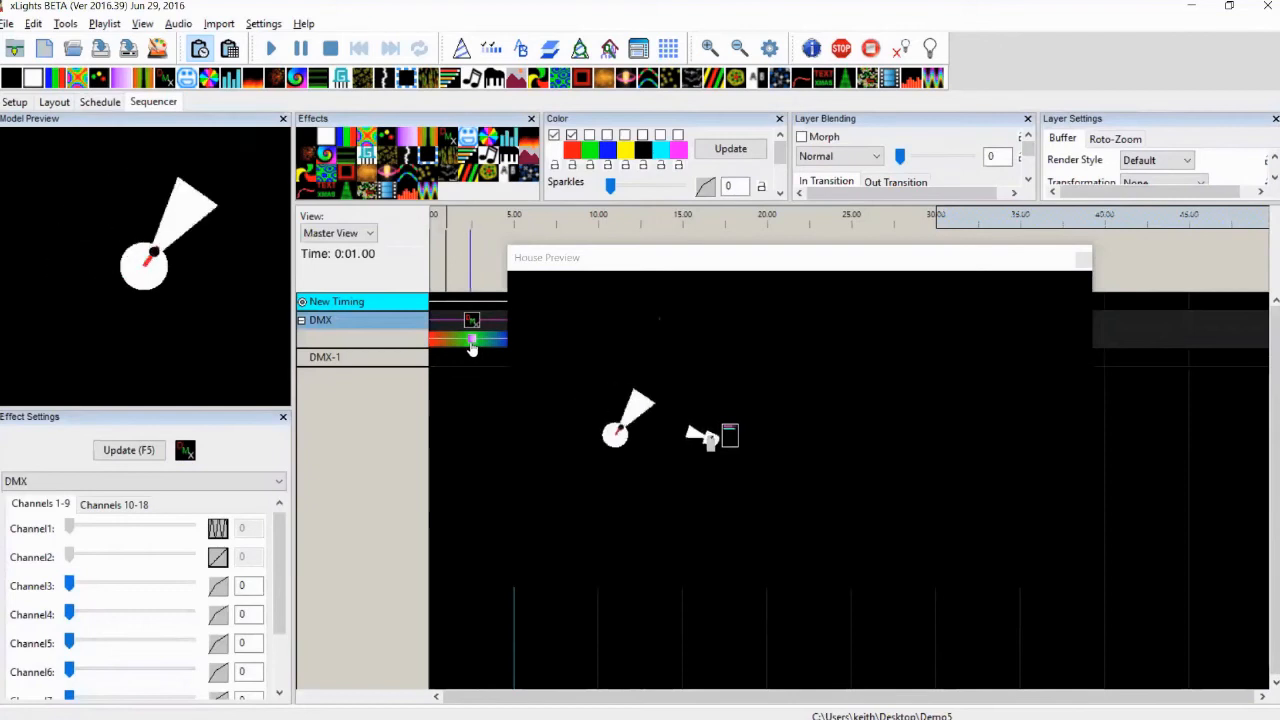
click(470, 338)
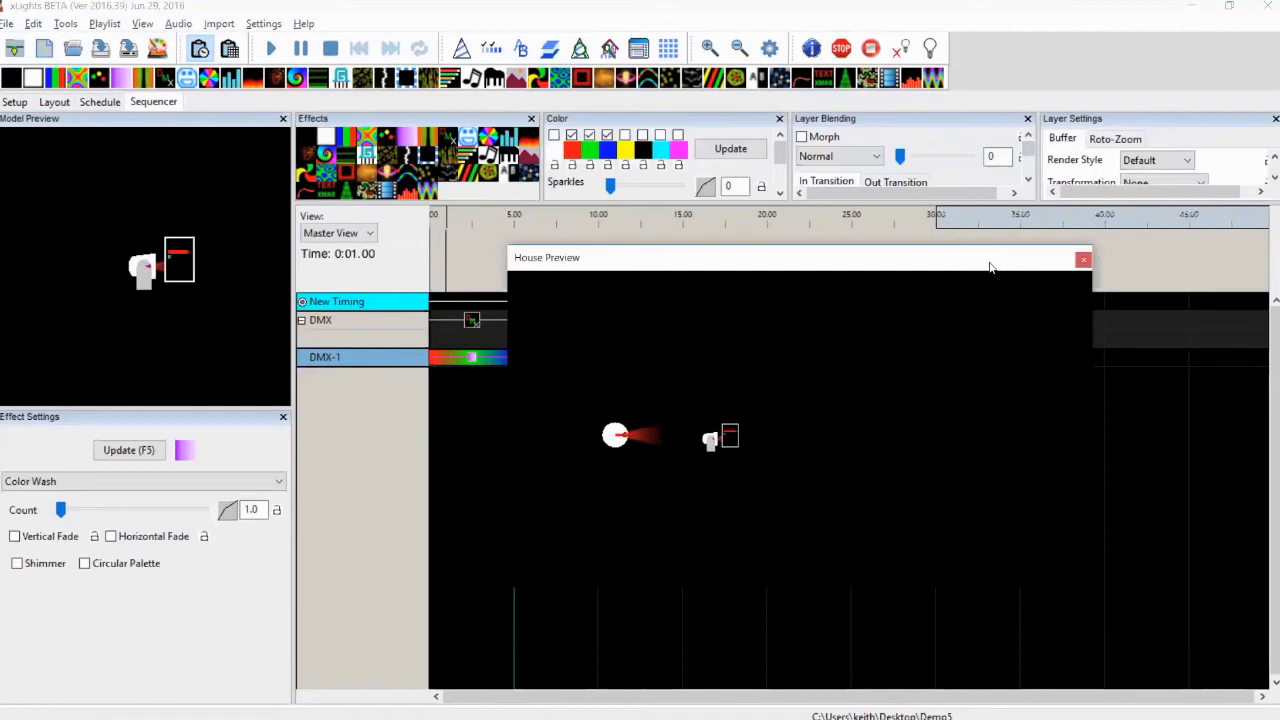
click(1083, 259)
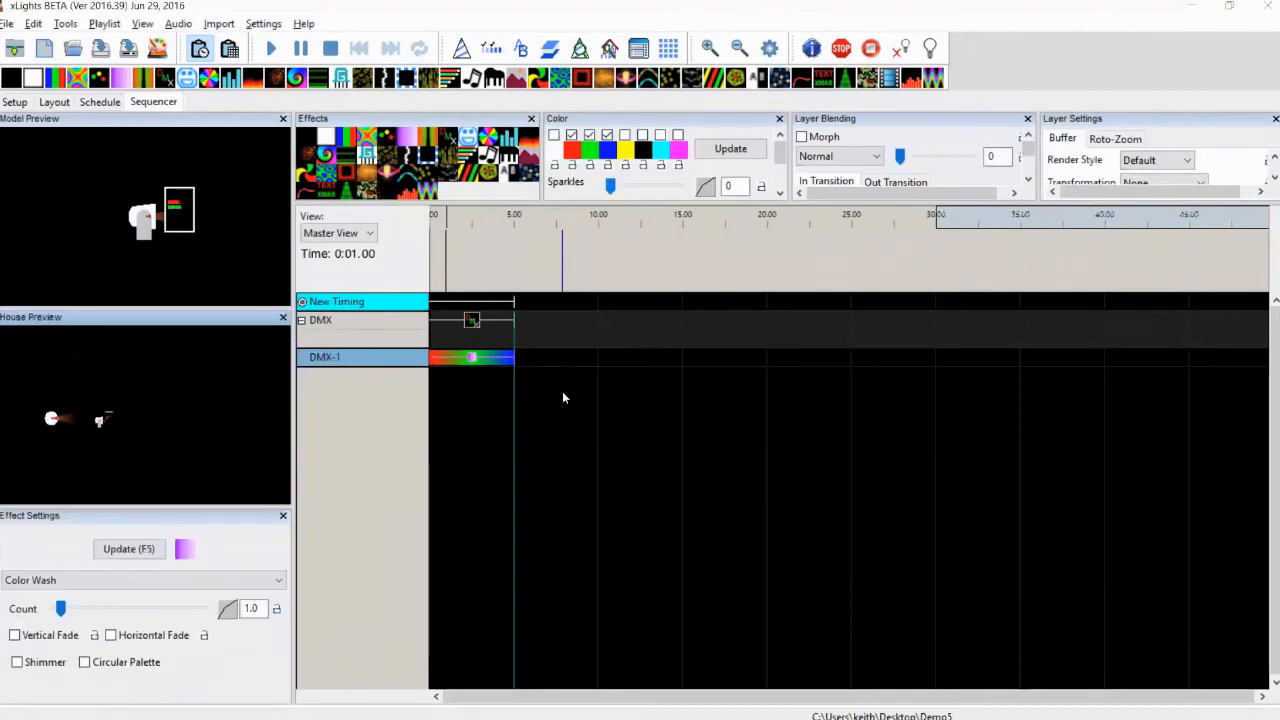
click(845, 14)
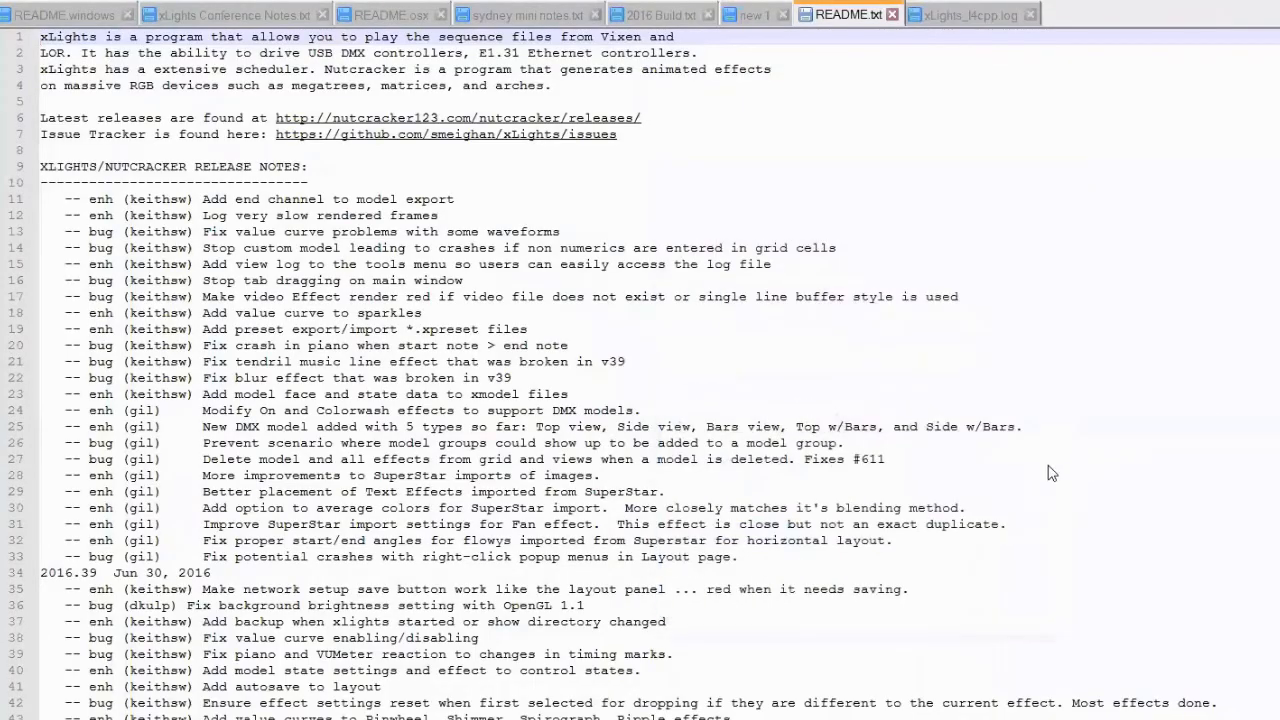
mouse_move(1058, 447)
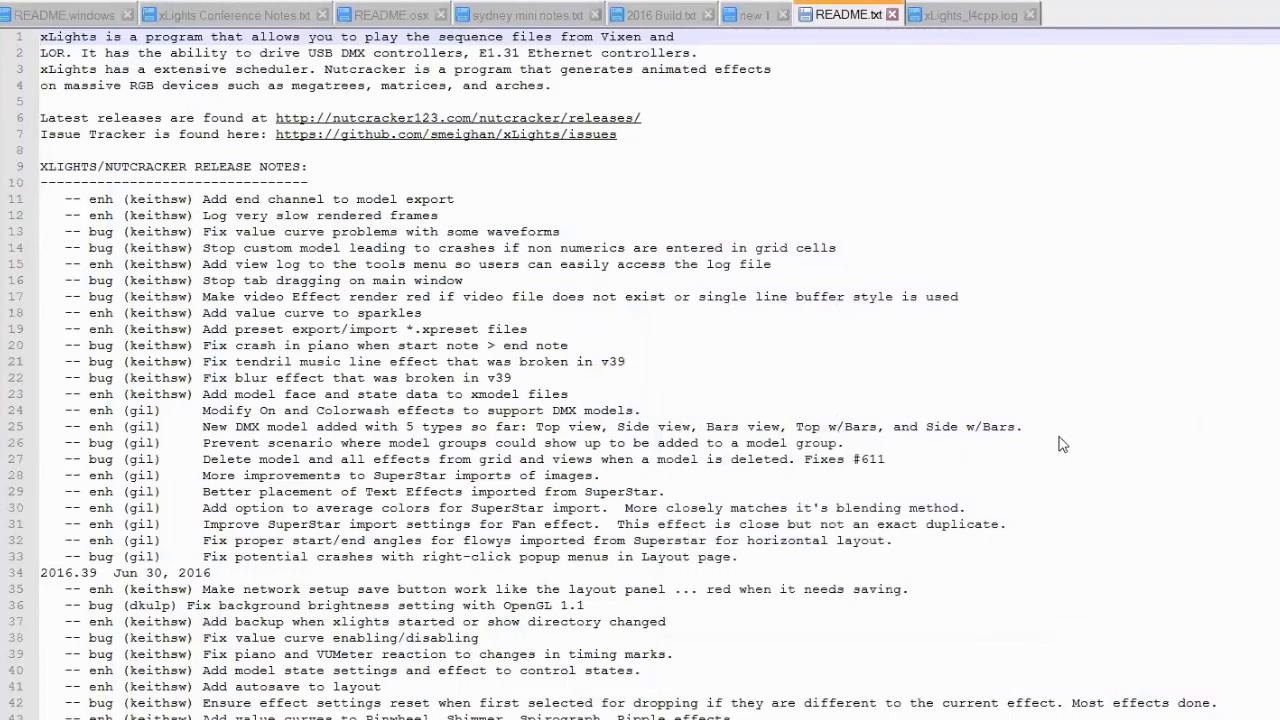
mouse_move(1055, 420)
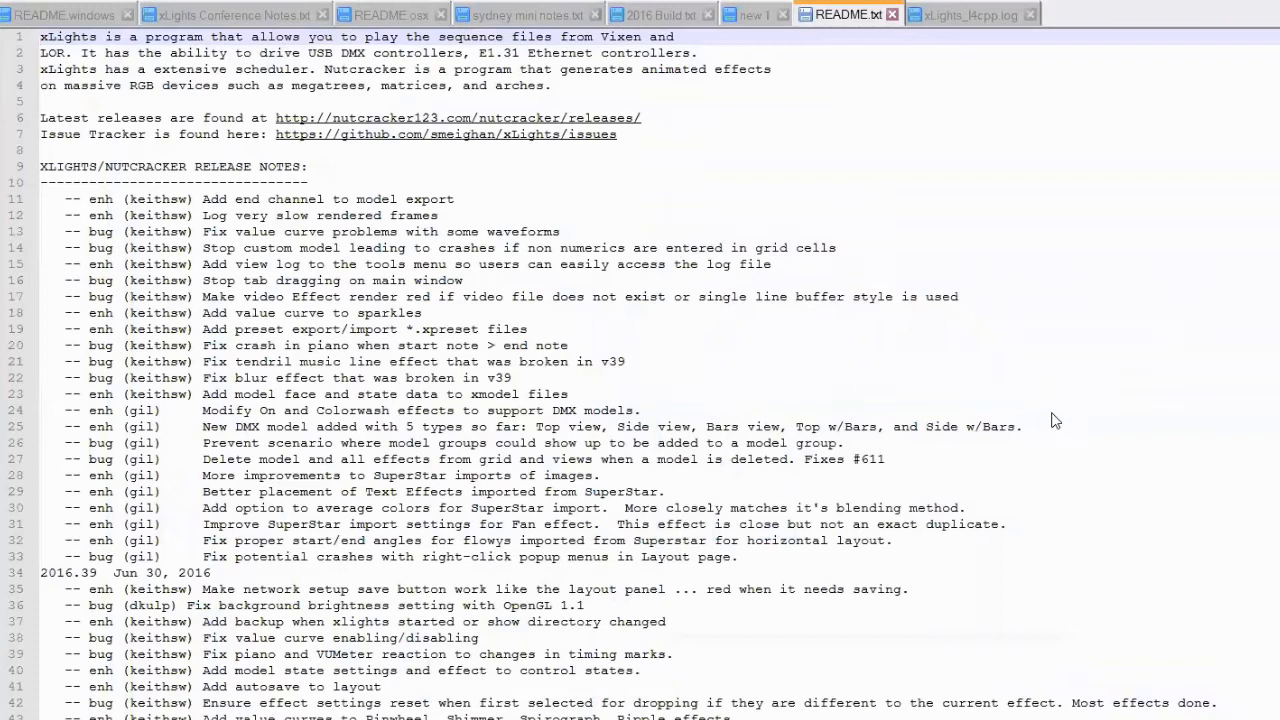
mouse_move(1053, 414)
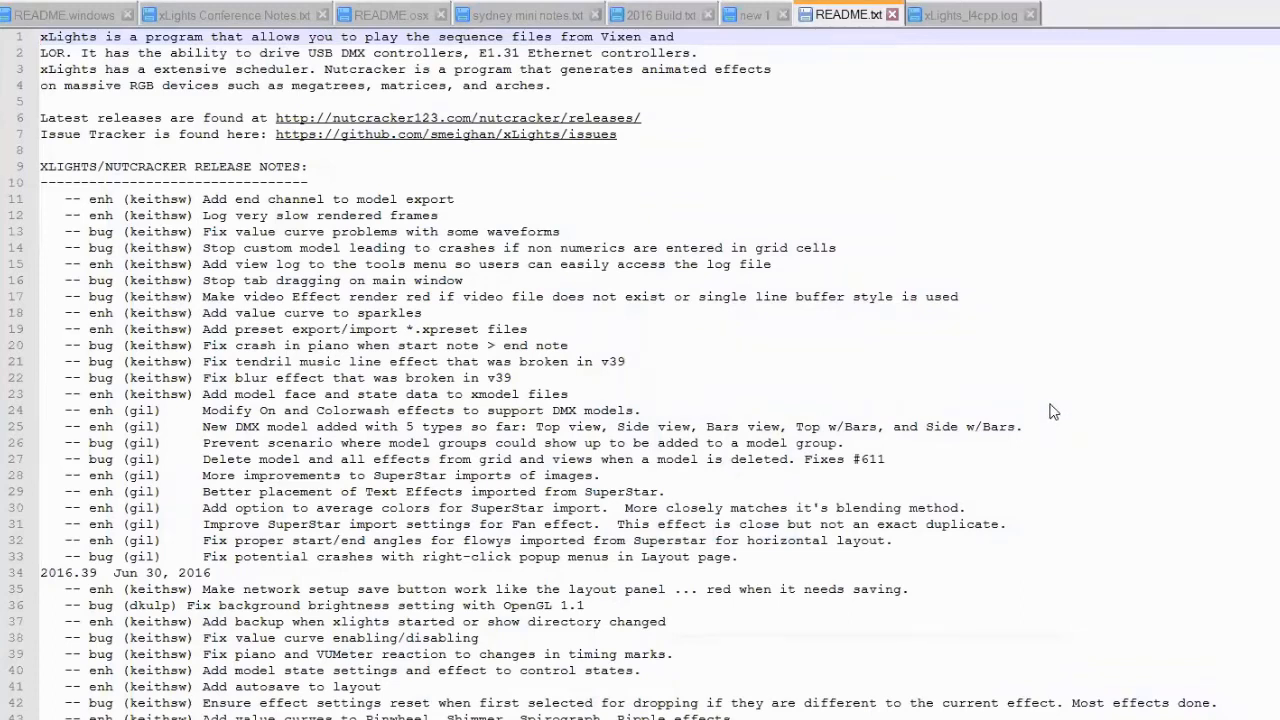
mouse_move(1048, 421)
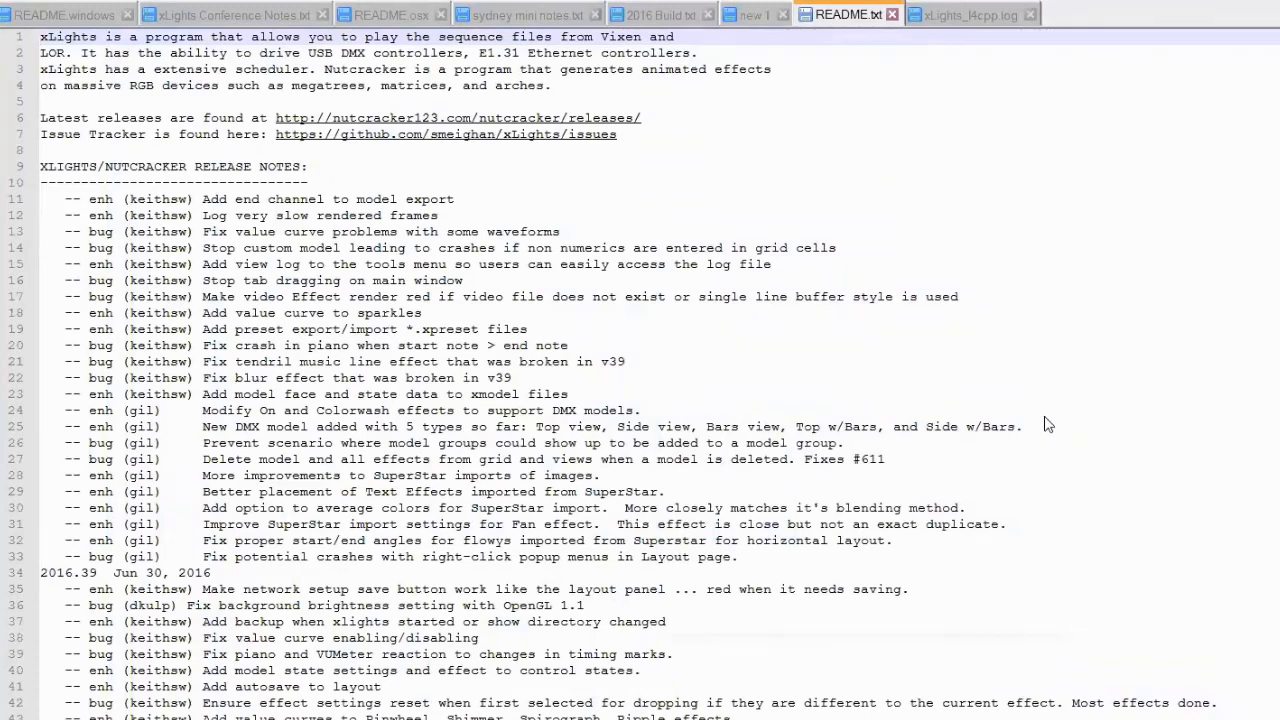
mouse_move(1046, 407)
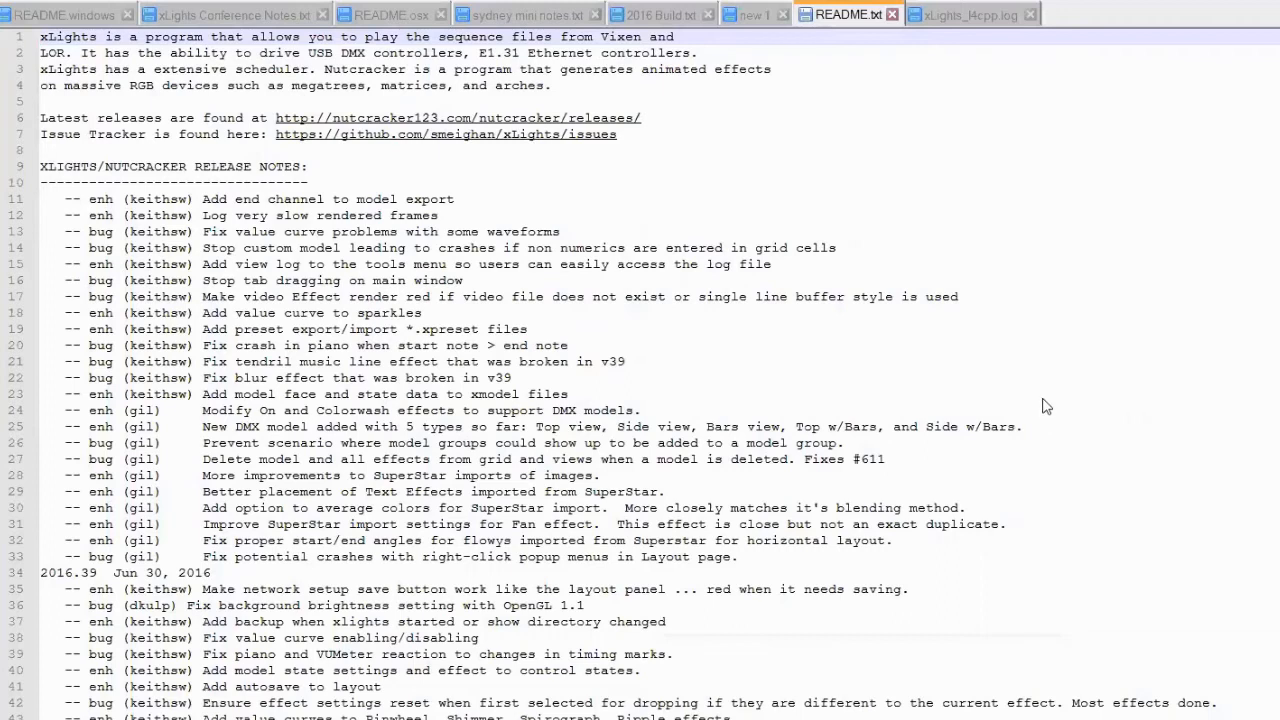
mouse_move(1047, 460)
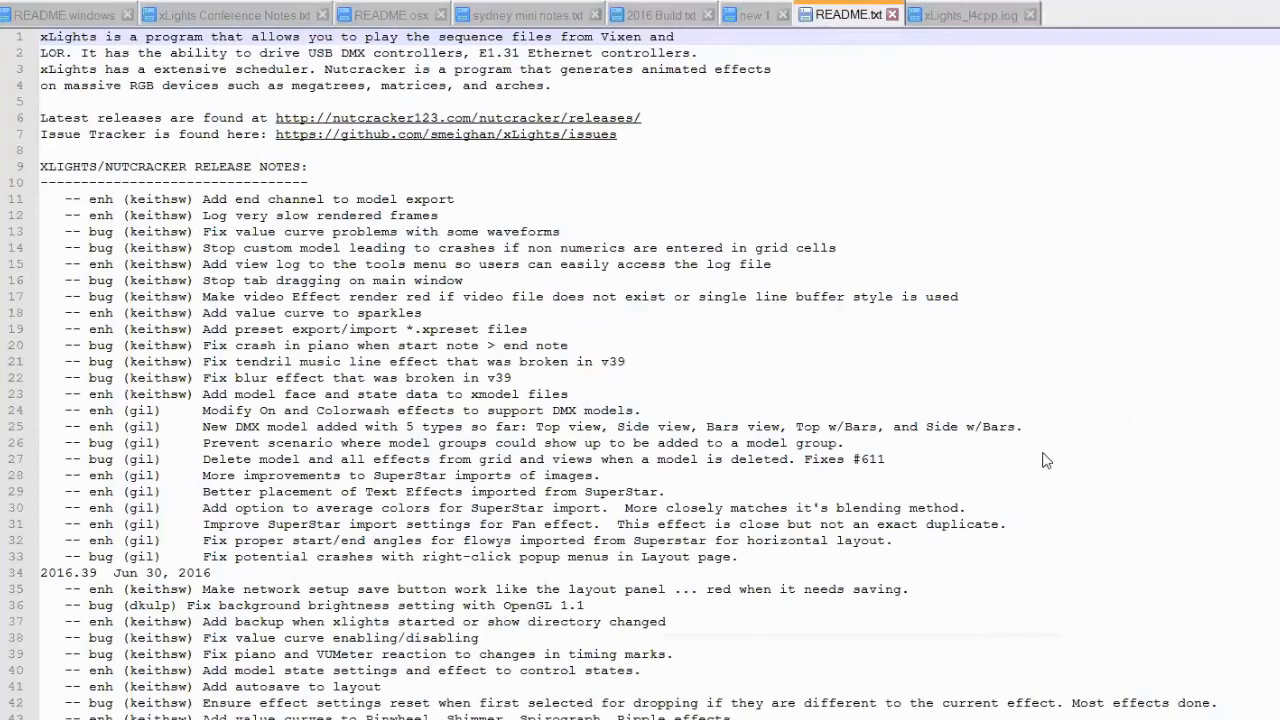
mouse_move(1053, 408)
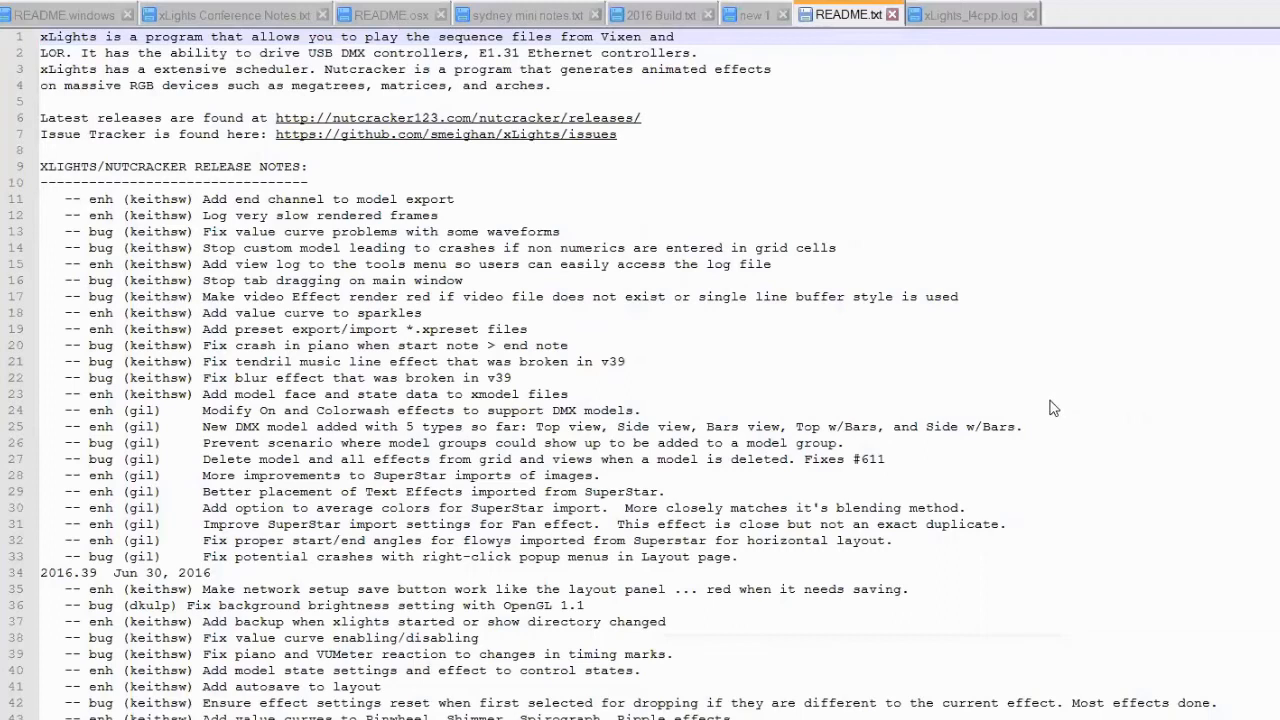
mouse_move(1047, 289)
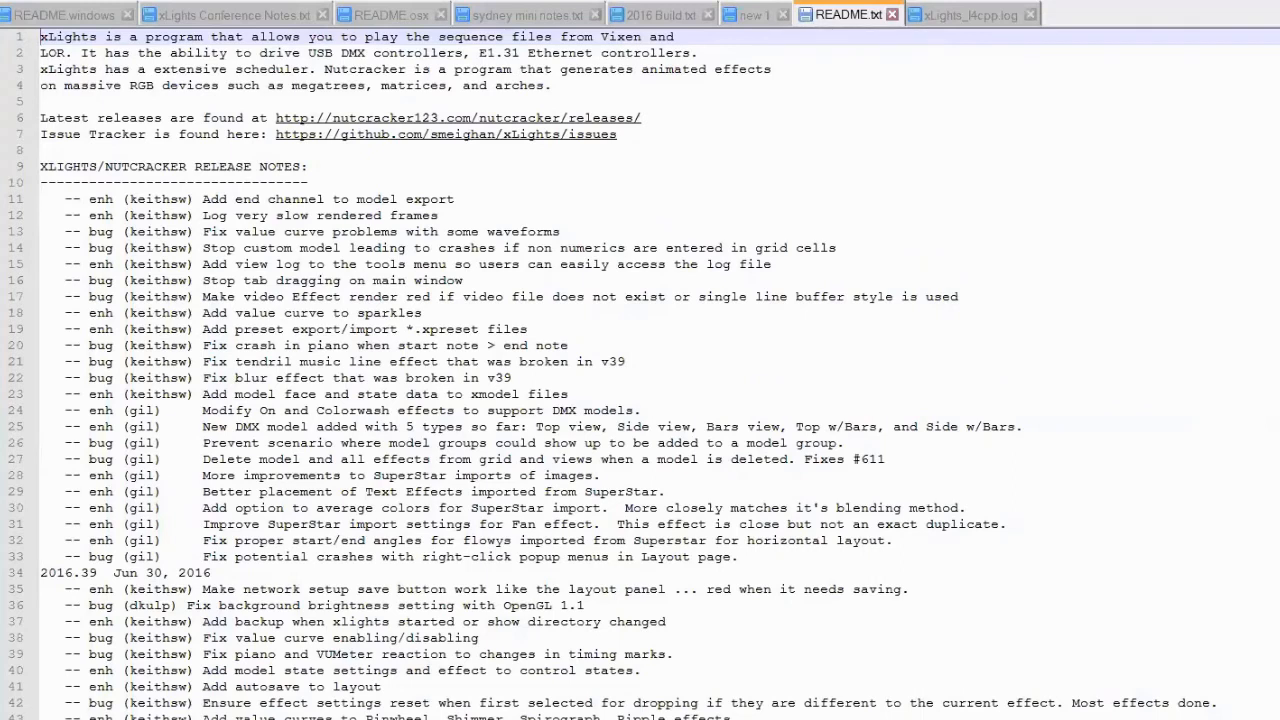
Step: Alt+Tab from the README to list open windows, including xLights BETA
key(alt+tab)
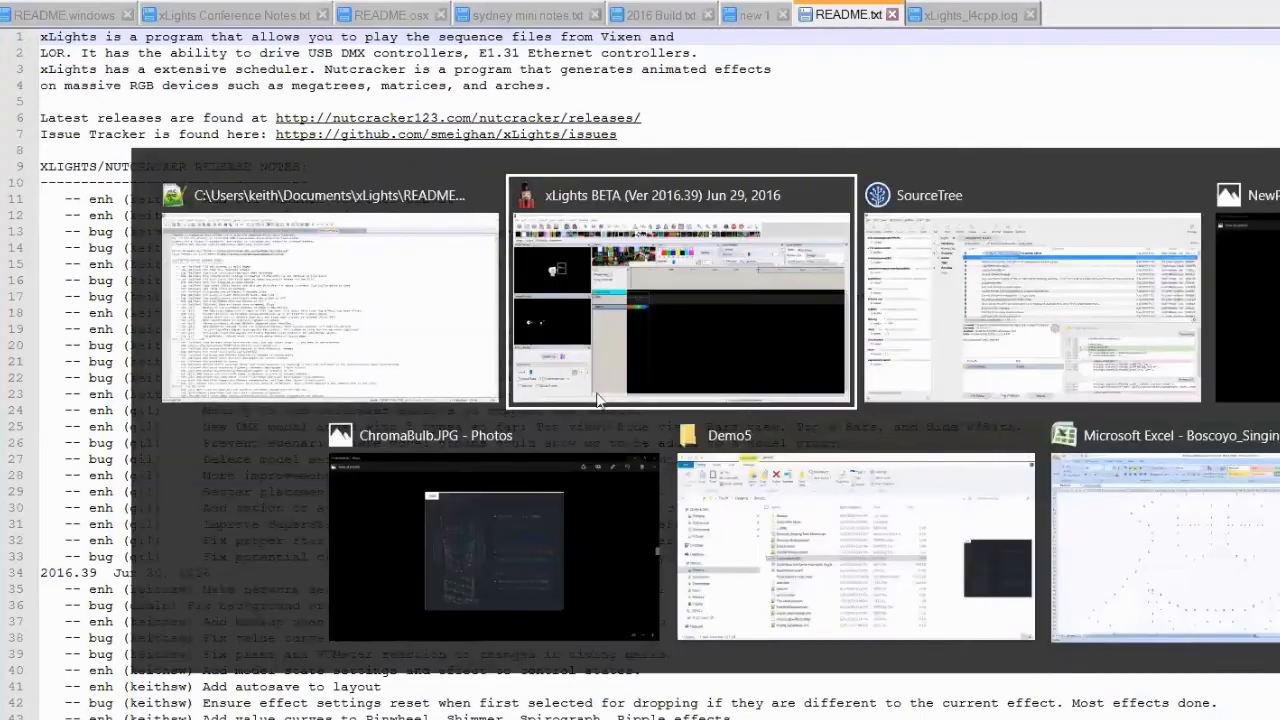
click(680, 290)
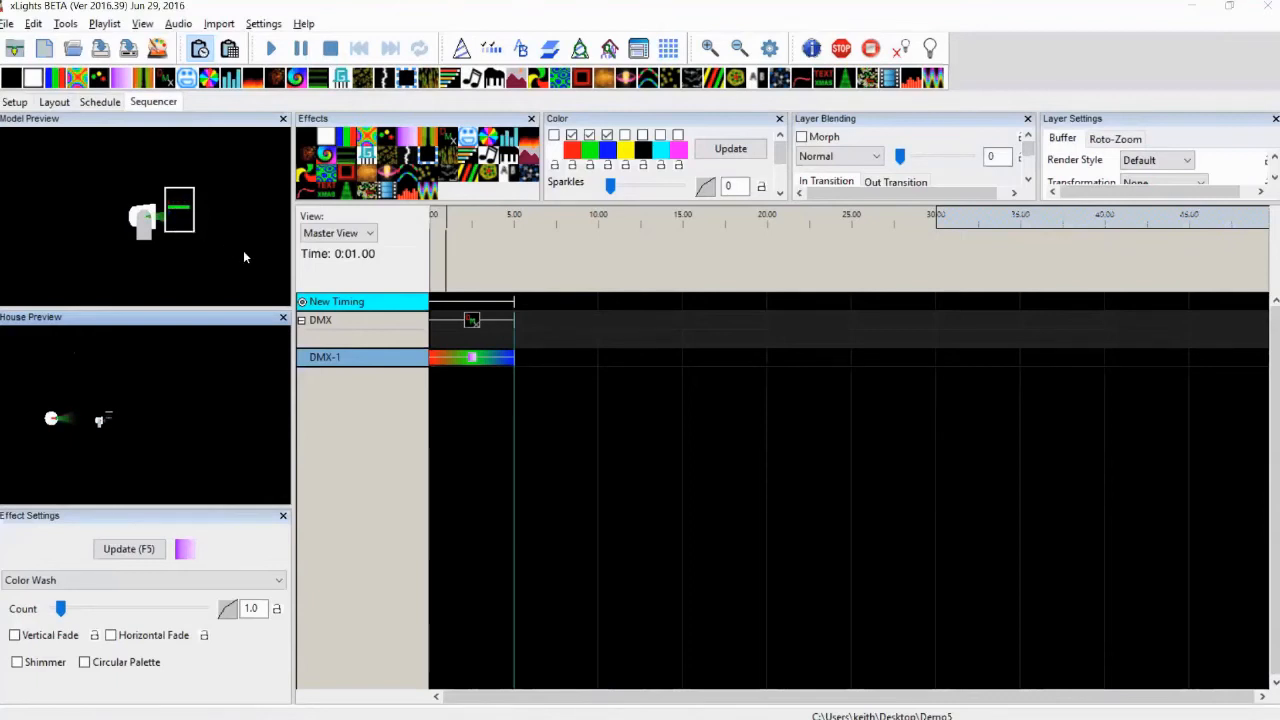
click(845, 13)
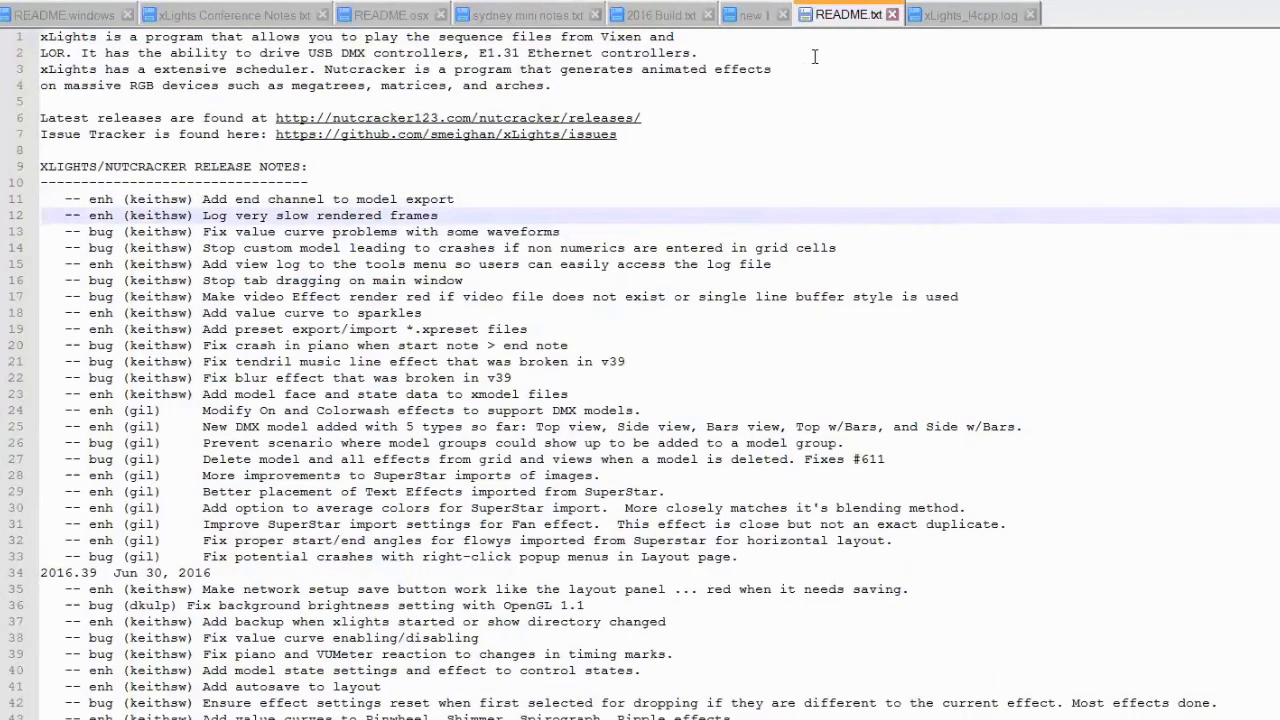
Step: Switch Notepad++ to the xLights_l4cpp.log tab to view render warnings
click(968, 14)
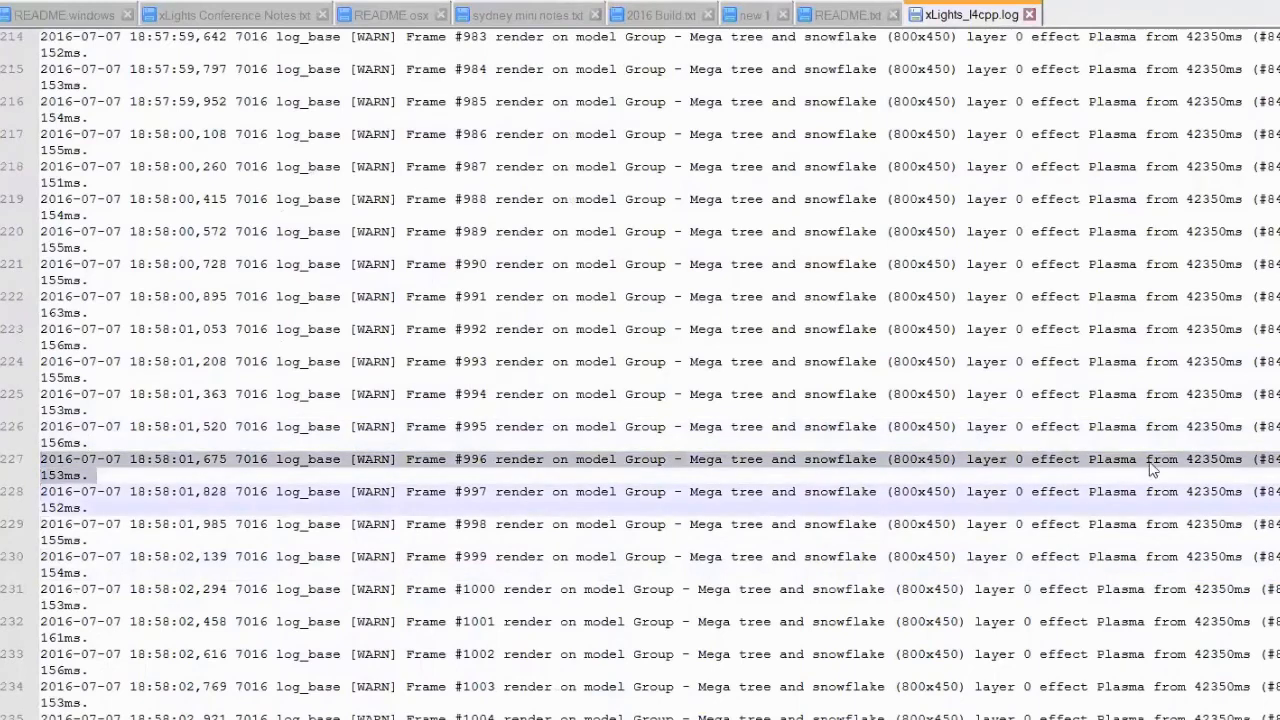
mouse_move(1137, 485)
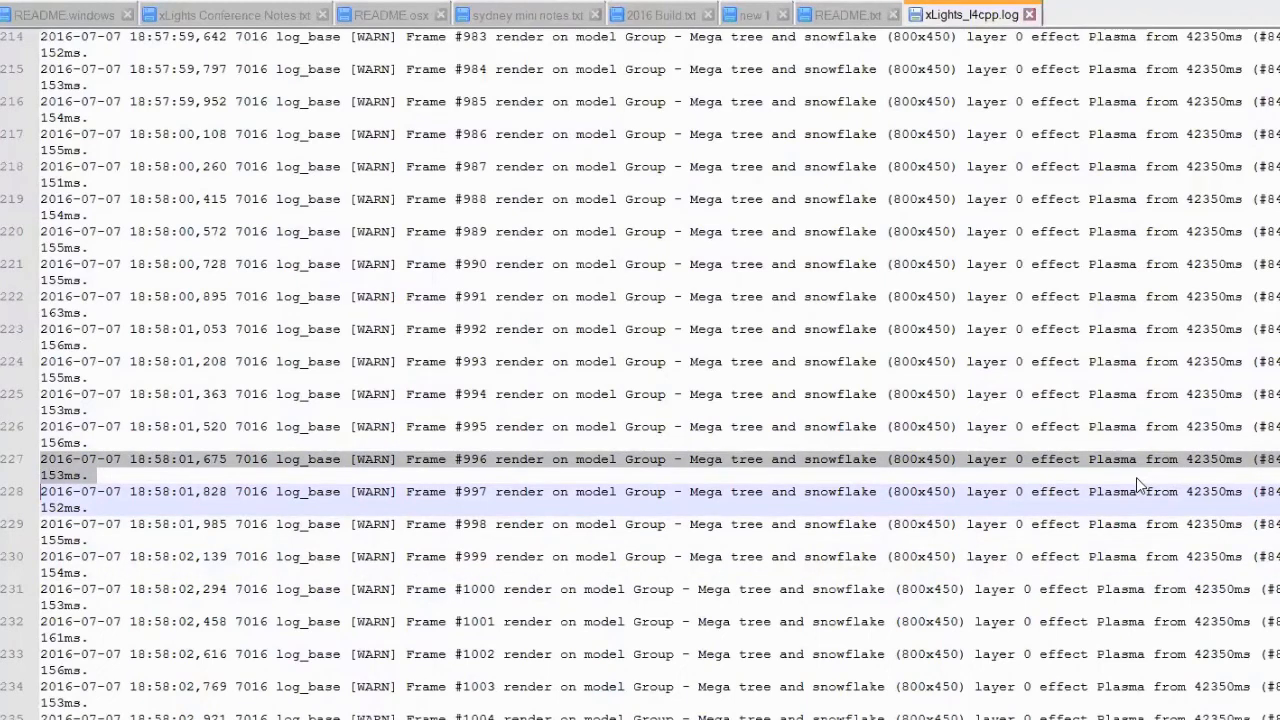
mouse_move(947, 485)
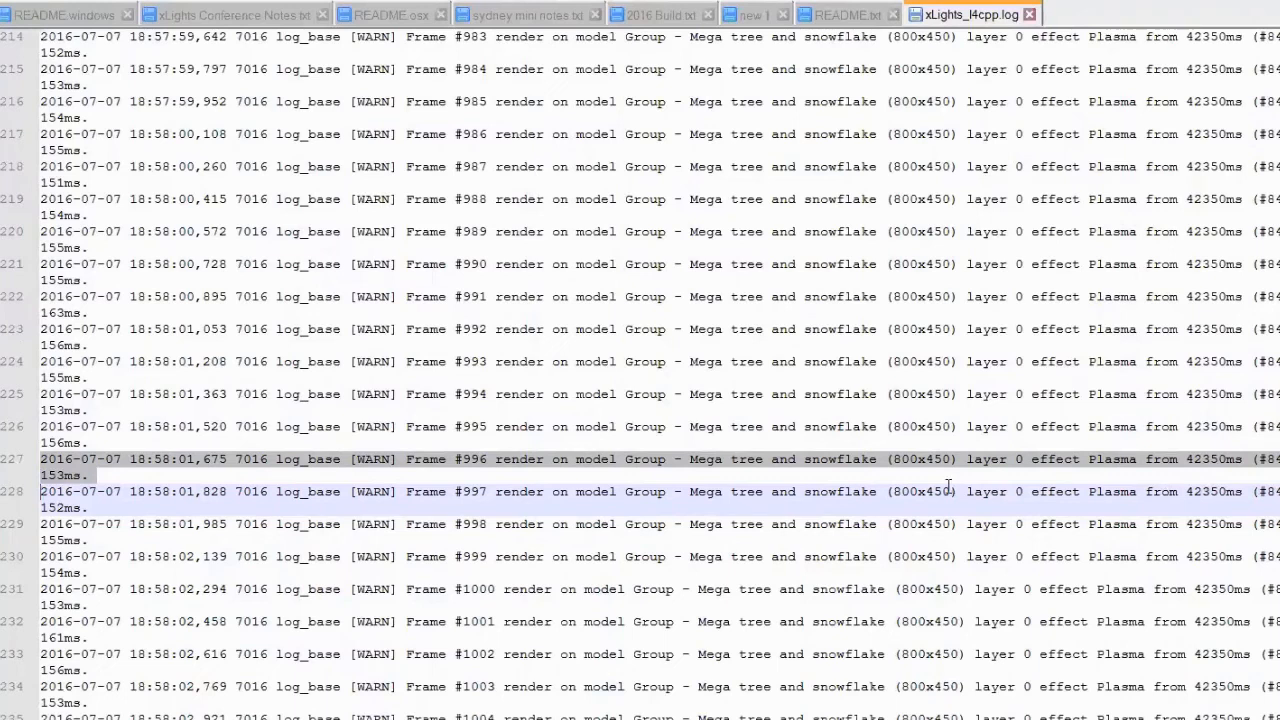
mouse_move(927, 467)
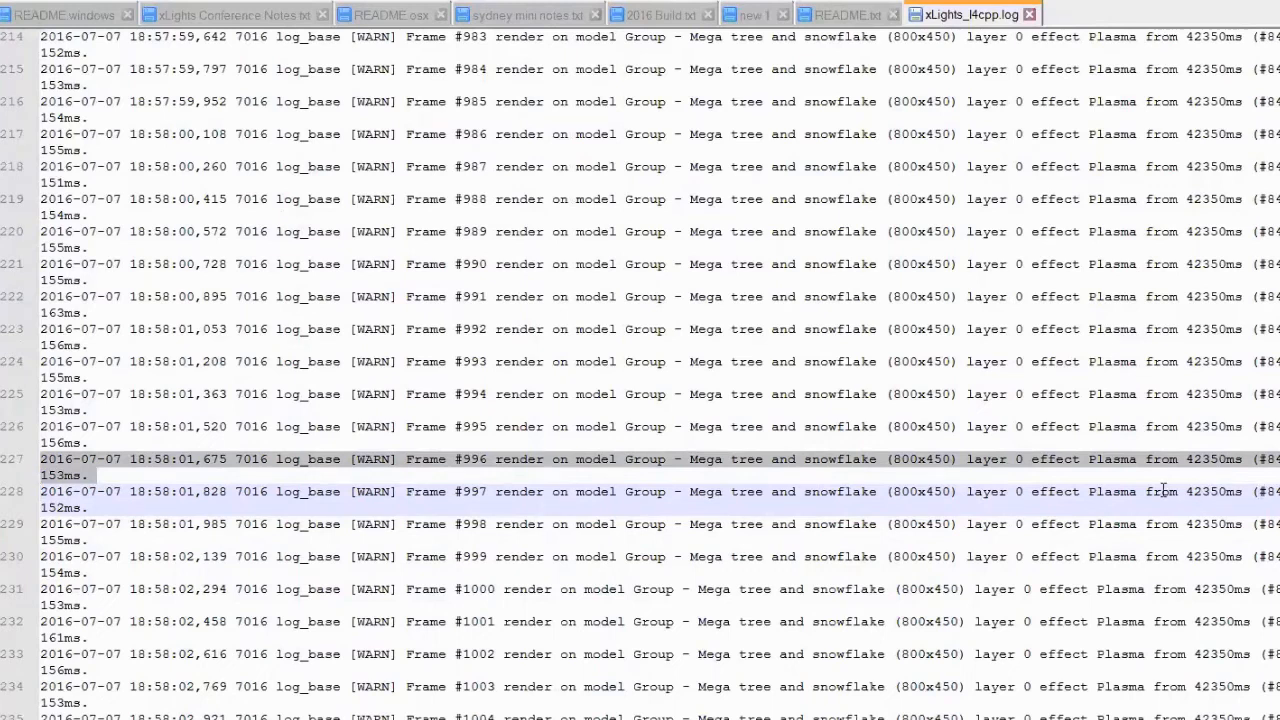
mouse_move(798, 480)
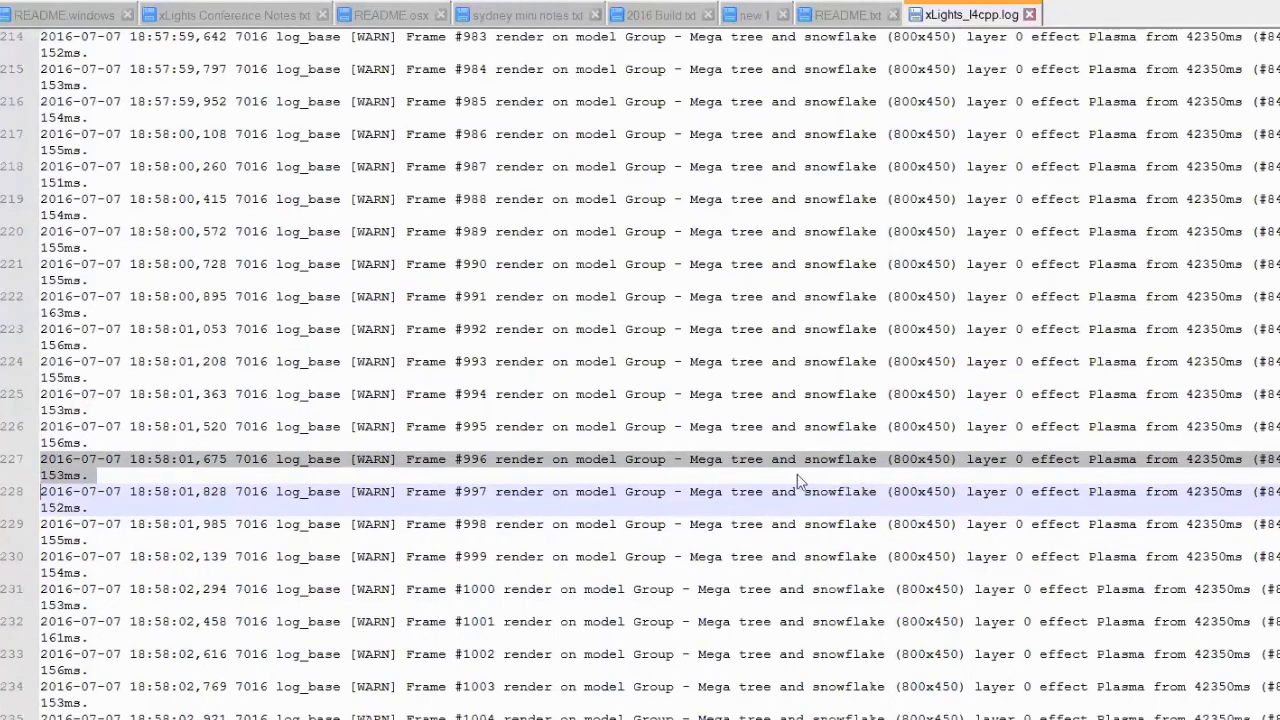
mouse_move(730, 462)
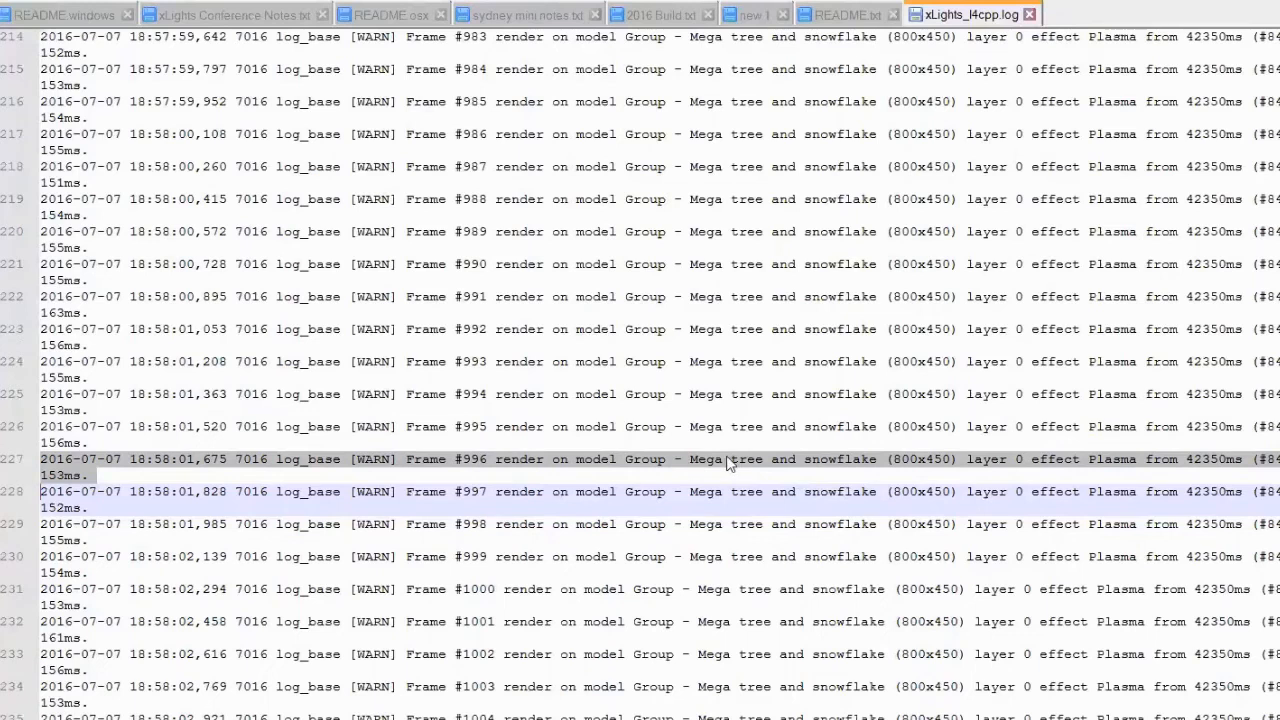
mouse_move(890, 462)
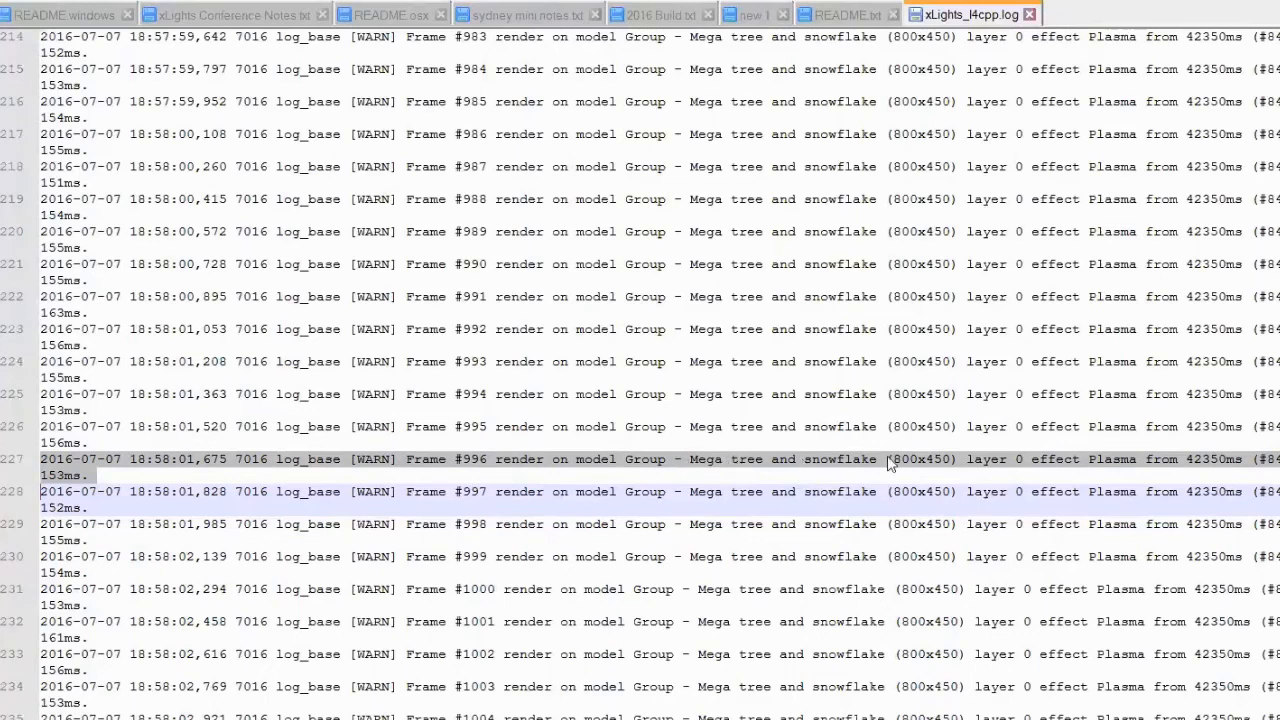
mouse_move(1070, 448)
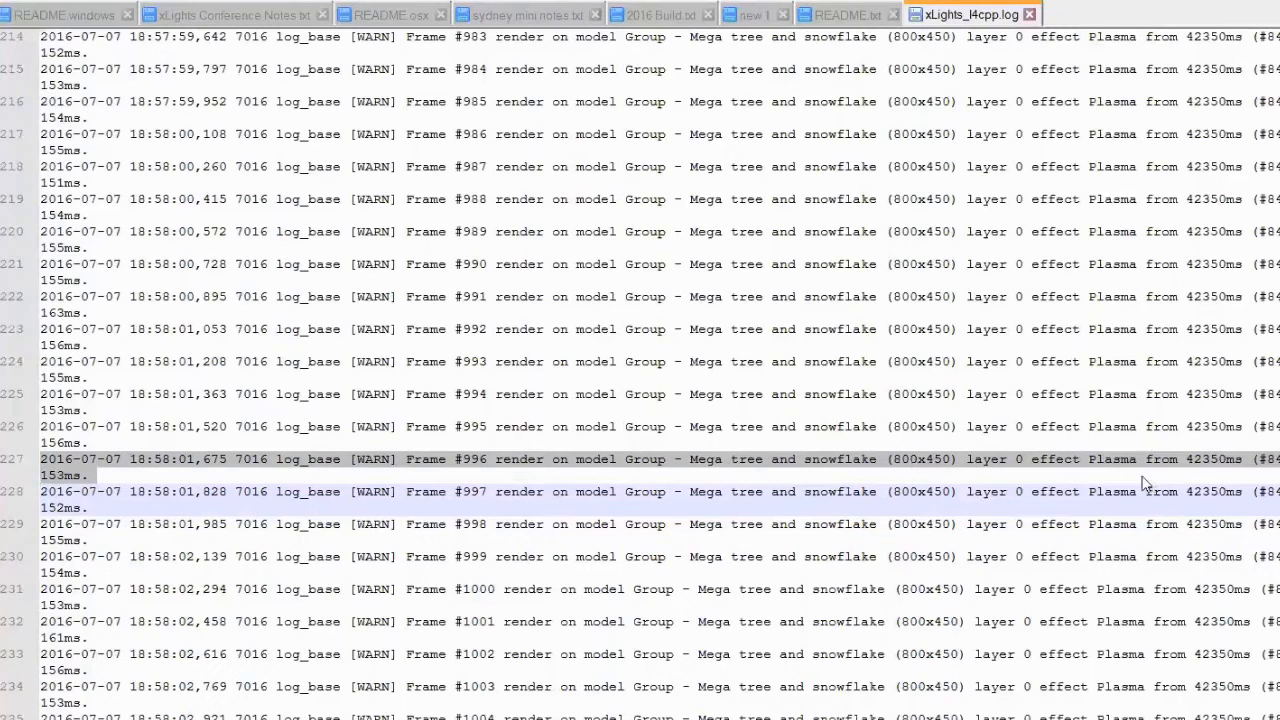
mouse_move(848, 27)
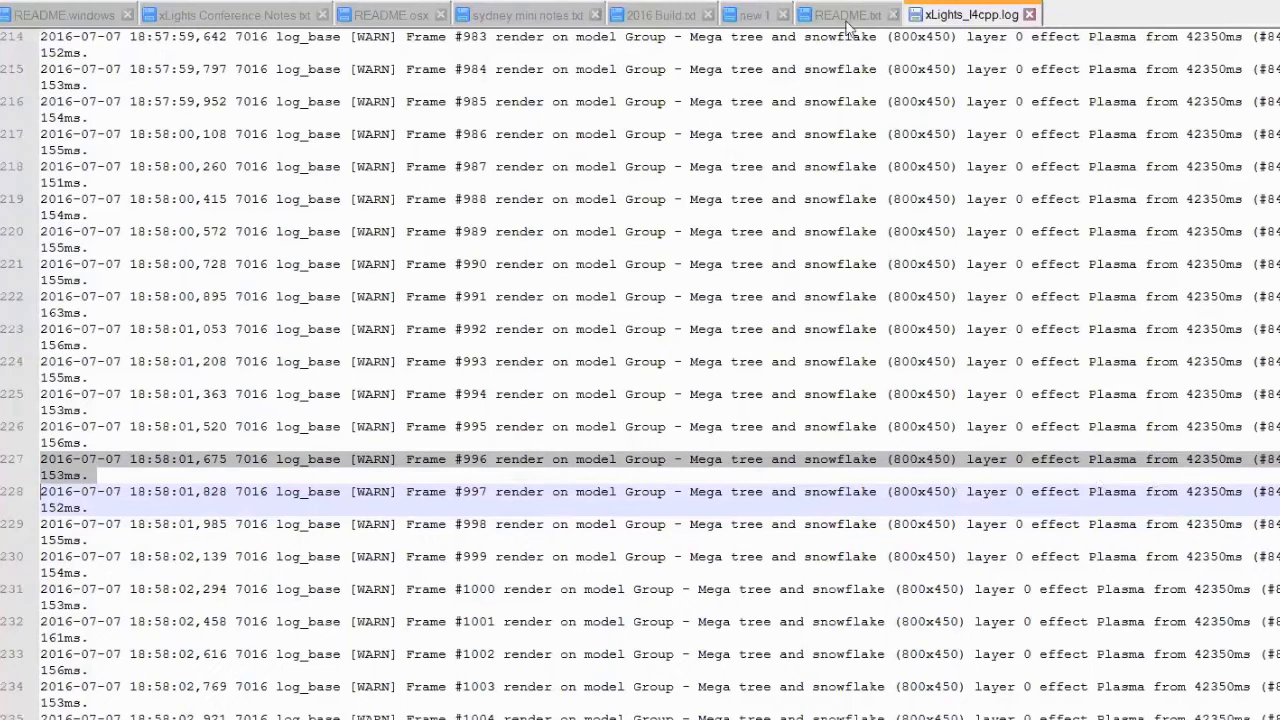
Step: Return to README, switch to xLights to reload the log, then go back to README
click(843, 14)
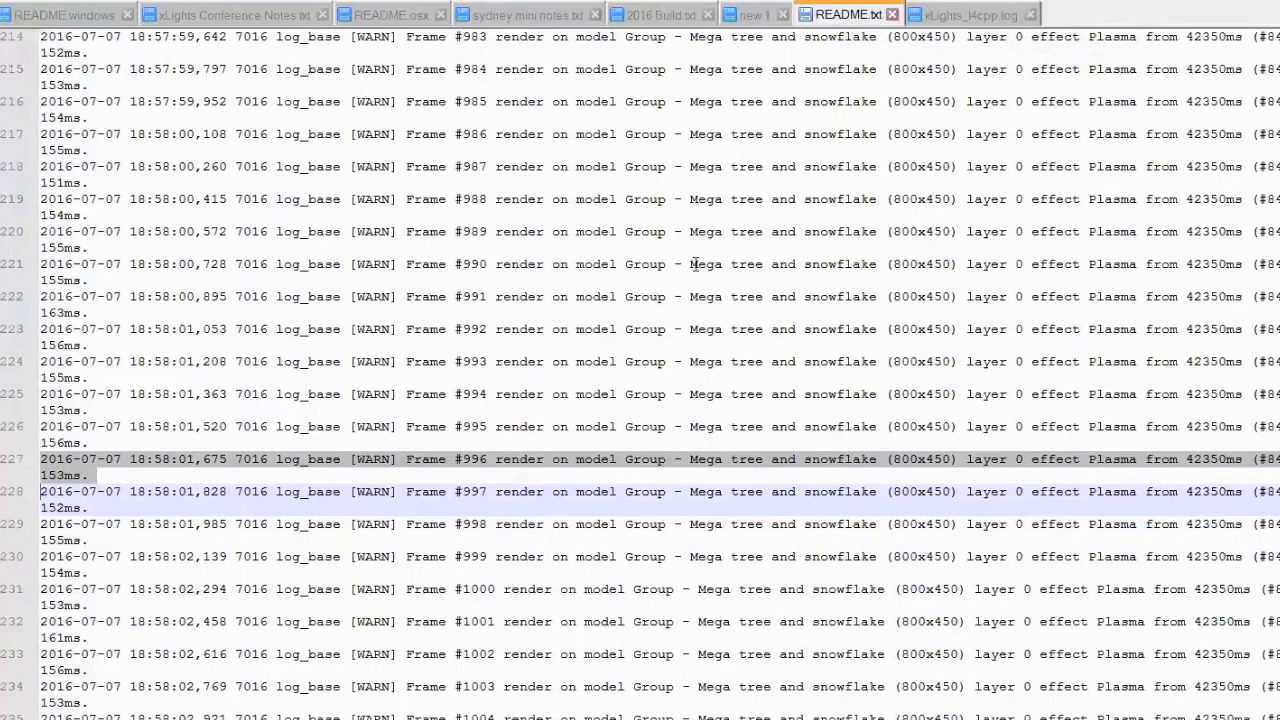
mouse_move(497, 208)
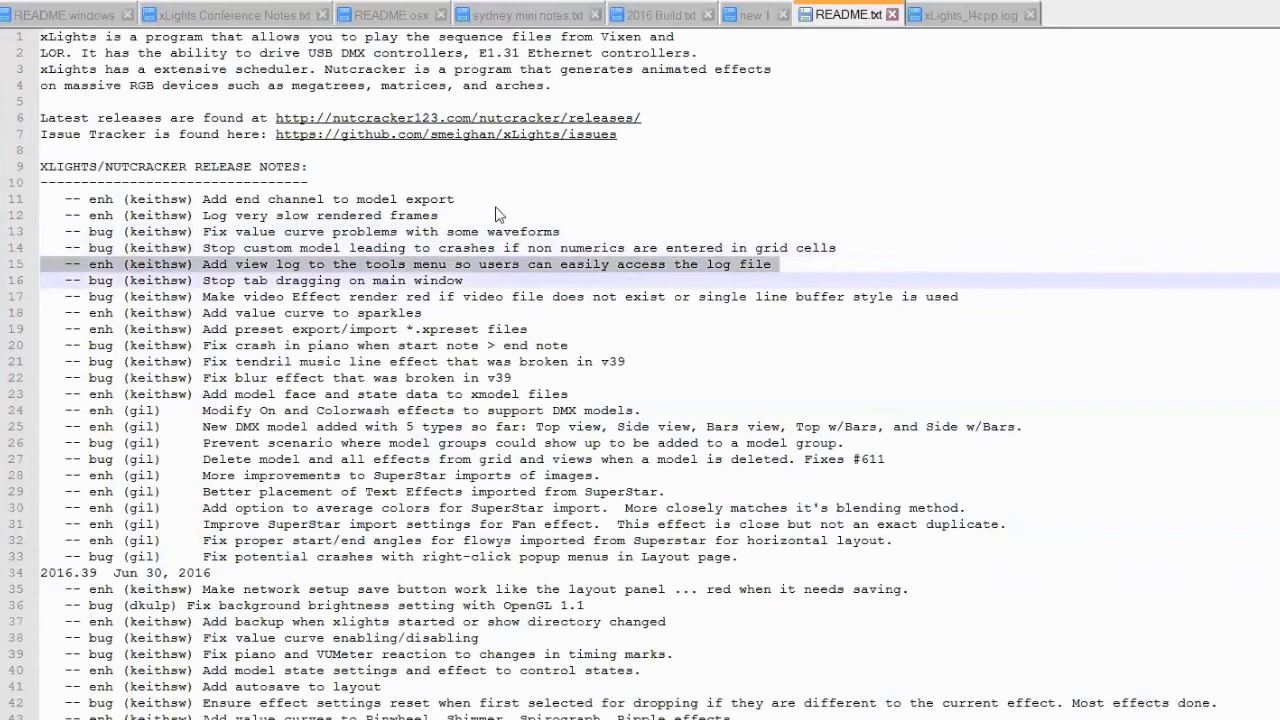
key(alt+tab)
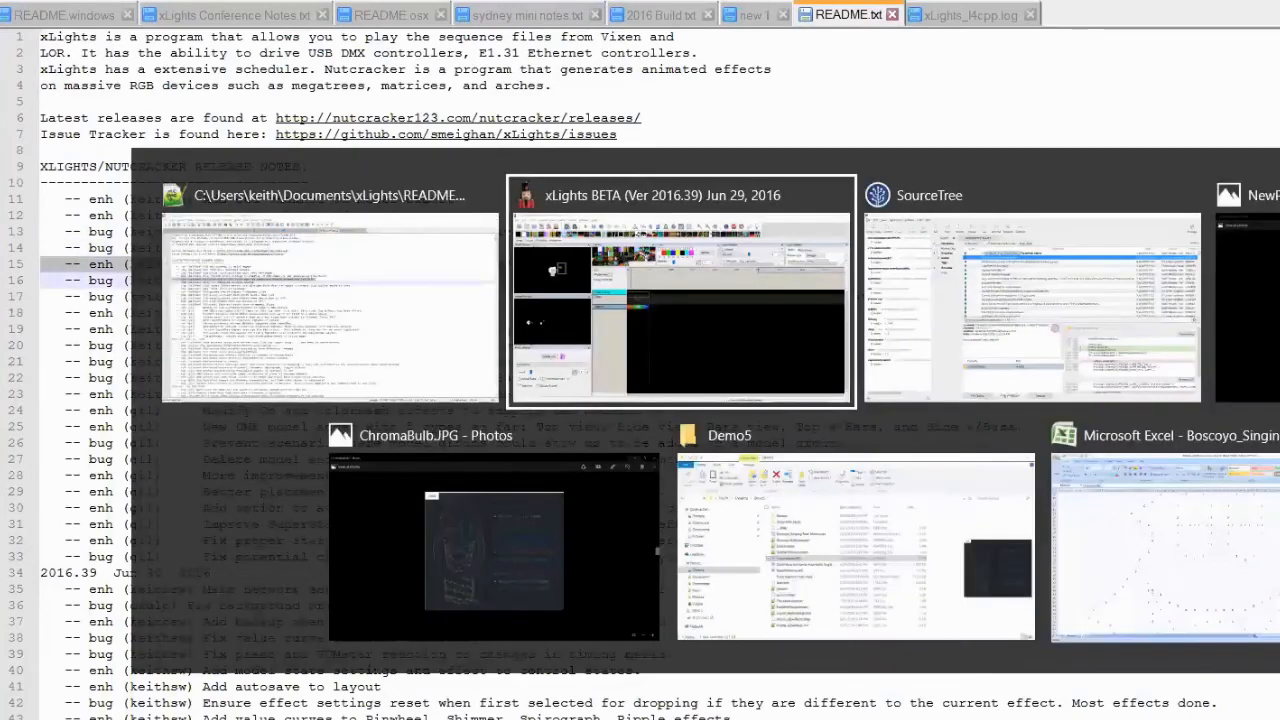
click(680, 290)
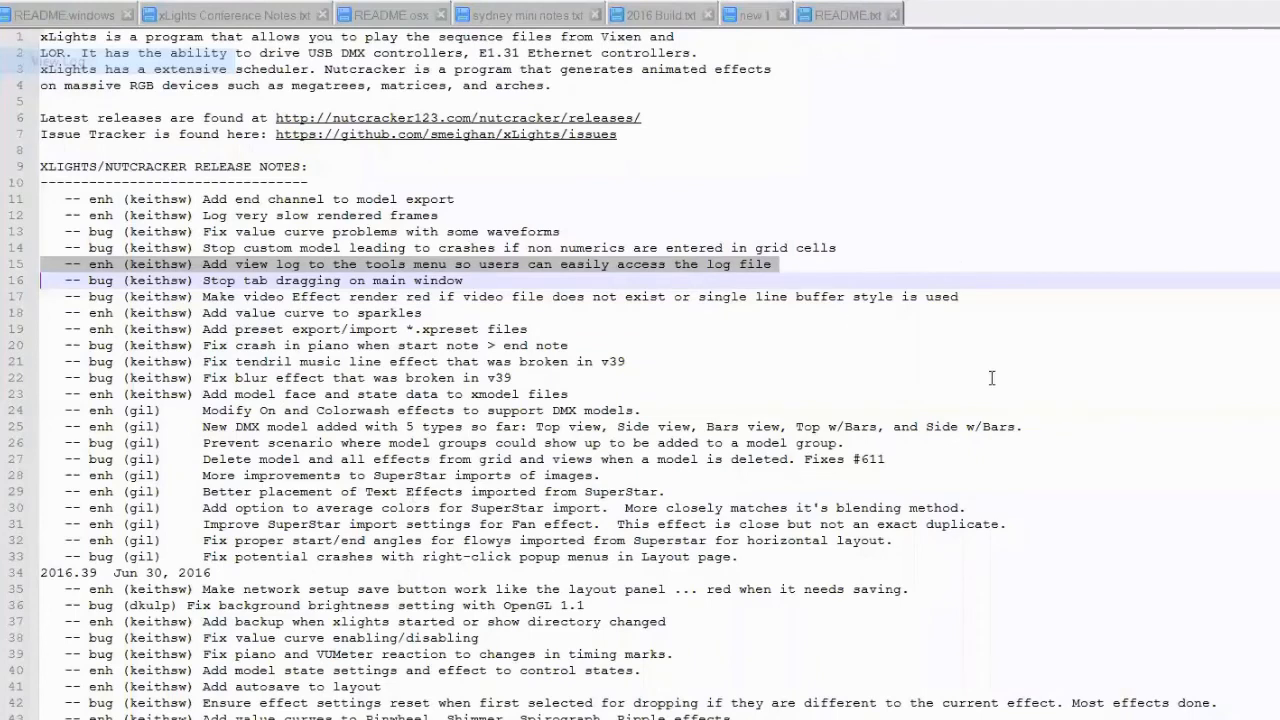
click(970, 14)
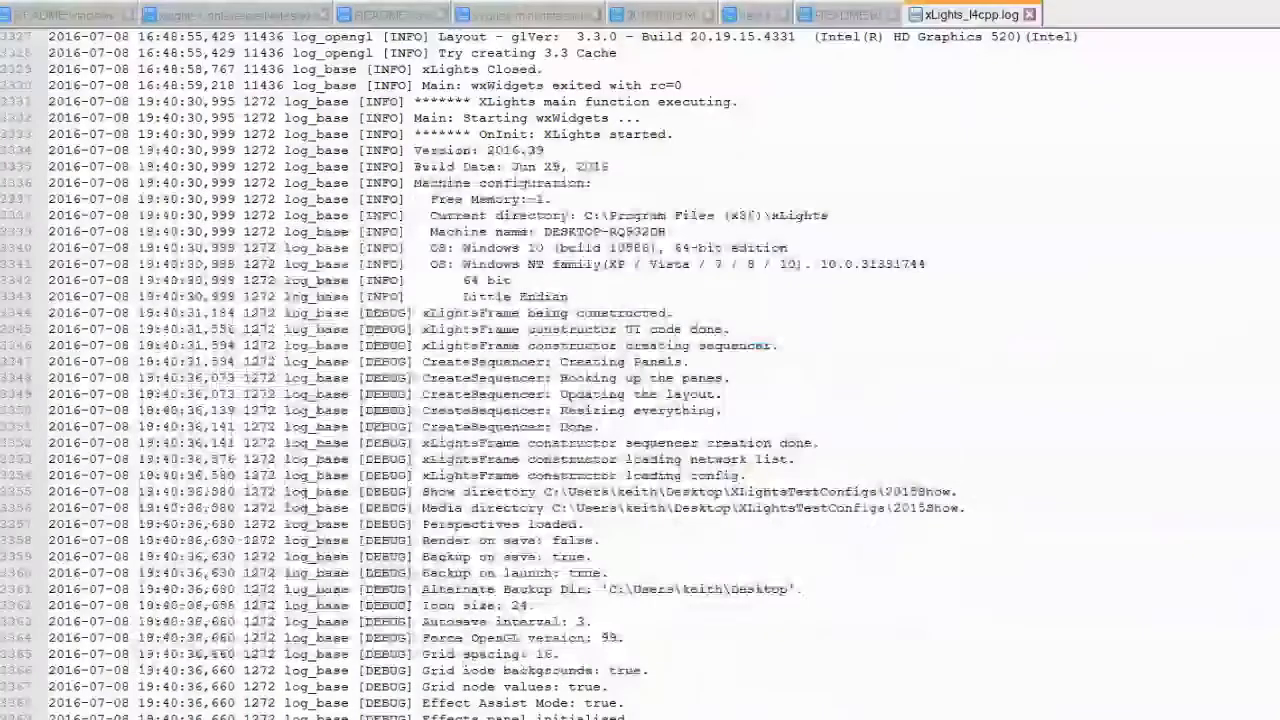
click(845, 14)
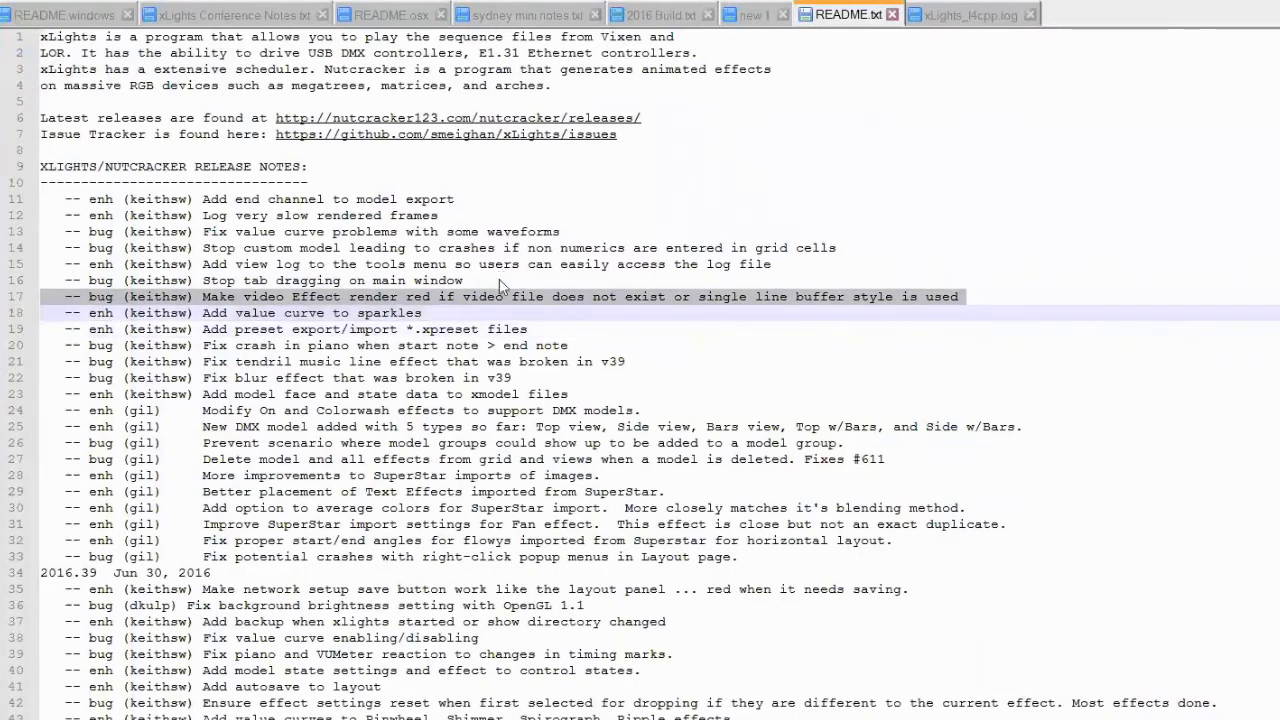
Step: Bring xLights forward, try the Single Line render style, and keep Default
key(alt+tab)
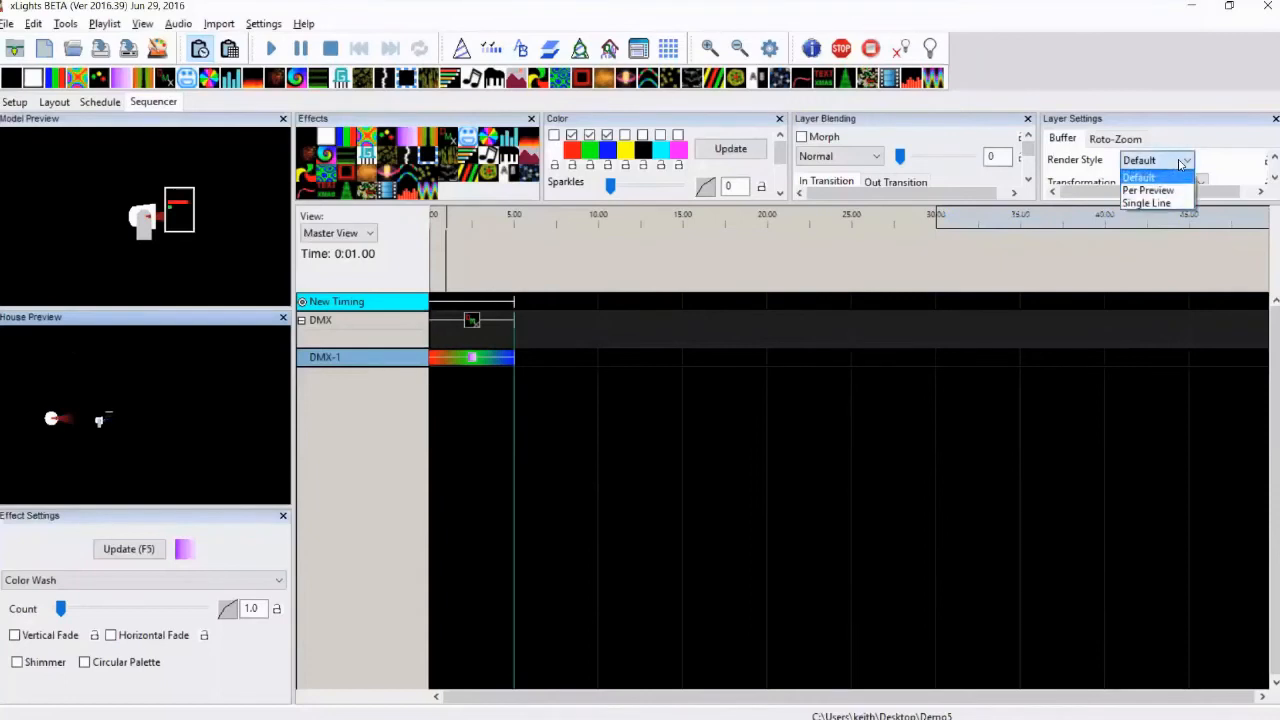
mouse_move(1147, 203)
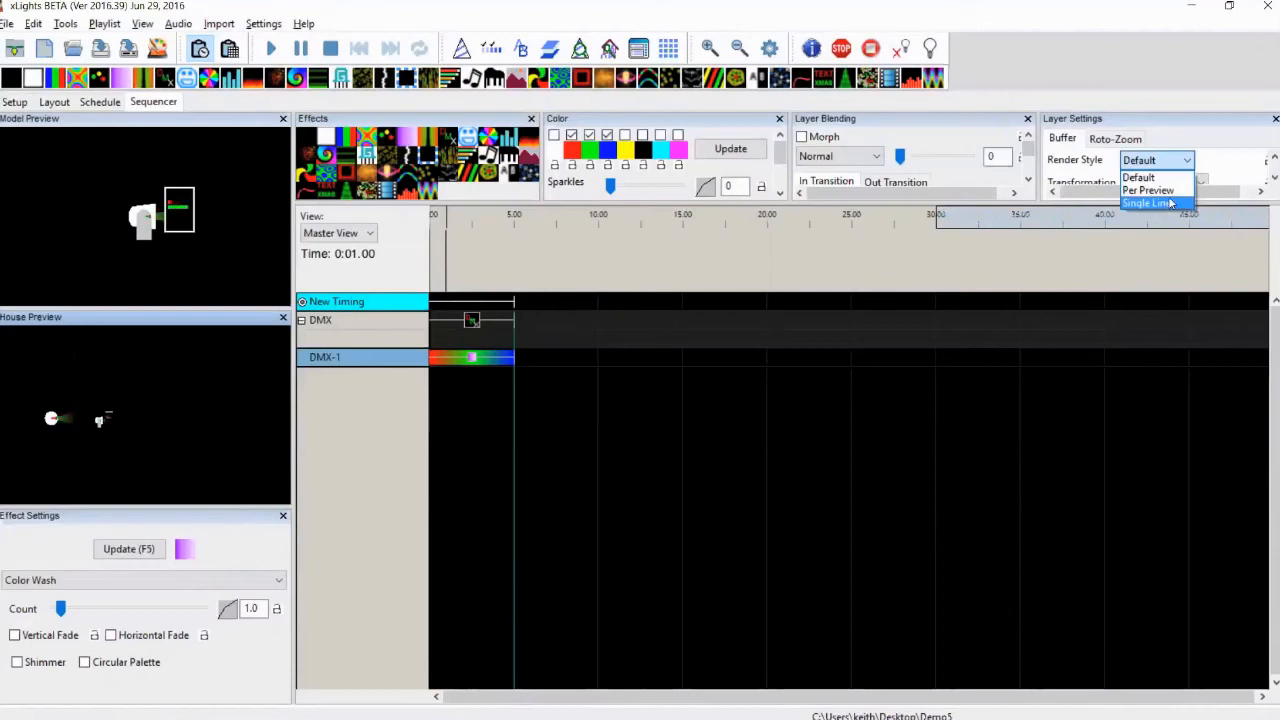
click(1138, 177)
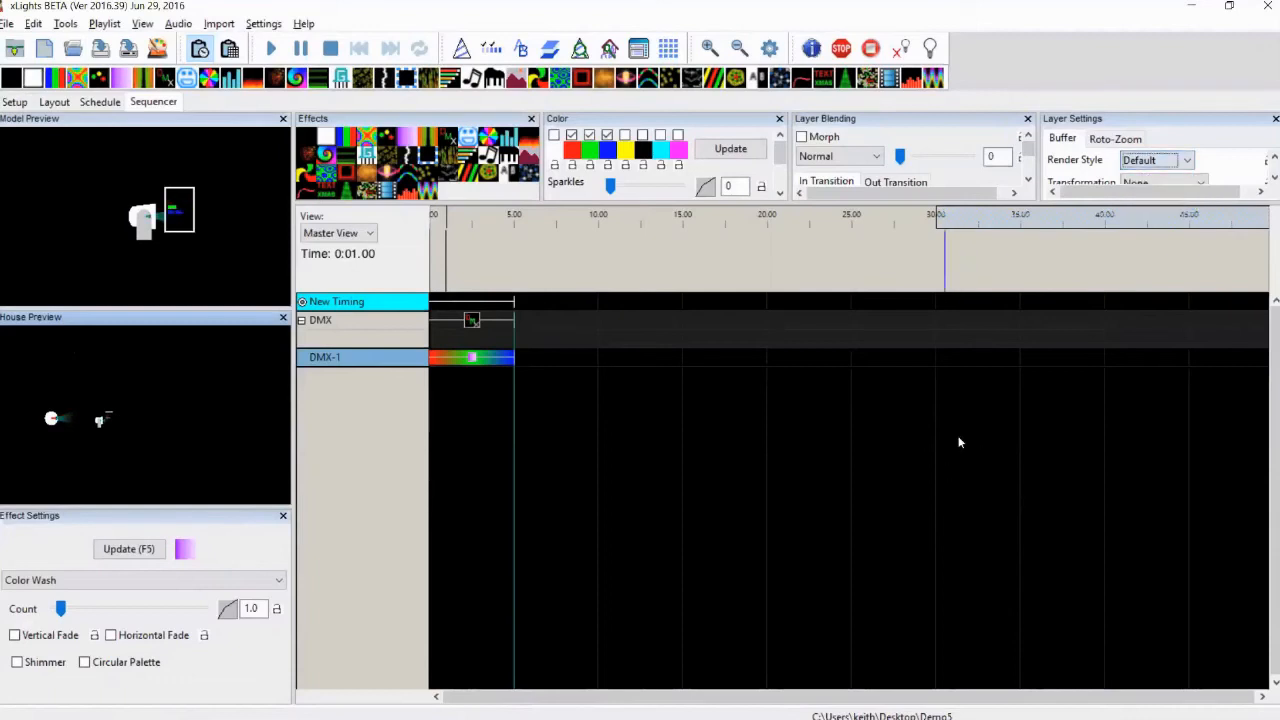
click(1186, 160)
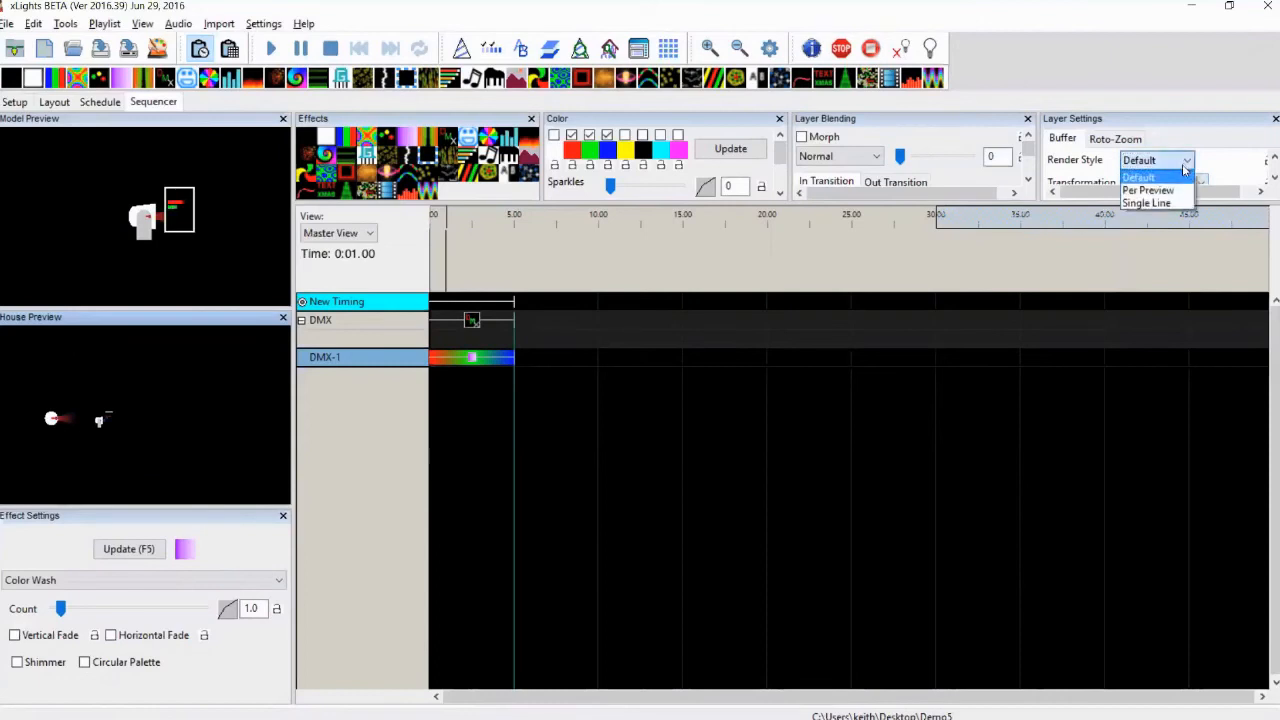
click(1138, 176)
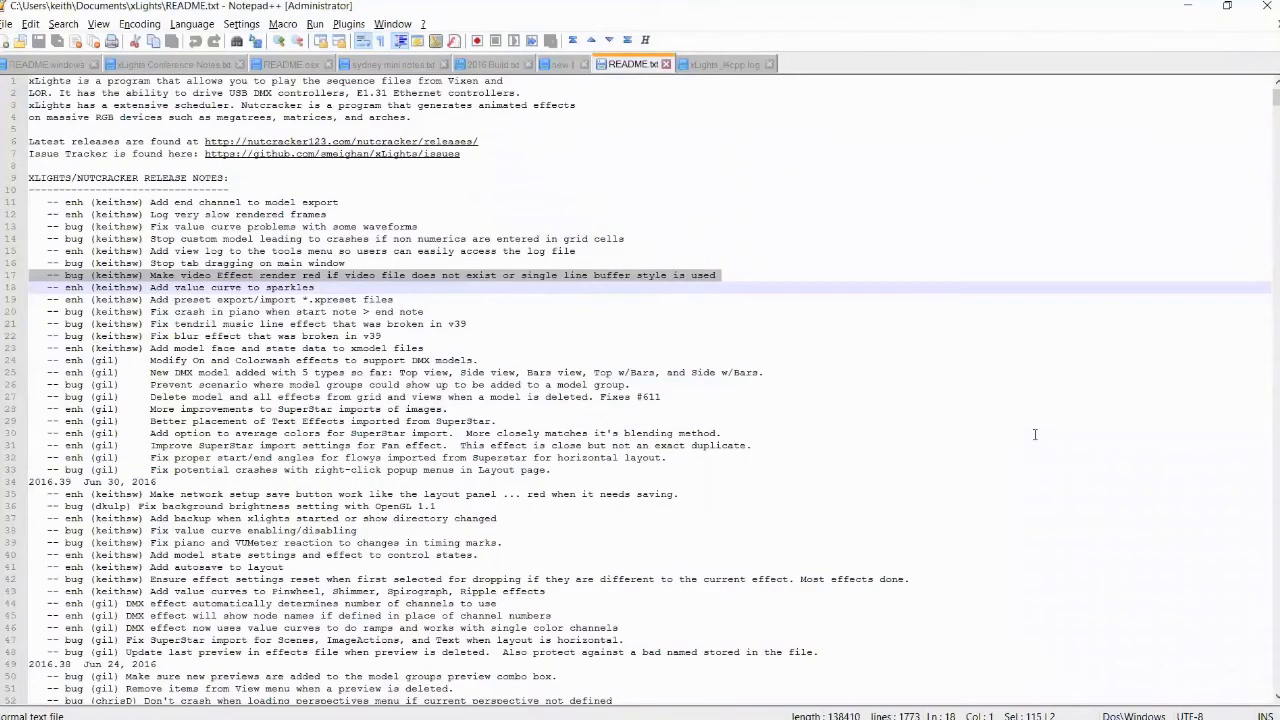
click(200, 287)
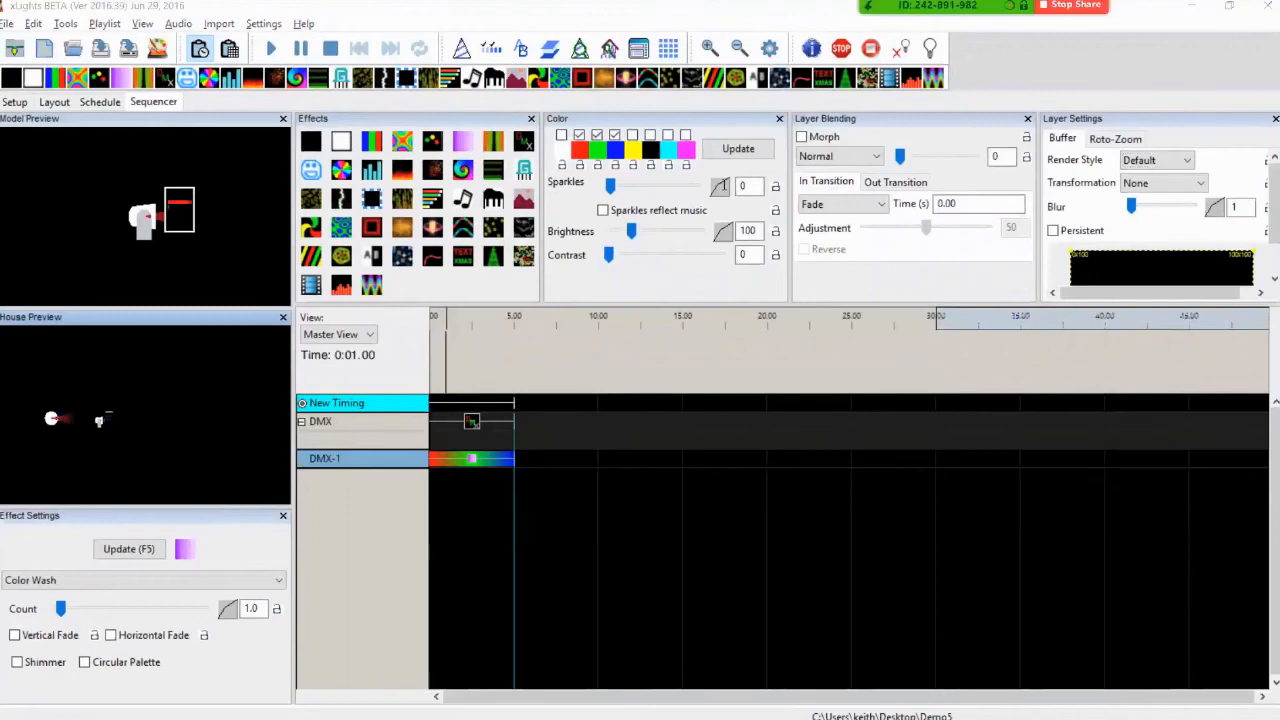
Step: Add the Matrix model to the sequence from the Display Elements model list
click(845, 14)
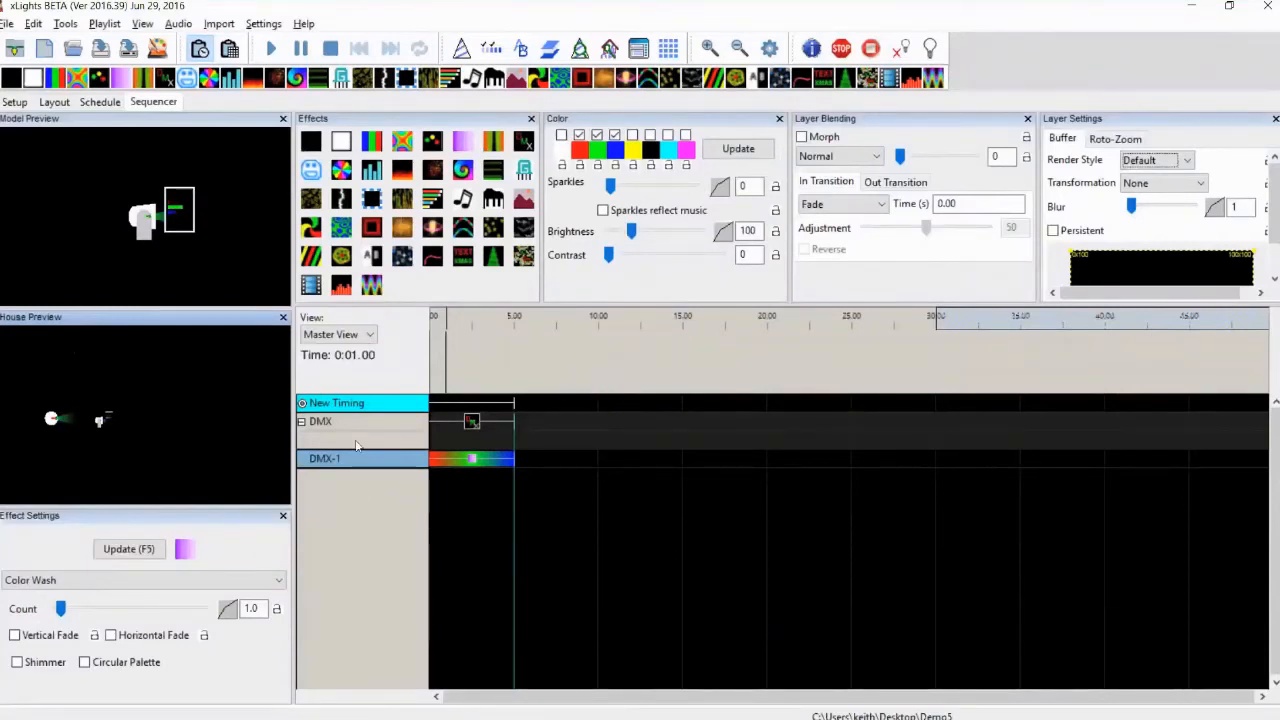
right_click(355, 402)
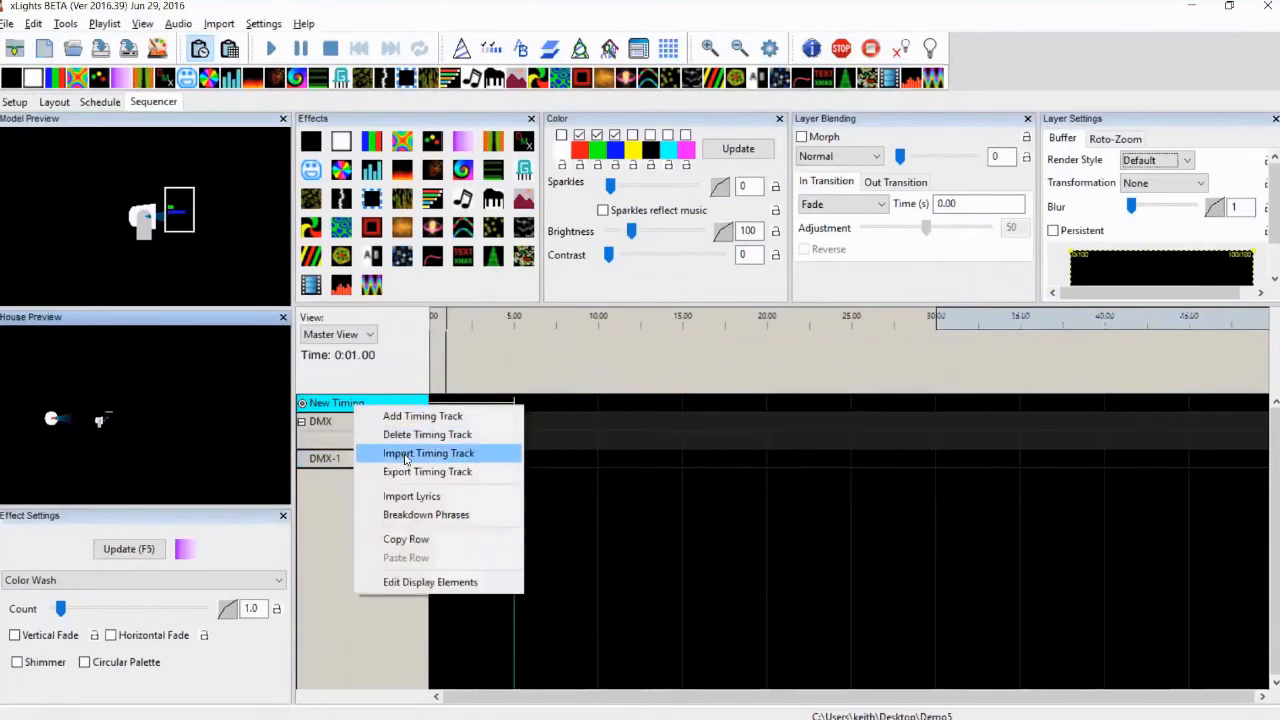
mouse_move(404, 576)
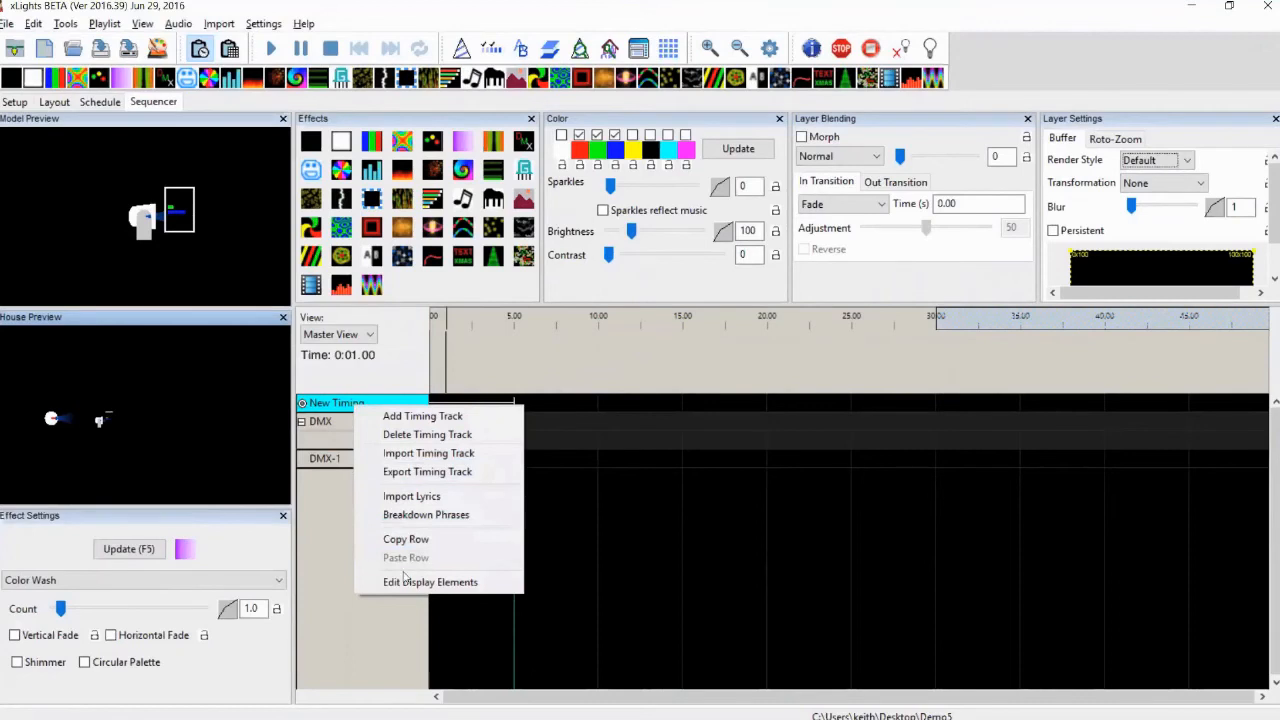
click(430, 582)
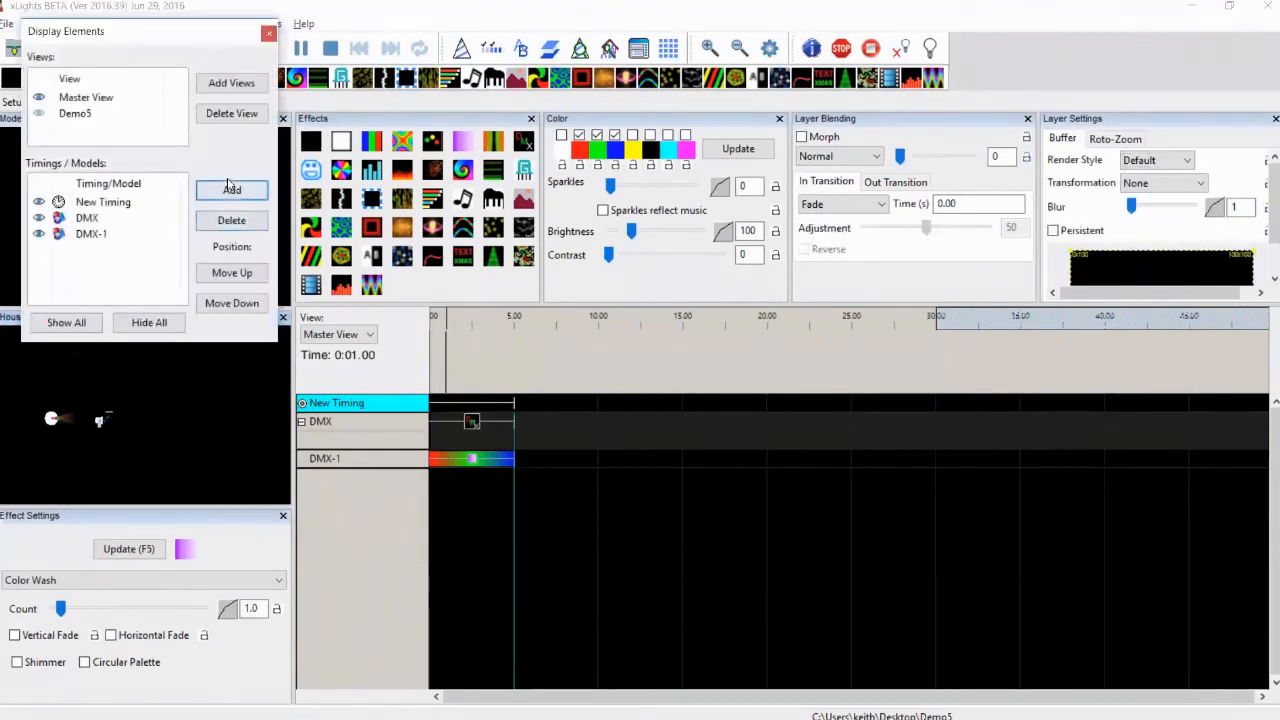
click(231, 190)
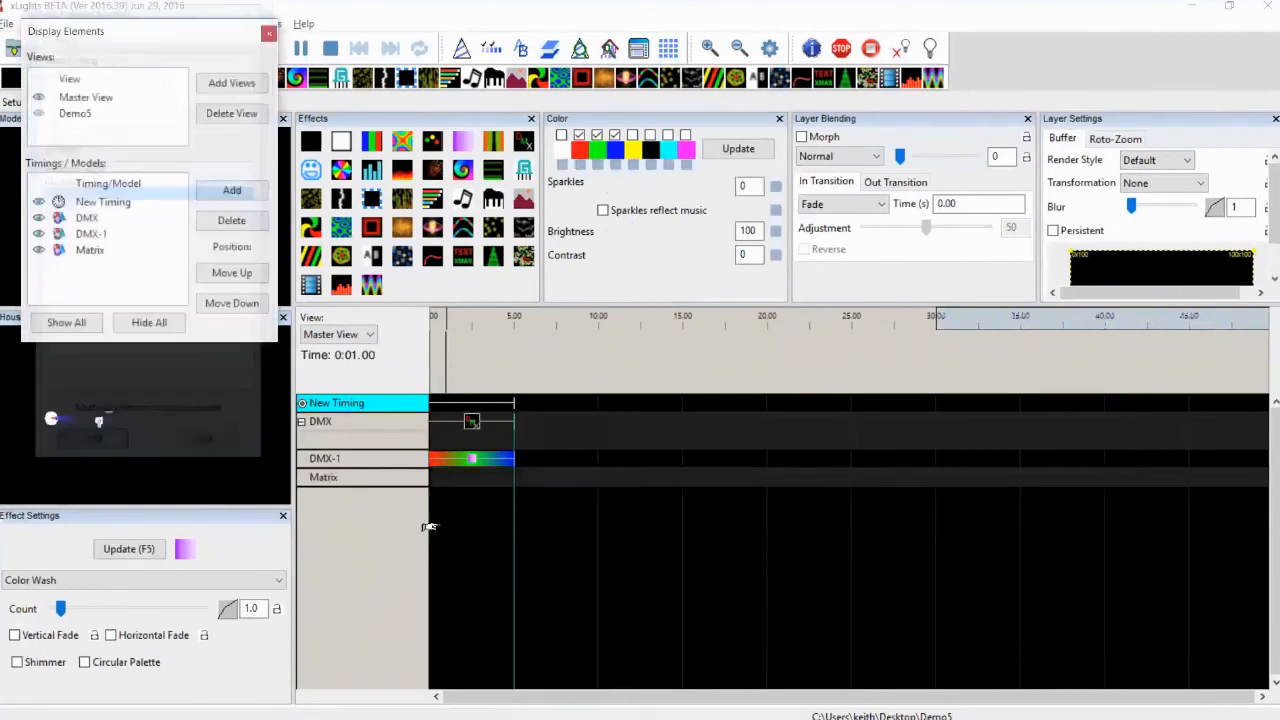
Step: Expand the Matrix row into its layers and bring up its timeline row options
right_click(323, 477)
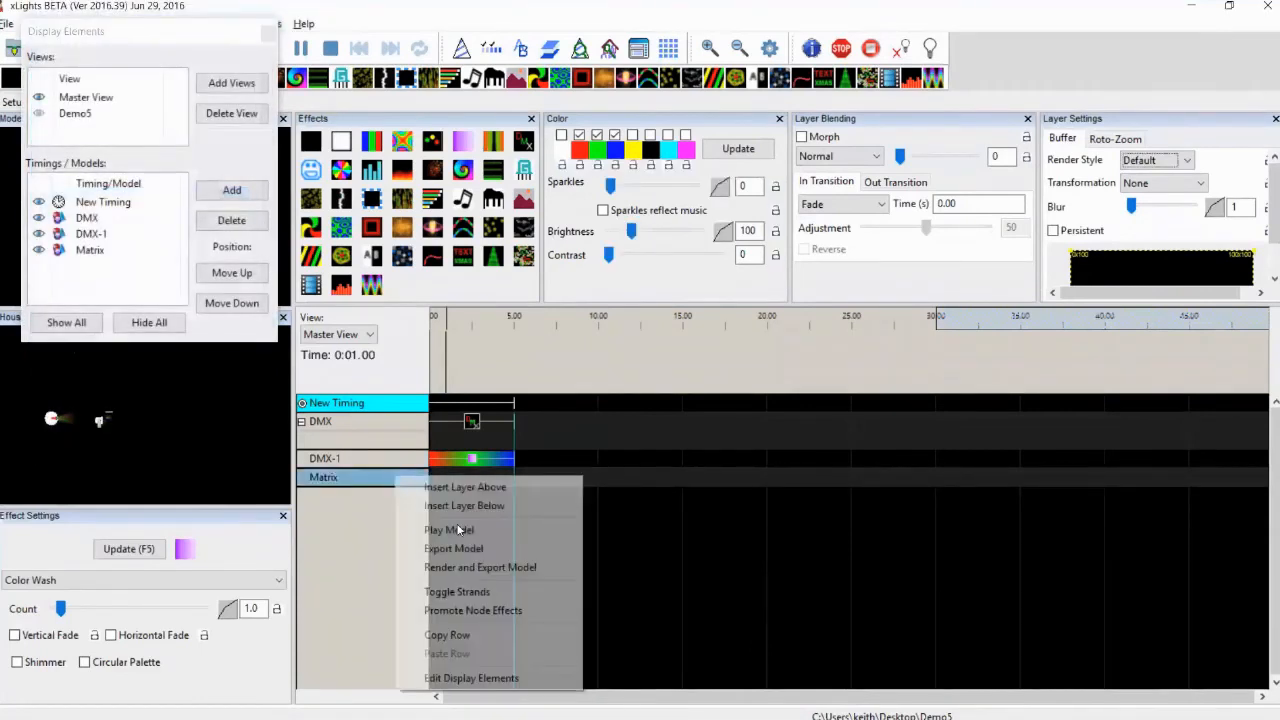
click(420, 490)
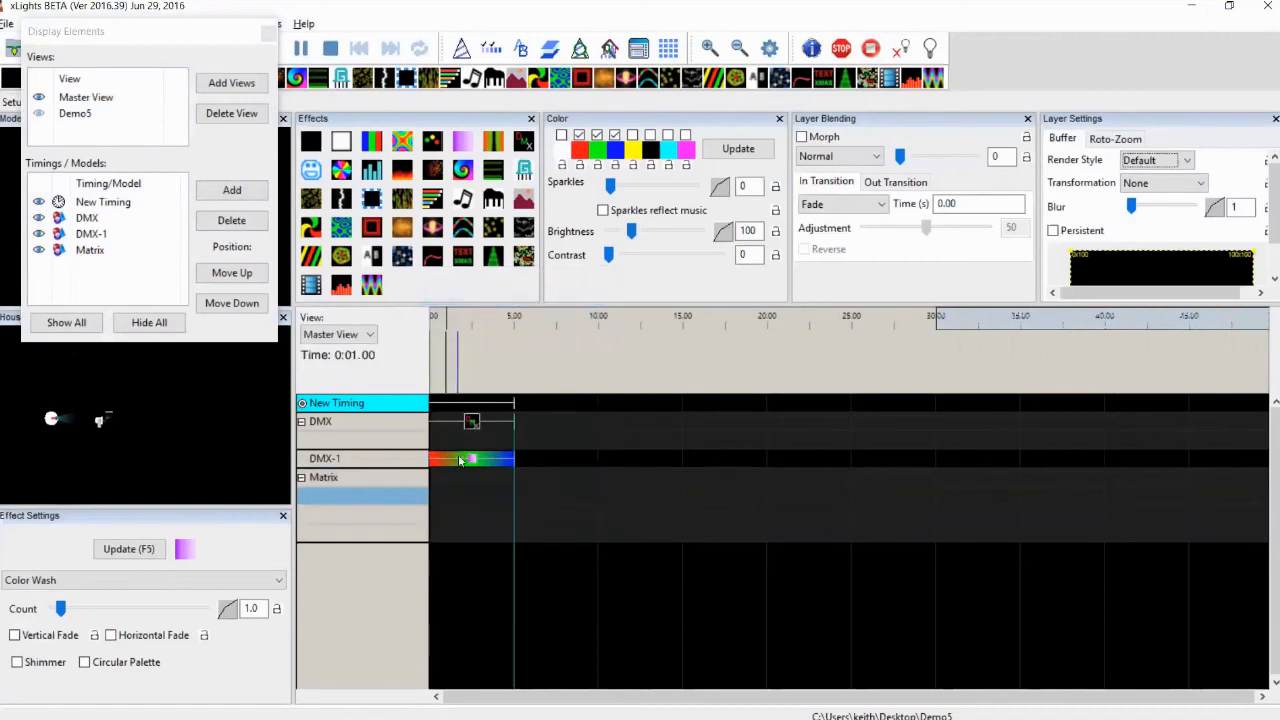
right_click(460, 460)
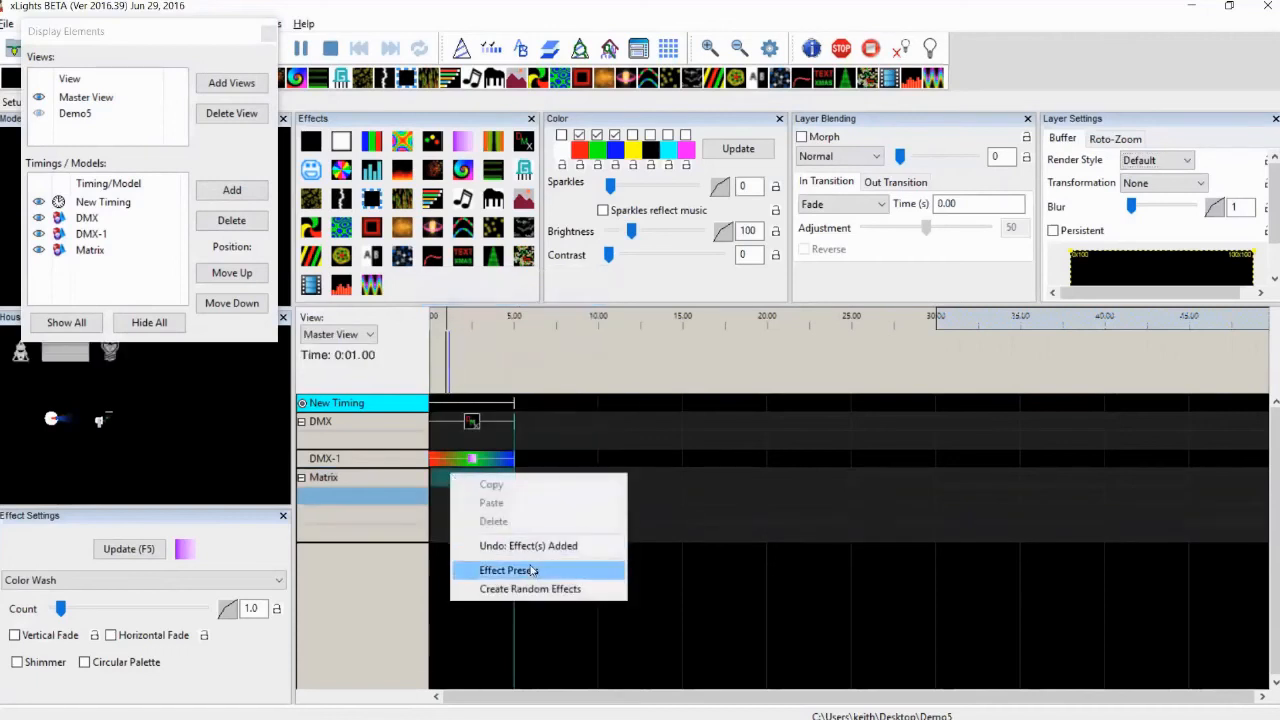
Step: Import MerryChristmasSnow.xpreset from Documents > sequencing-assets > Presets into Effect Presets
click(508, 570)
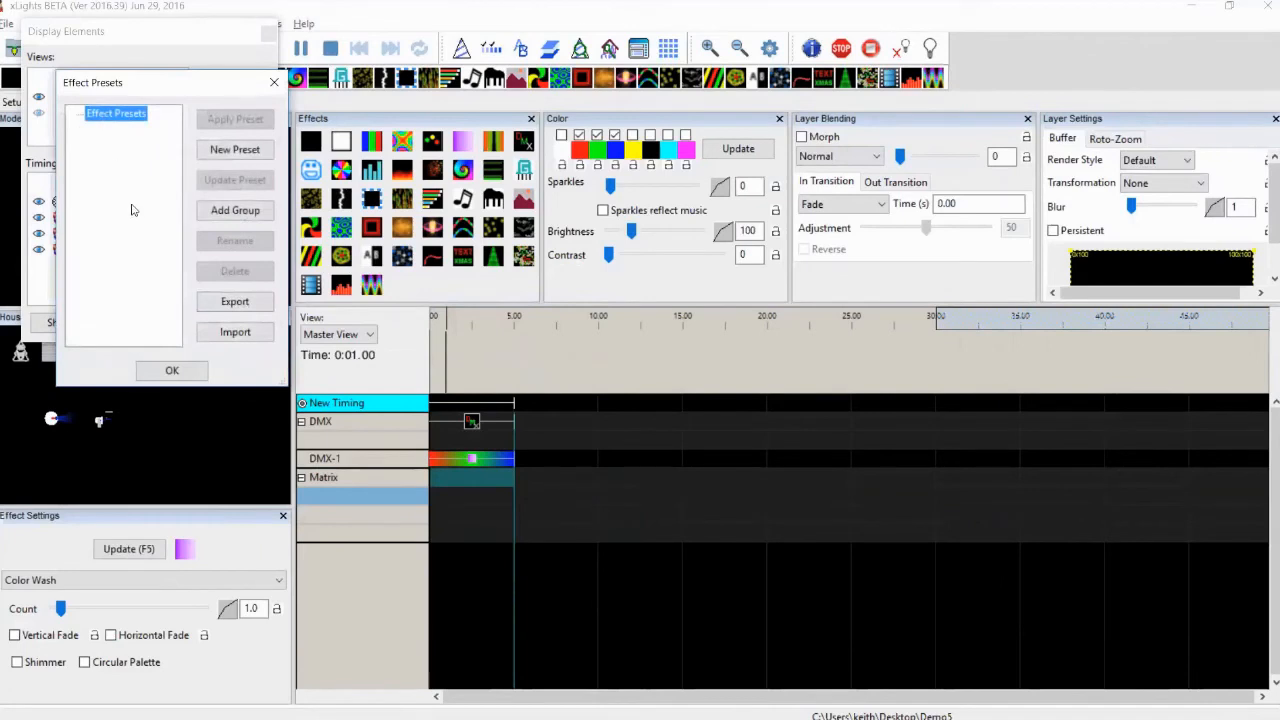
mouse_move(235, 332)
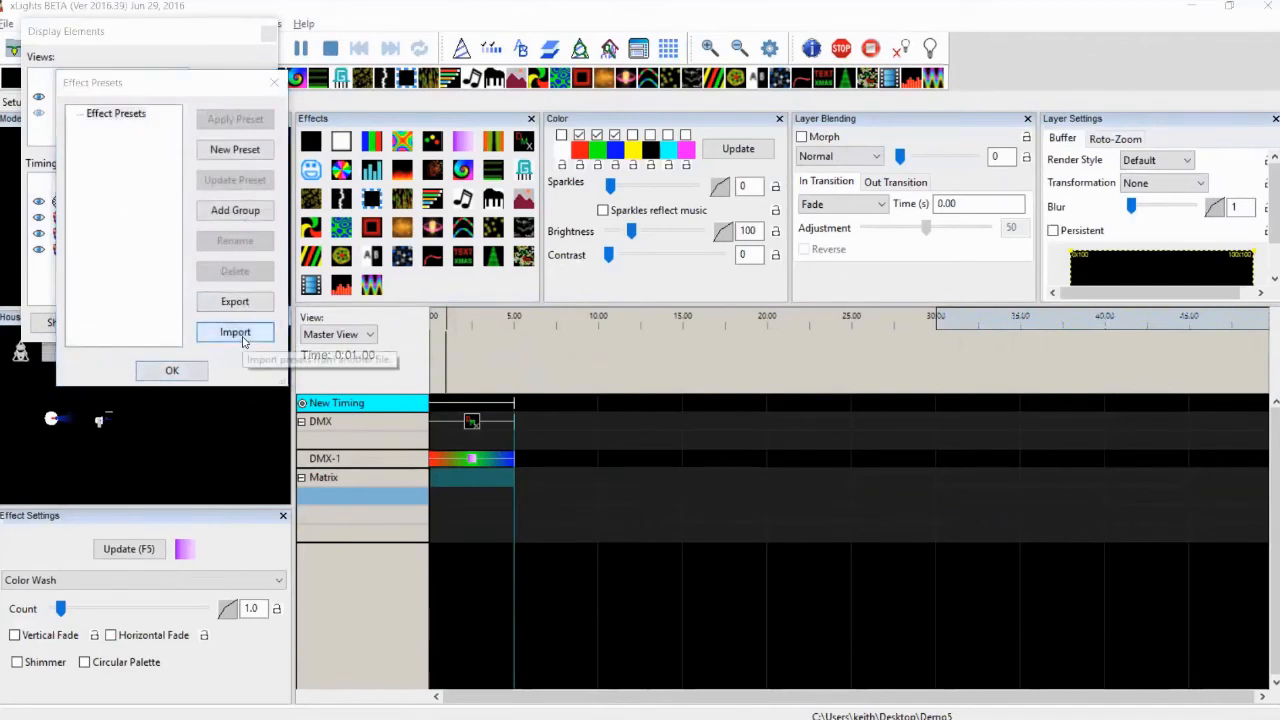
click(234, 332)
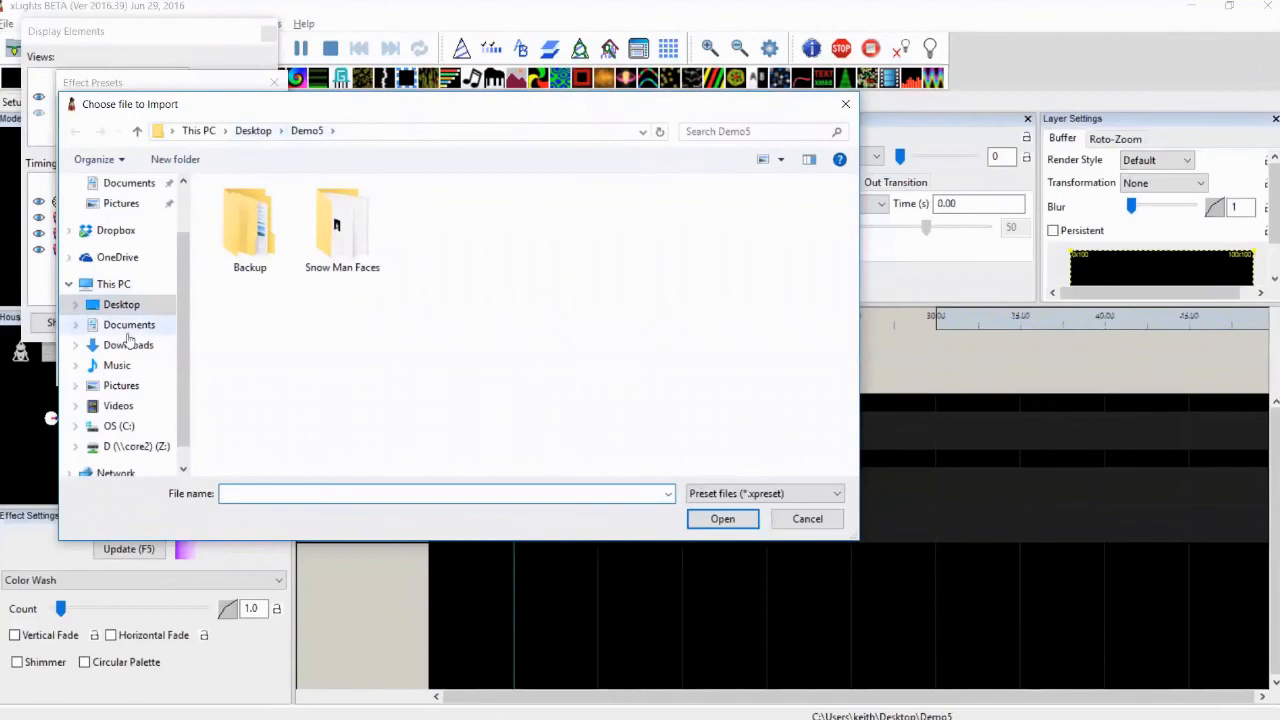
click(129, 324)
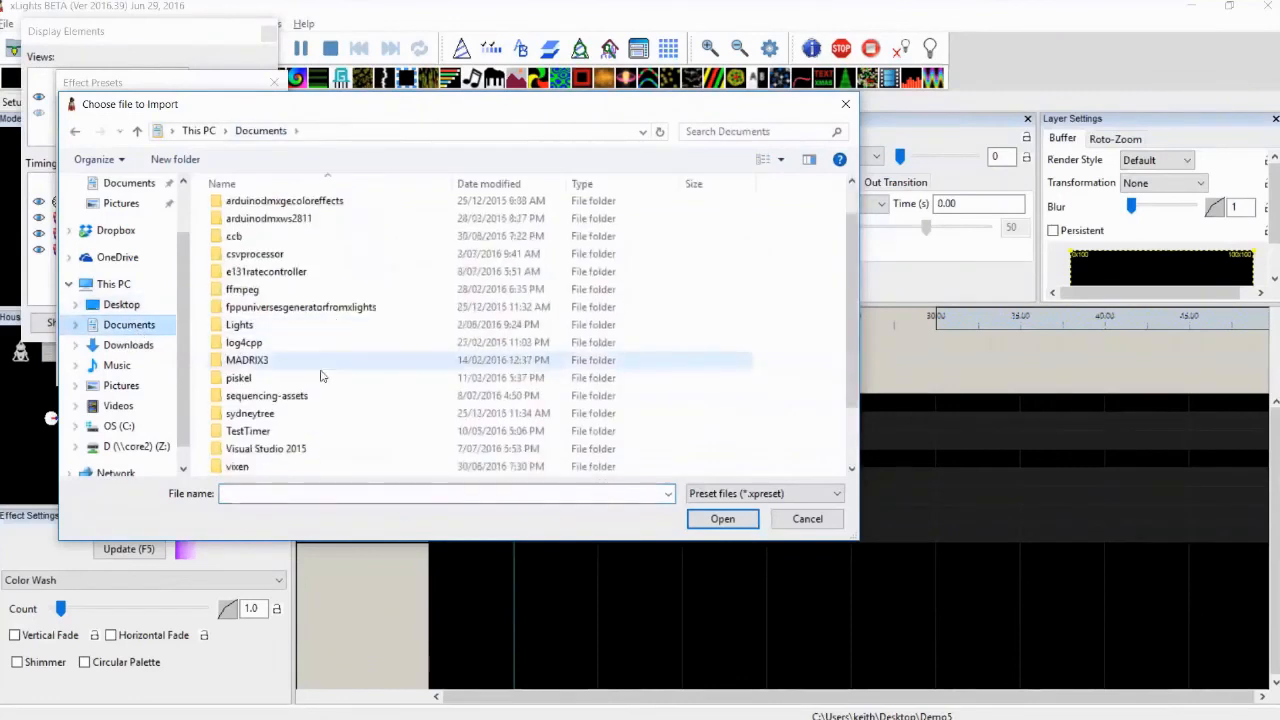
double_click(267, 395)
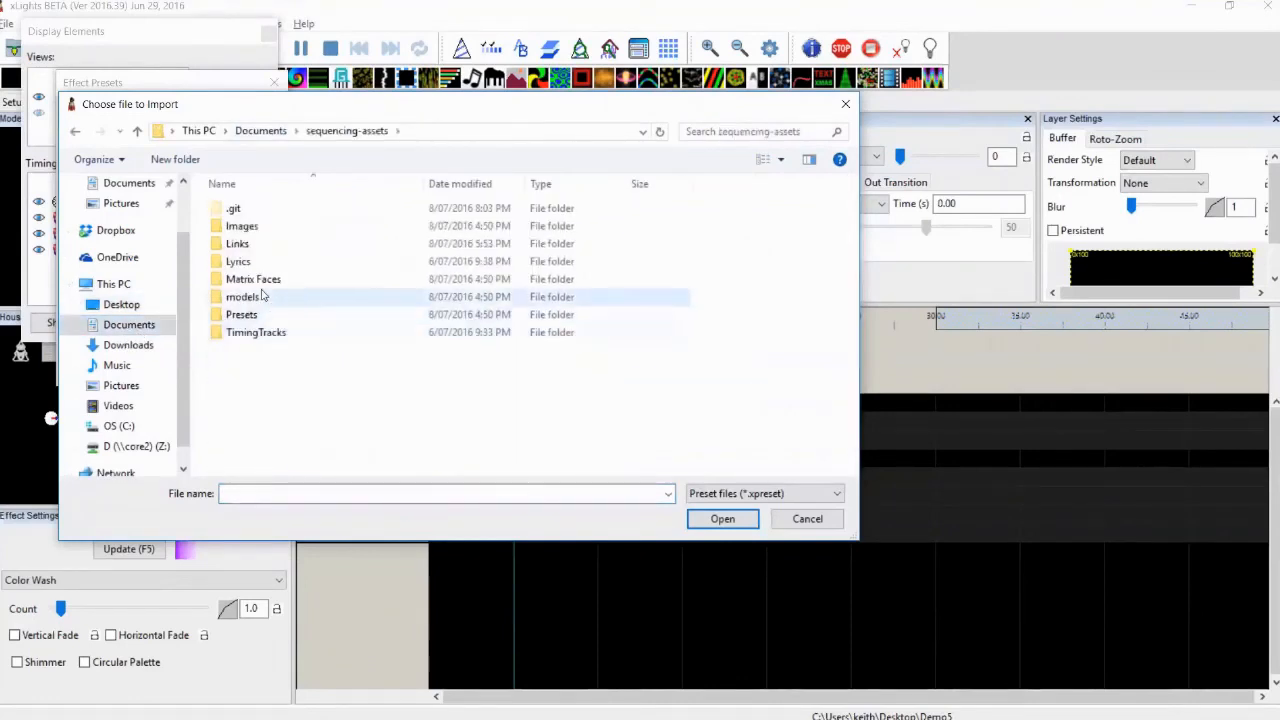
click(242, 296)
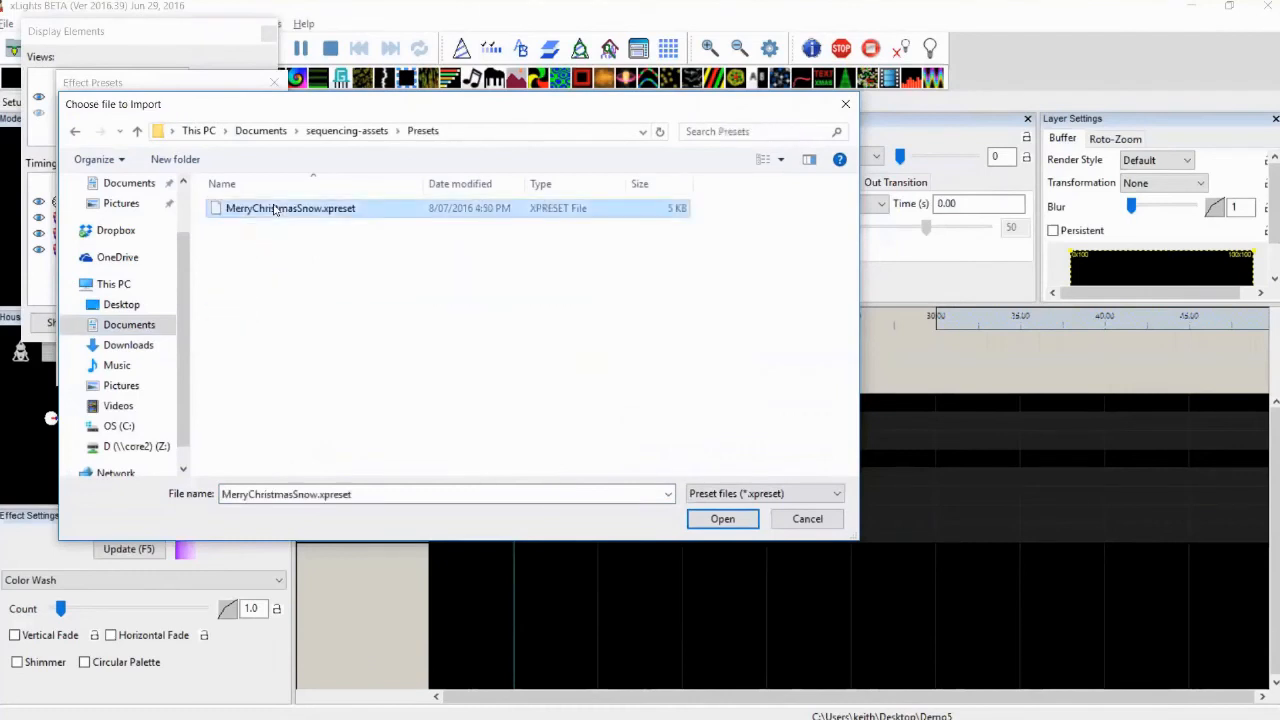
click(722, 518)
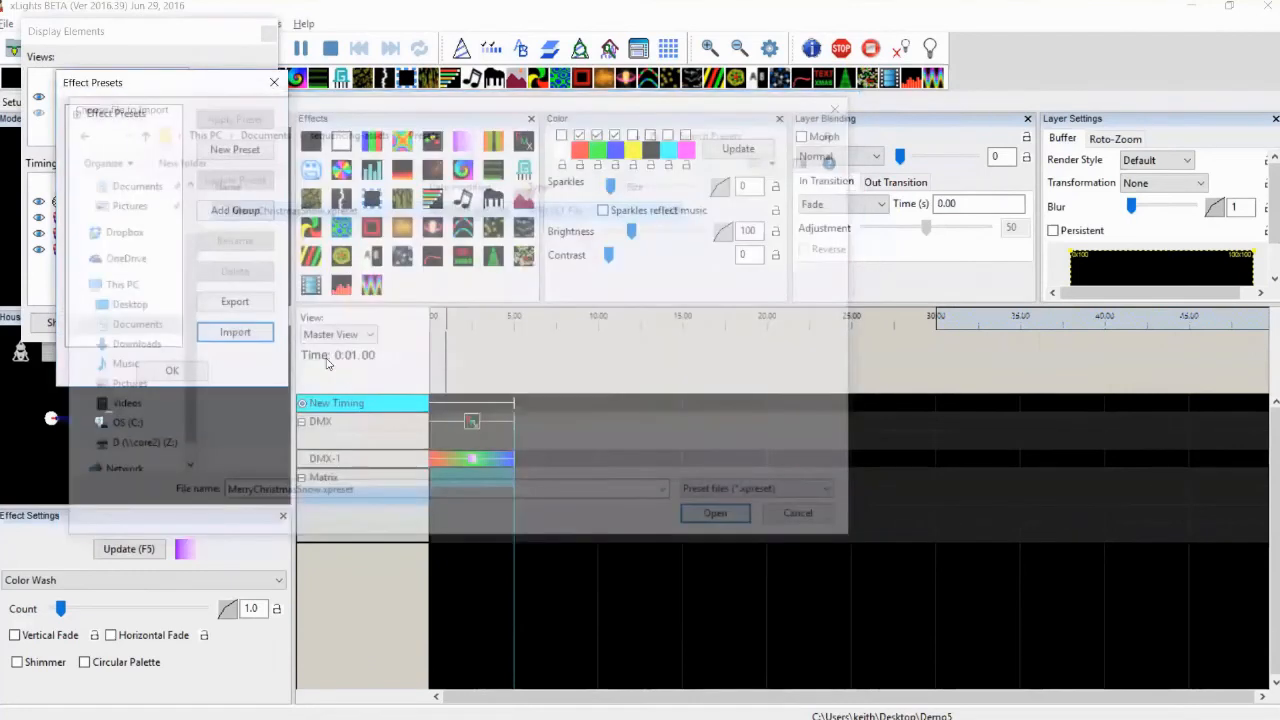
Step: Apply the MerryChristmasSnow preset to the Matrix row and play the sequence to preview
click(715, 512)
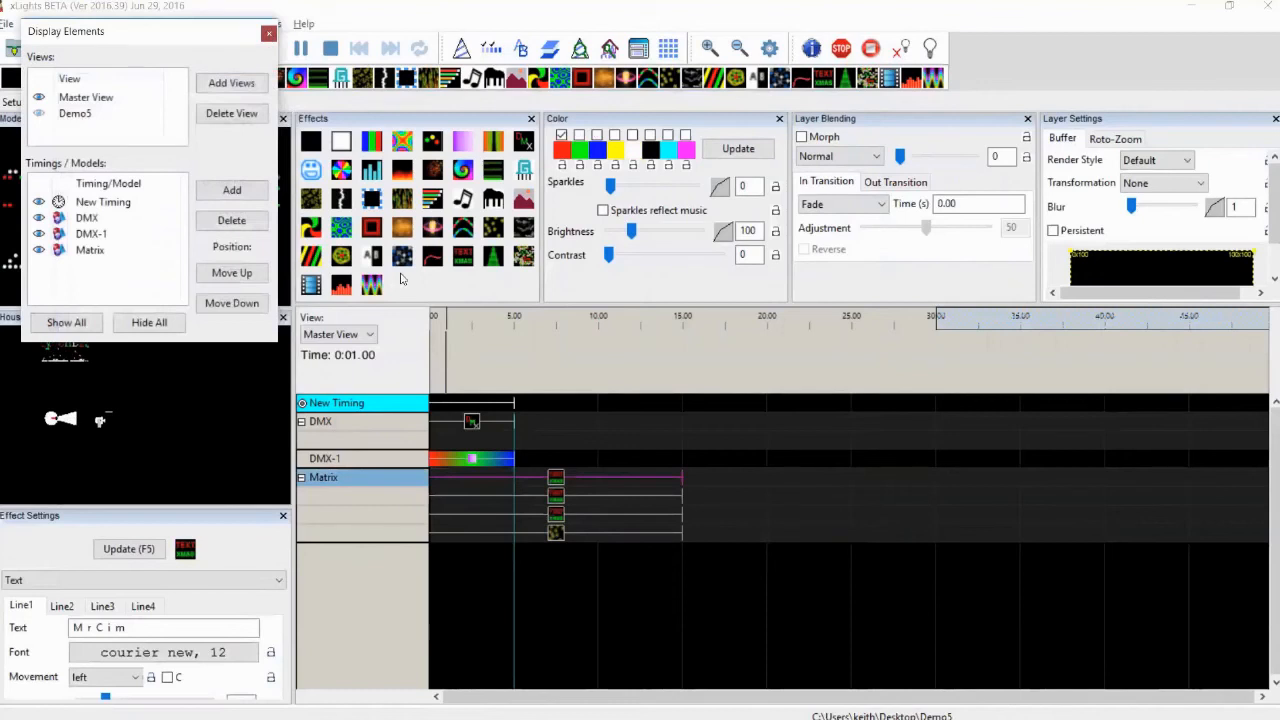
click(268, 32)
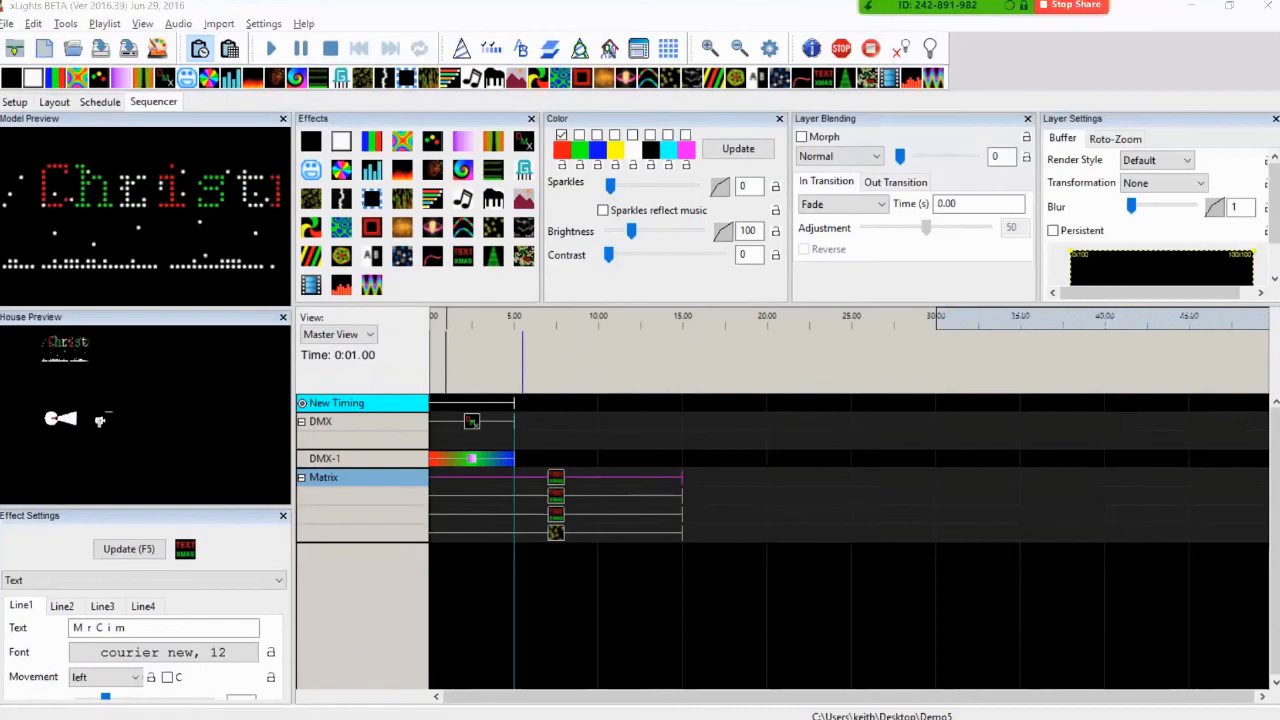
key(alt+tab)
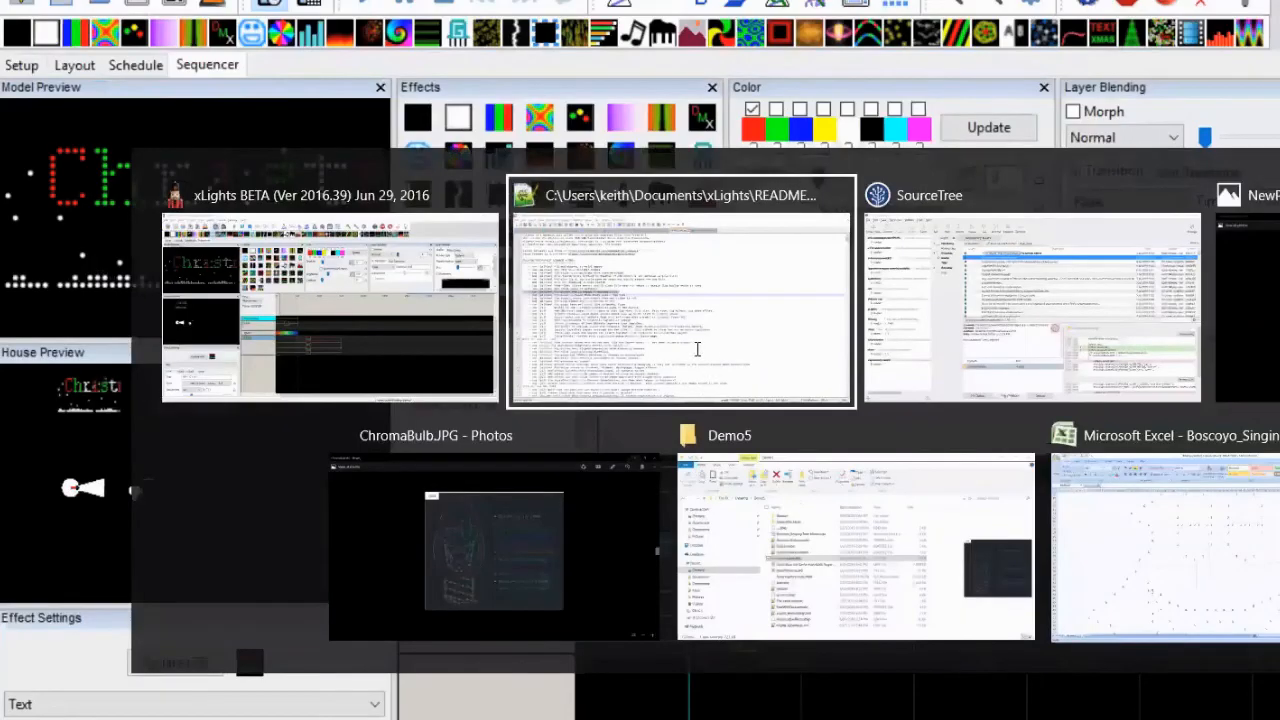
click(681, 300)
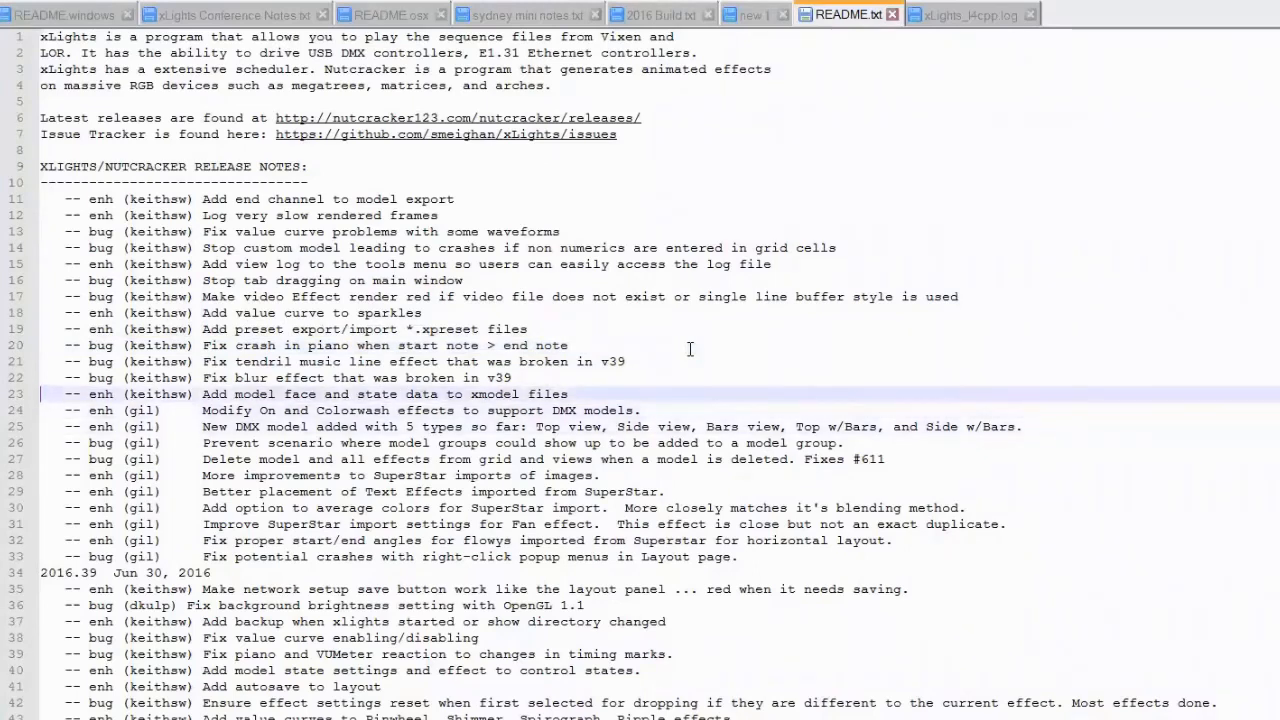
mouse_move(690, 355)
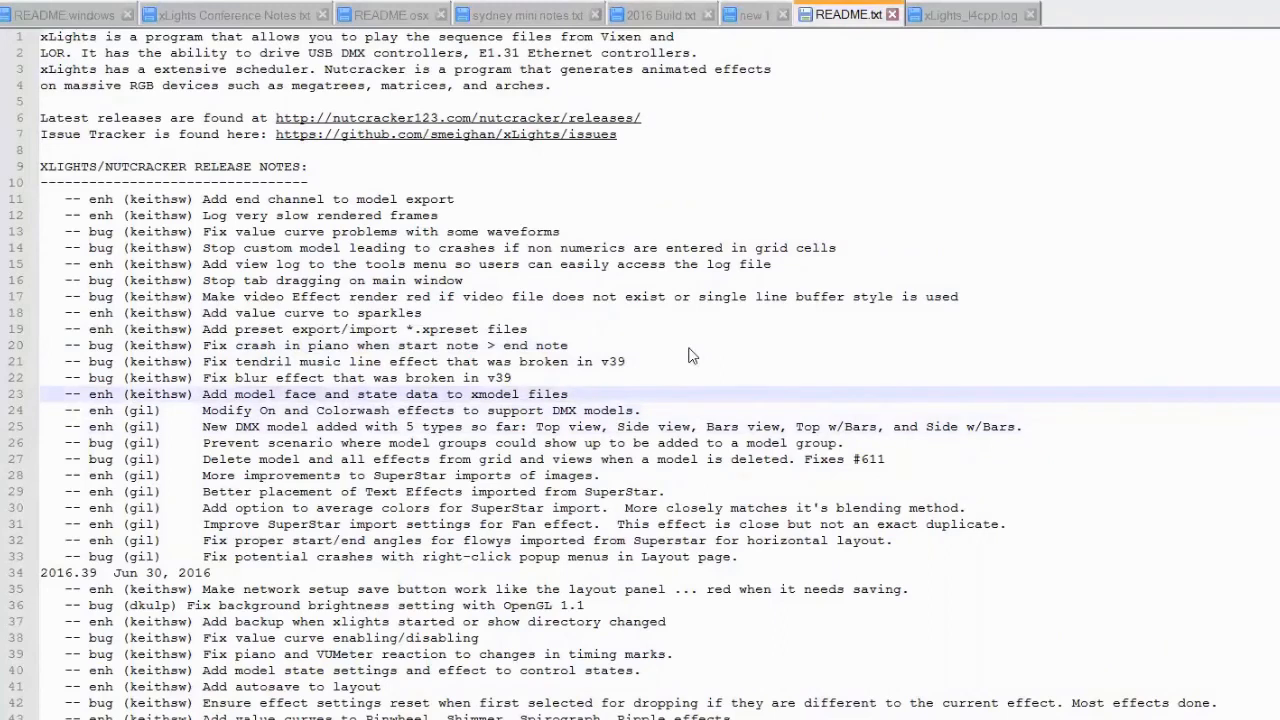
key(alt+tab)
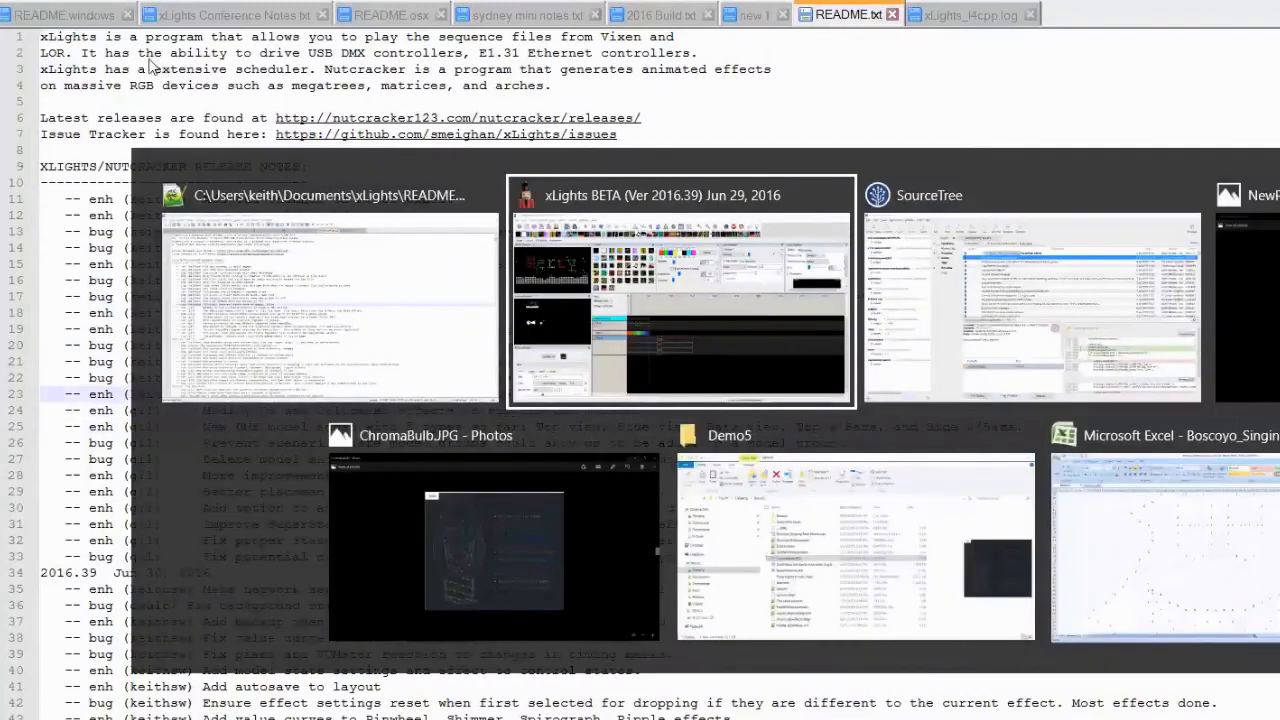
click(681, 293)
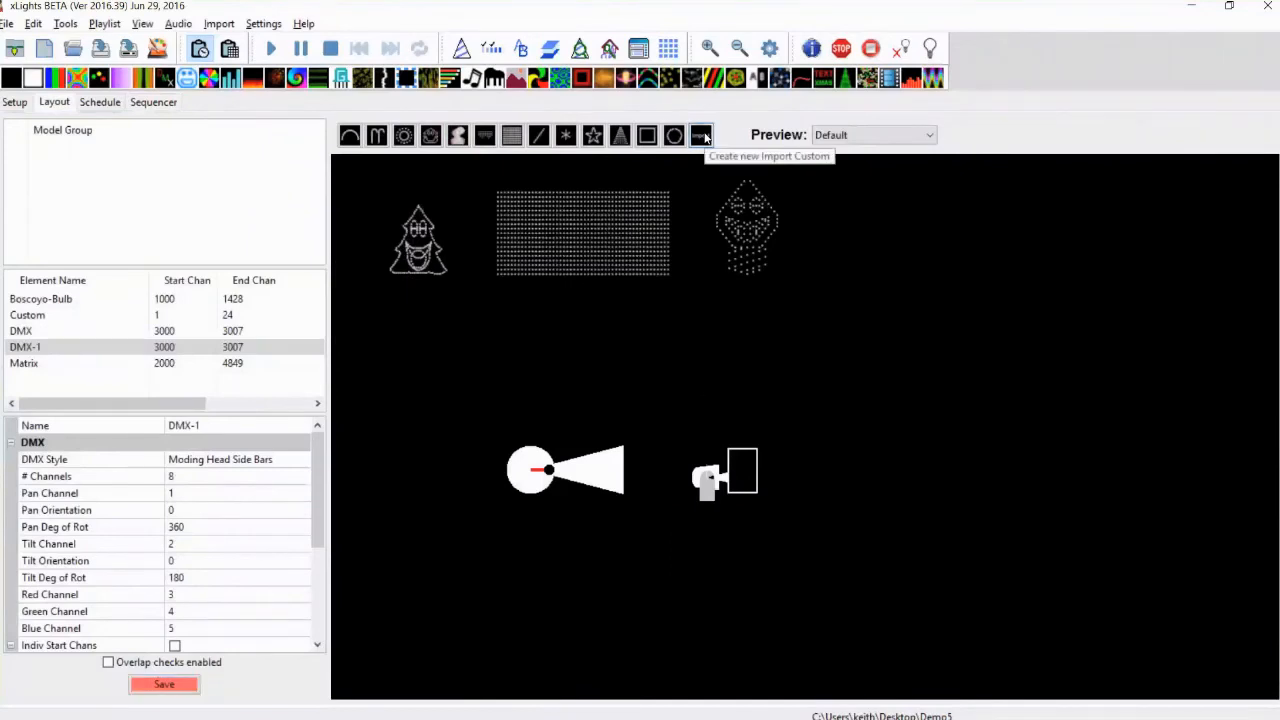
Step: Import TreeWithFace.xmodel as a custom model and inspect its tree face definition
click(701, 135)
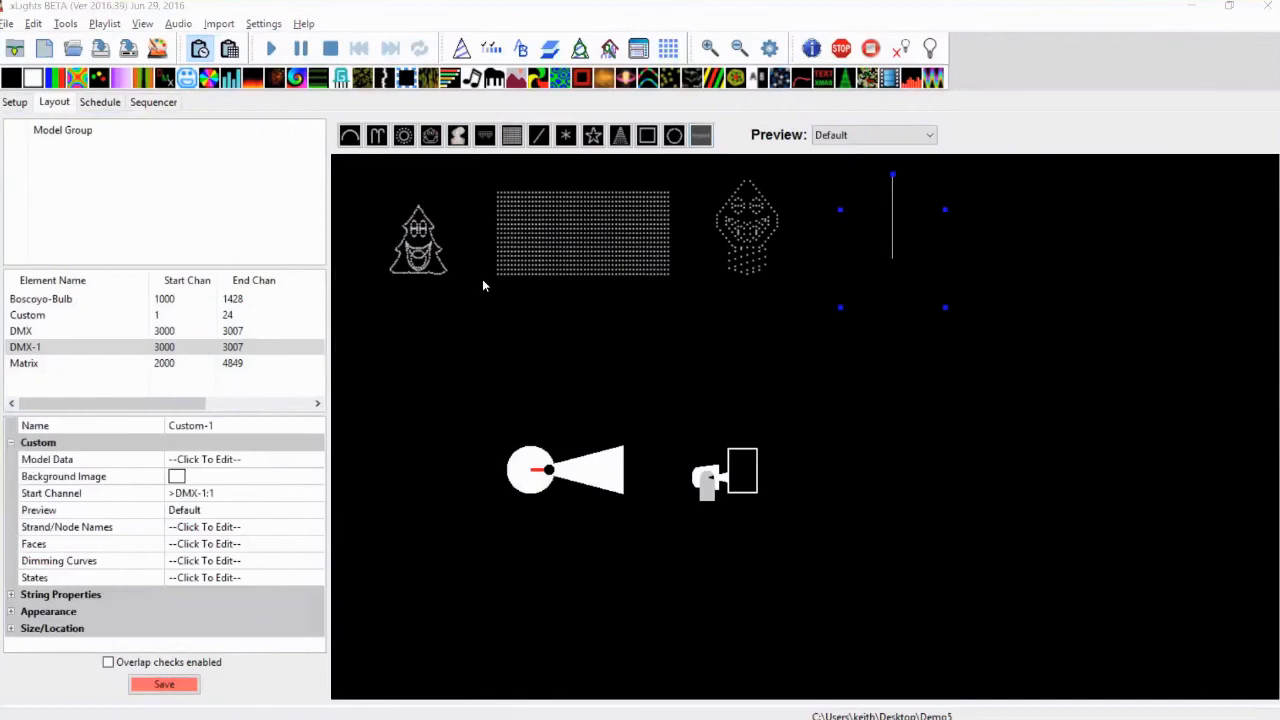
click(204, 476)
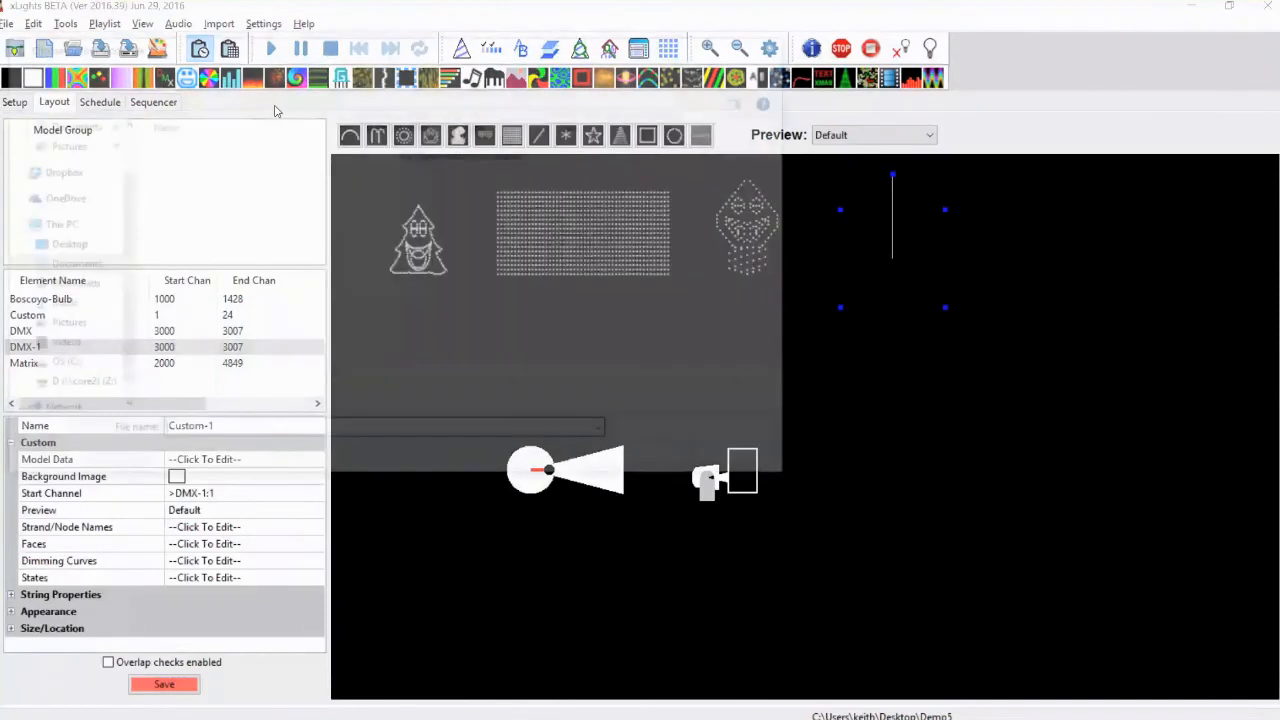
click(204, 459)
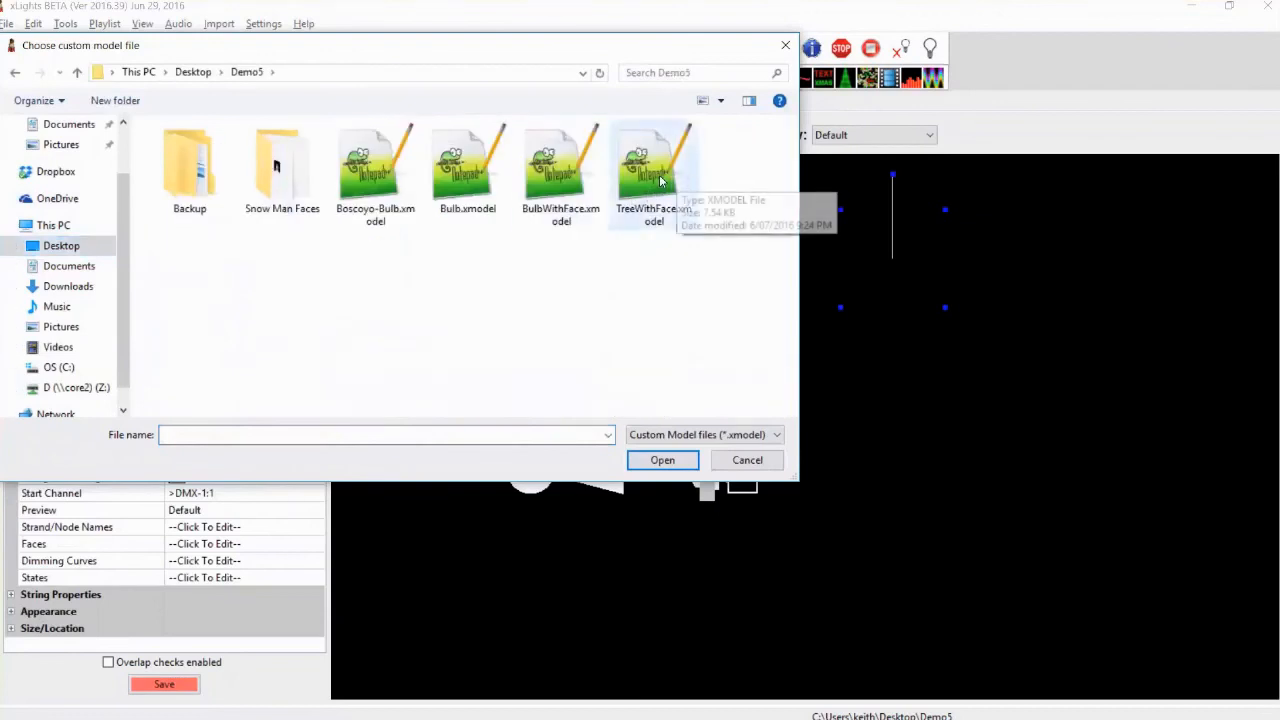
click(653, 170)
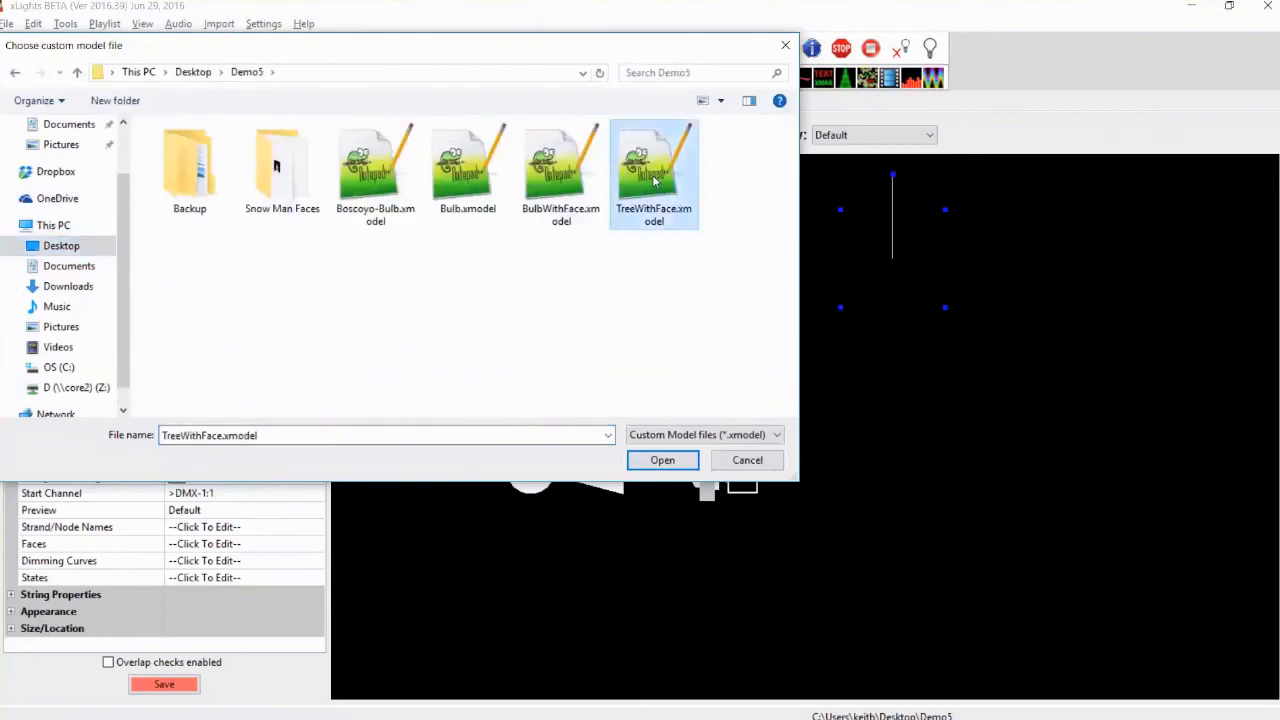
click(662, 460)
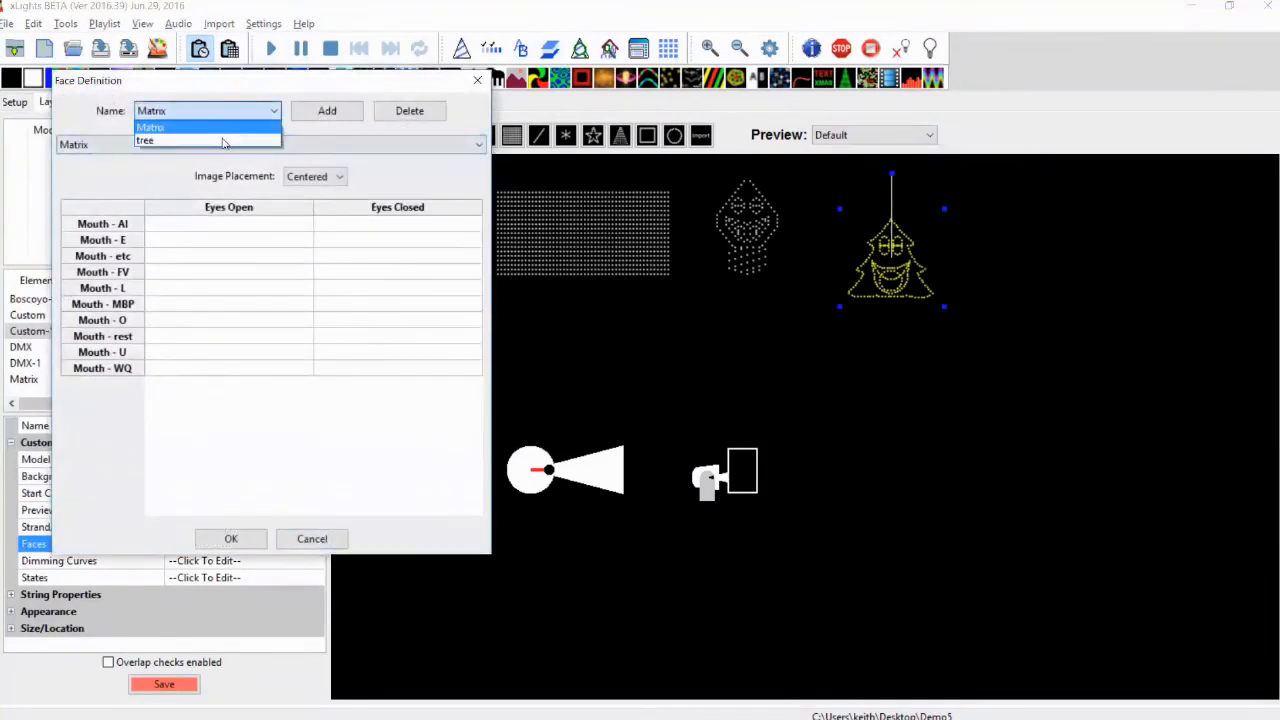
click(145, 140)
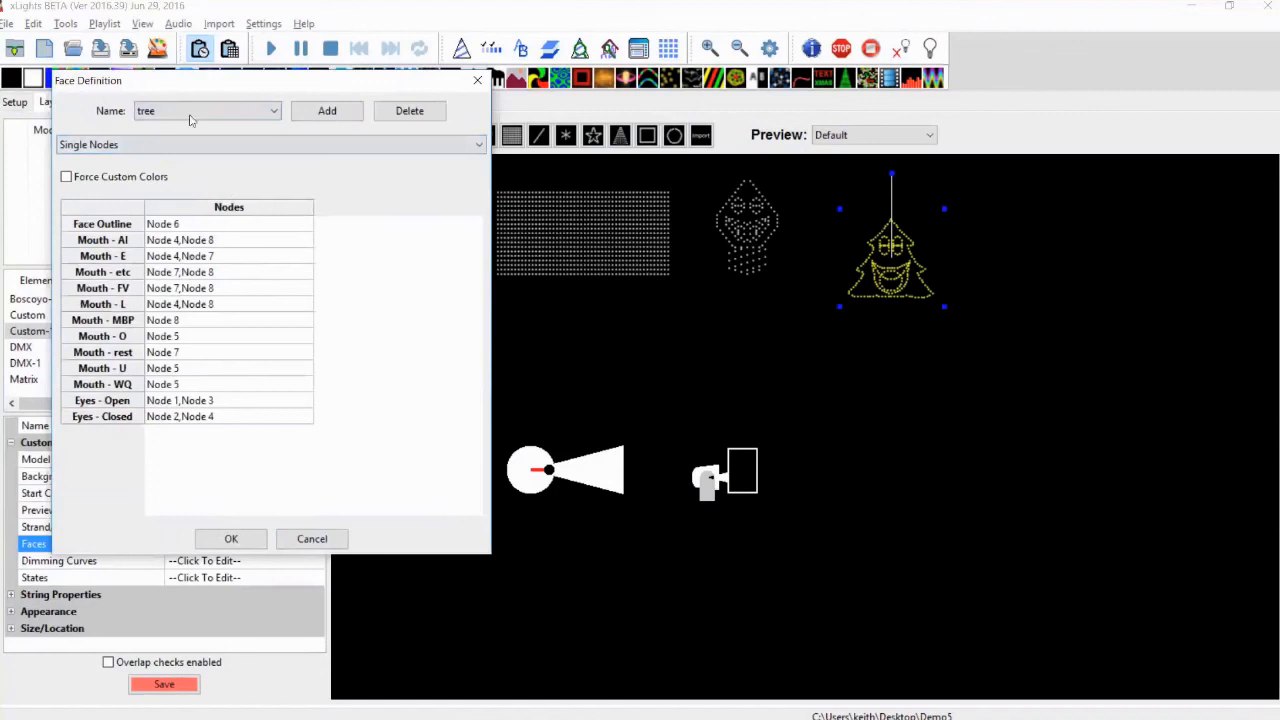
mouse_move(334, 550)
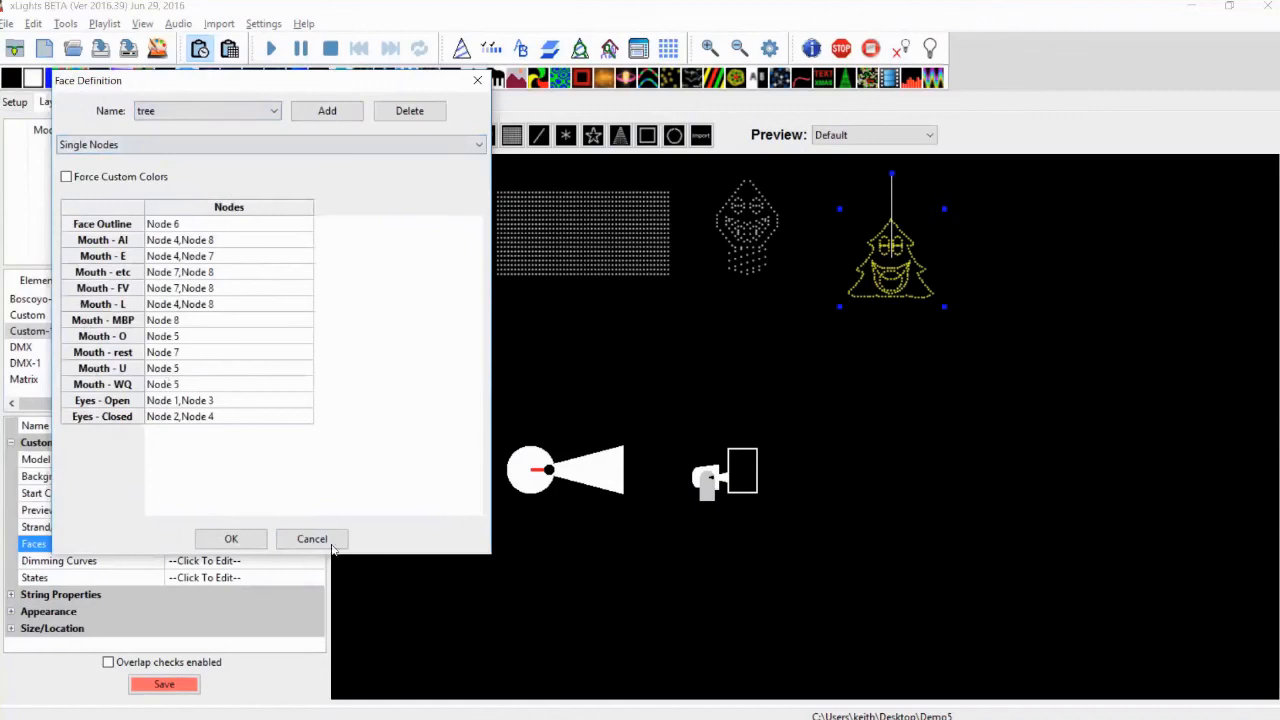
click(312, 539)
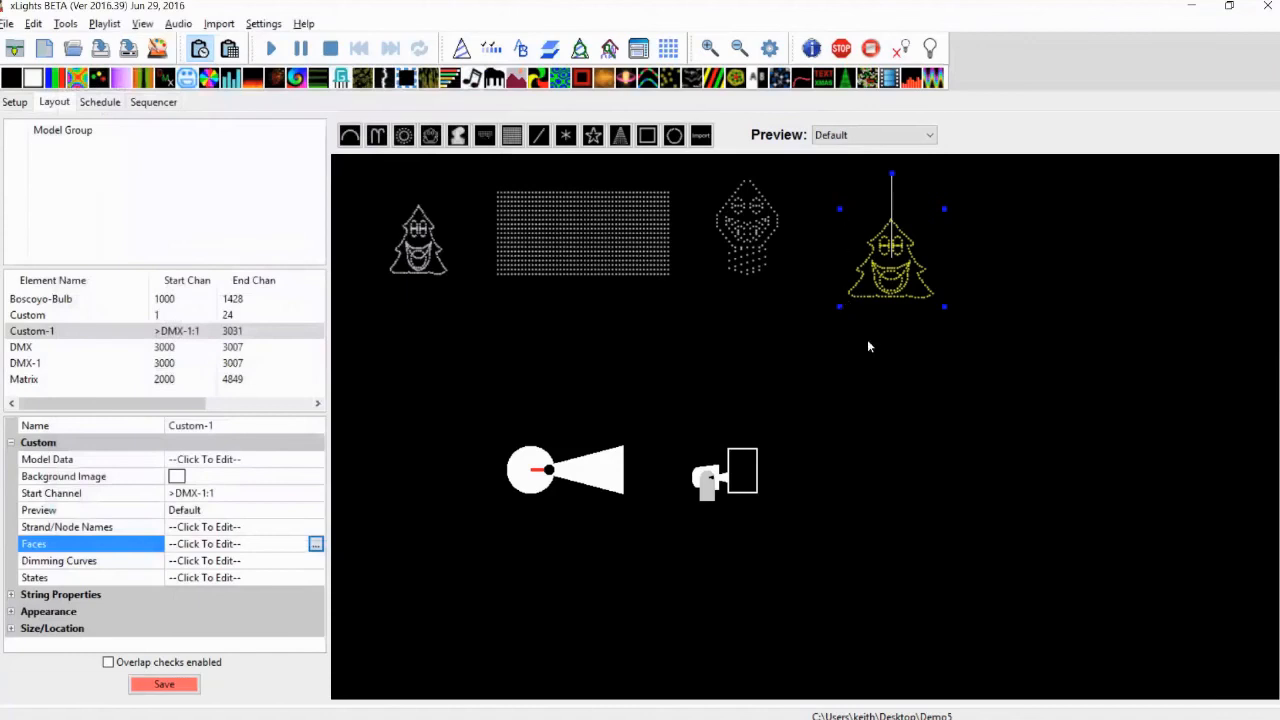
mouse_move(920, 274)
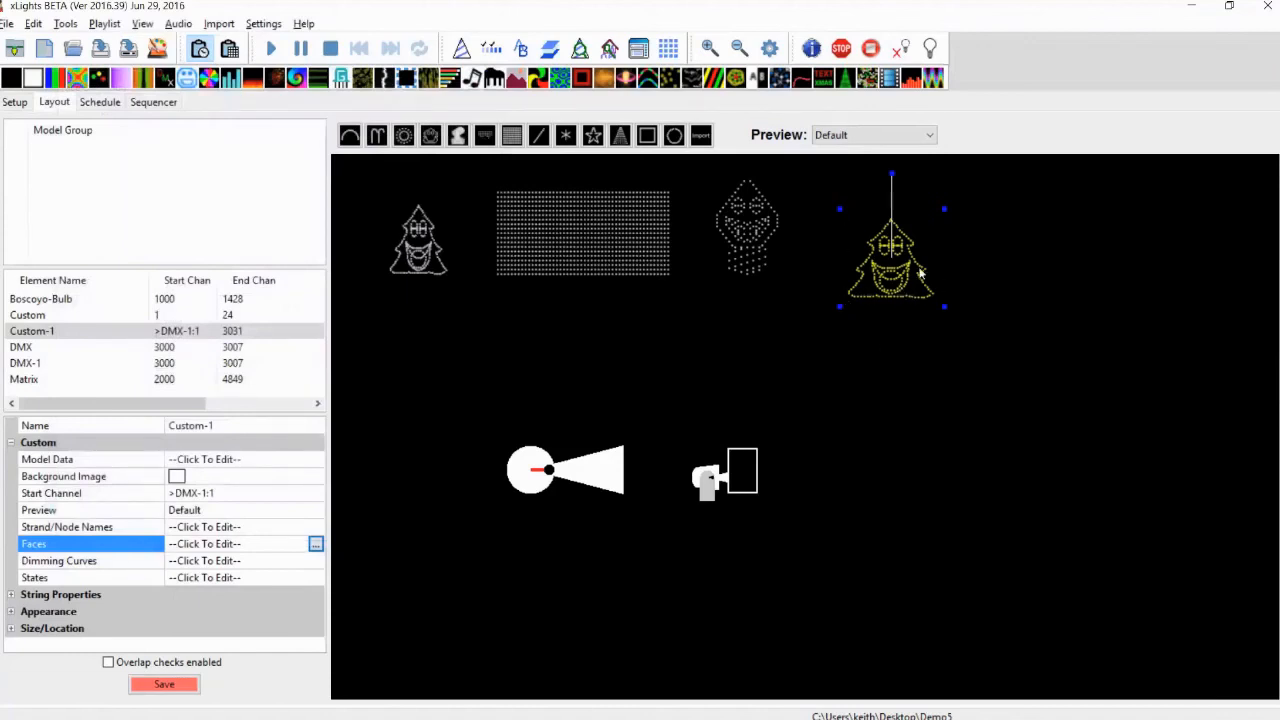
mouse_move(910, 285)
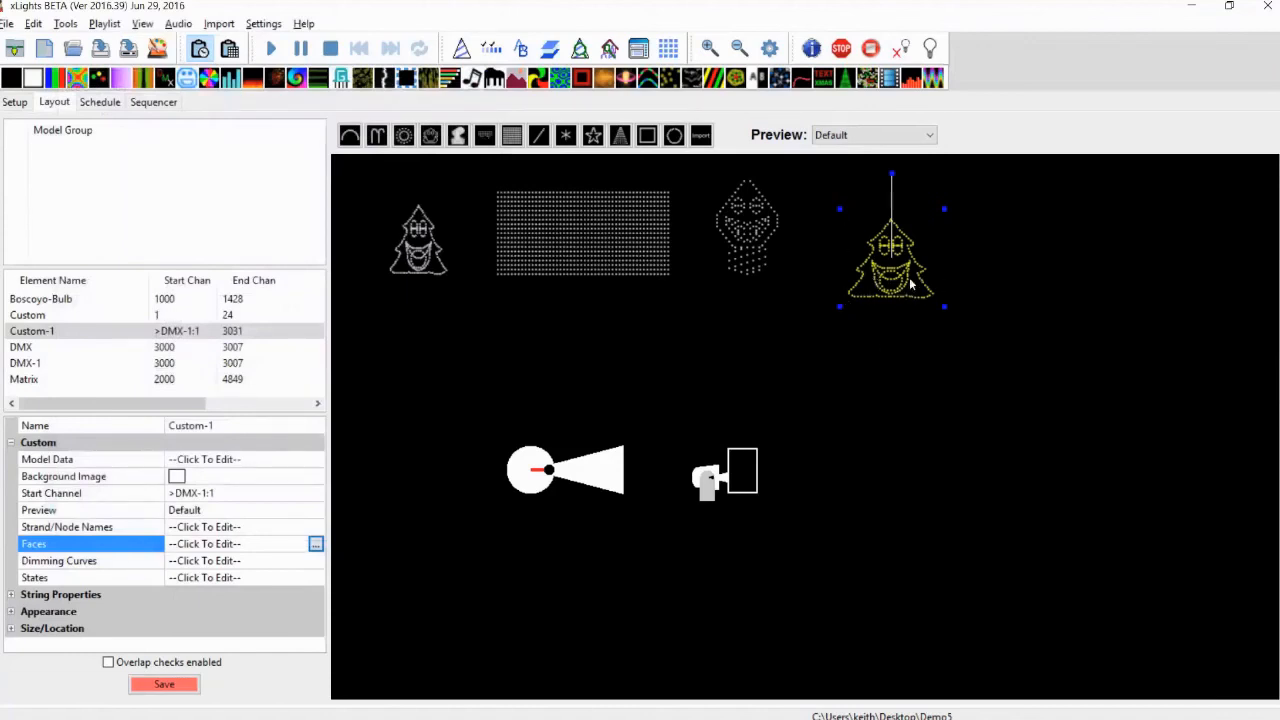
mouse_move(935, 328)
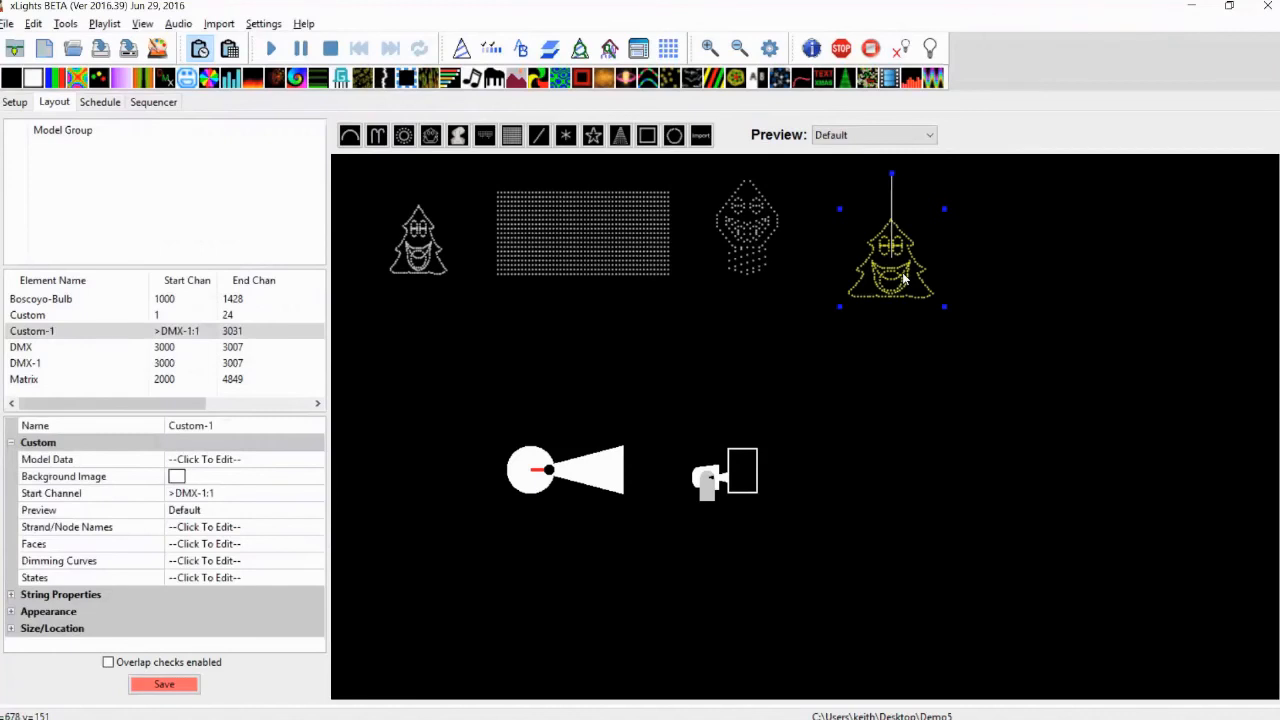
mouse_move(917, 337)
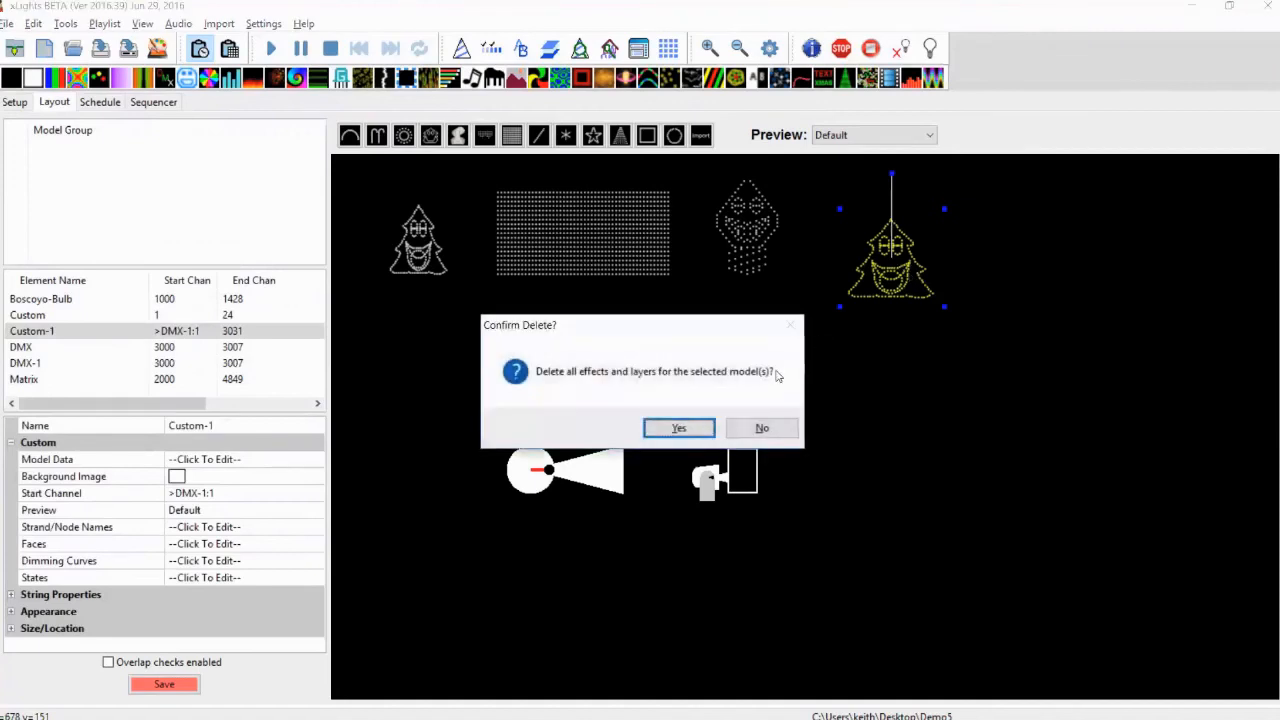
mouse_move(761, 428)
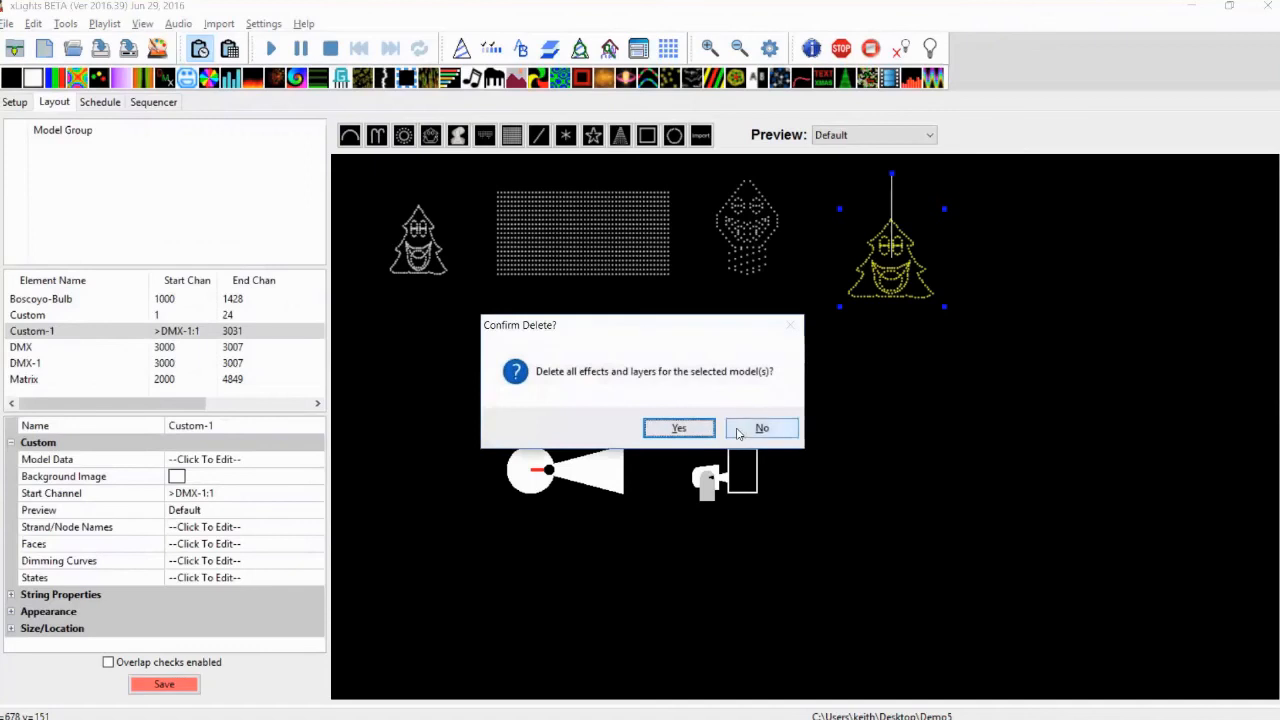
Step: Confirm deleting the Custom-1 tree model and switch to another program
click(678, 428)
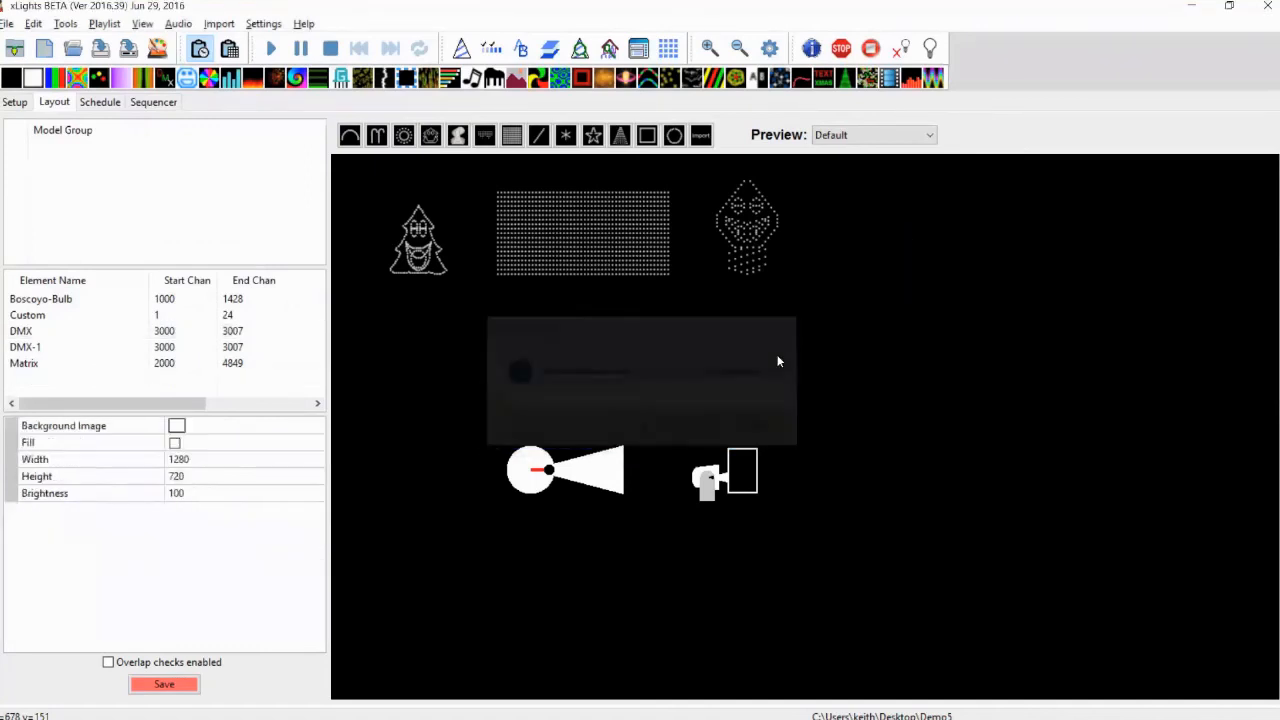
key(alt+tab)
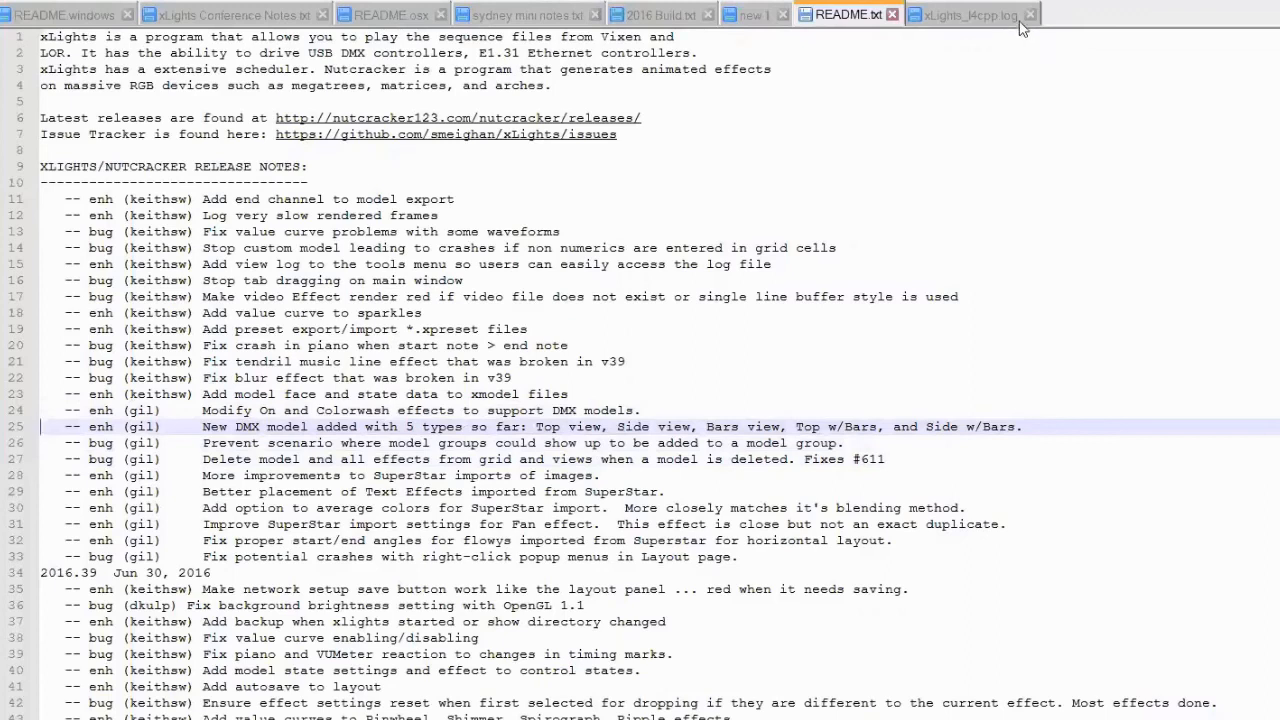
Step: Leave the README release notes and return to the xLights layout
click(1031, 14)
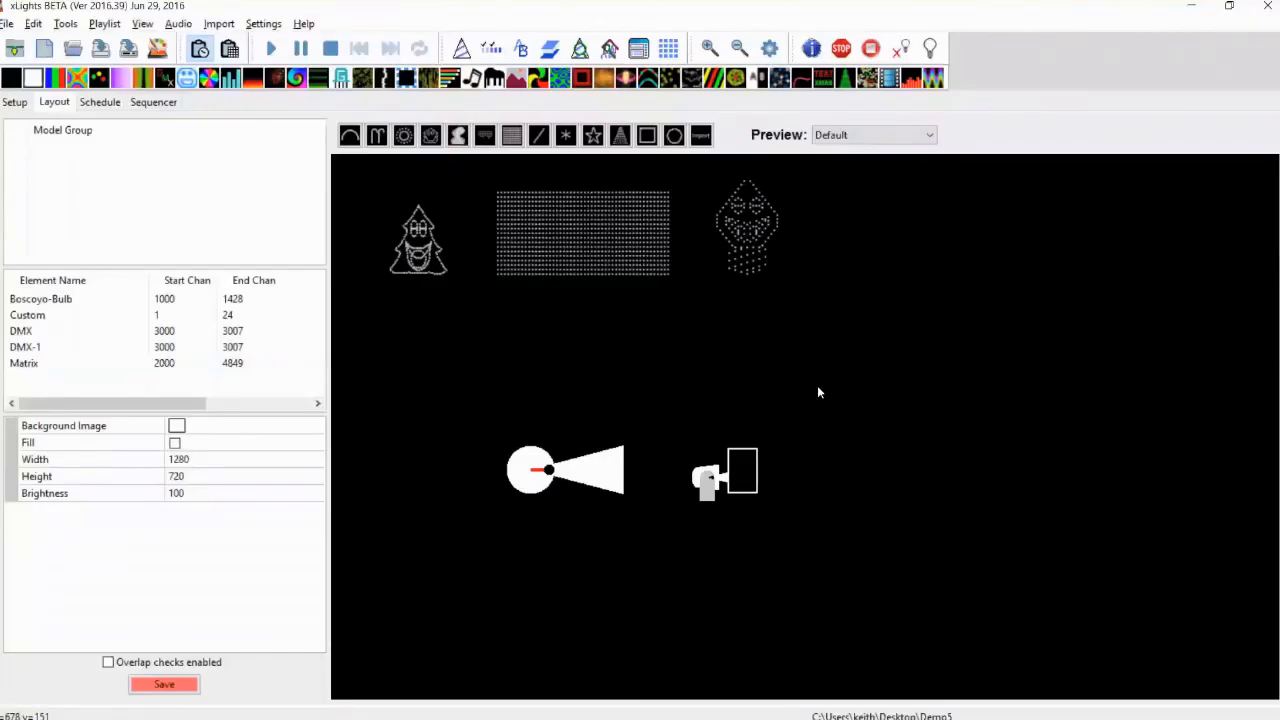
mouse_move(738, 388)
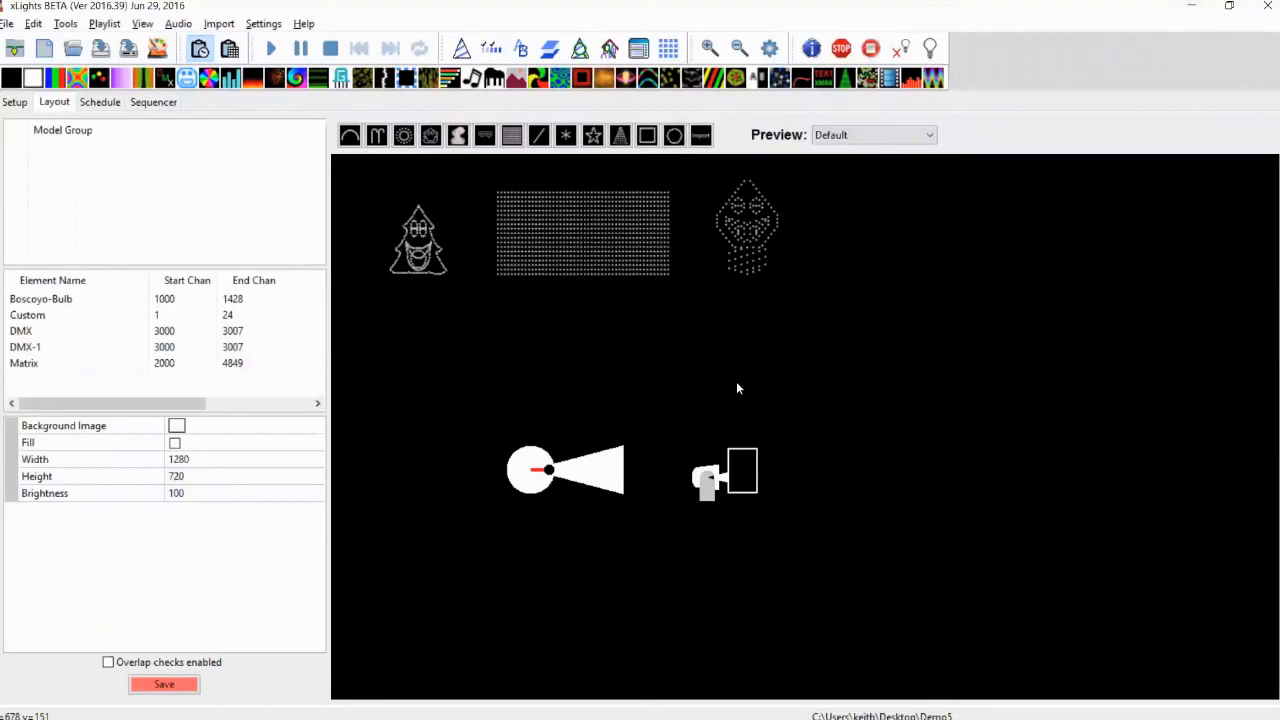
mouse_move(575, 408)
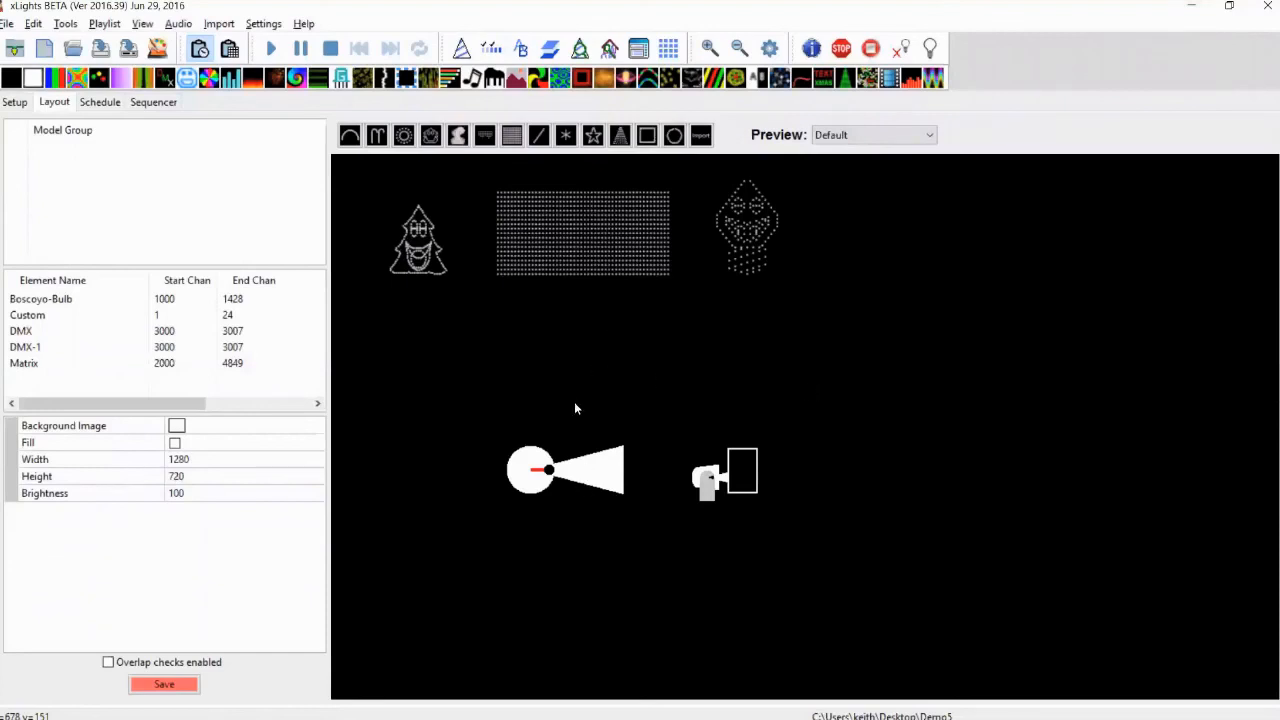
mouse_move(485, 442)
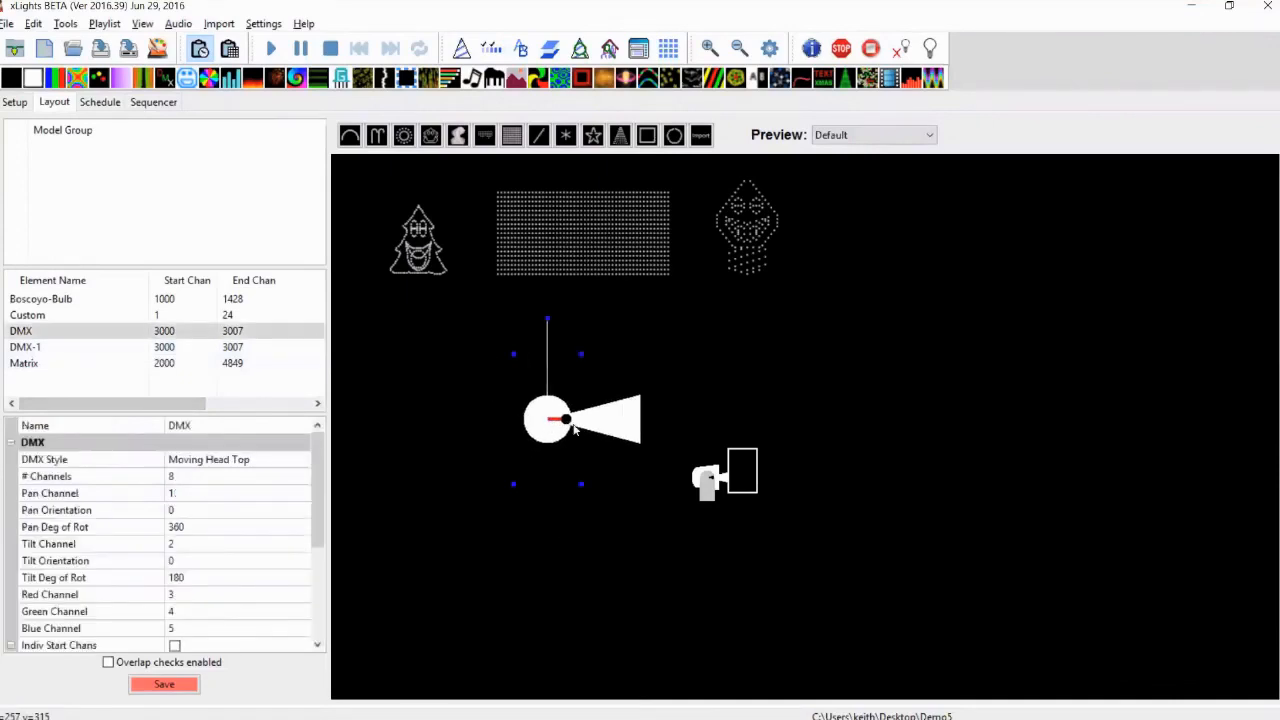
Step: Drag the DMX moving head up and right, then select DMX-1 and the Matrix model
drag(547, 418, 570, 403)
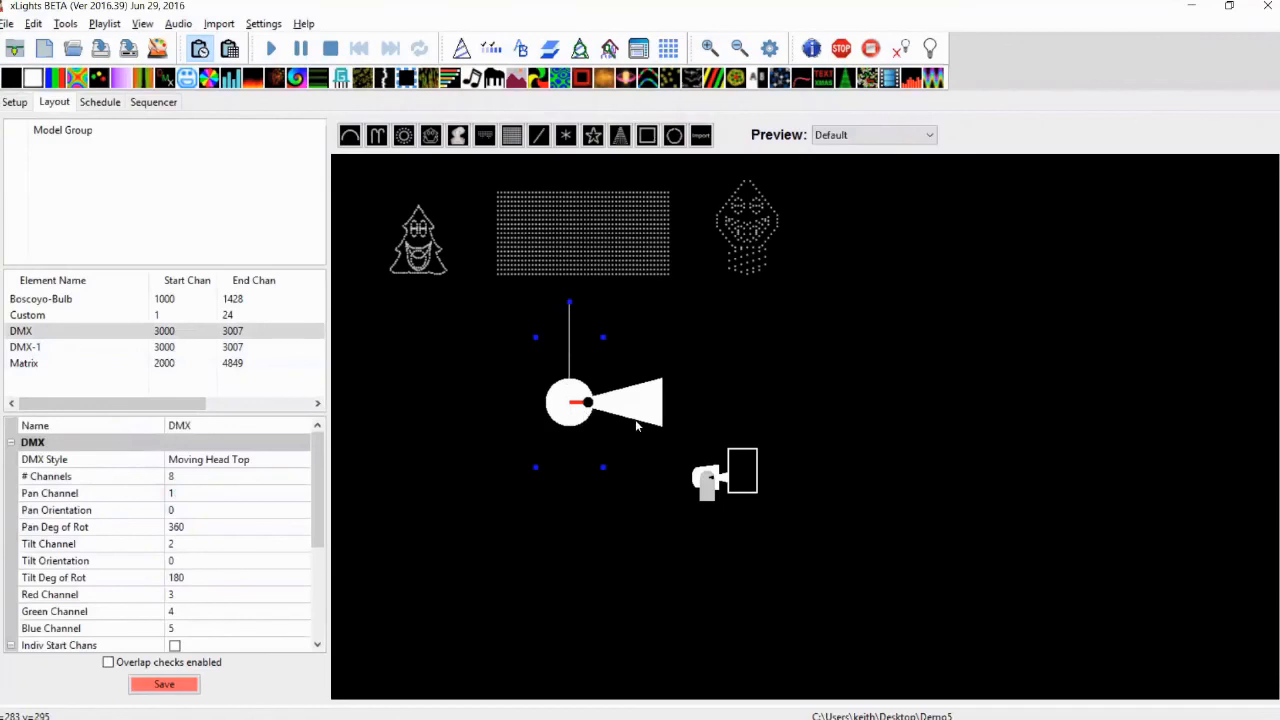
mouse_move(725, 493)
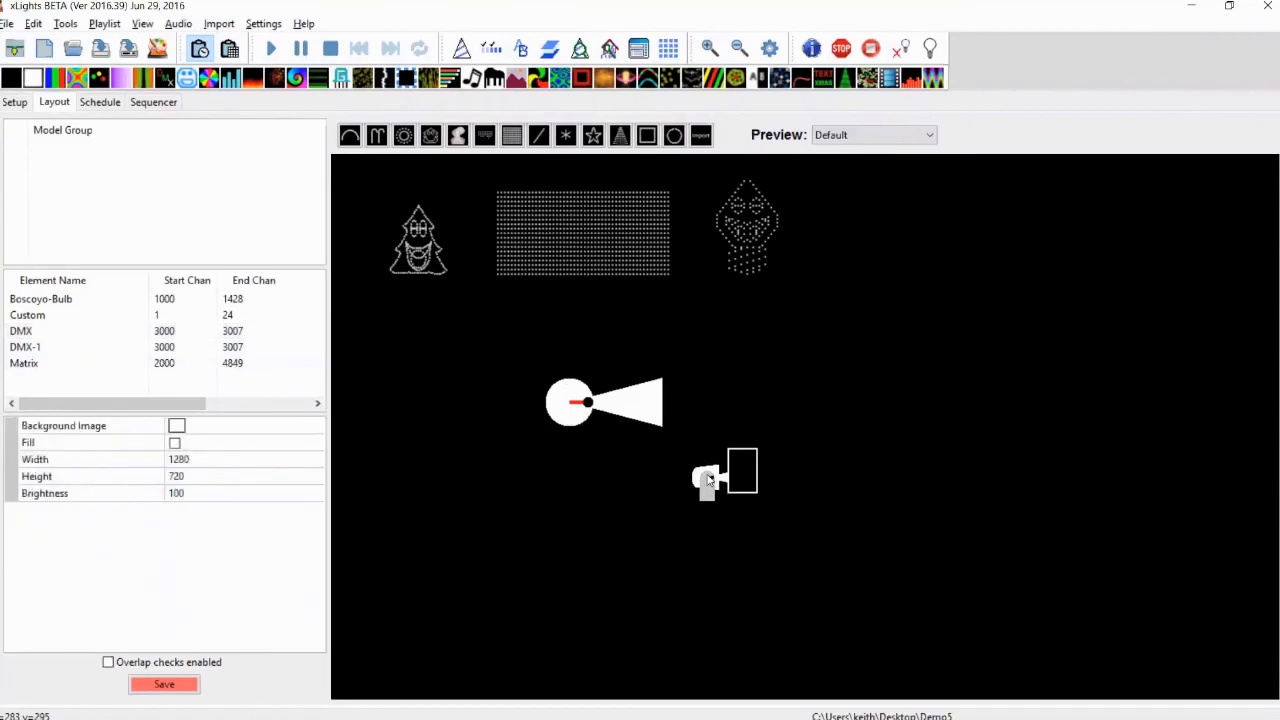
click(25, 347)
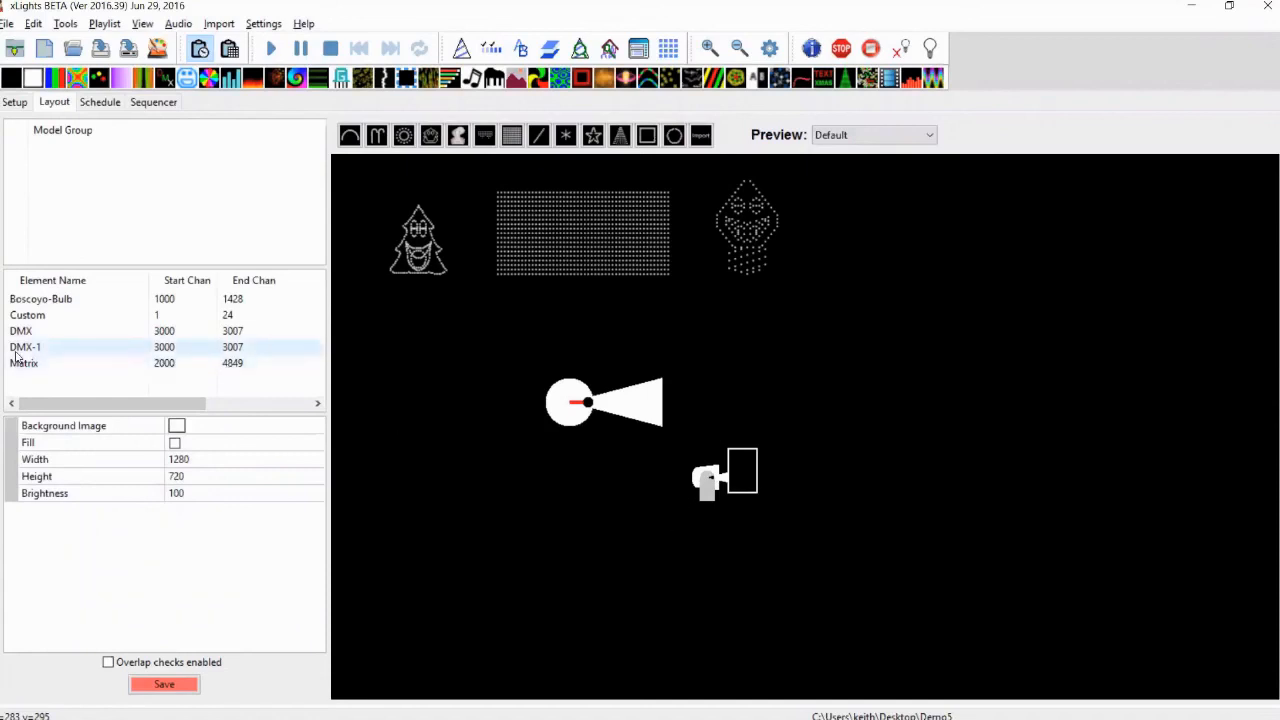
click(25, 347)
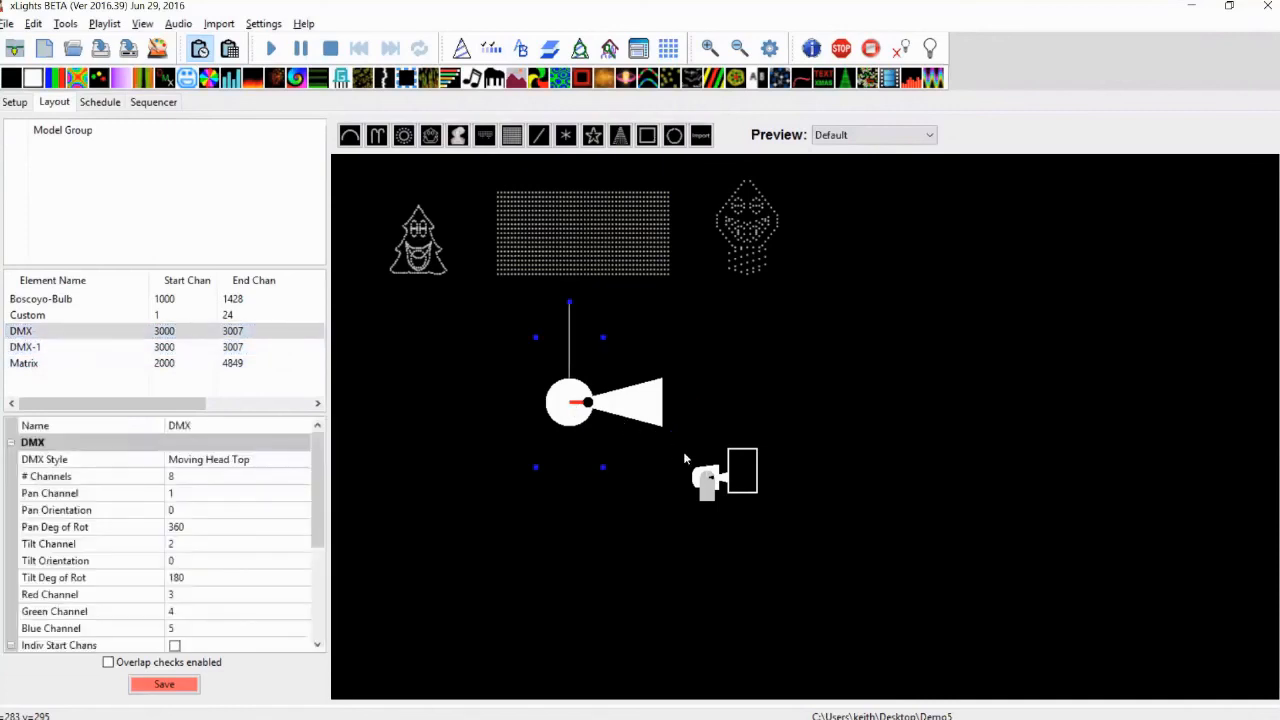
mouse_move(708, 478)
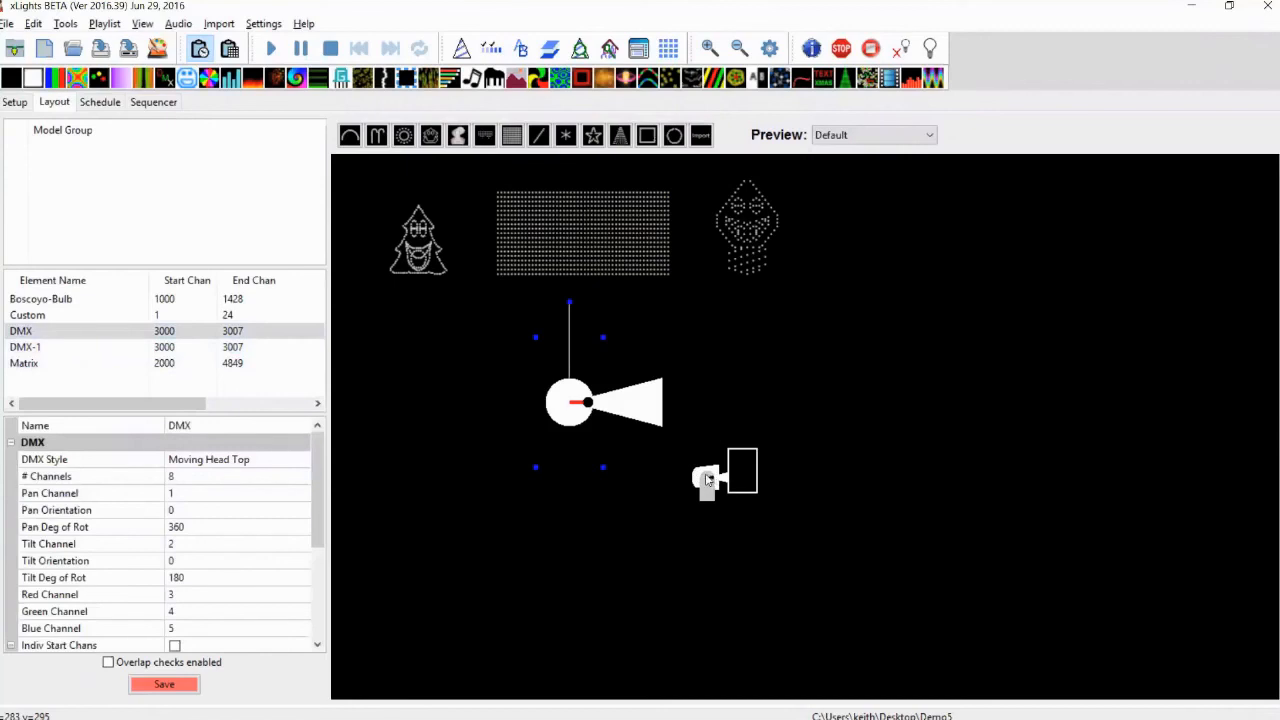
mouse_move(691, 502)
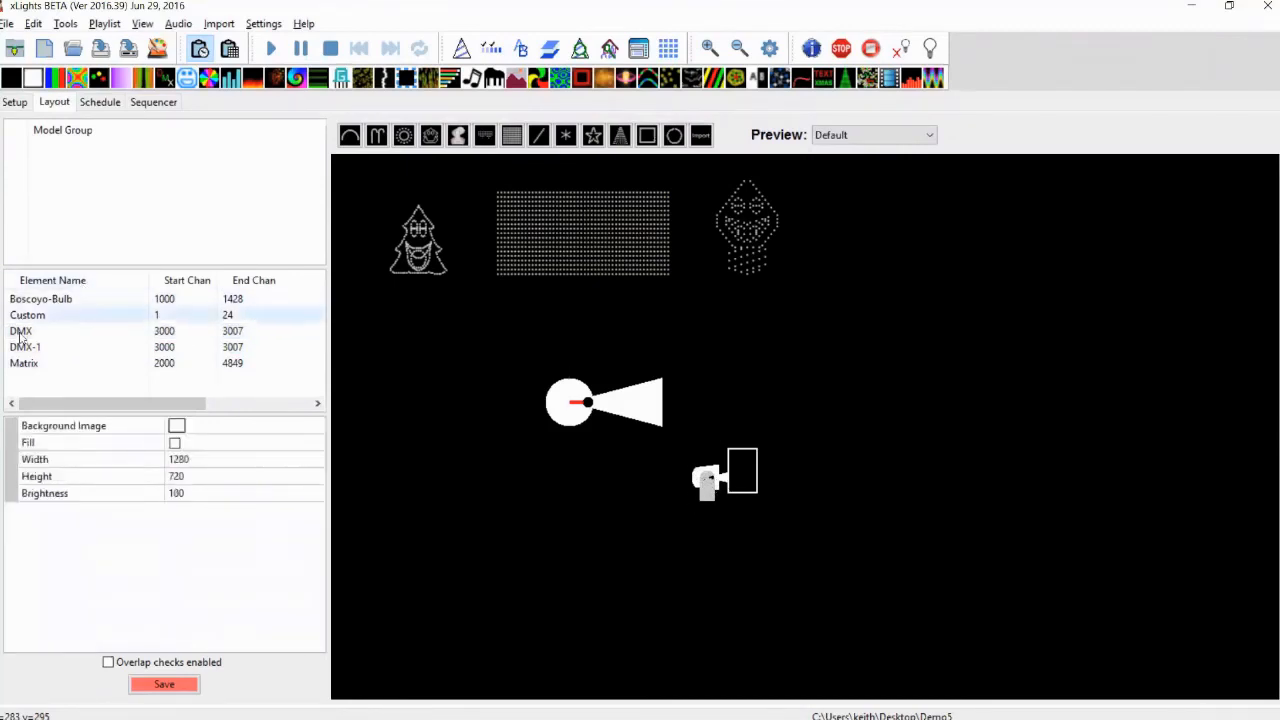
click(25, 347)
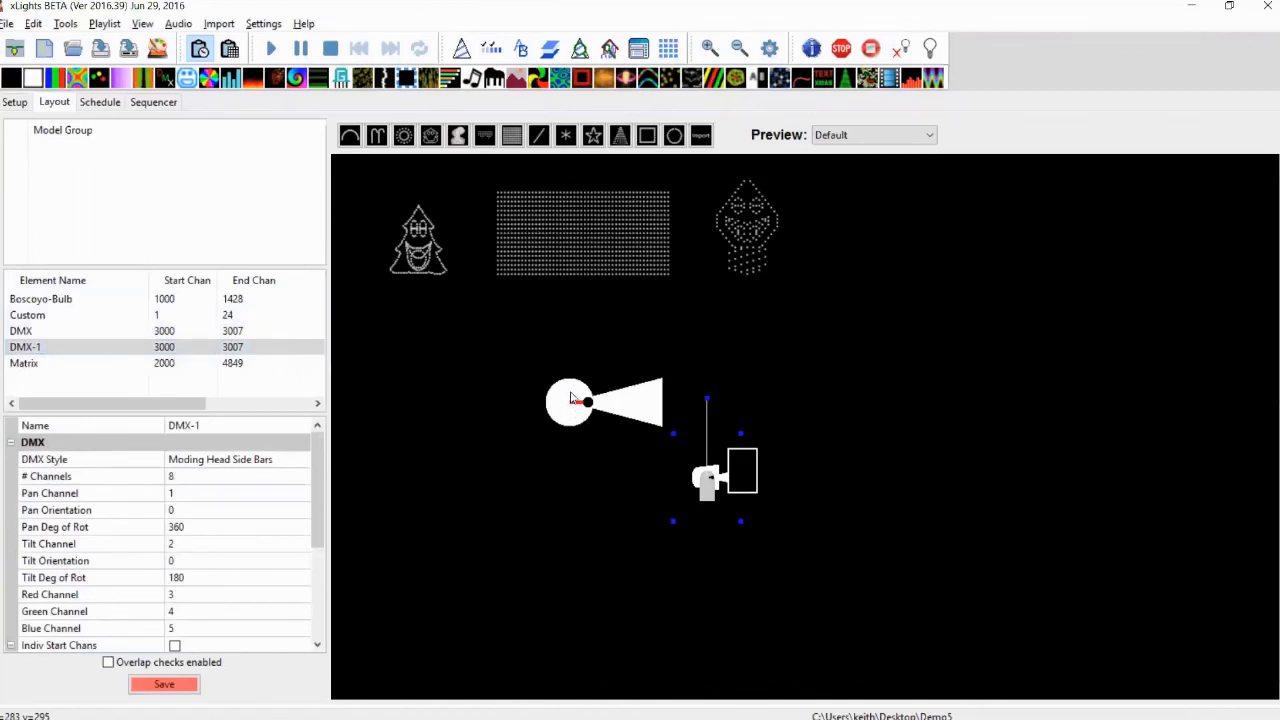
mouse_move(640, 330)
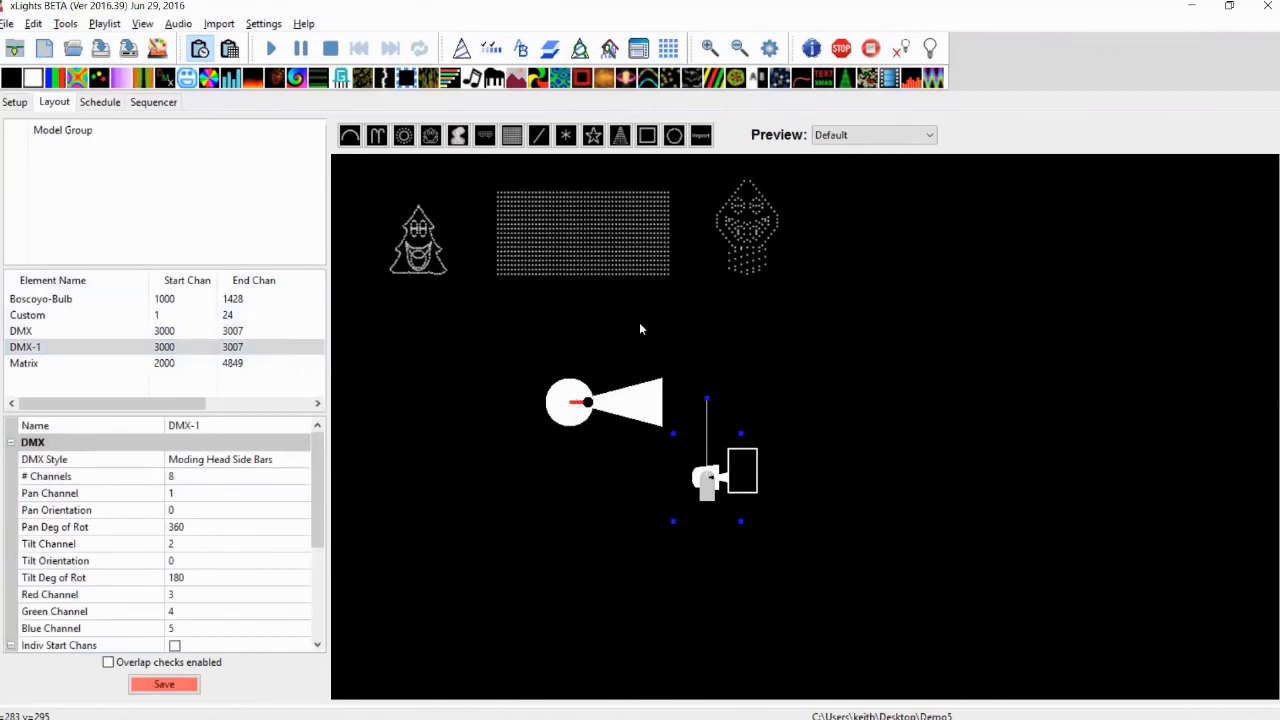
click(24, 363)
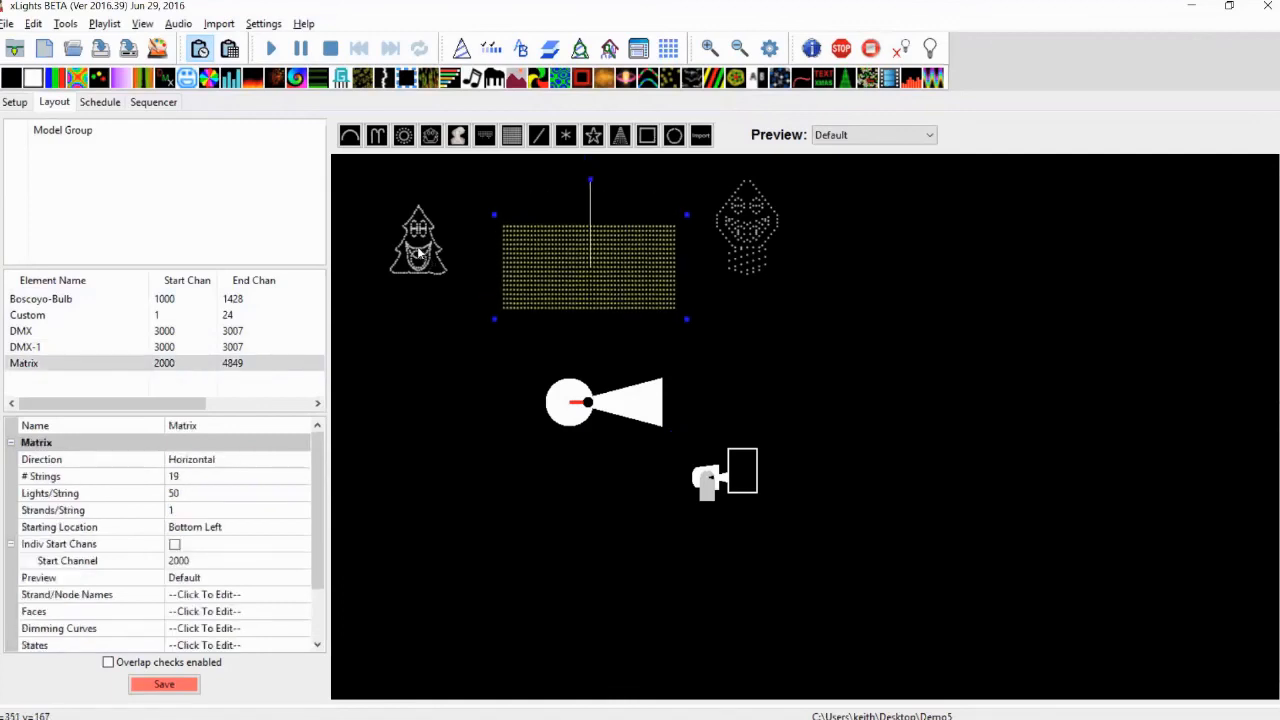
Step: Select the matrix, tree and face models, align their bottoms, then deselect
click(418, 240)
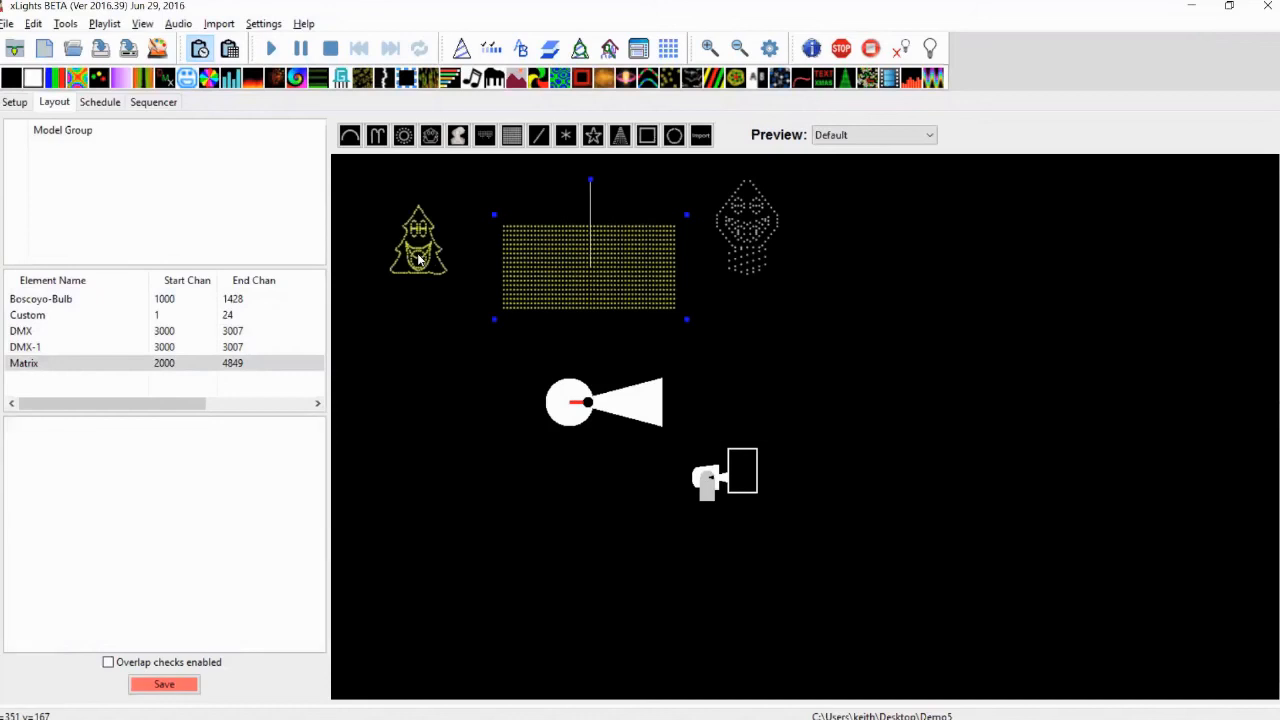
mouse_move(748, 250)
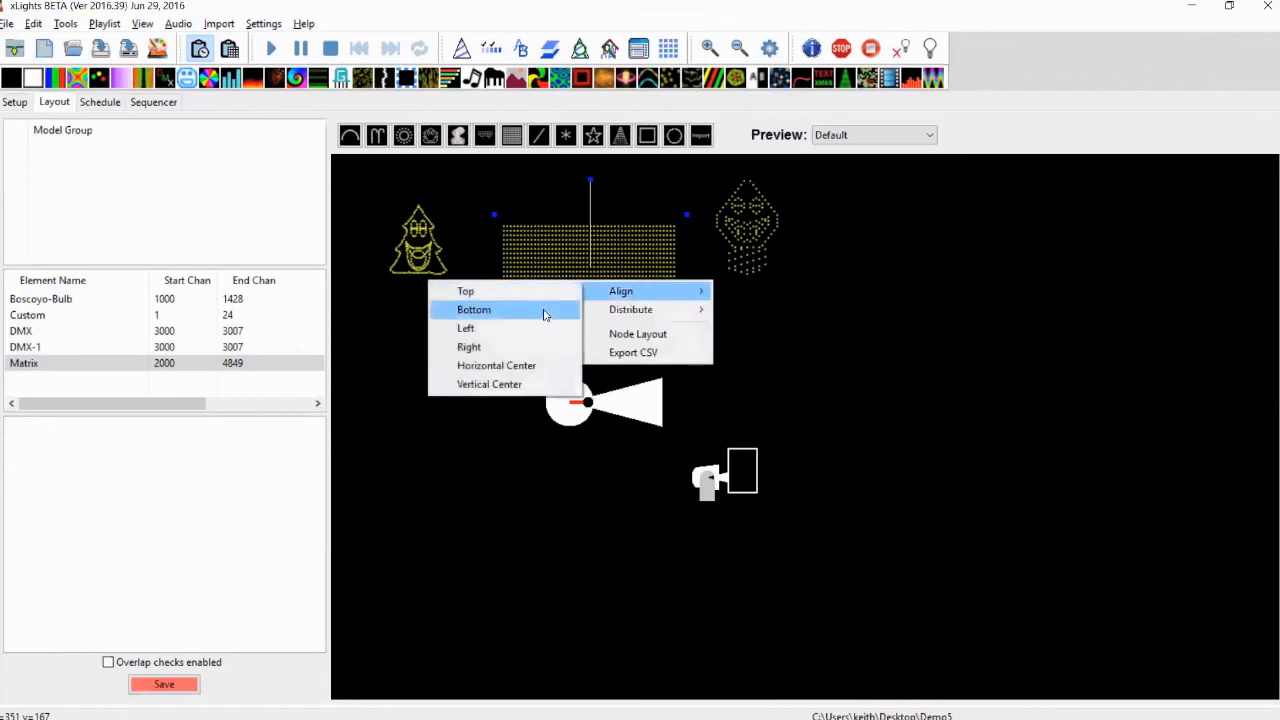
click(474, 309)
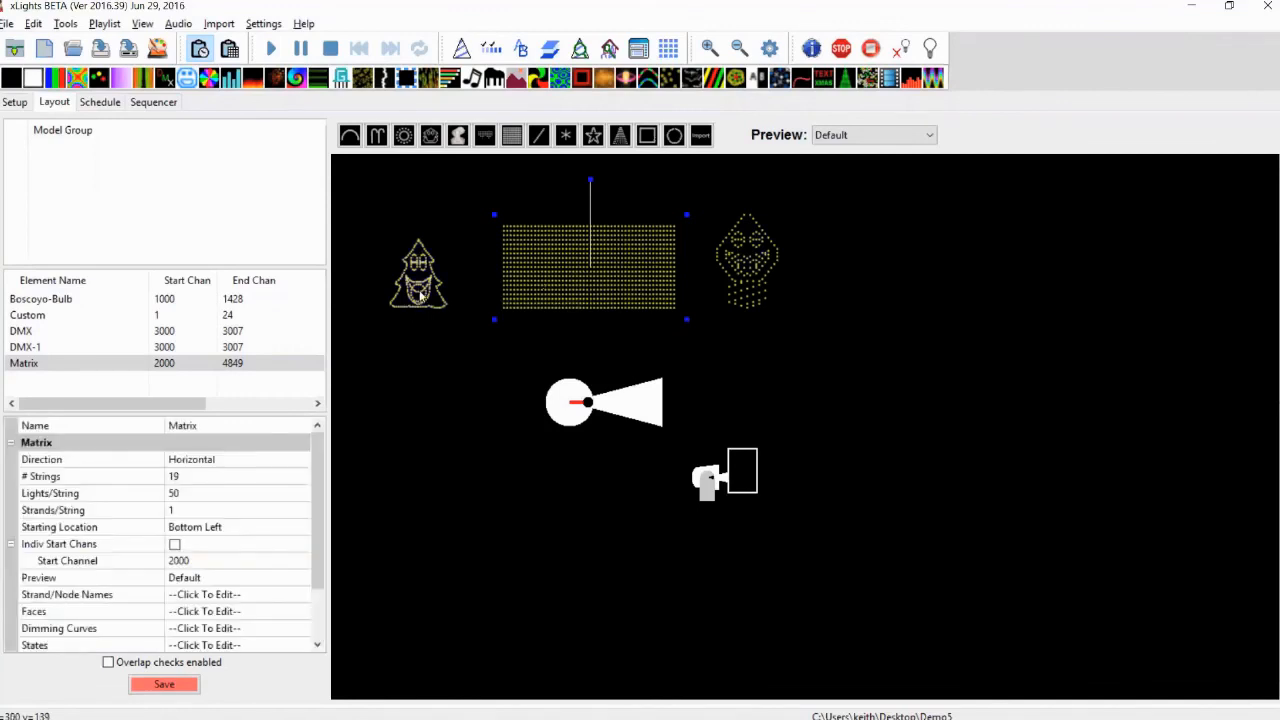
click(27, 314)
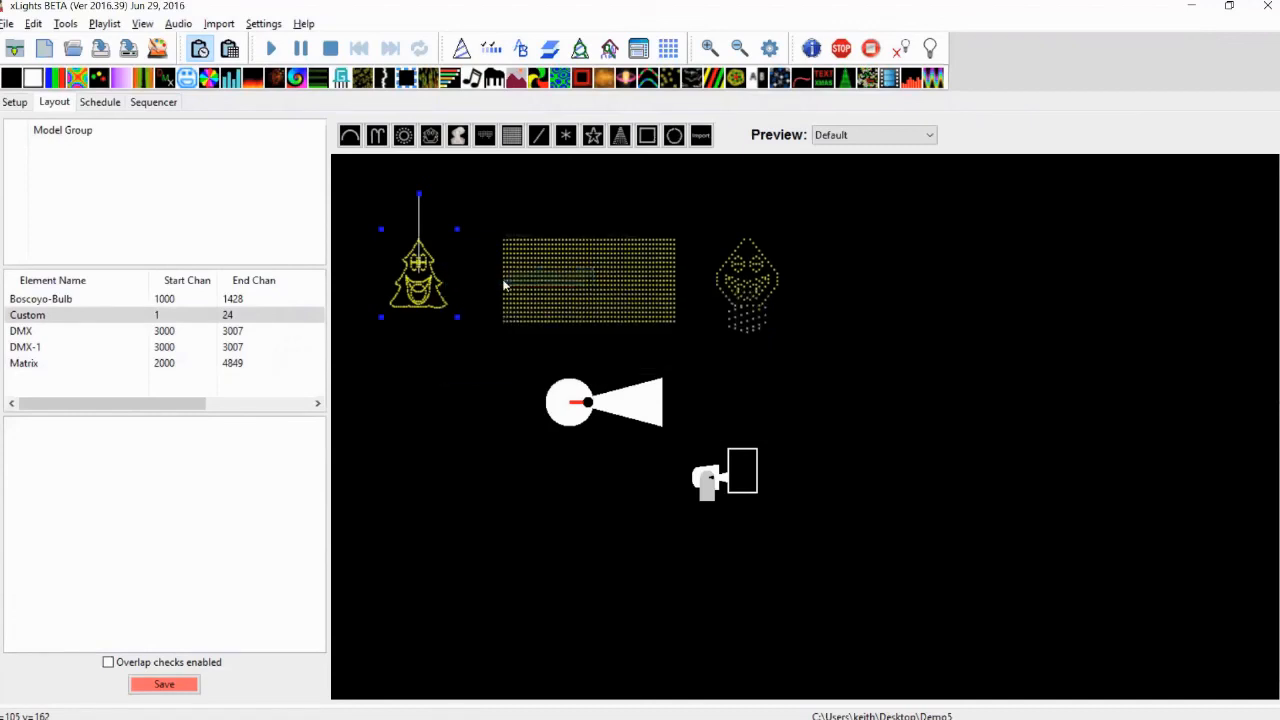
click(630, 480)
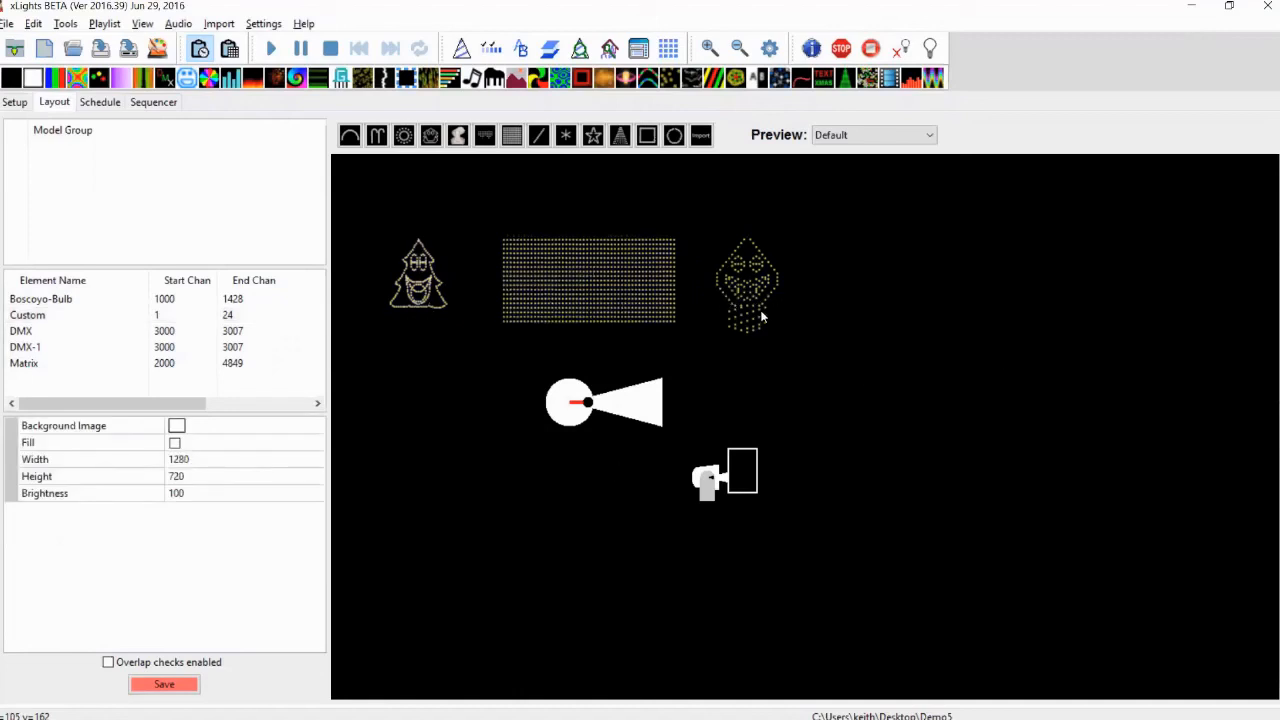
click(160, 347)
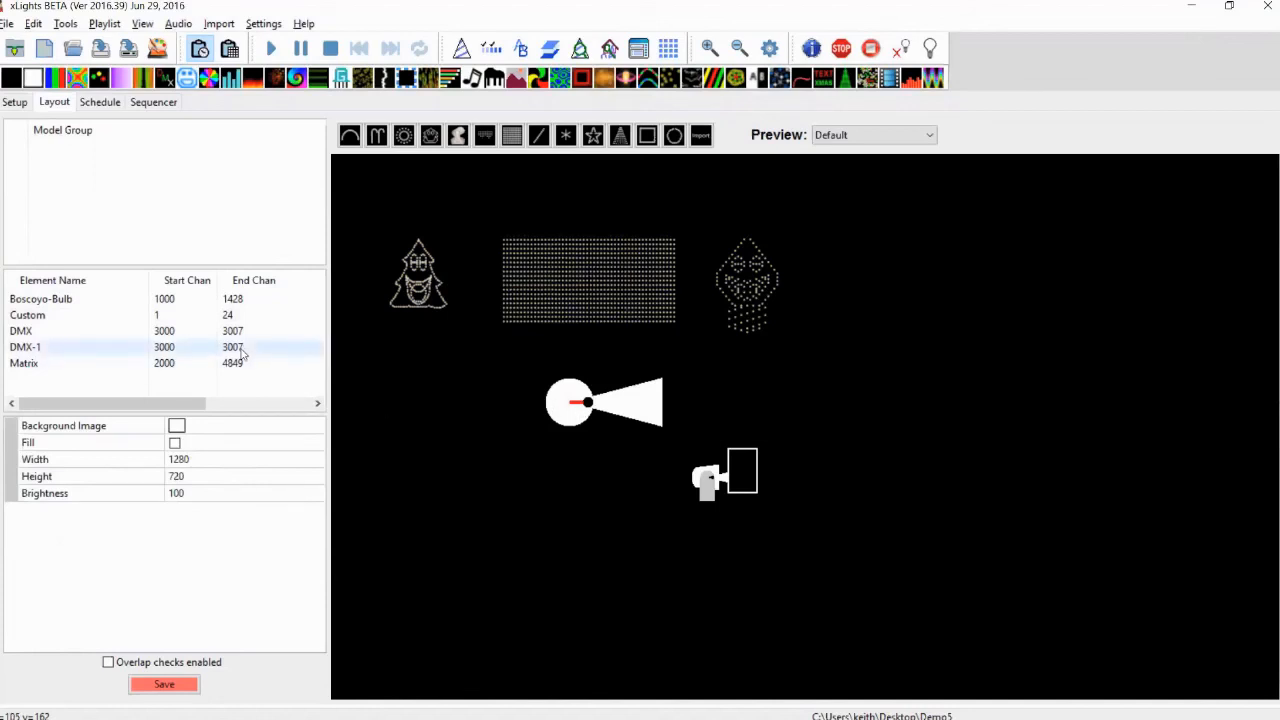